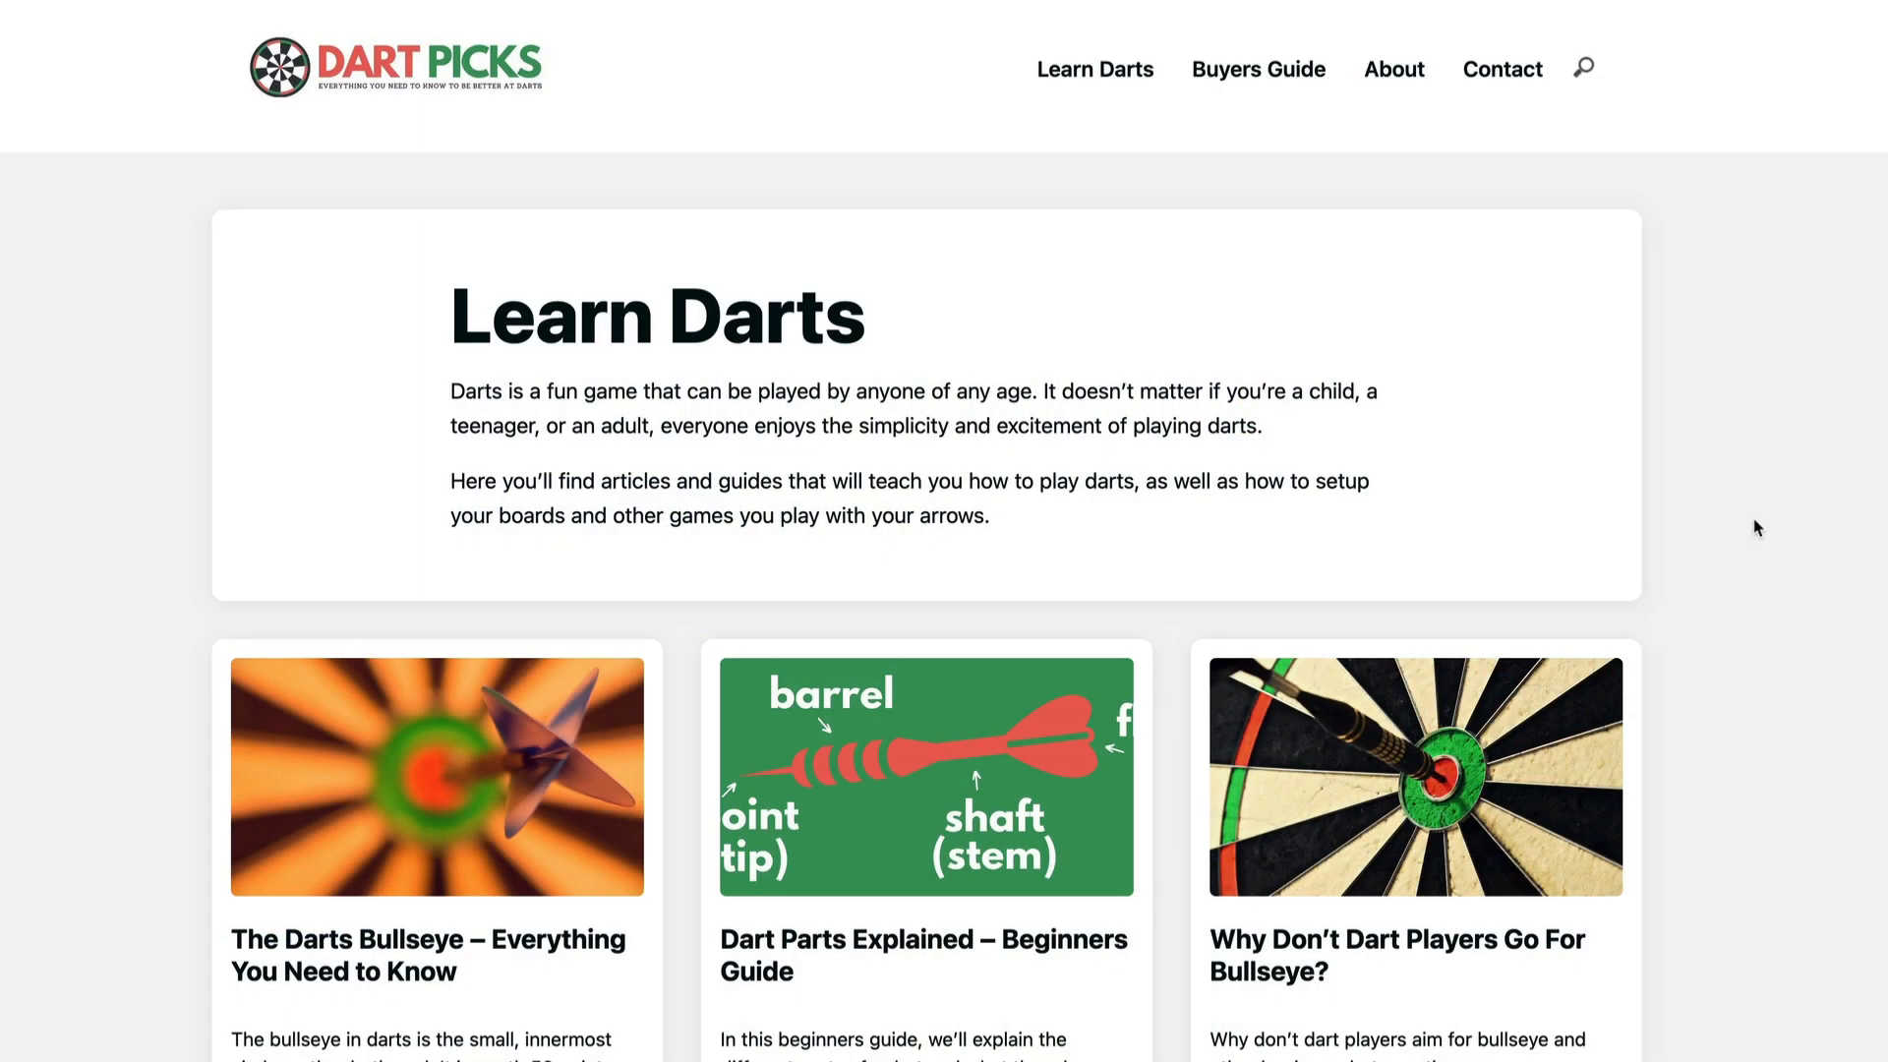
Step: Scroll through the Dart Picks home page banner and featured posts
scroll("down", 3)
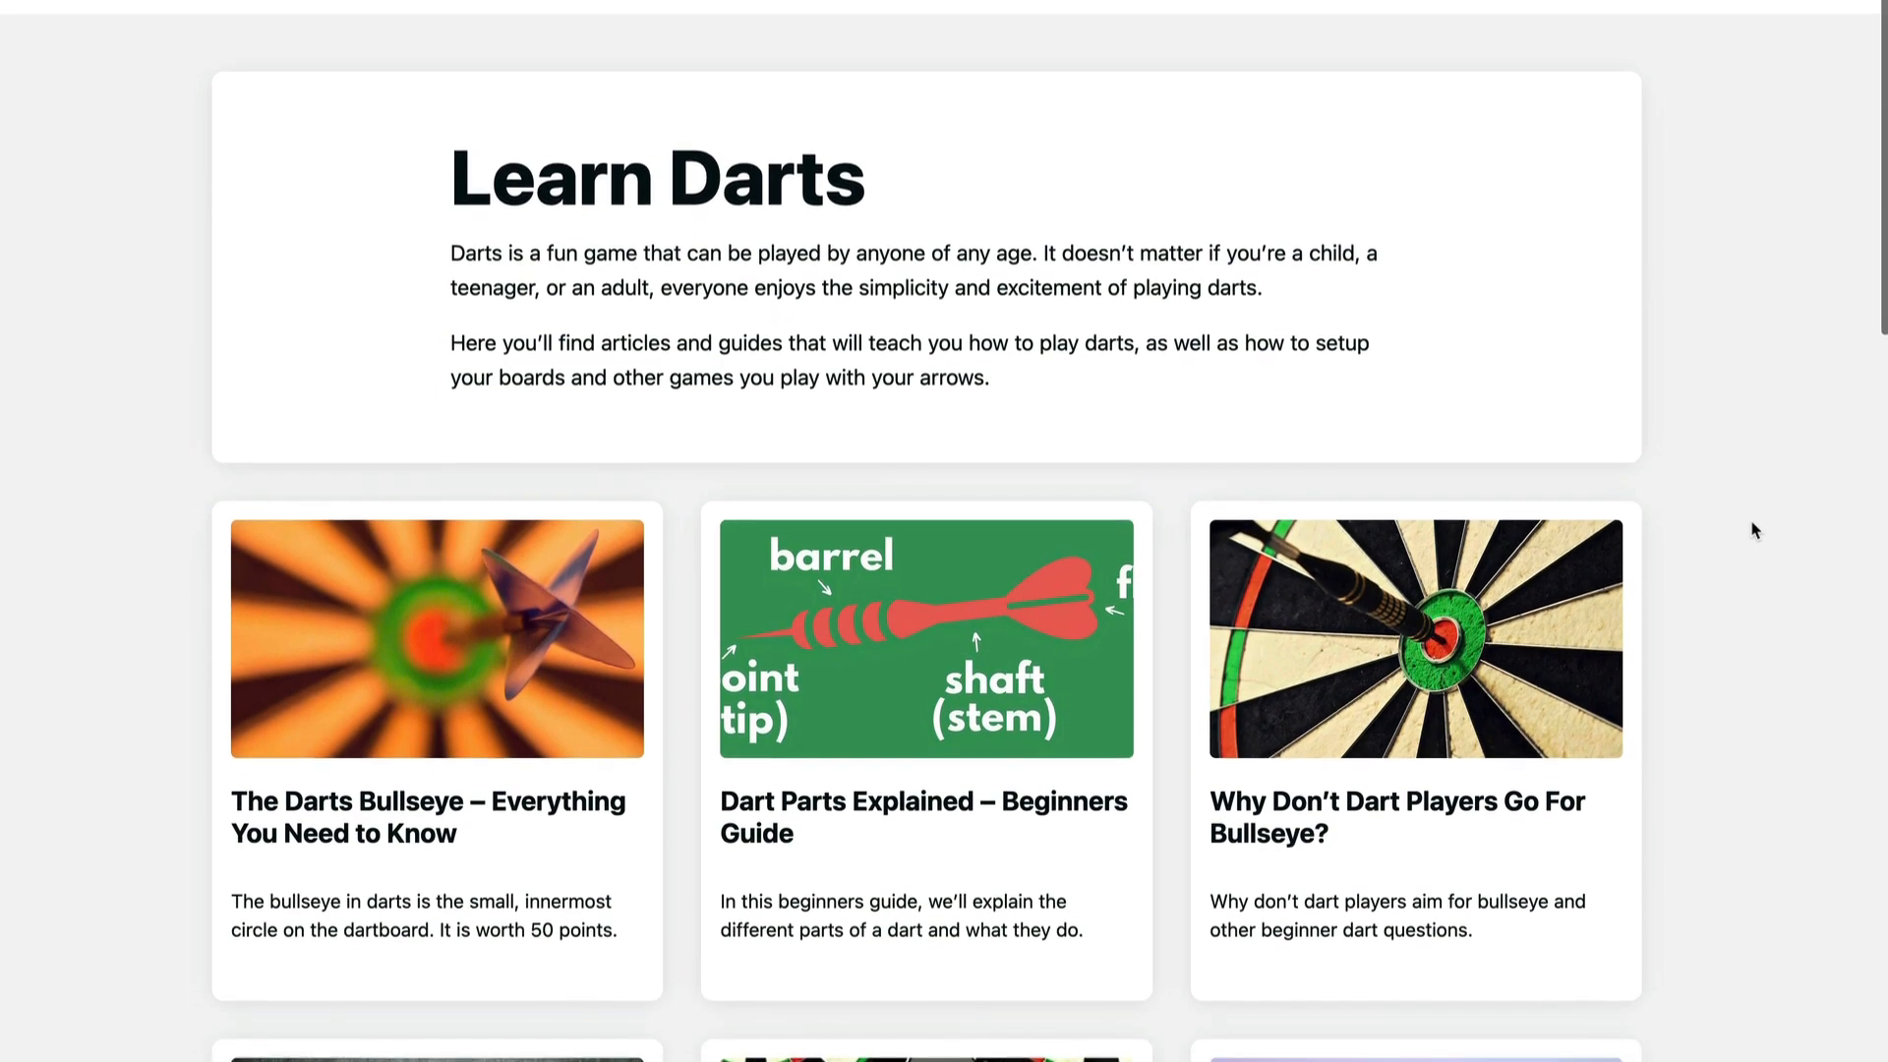
scroll("up", 3)
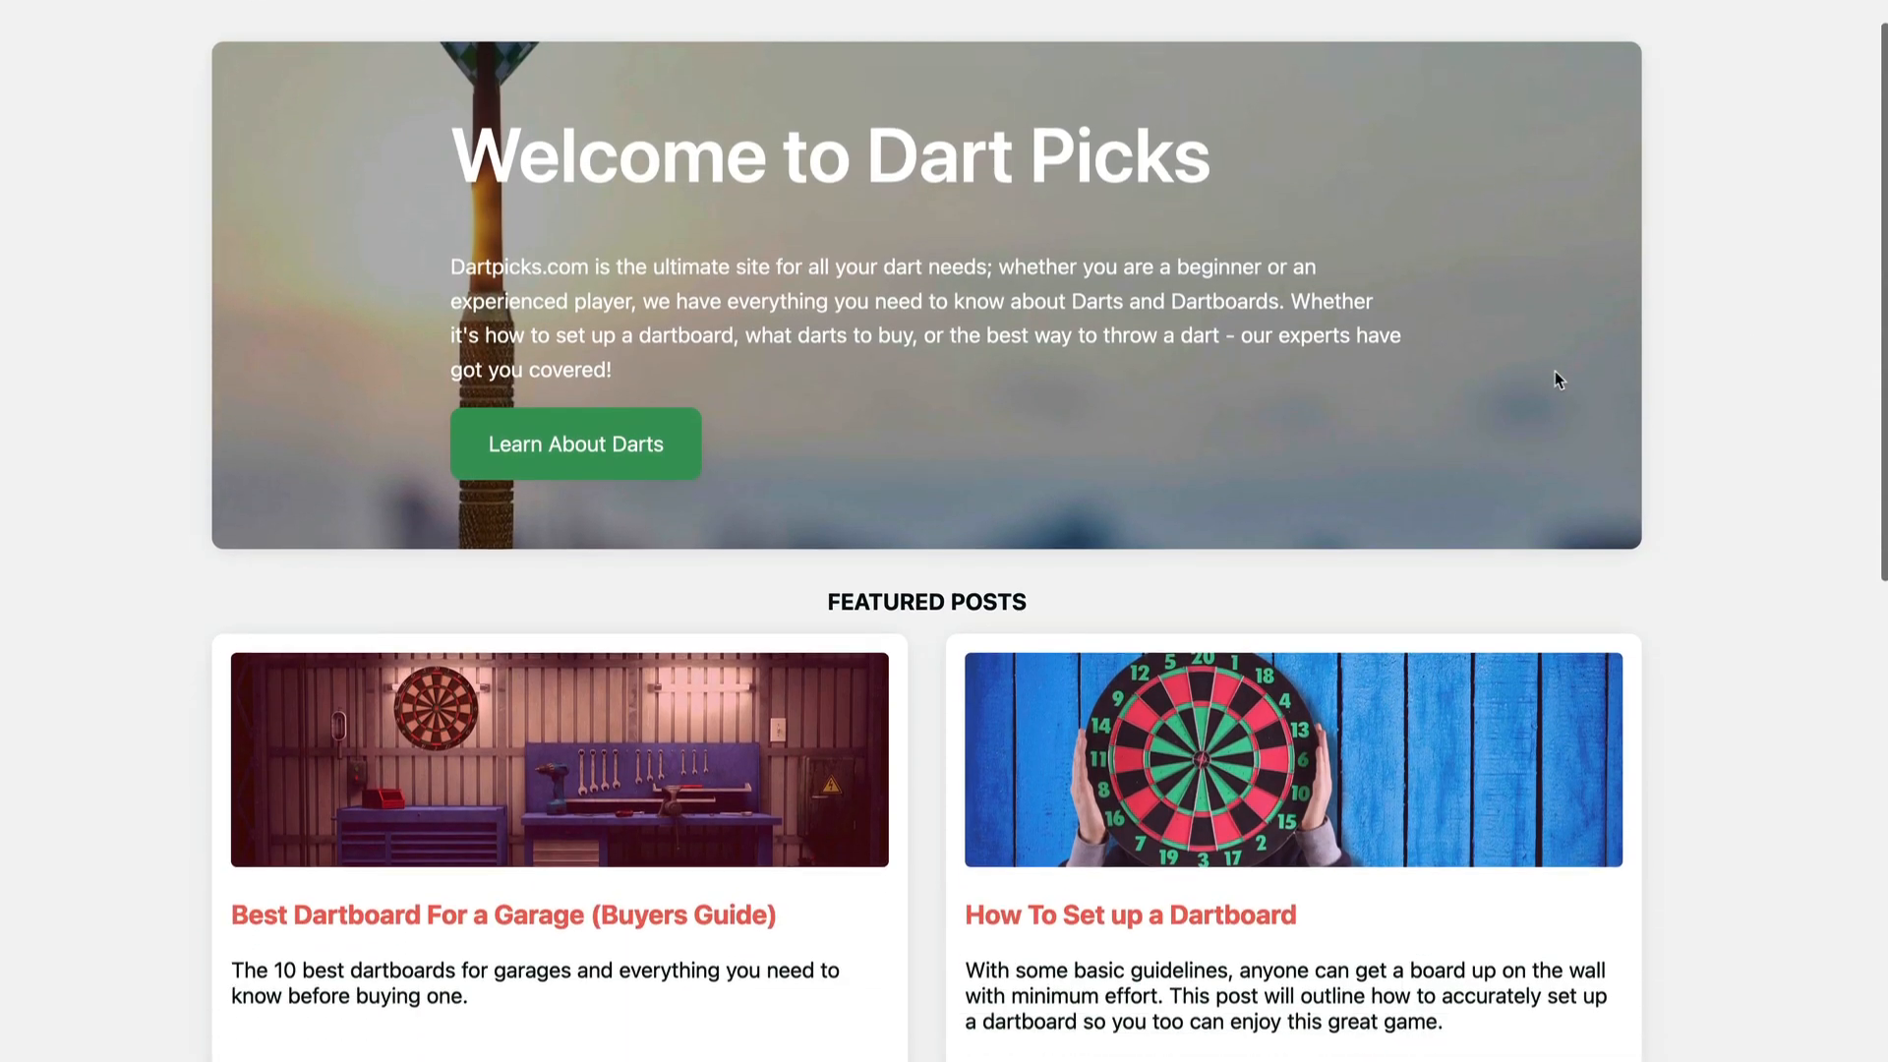
scroll("down", 3)
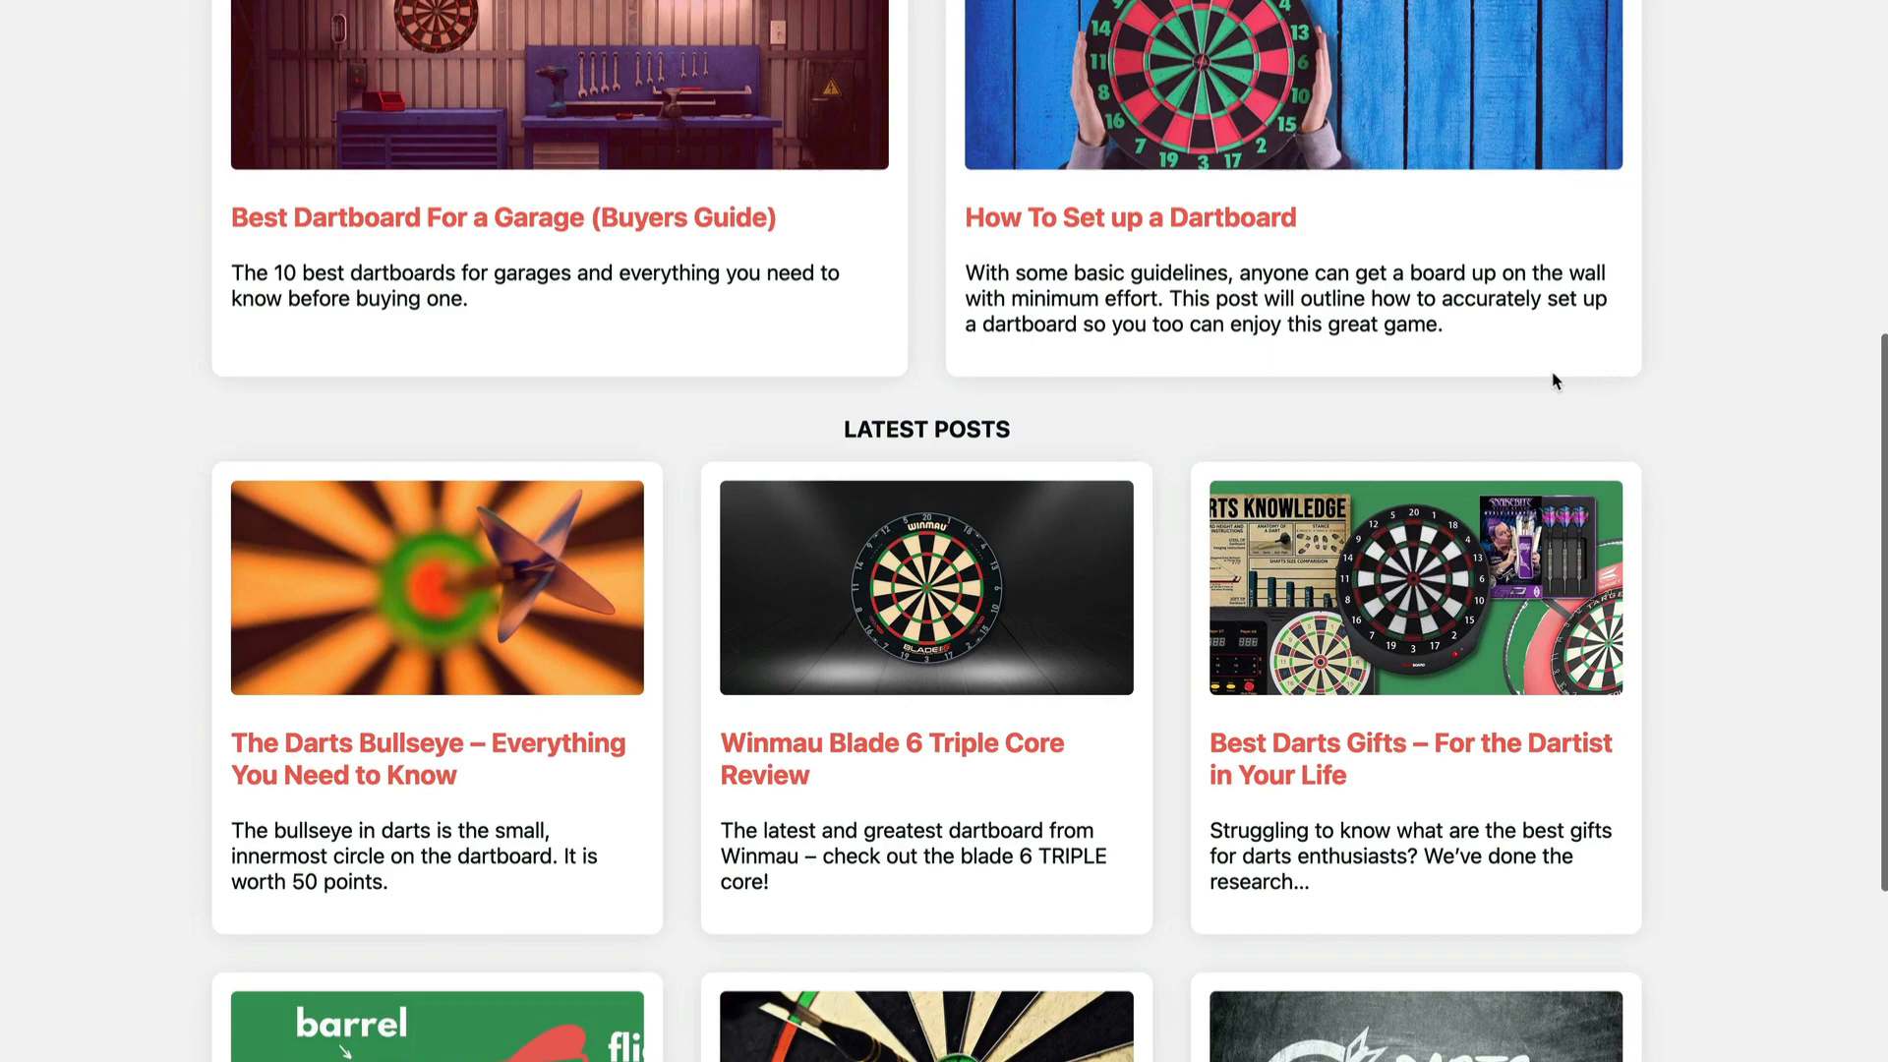
scroll("down", 3)
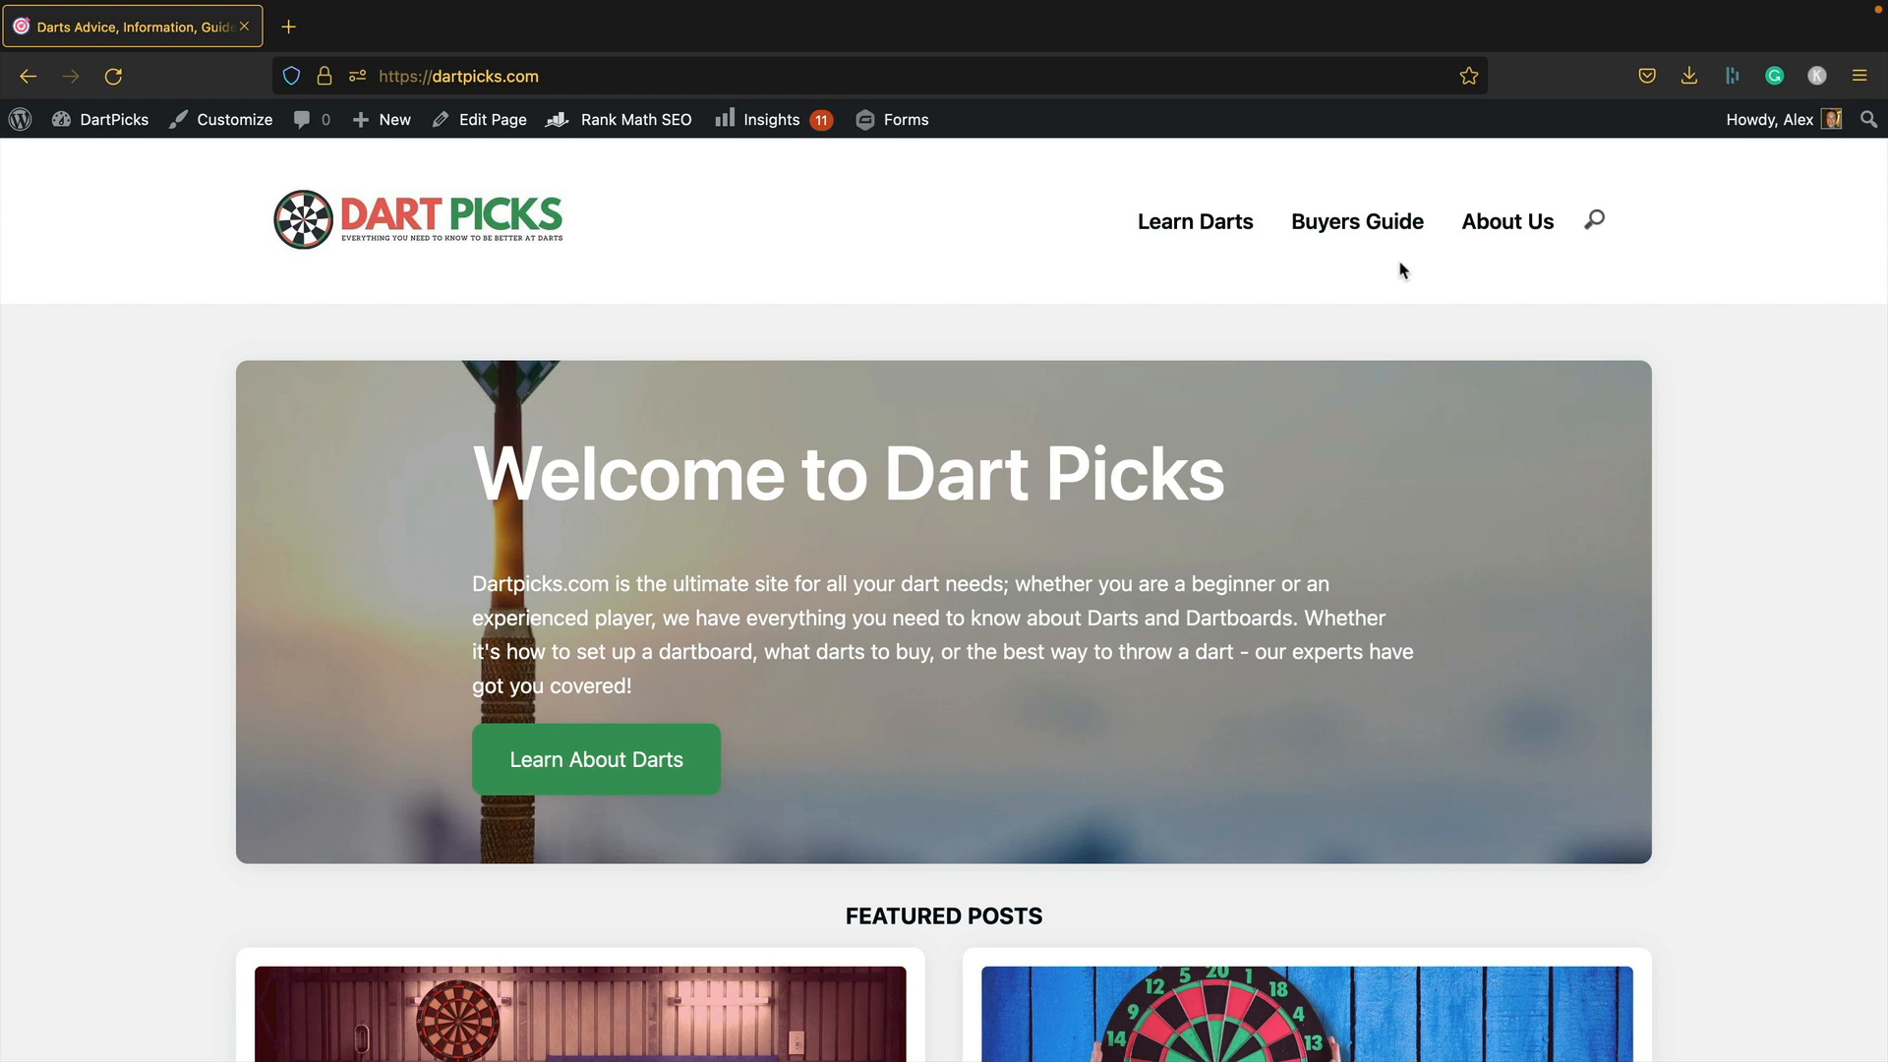
mouse_move(457, 243)
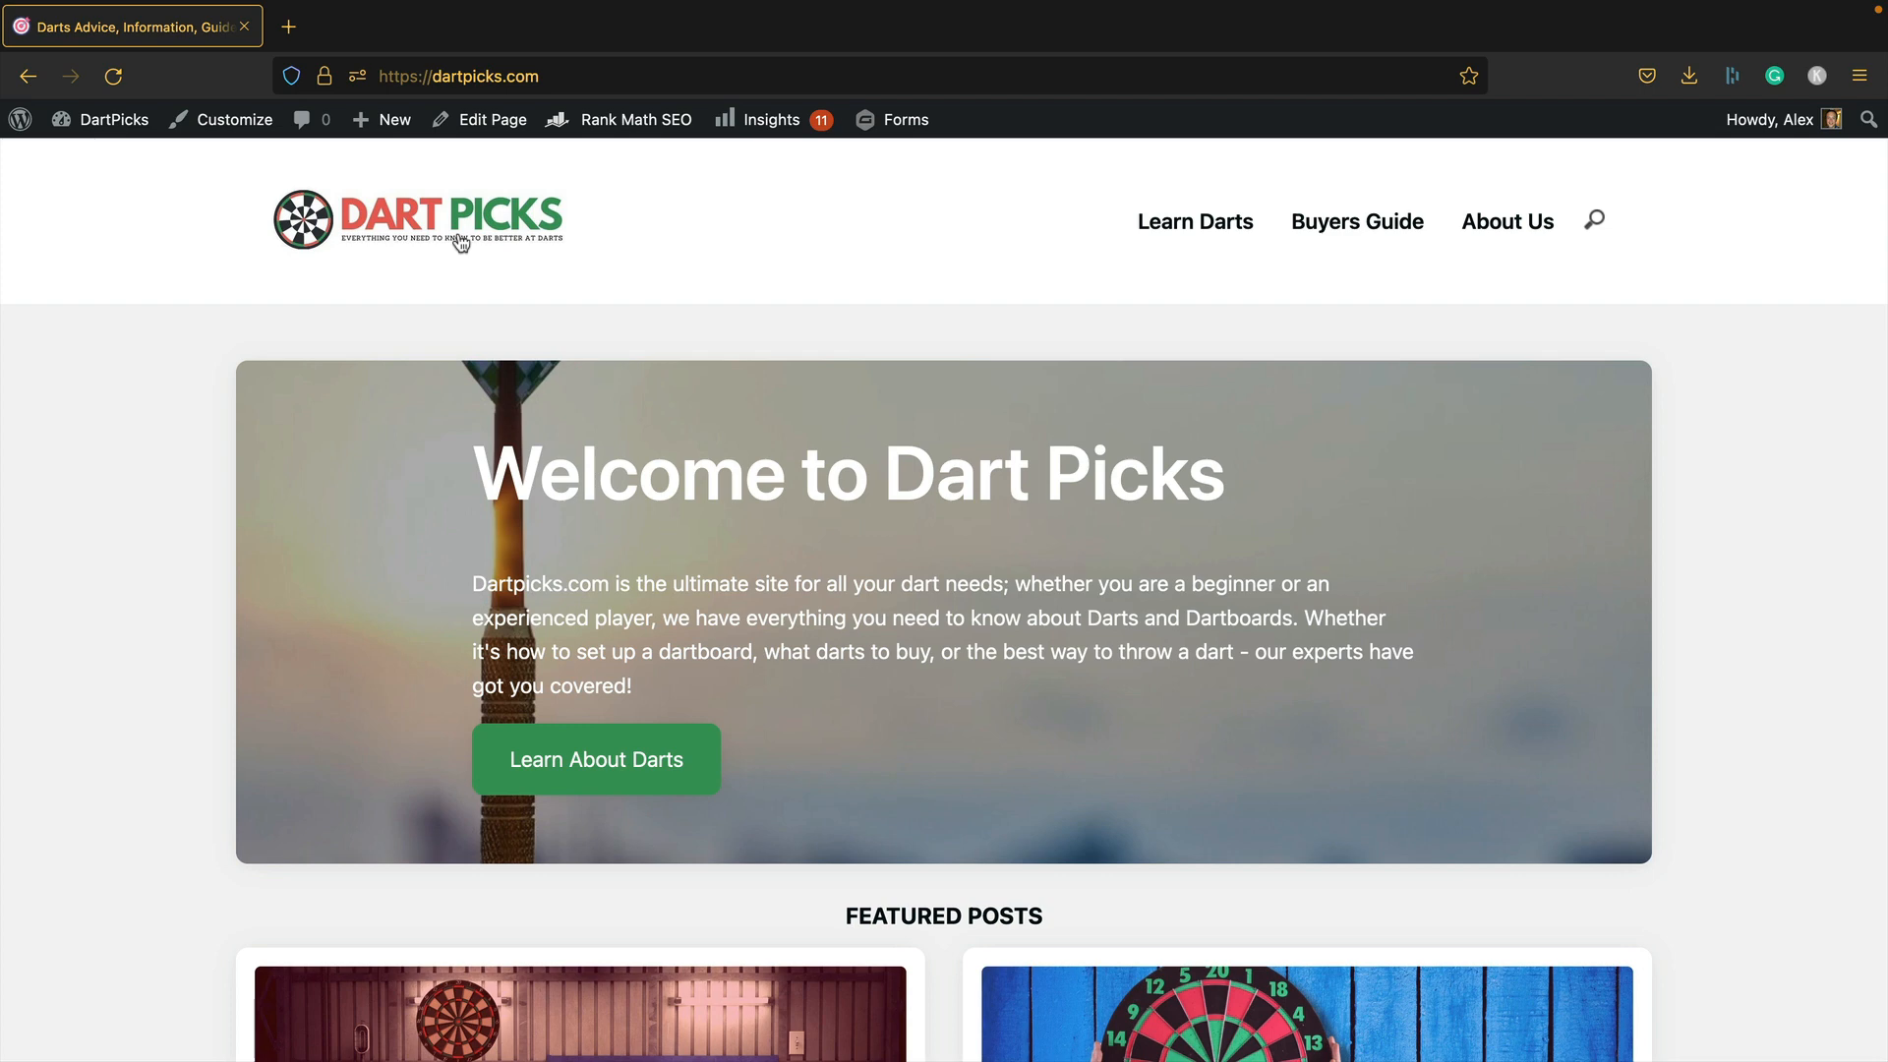
Step: Go from the live site to the WordPress admin dashboard via the DartPicks admin-bar name
left_click(112, 119)
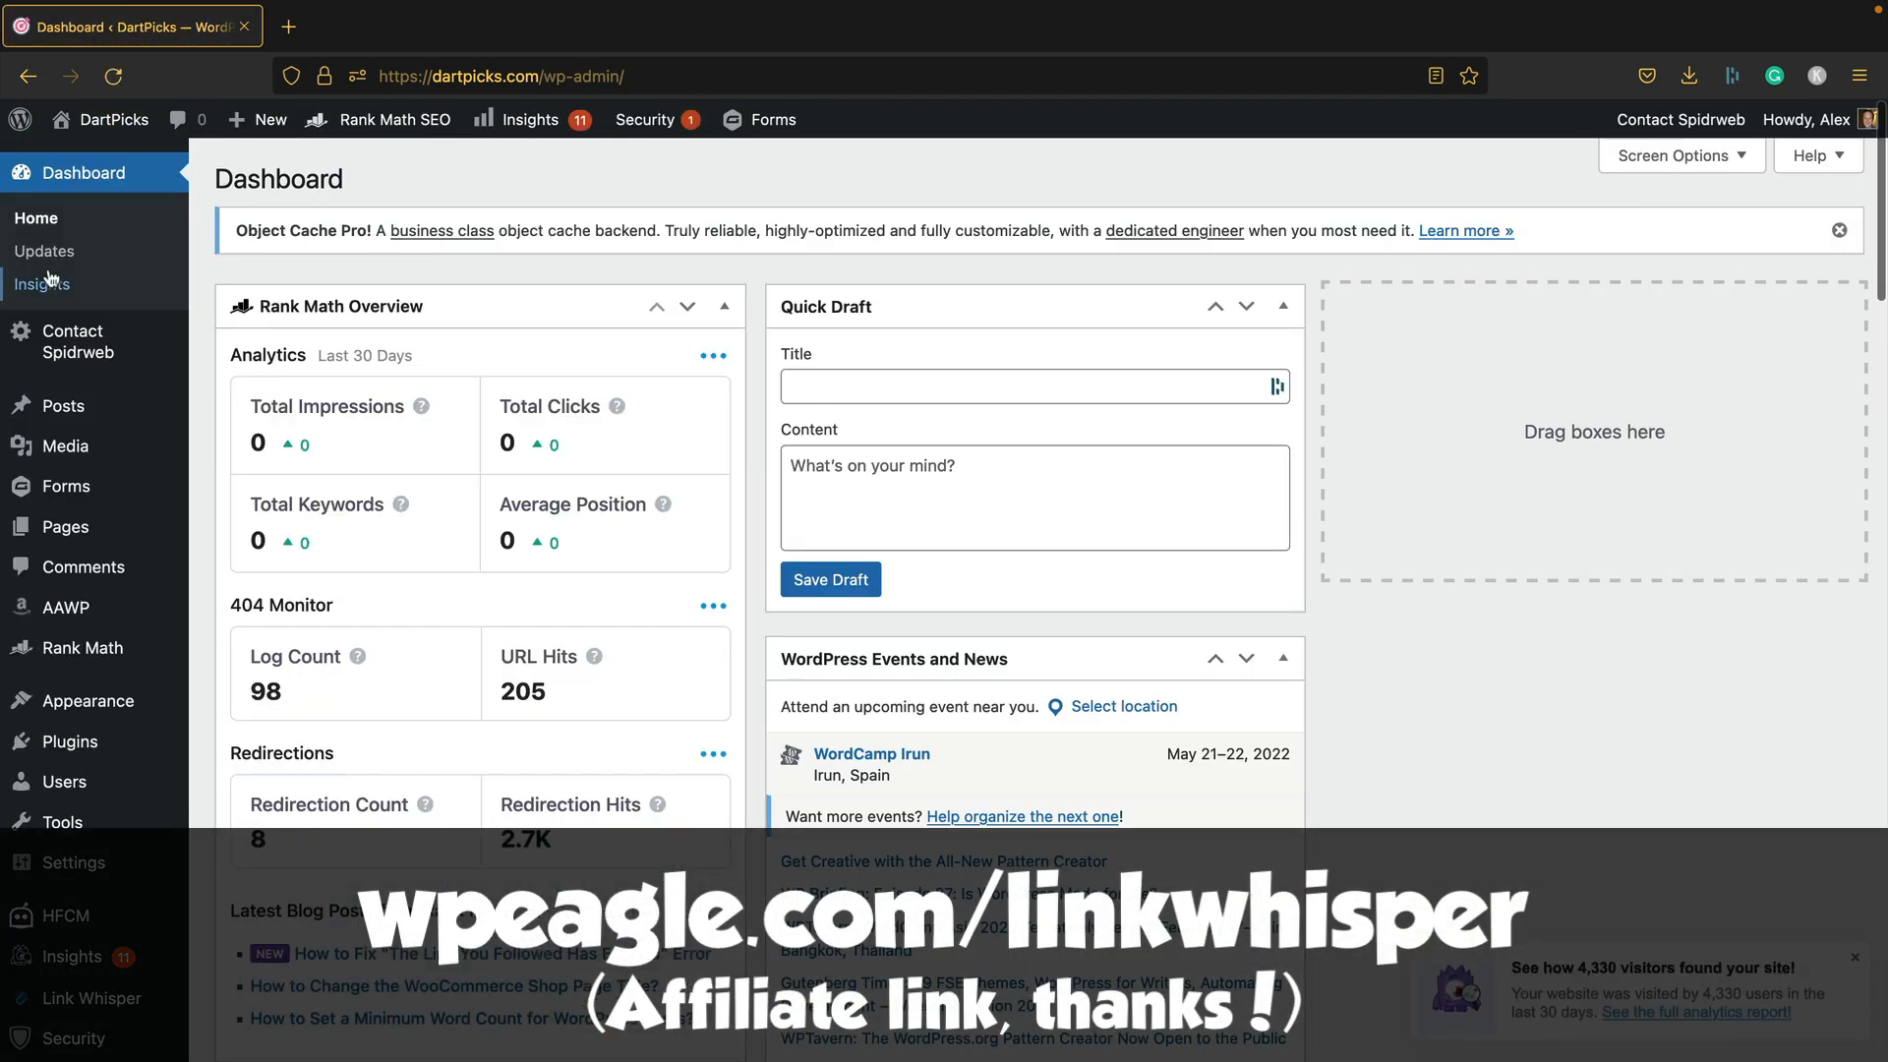
Step: Go to Link Whisper Reports to see the link stats dashboard
scroll("down", 3)
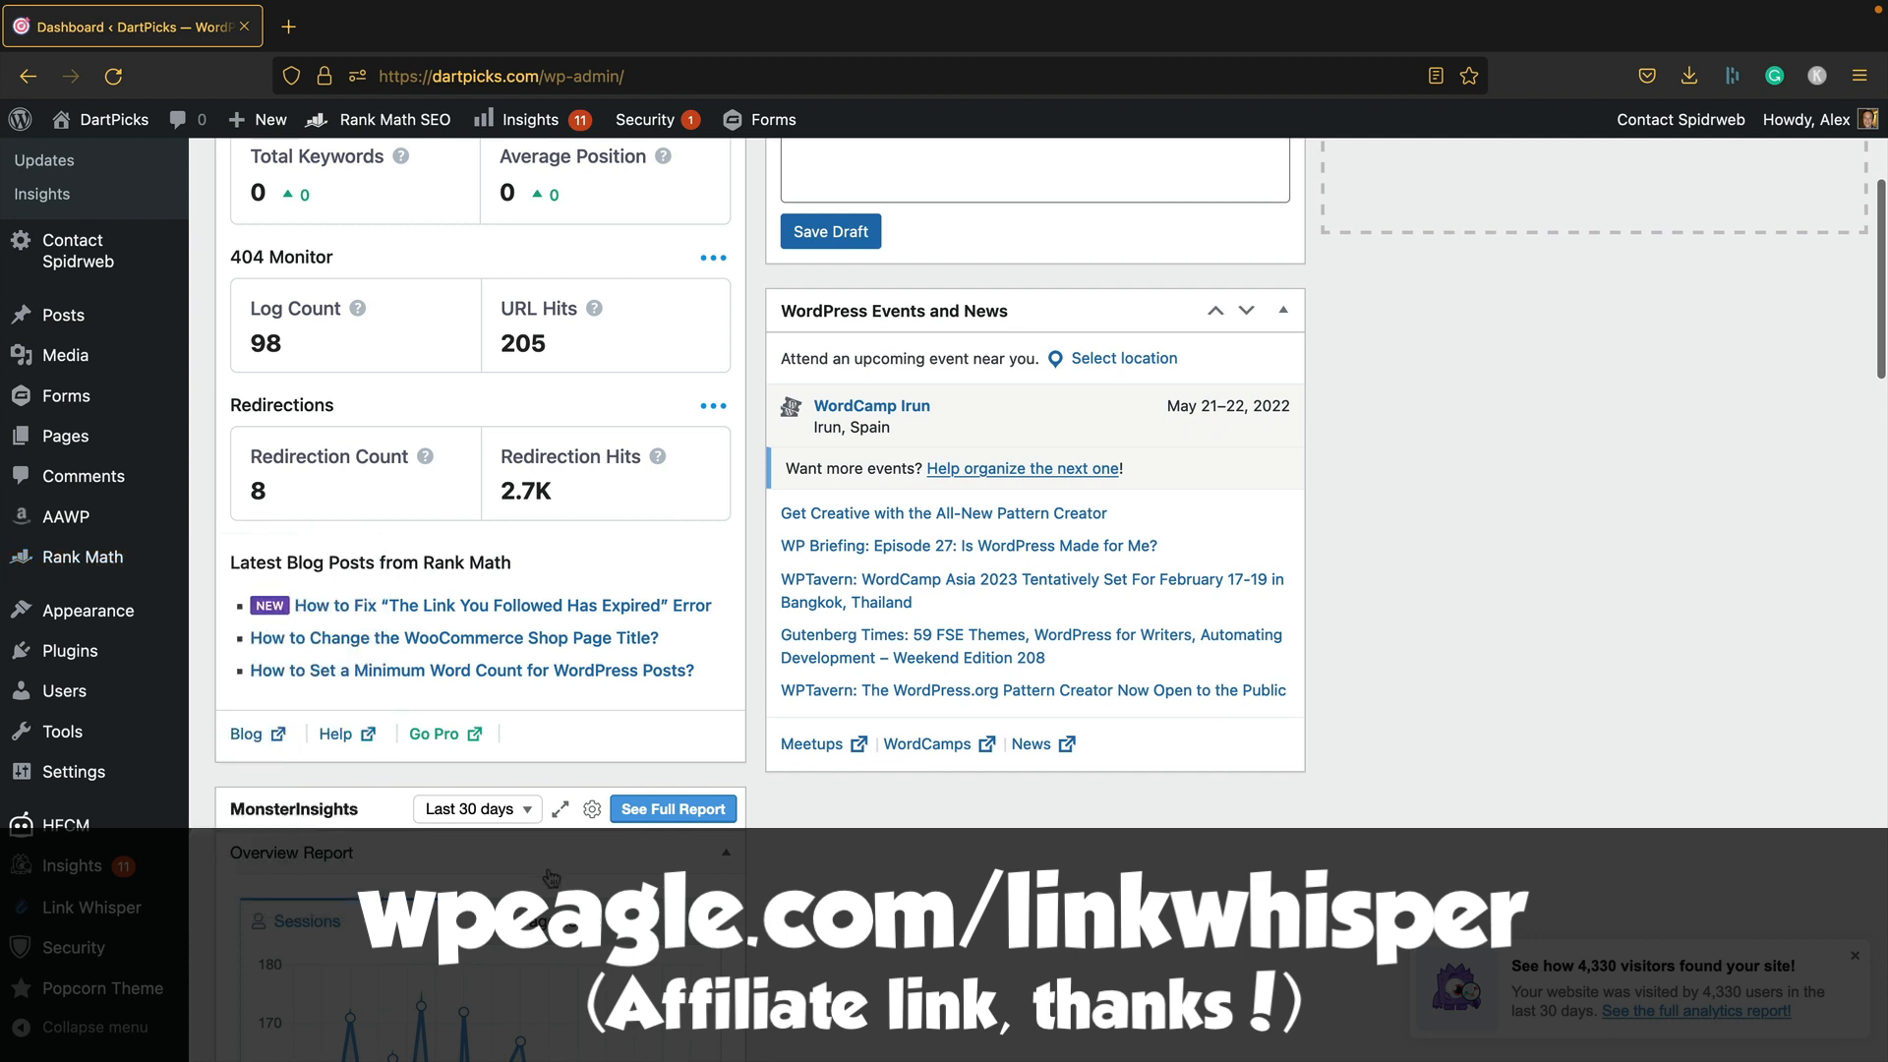
mouse_move(91, 907)
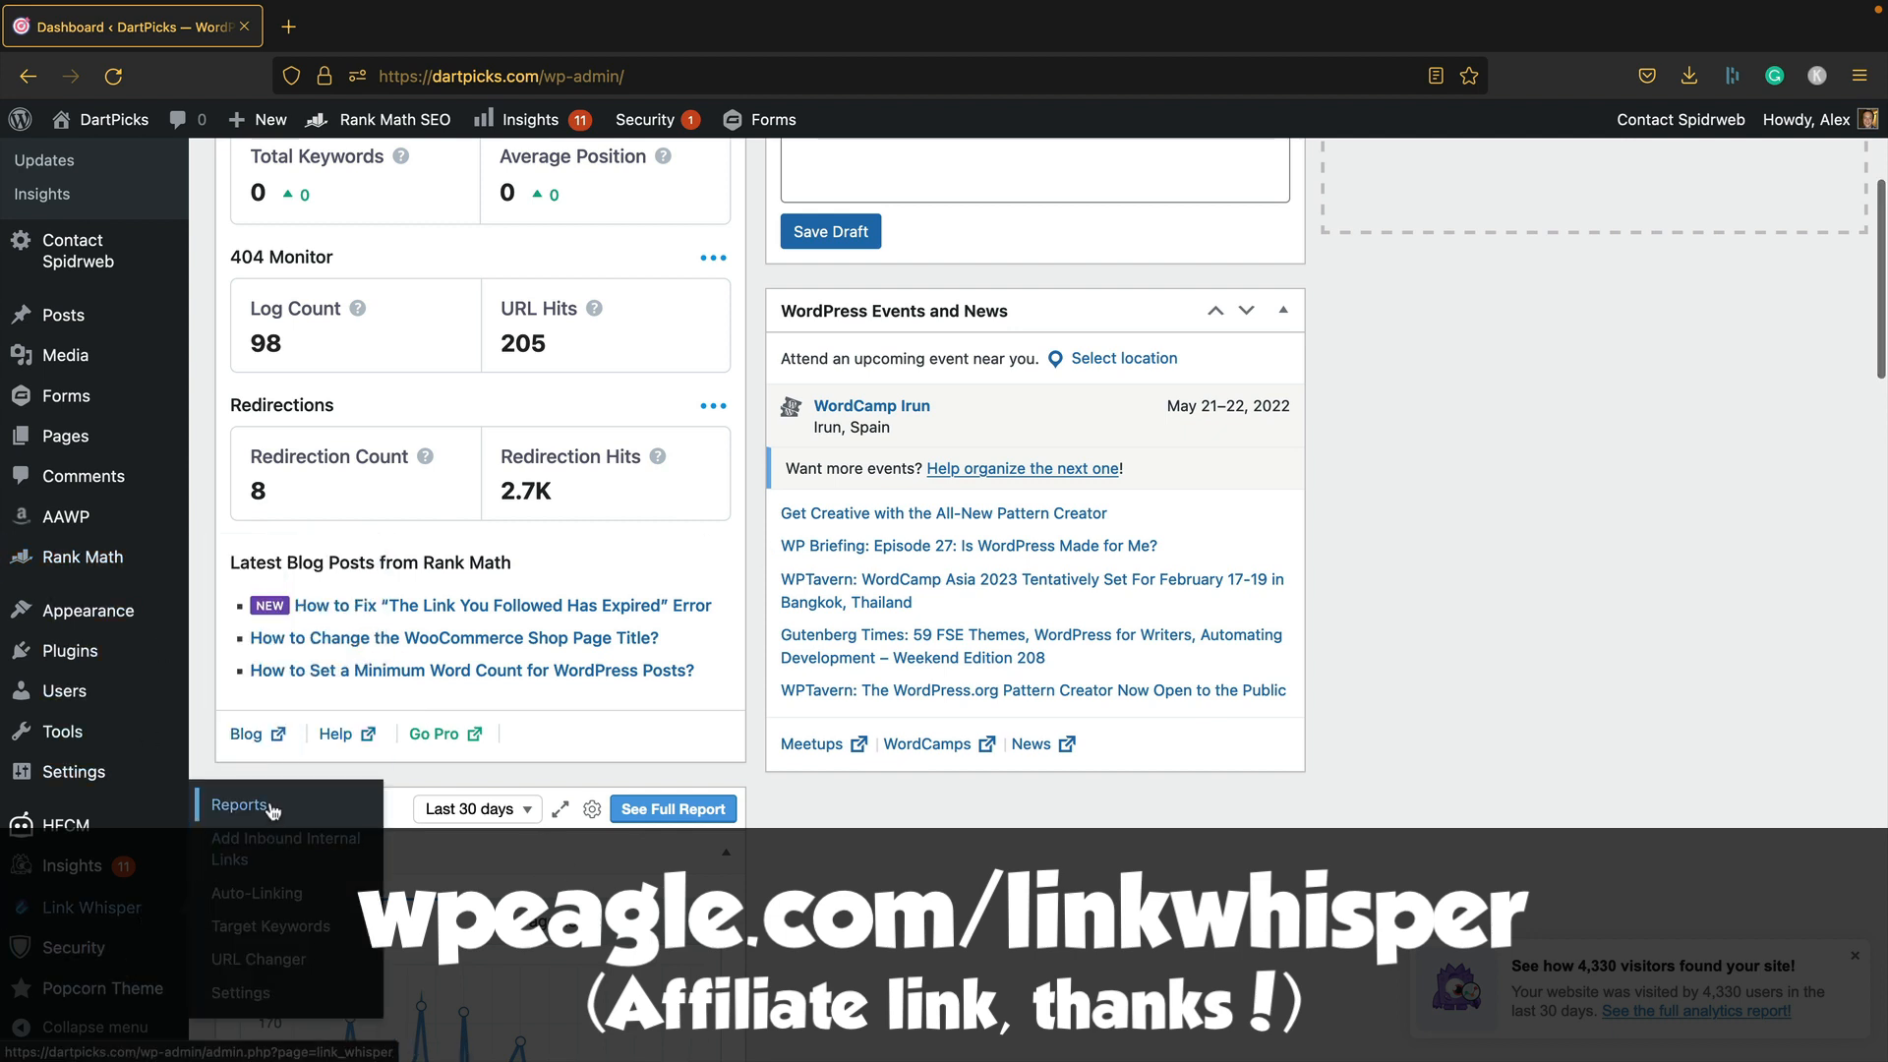
left_click(241, 805)
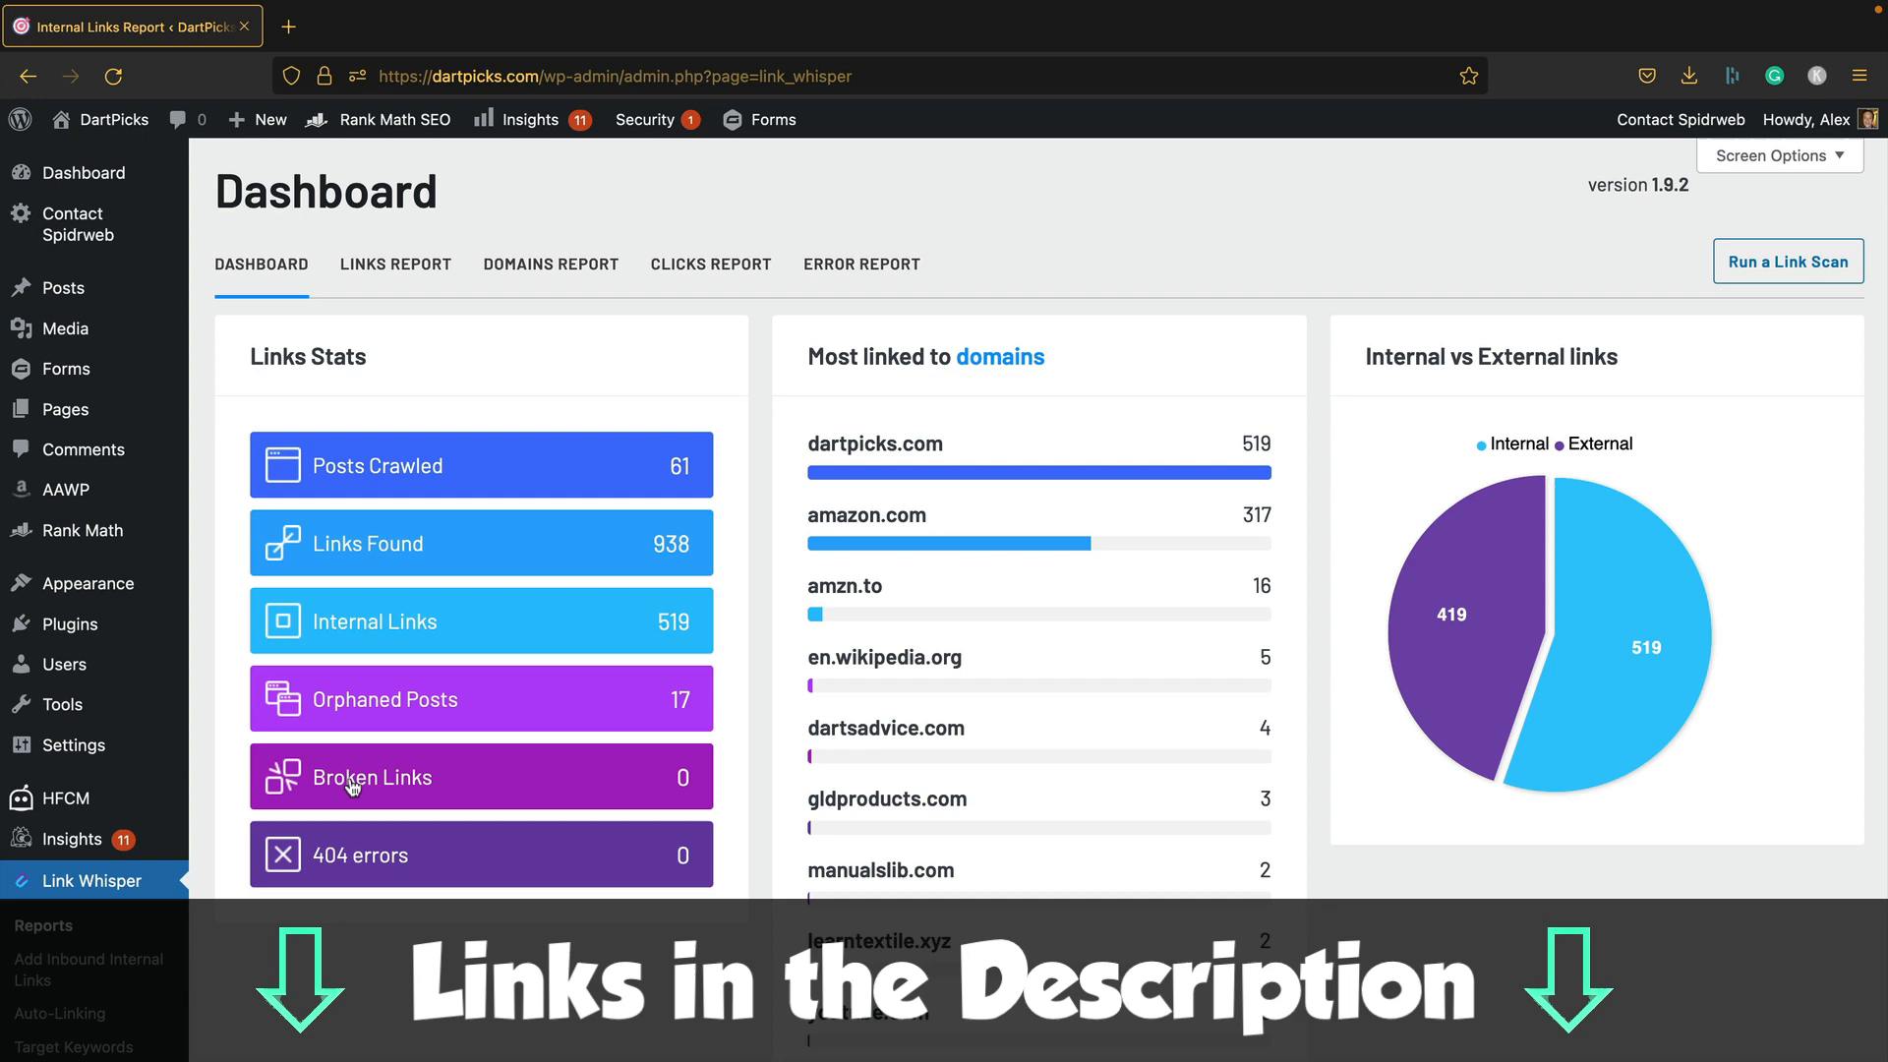
Step: Show the Orphaned Posts Report and scroll to the Types of Dartboards: Ultimate Guide row
left_click(479, 699)
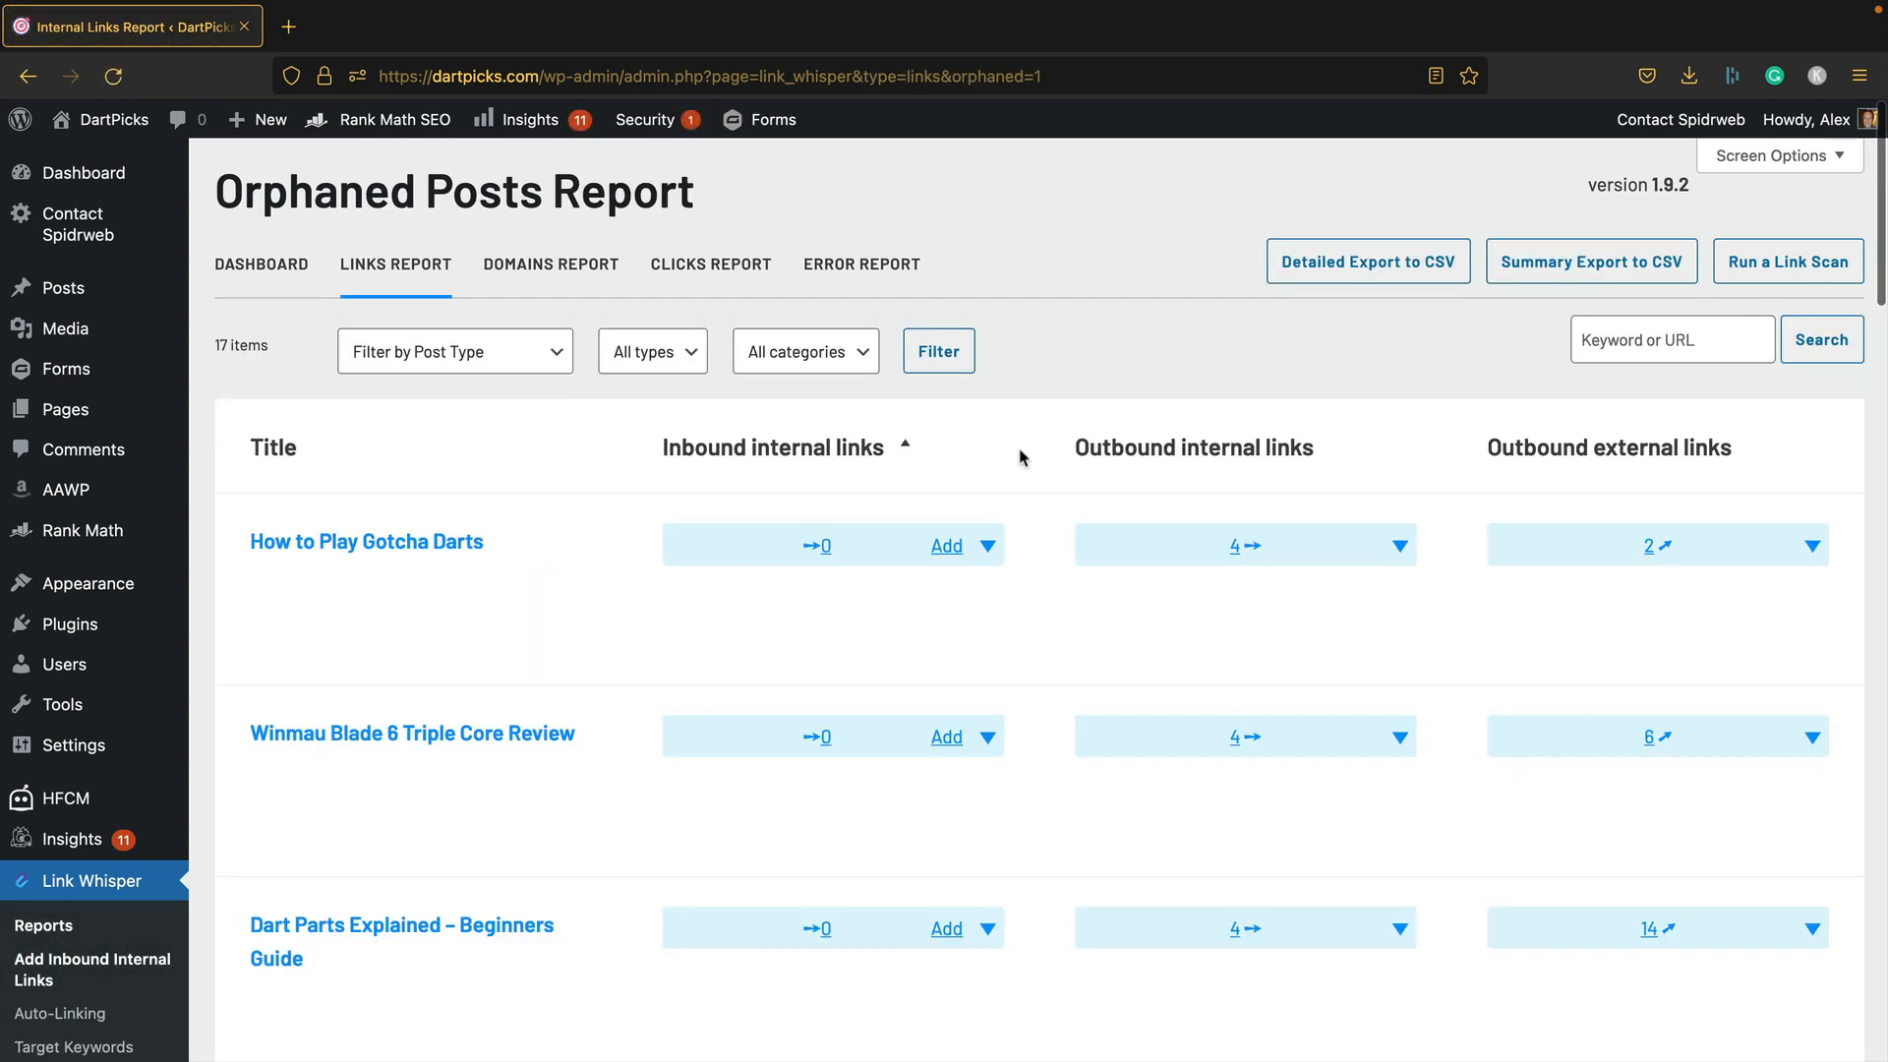
scroll("down", 3)
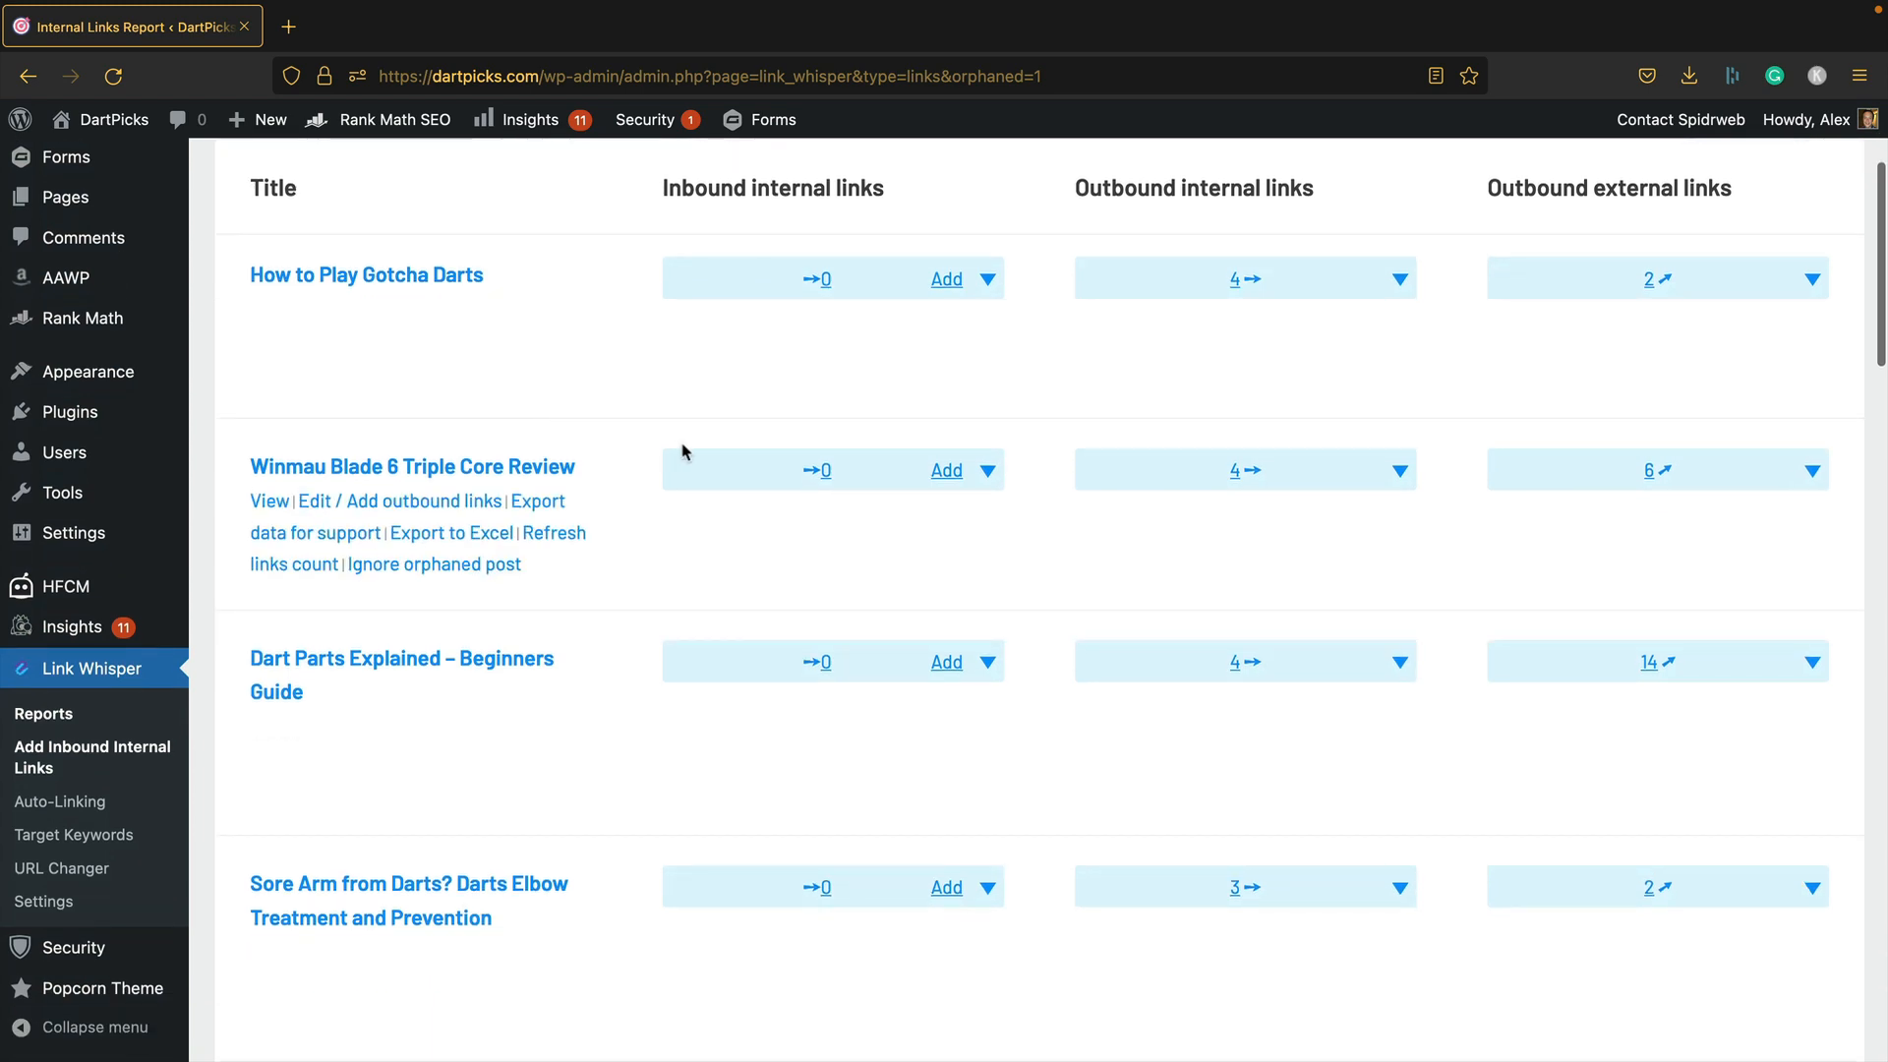
mouse_move(806, 575)
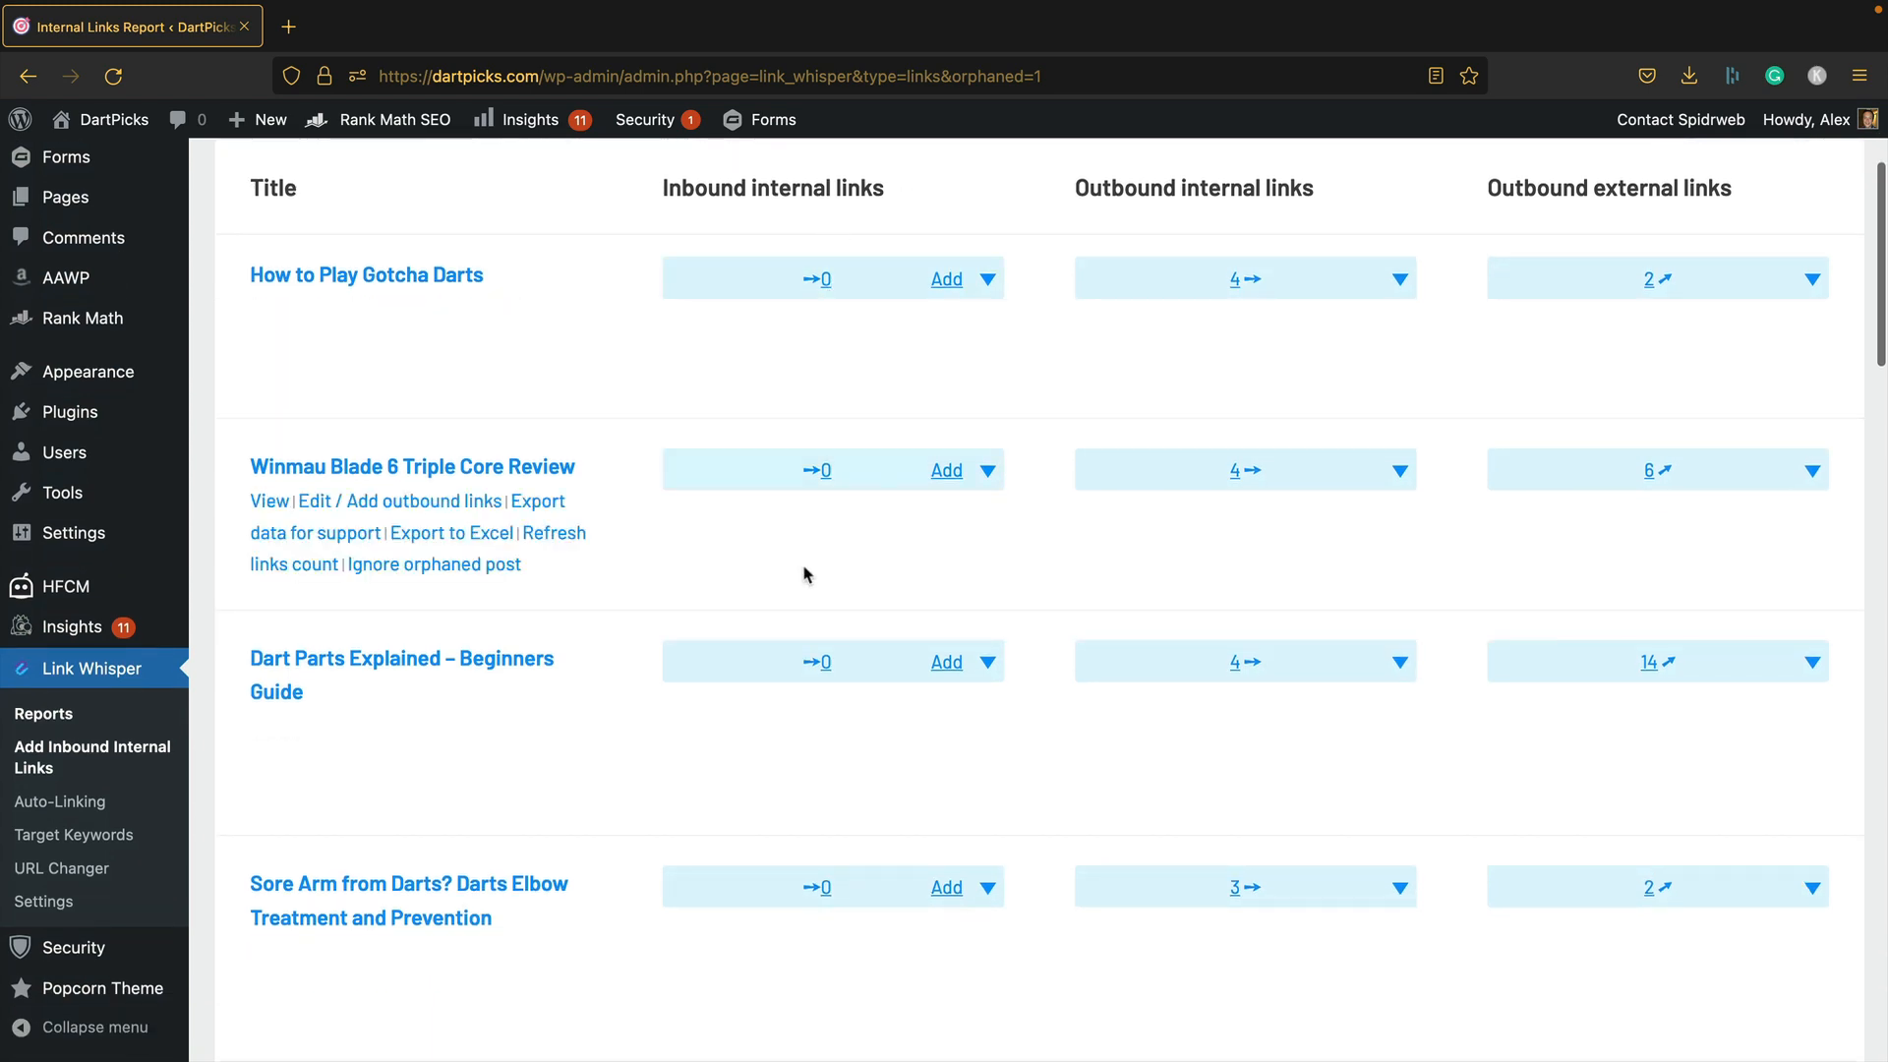
scroll("down", 3)
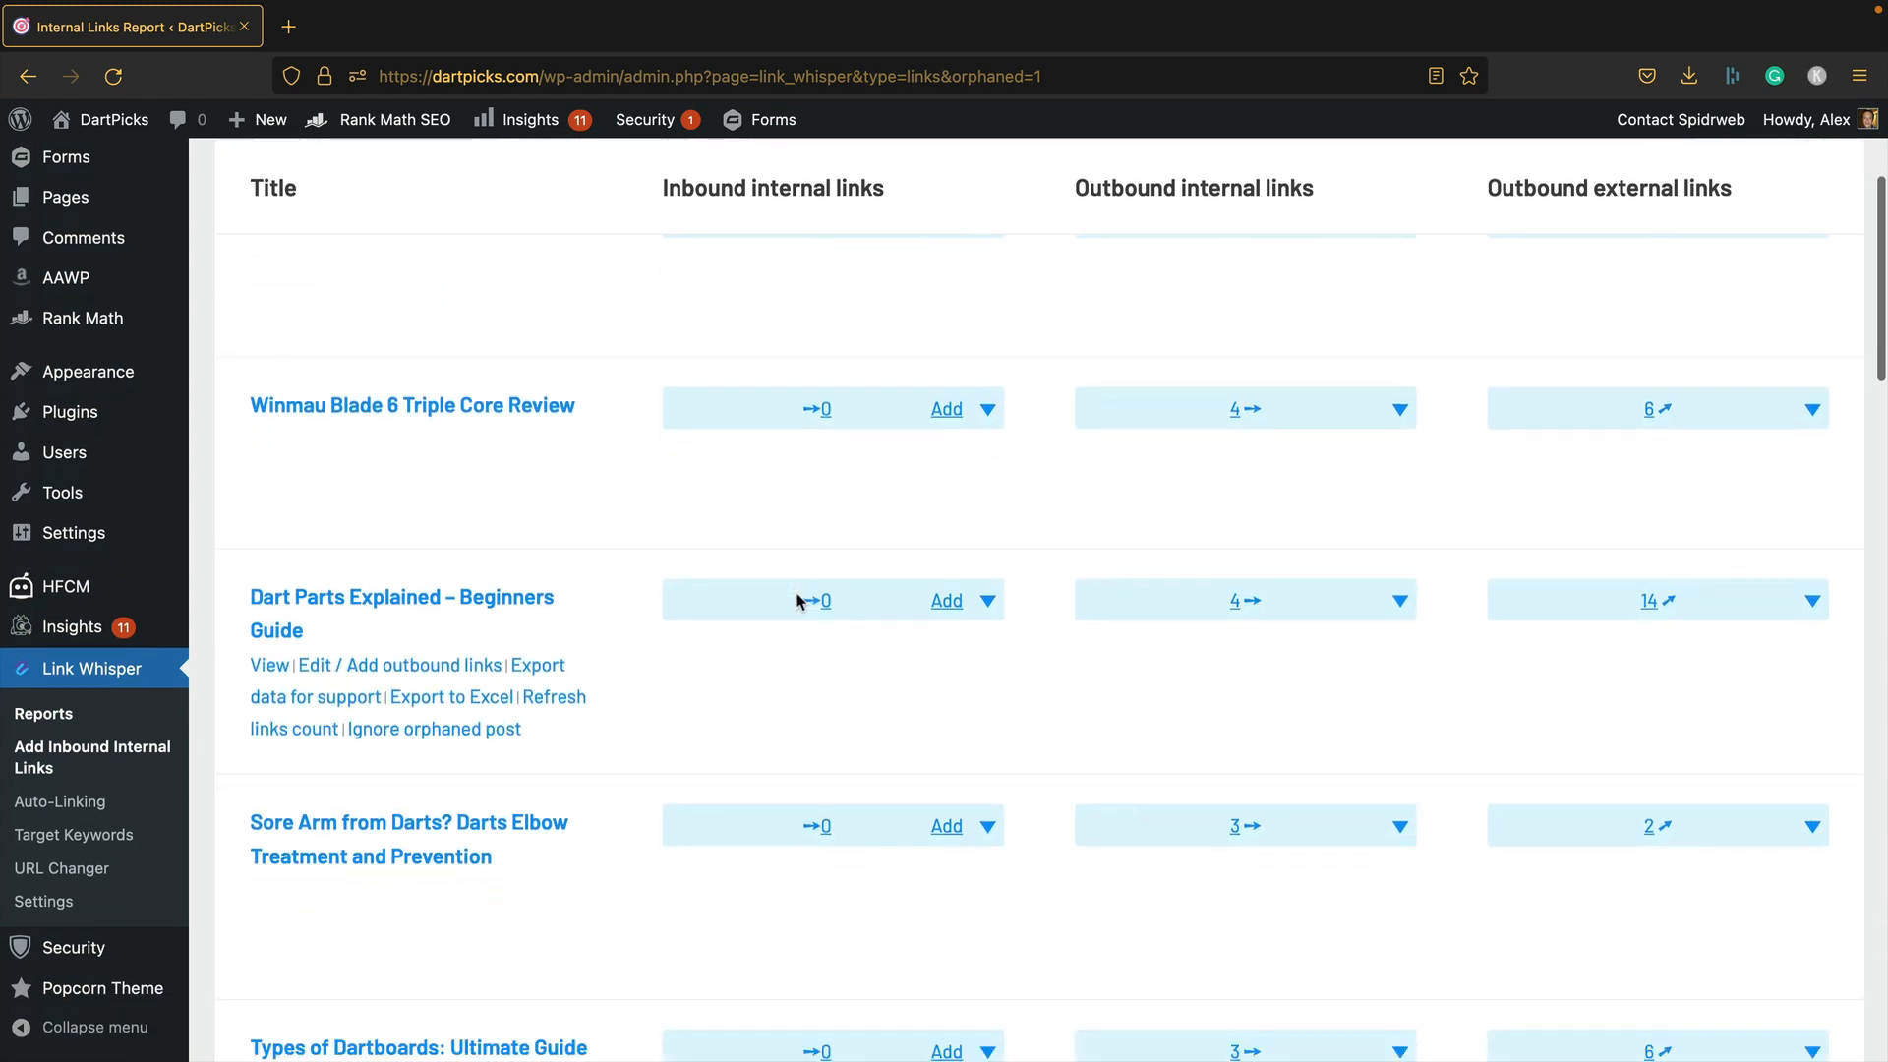
scroll("up", 3)
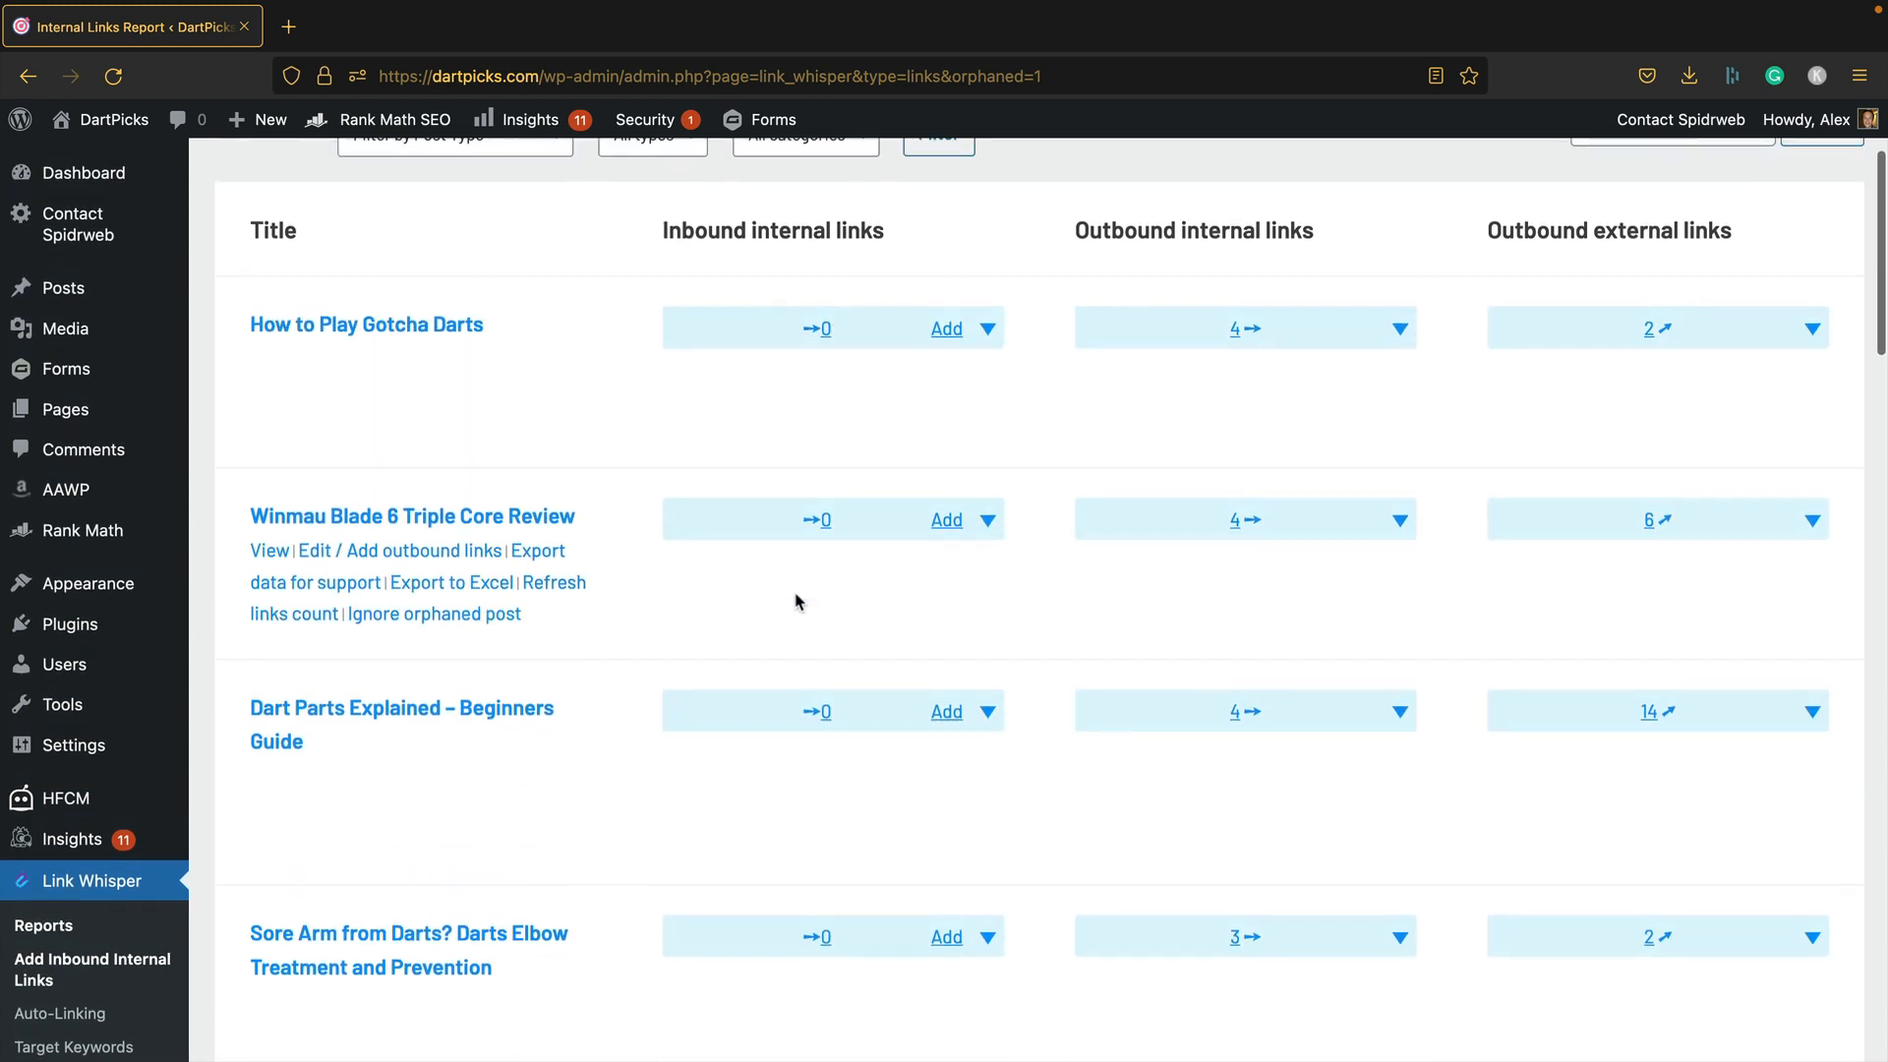
scroll("down", 3)
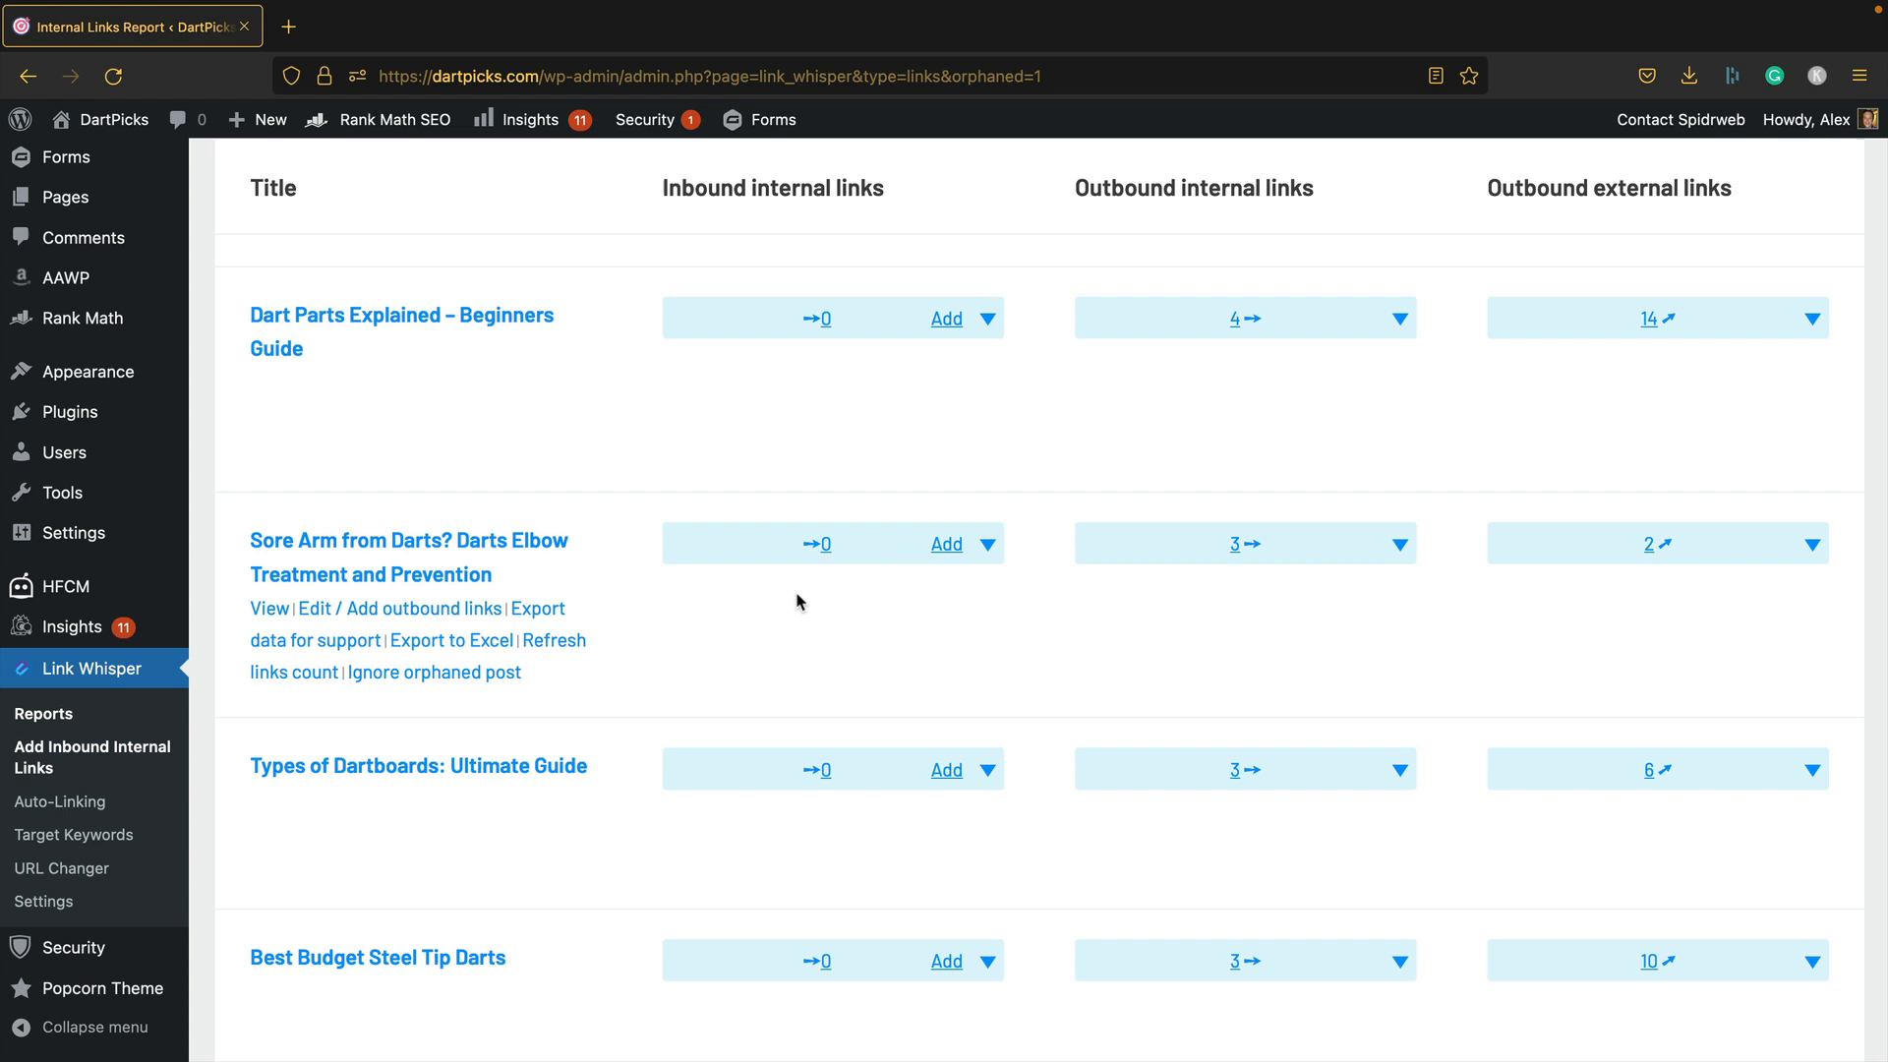
scroll("down", 3)
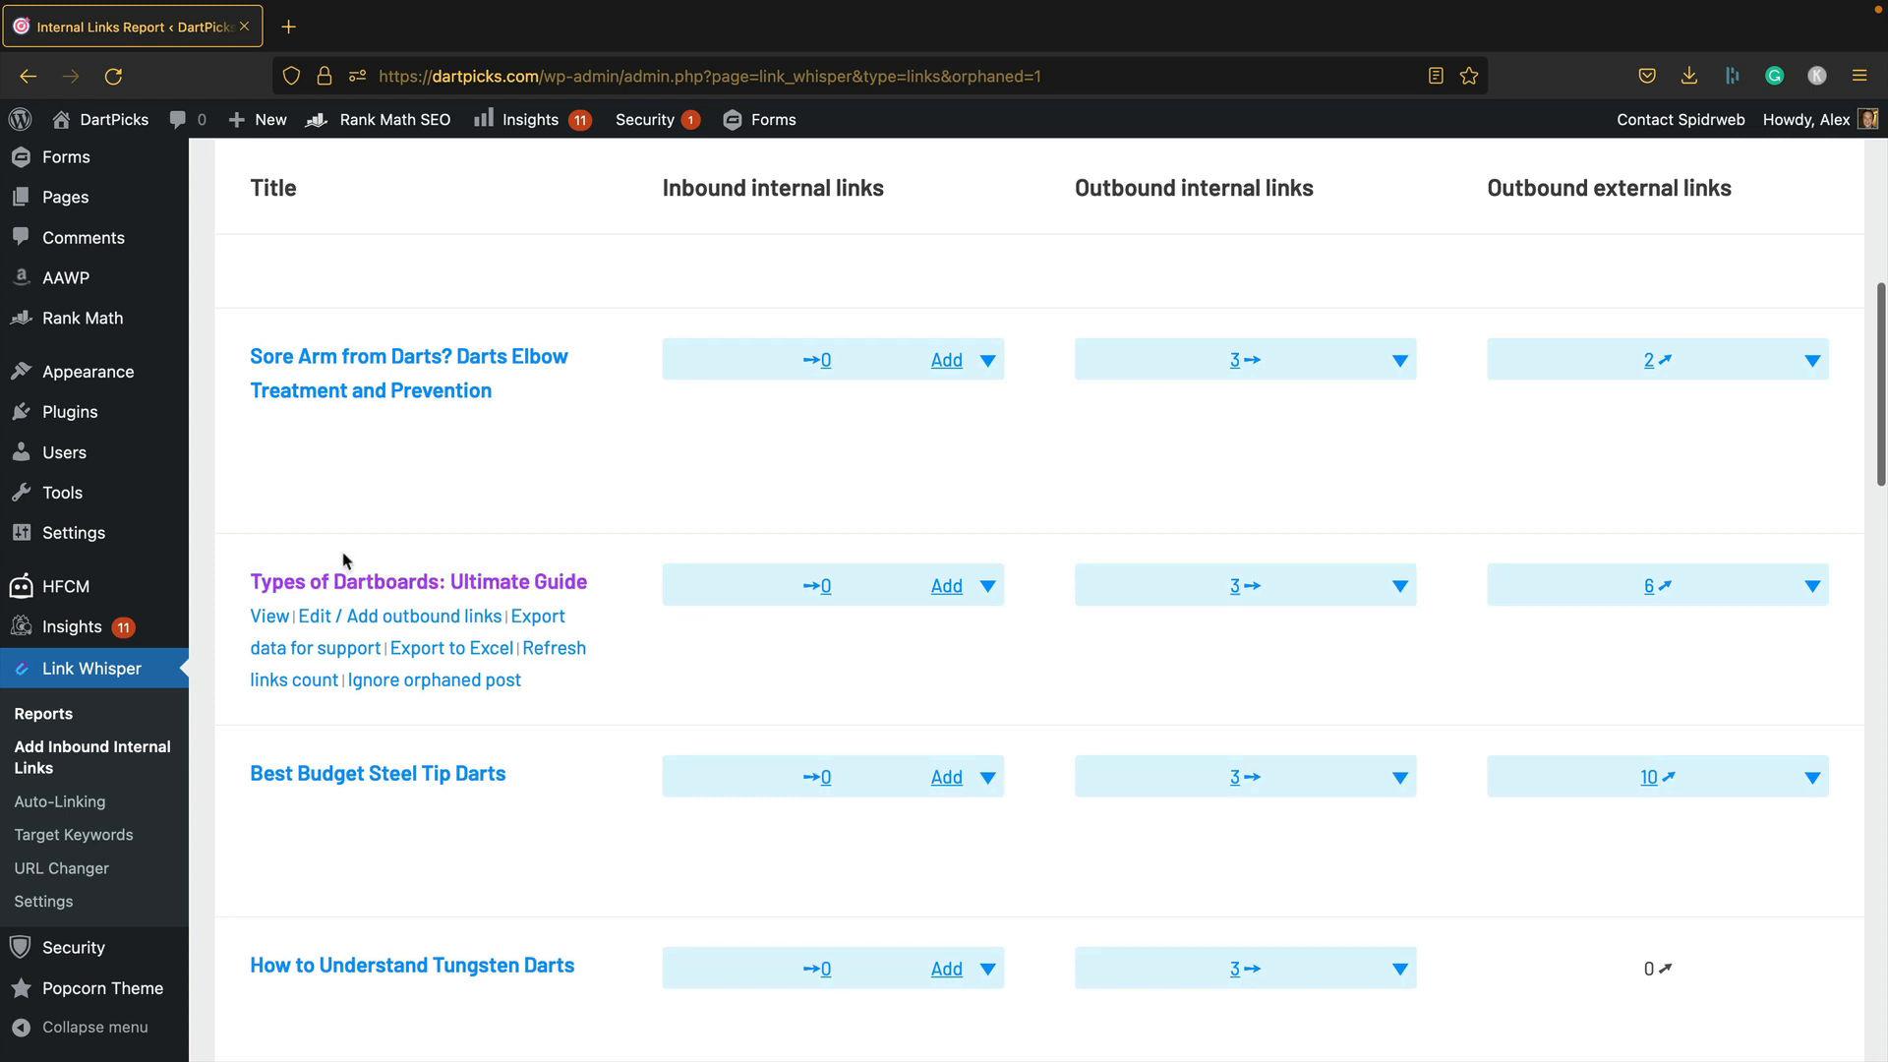
mouse_move(537, 681)
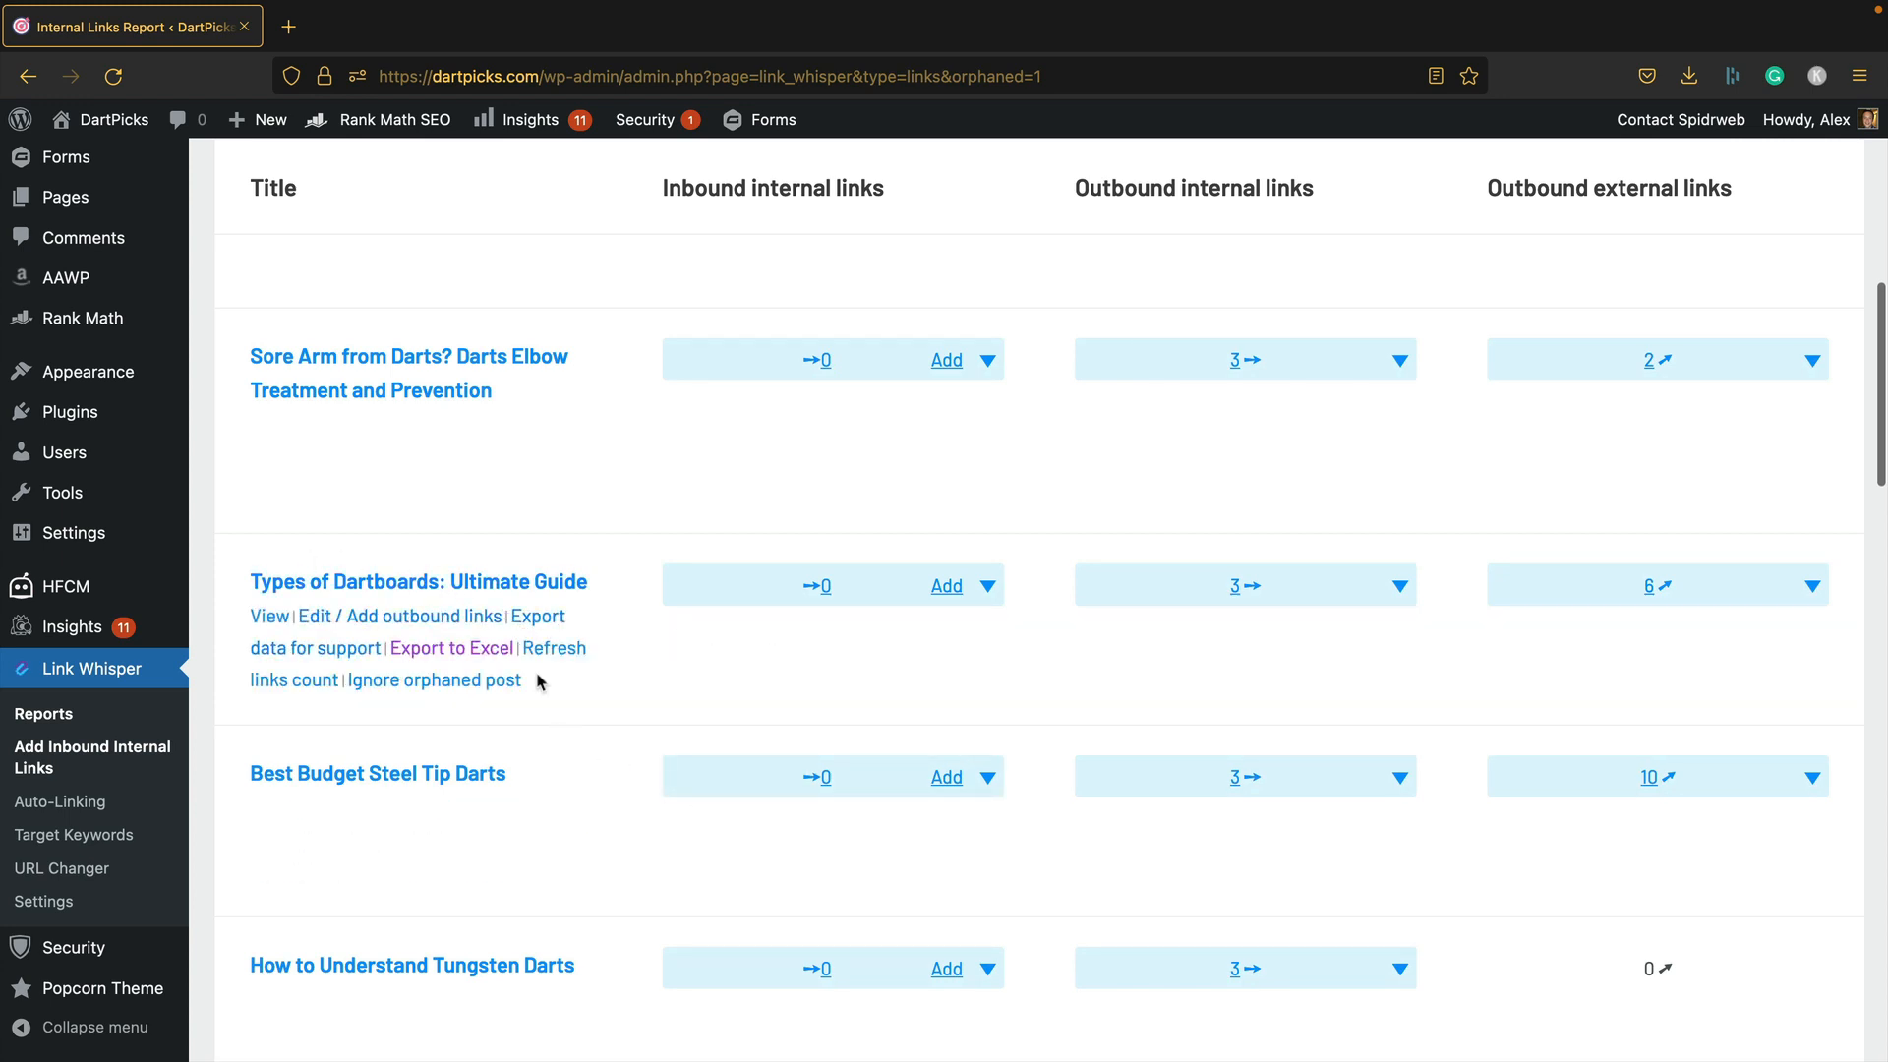
mouse_move(590, 682)
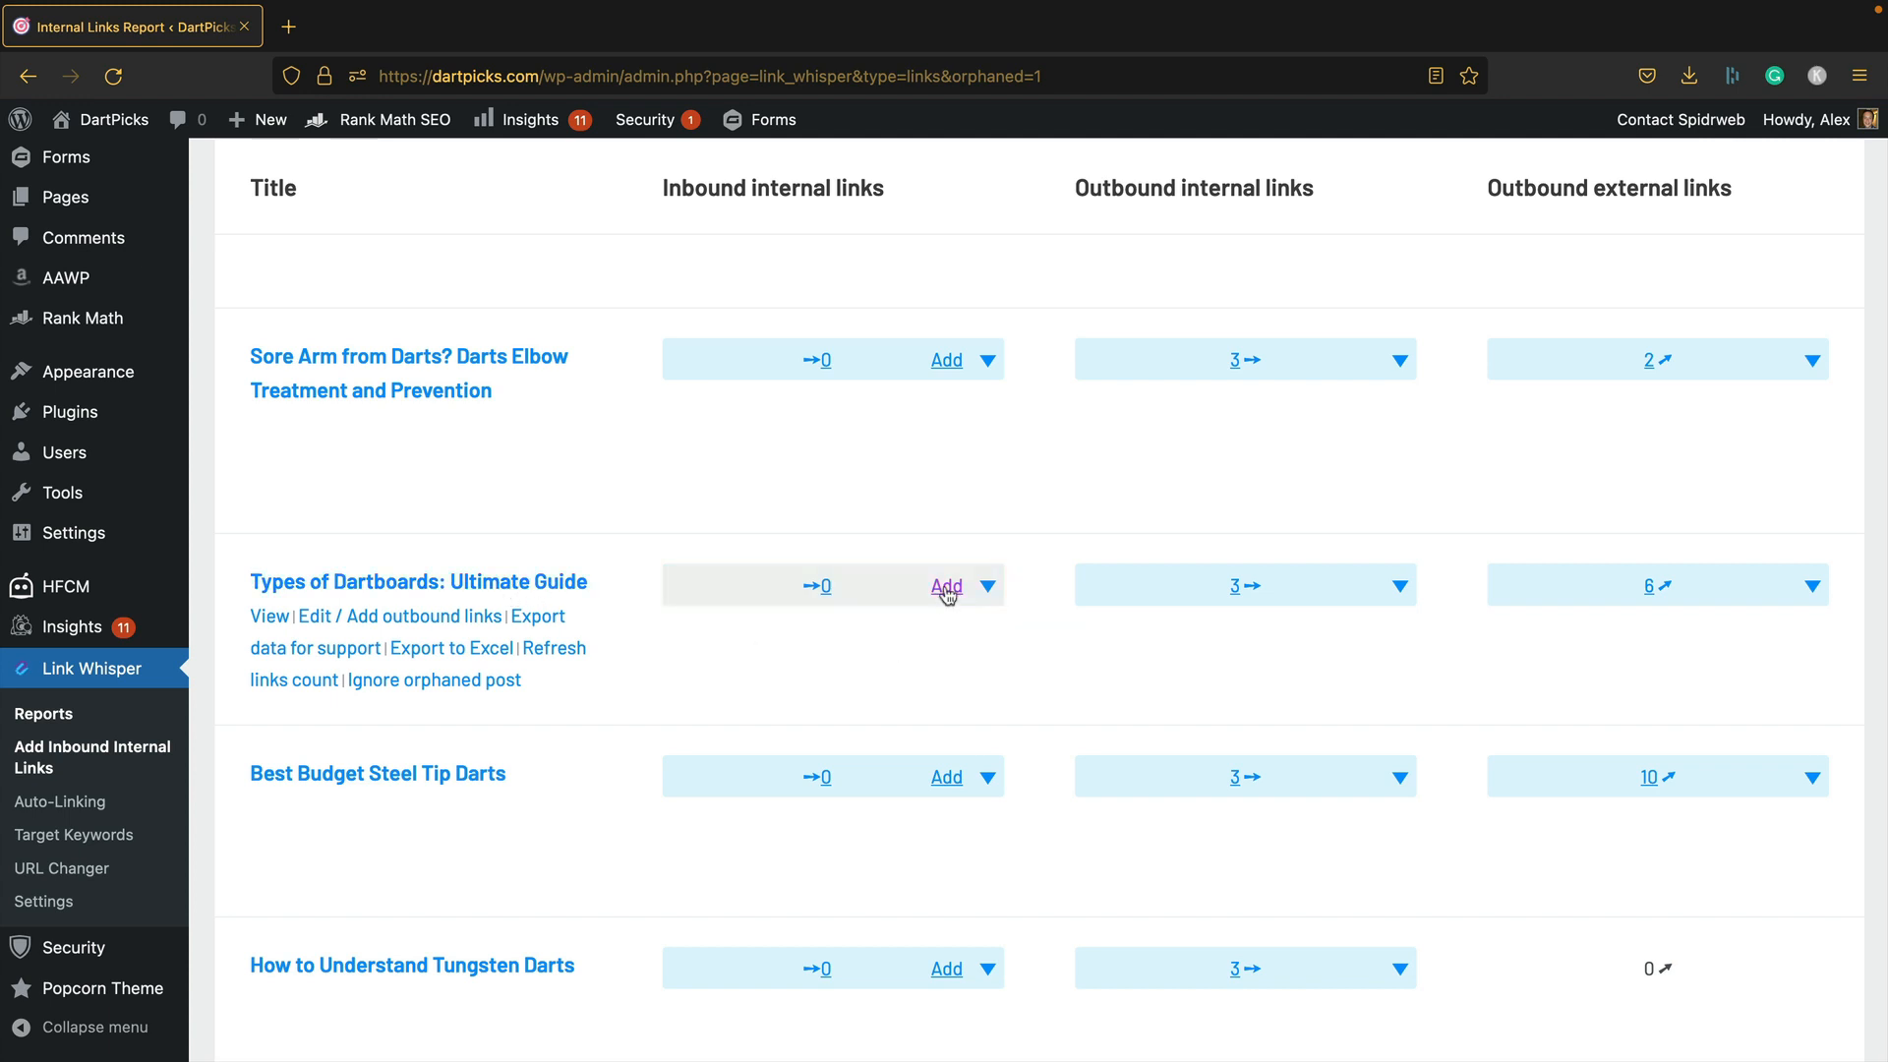
Step: Load inbound suggestions for Types of Dartboards and tick the 'type of dartboard' sentence from How is a Dartboard Numbered?
left_click(945, 586)
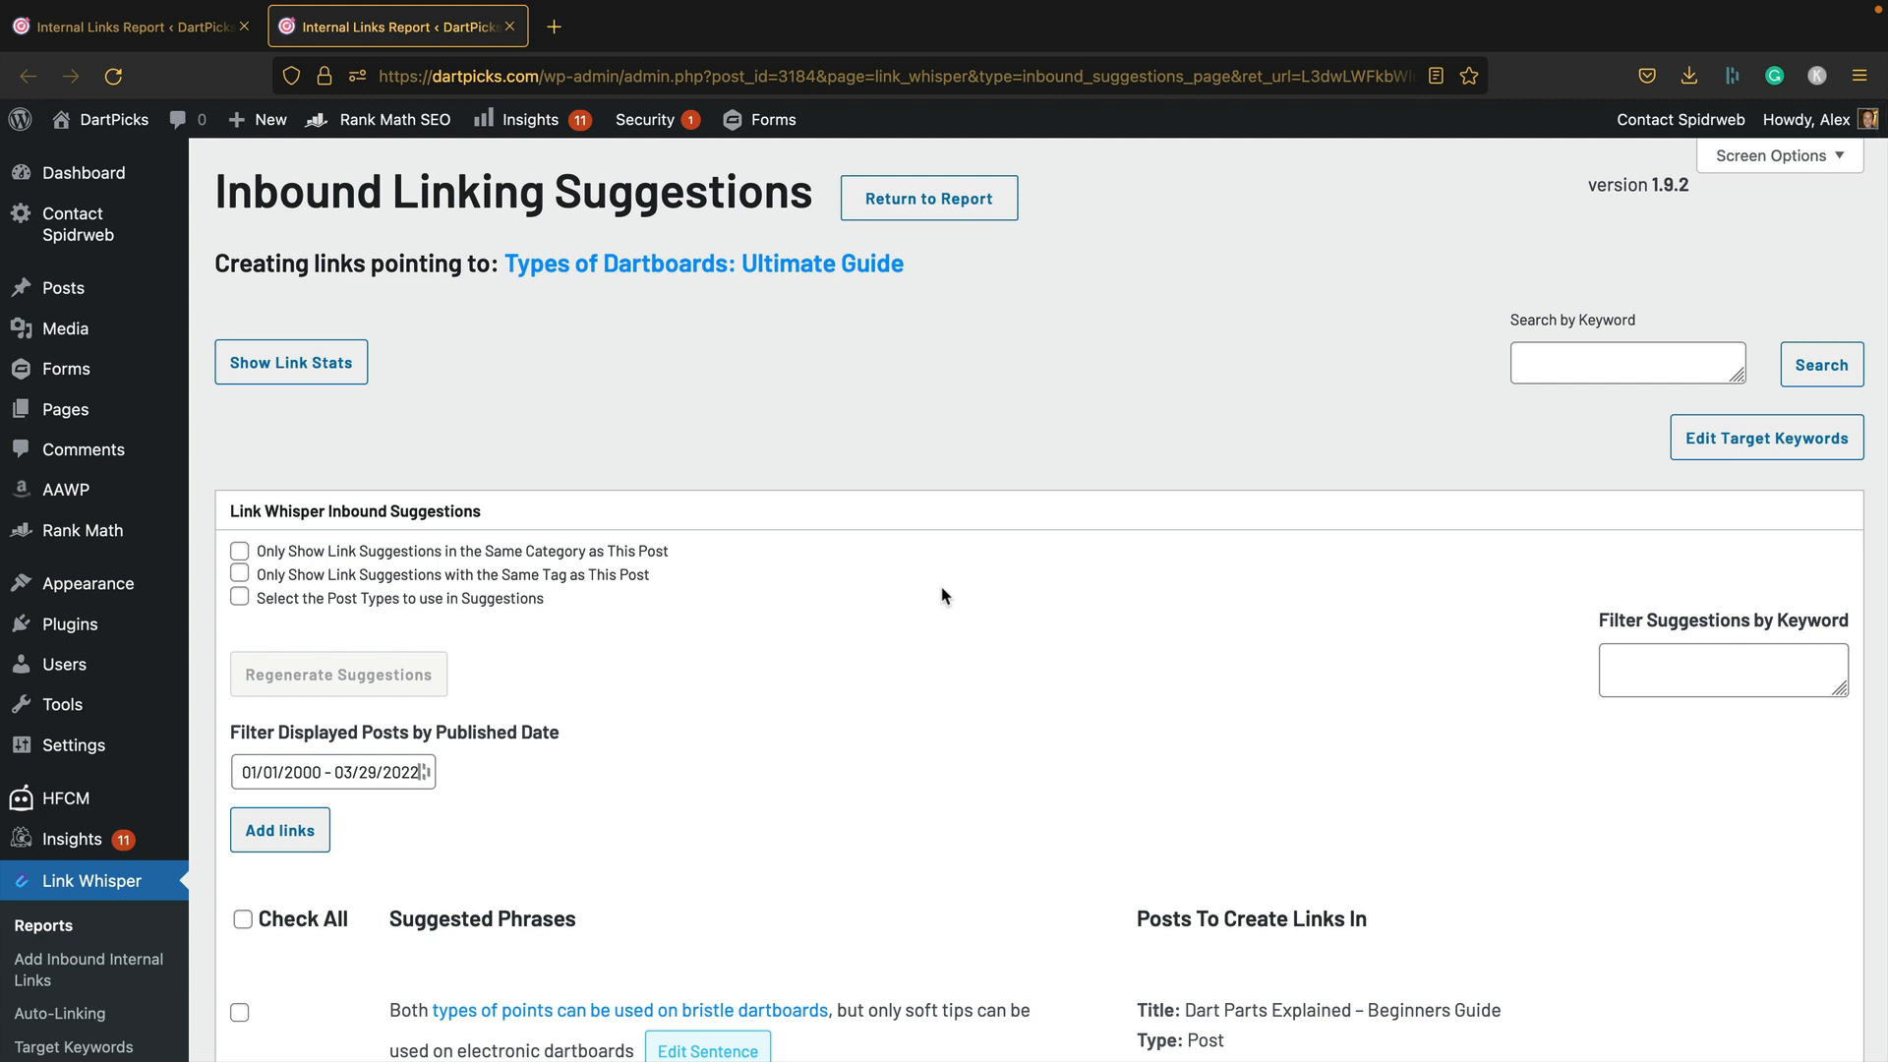
scroll("down", 3)
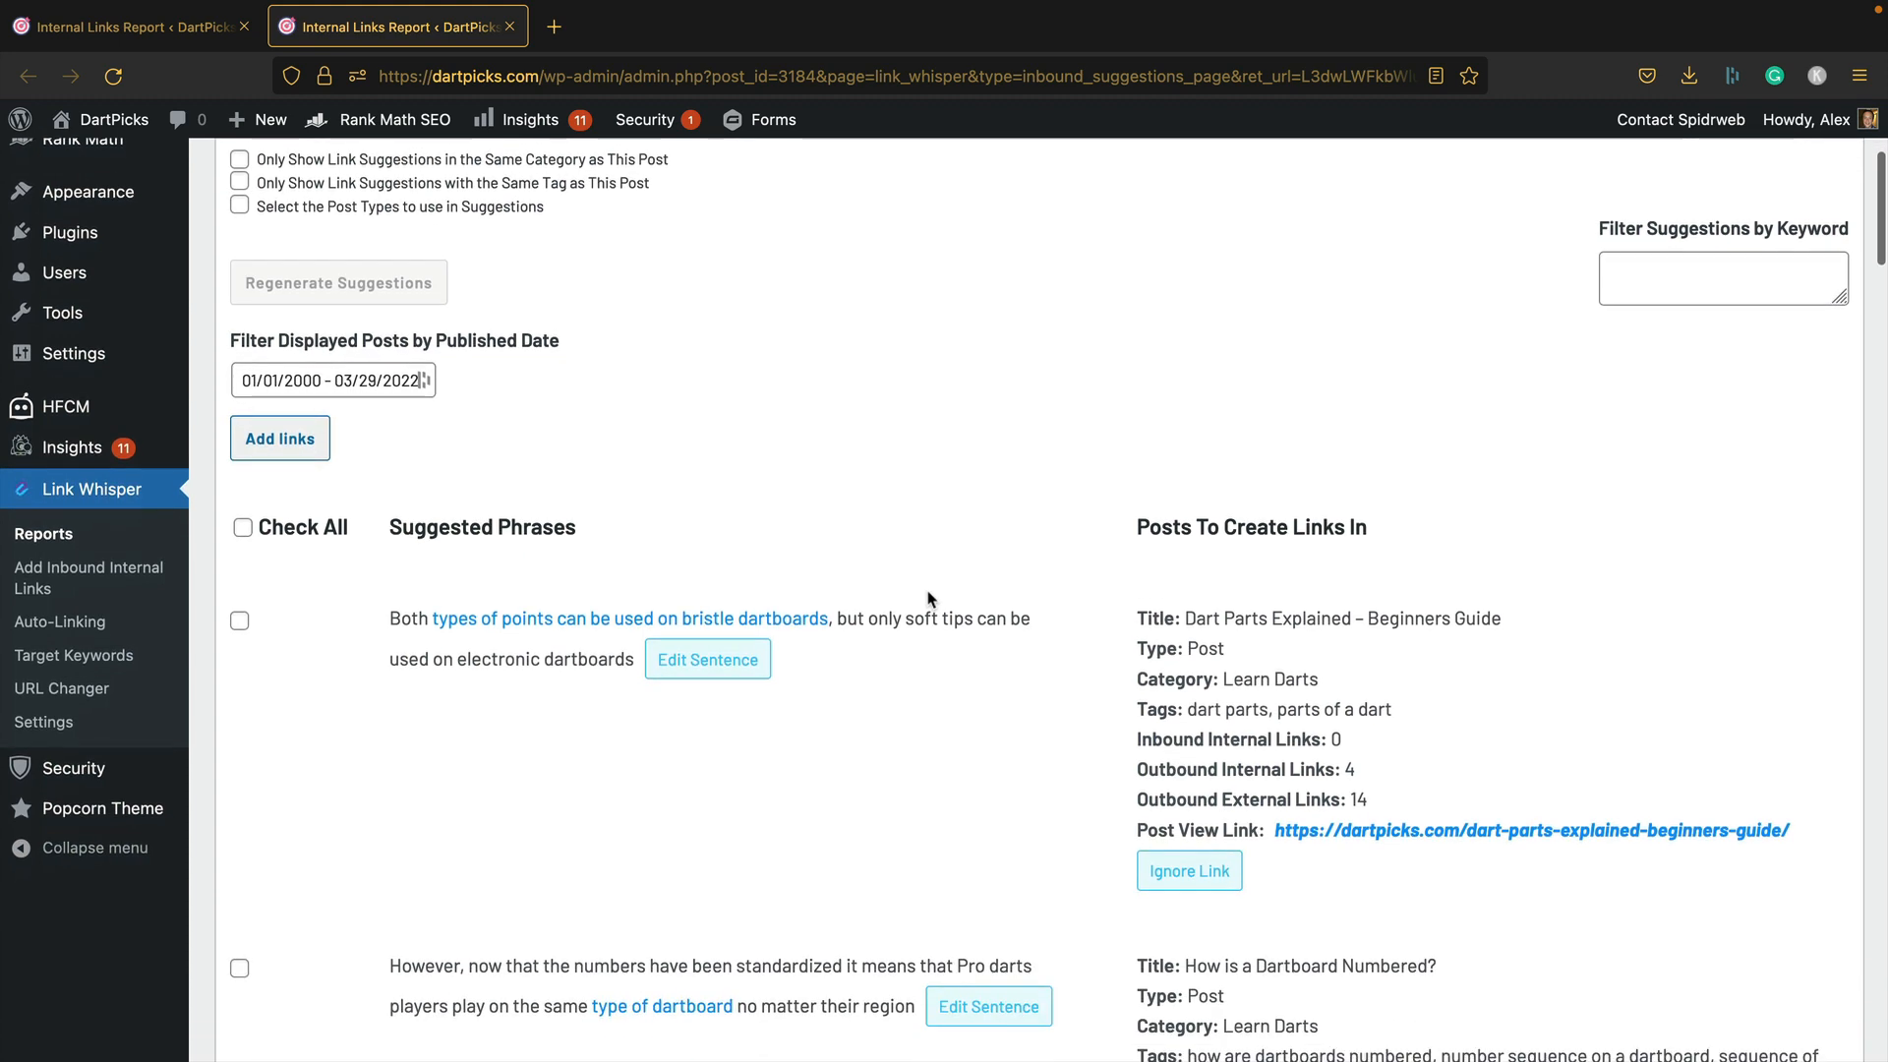
scroll("down", 3)
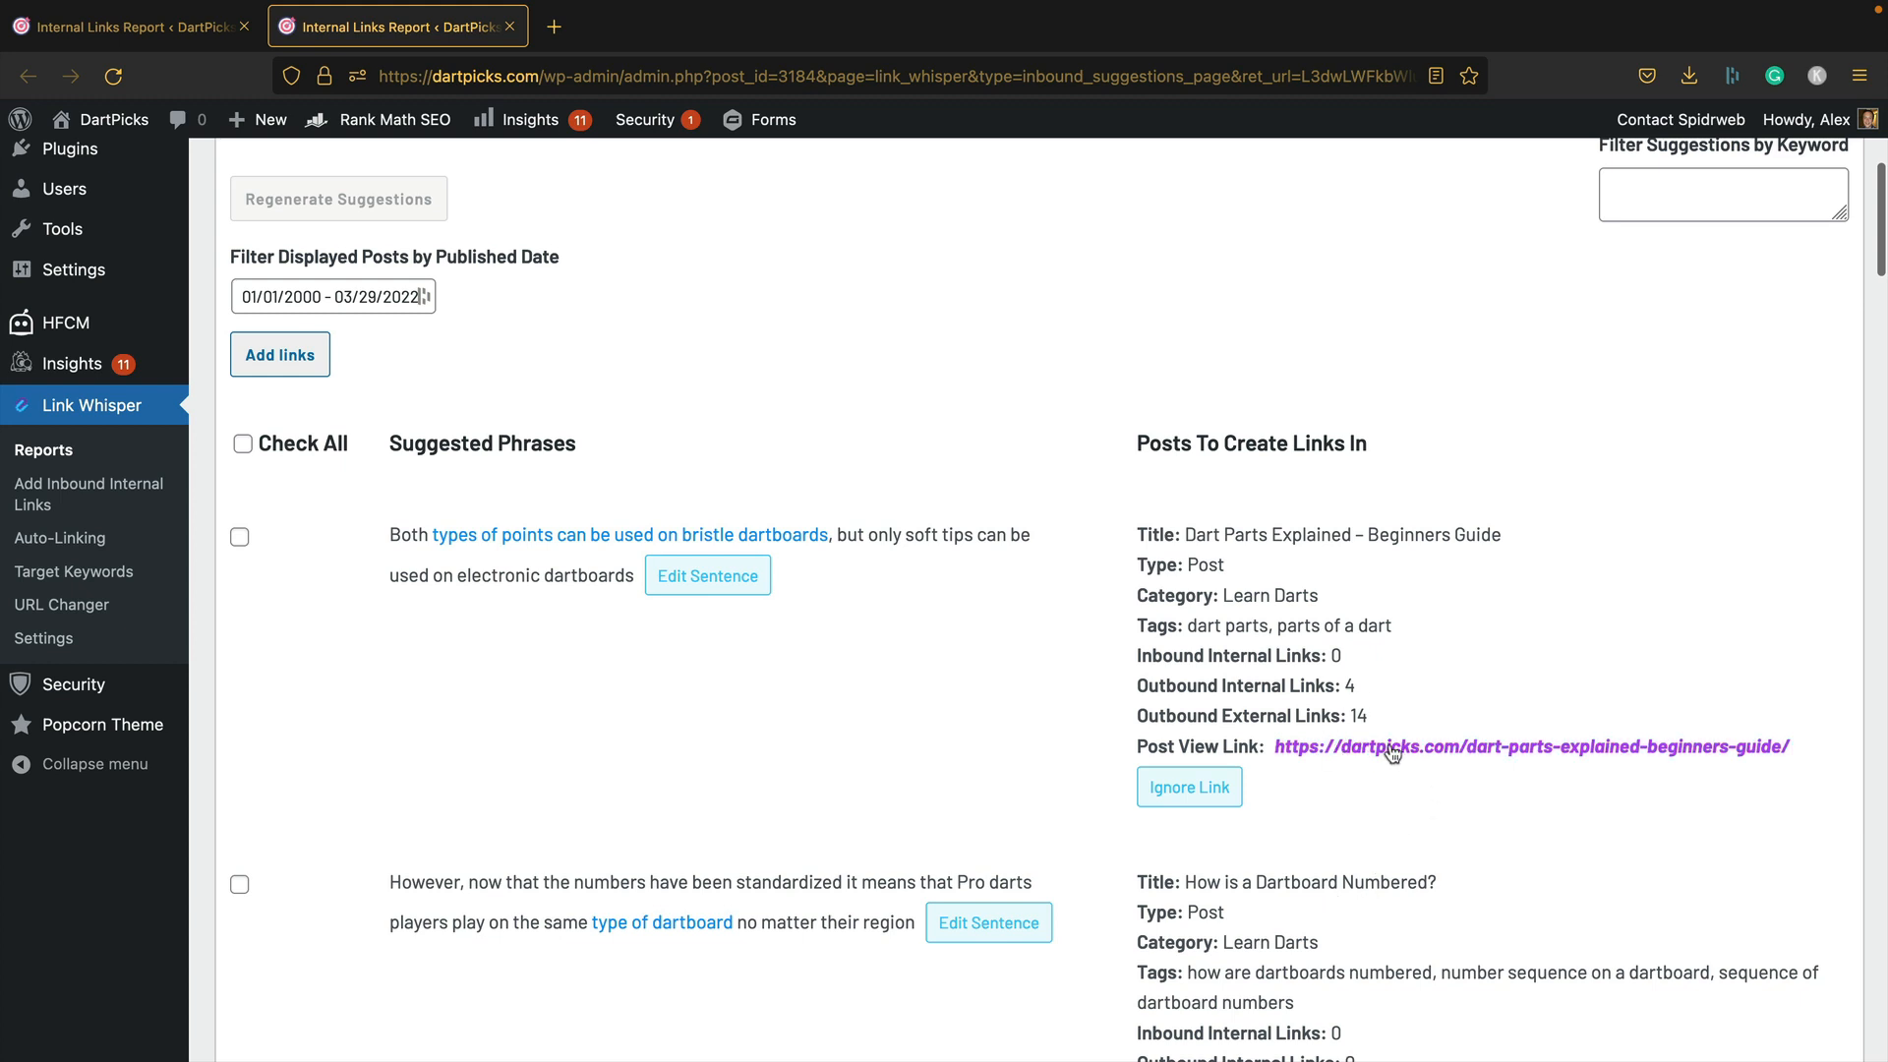
mouse_move(1404, 625)
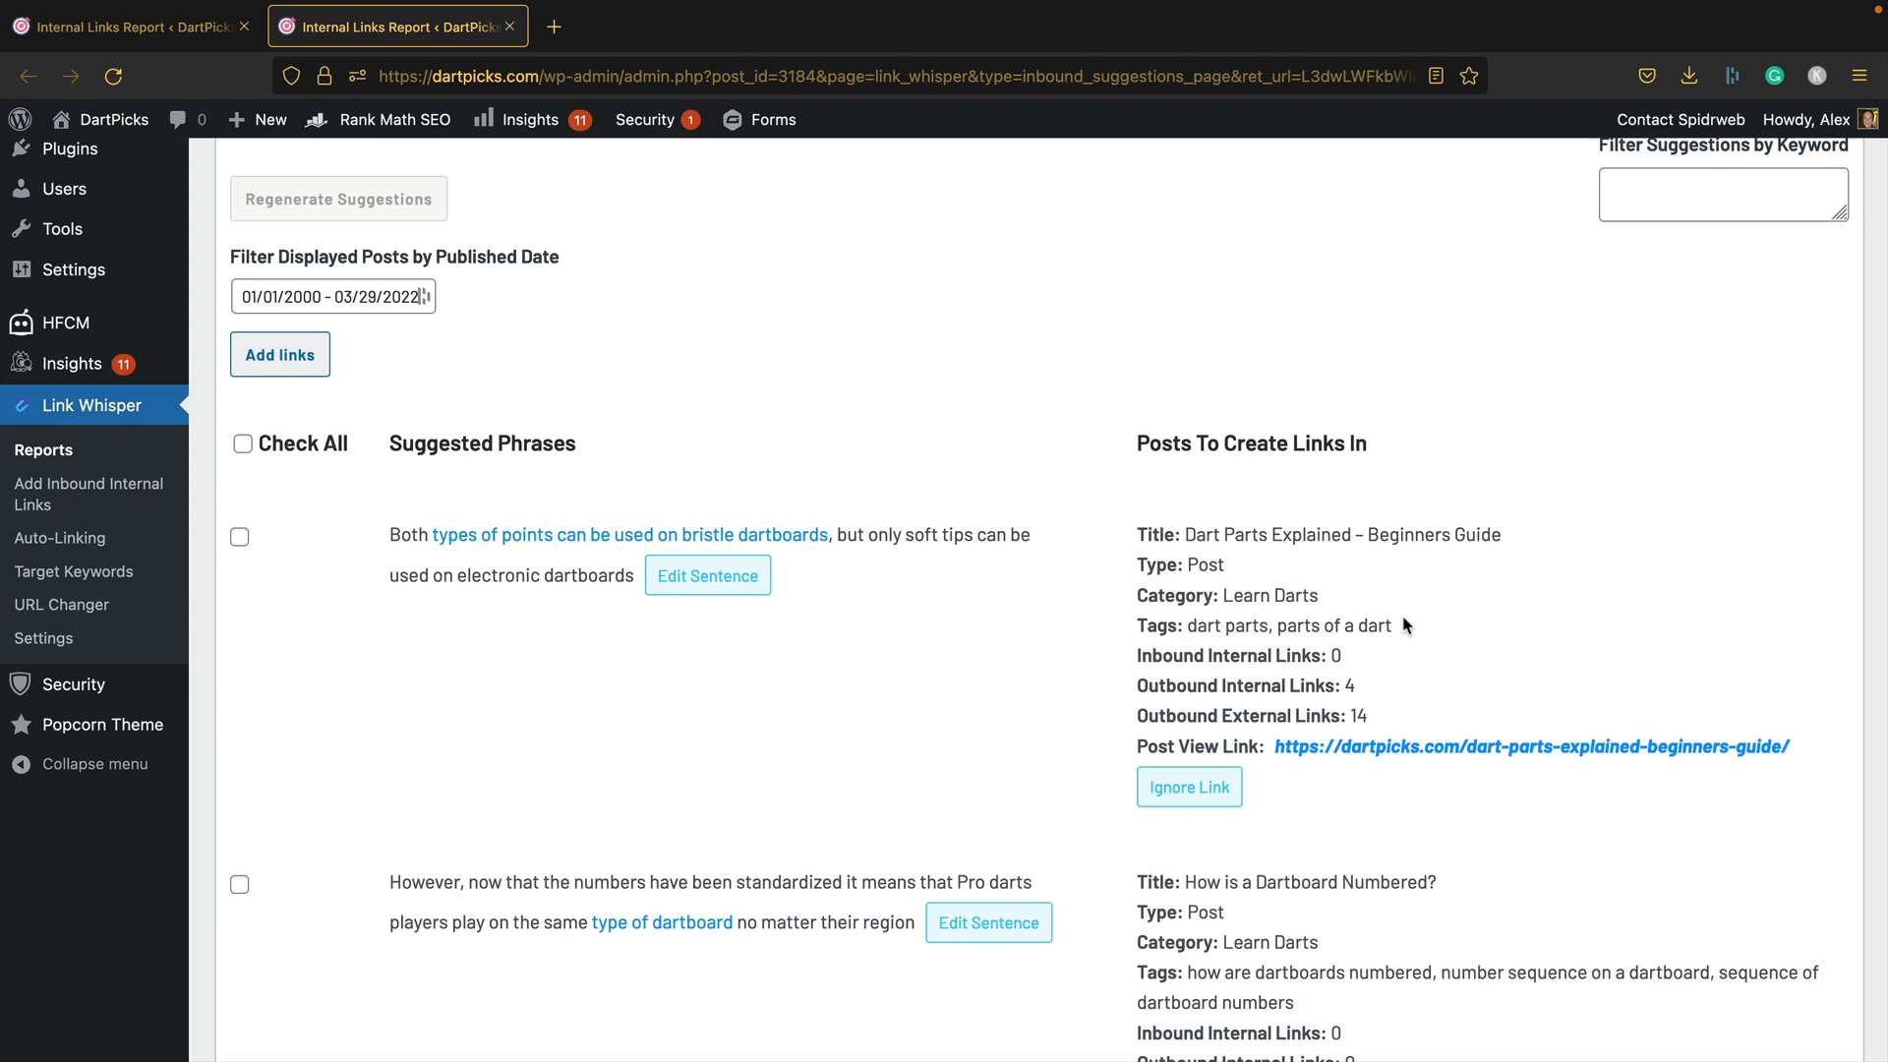
scroll("up", 3)
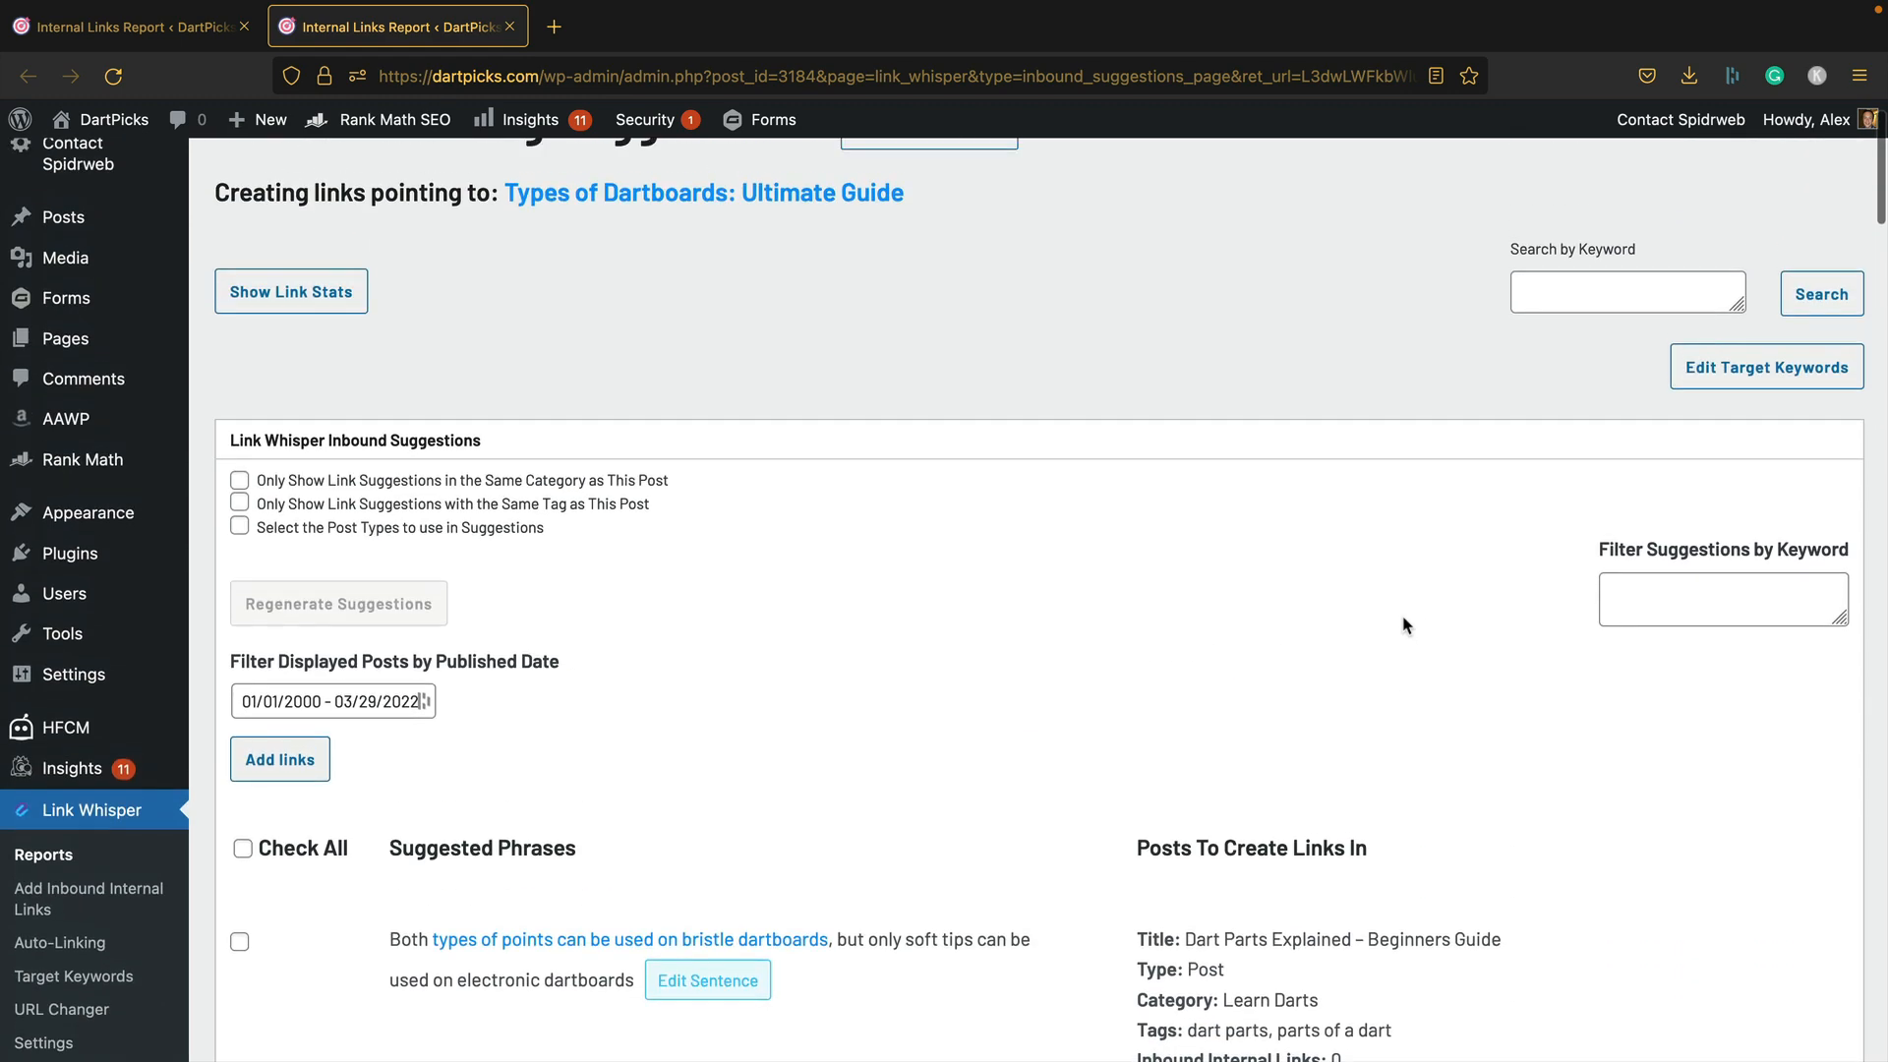
scroll("down", 3)
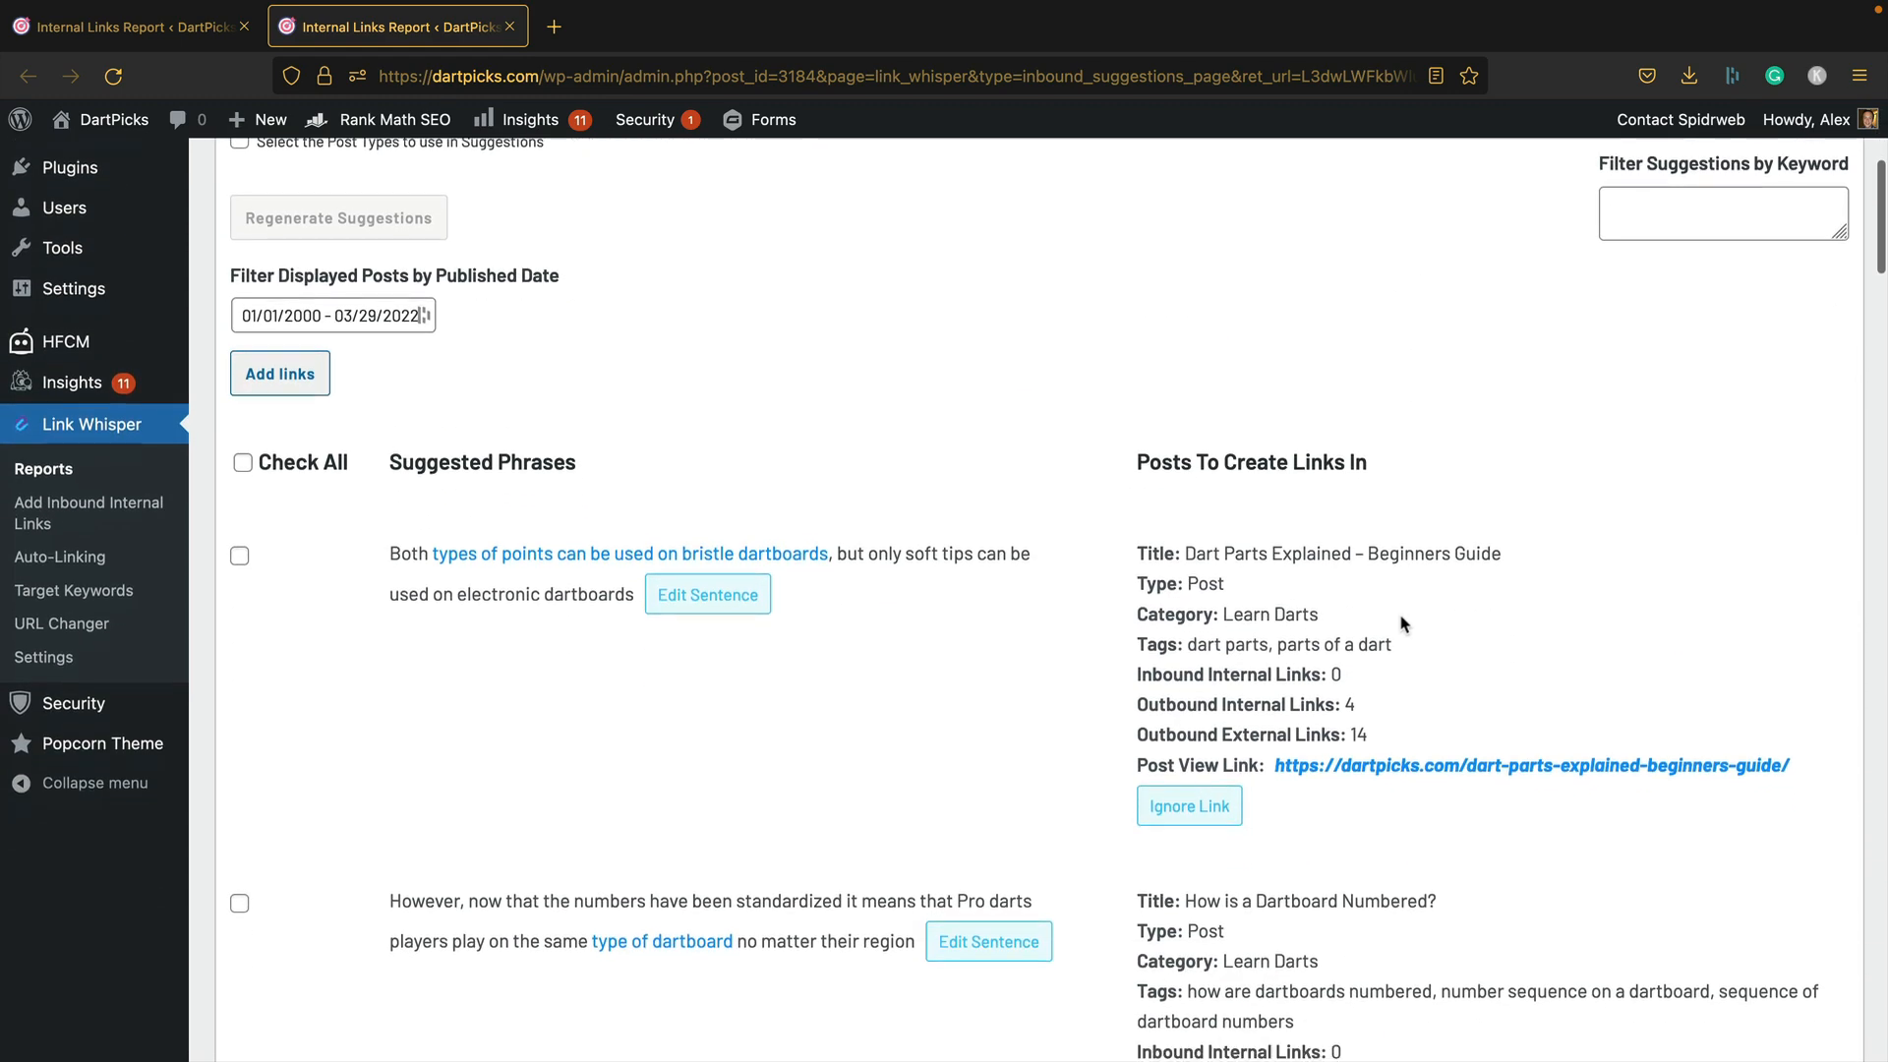
scroll("down", 3)
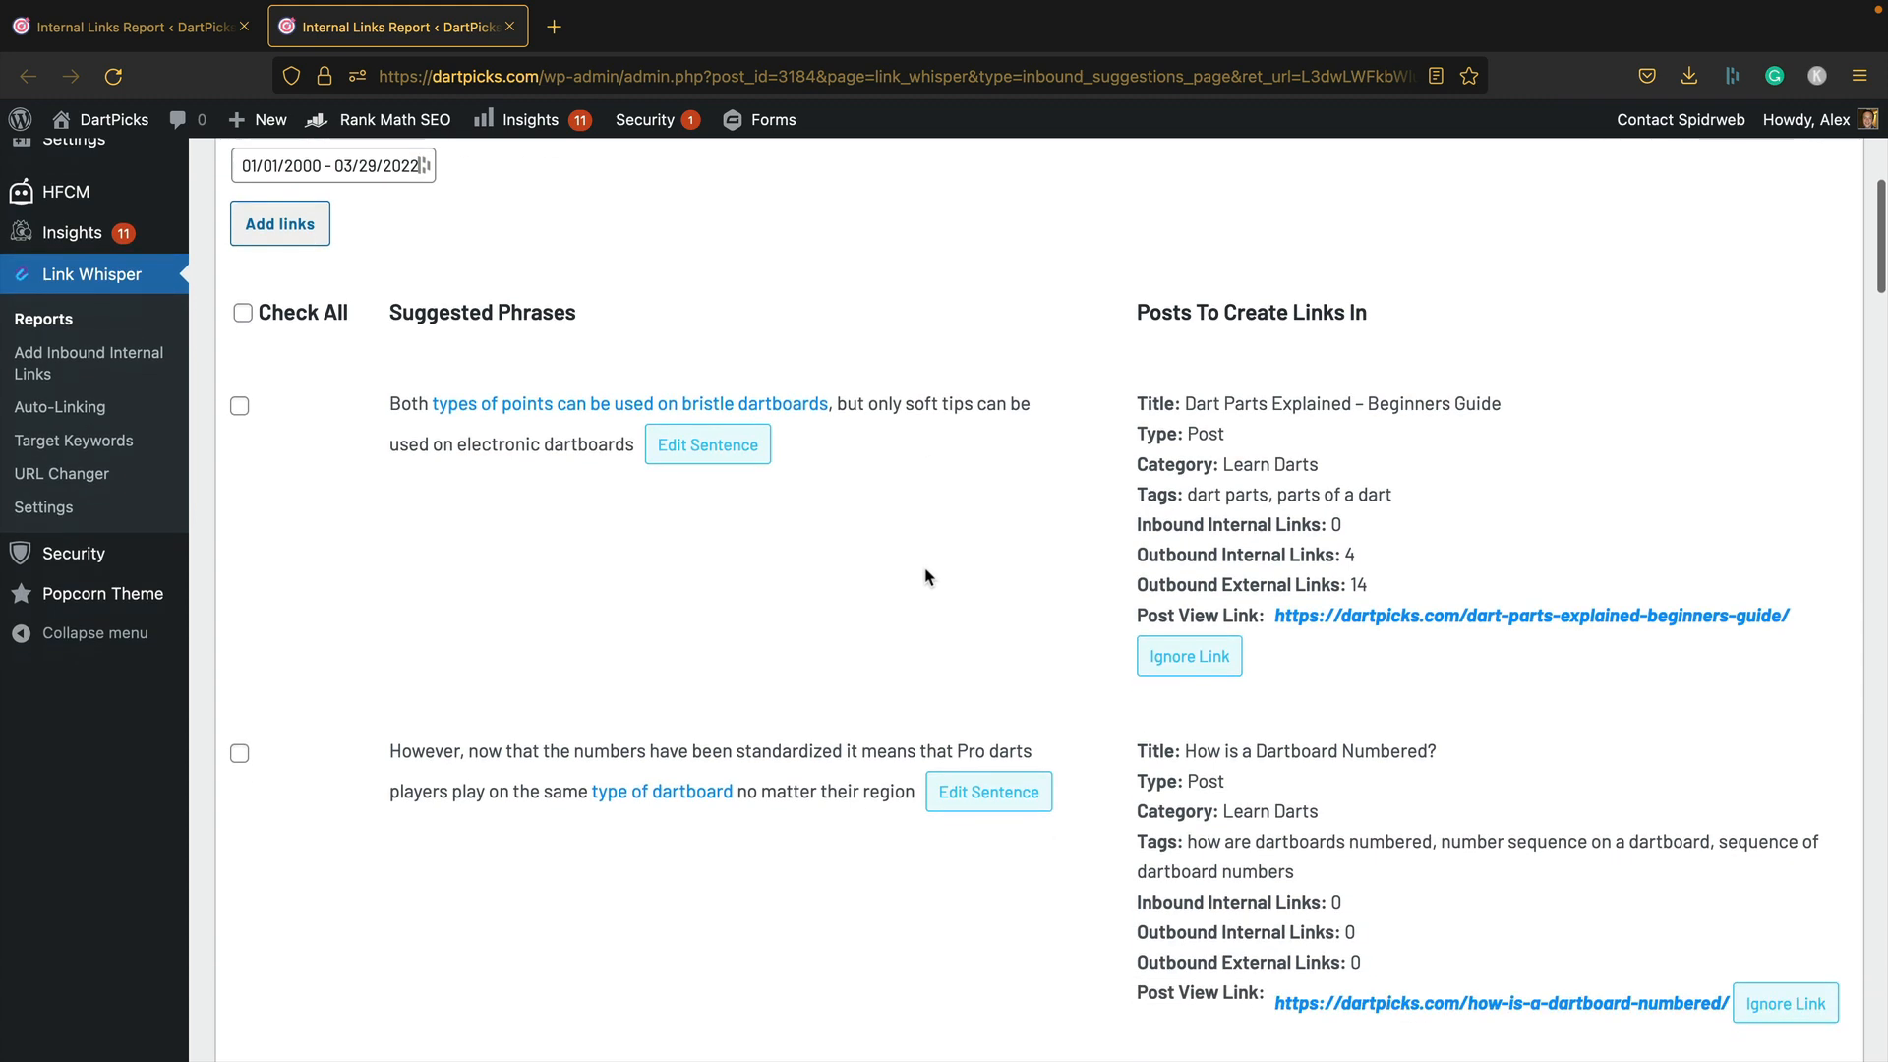
scroll("down", 3)
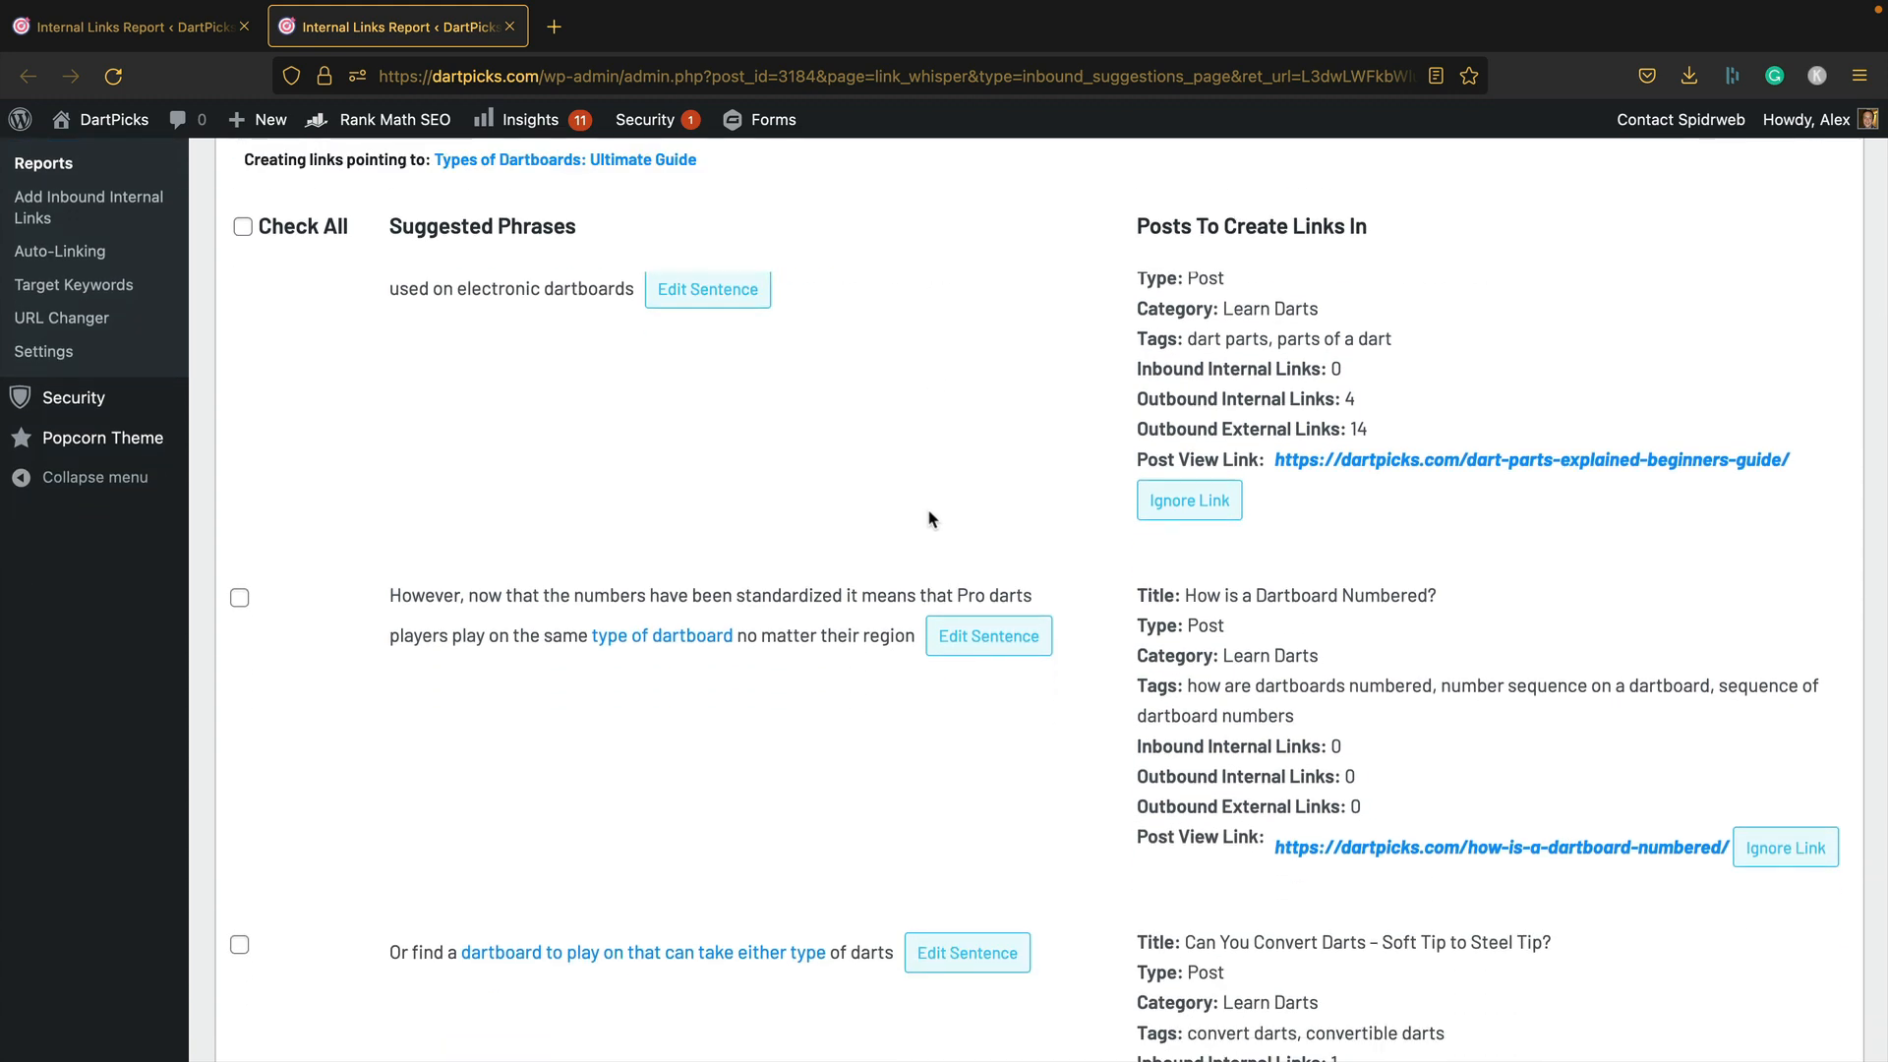
mouse_move(660, 636)
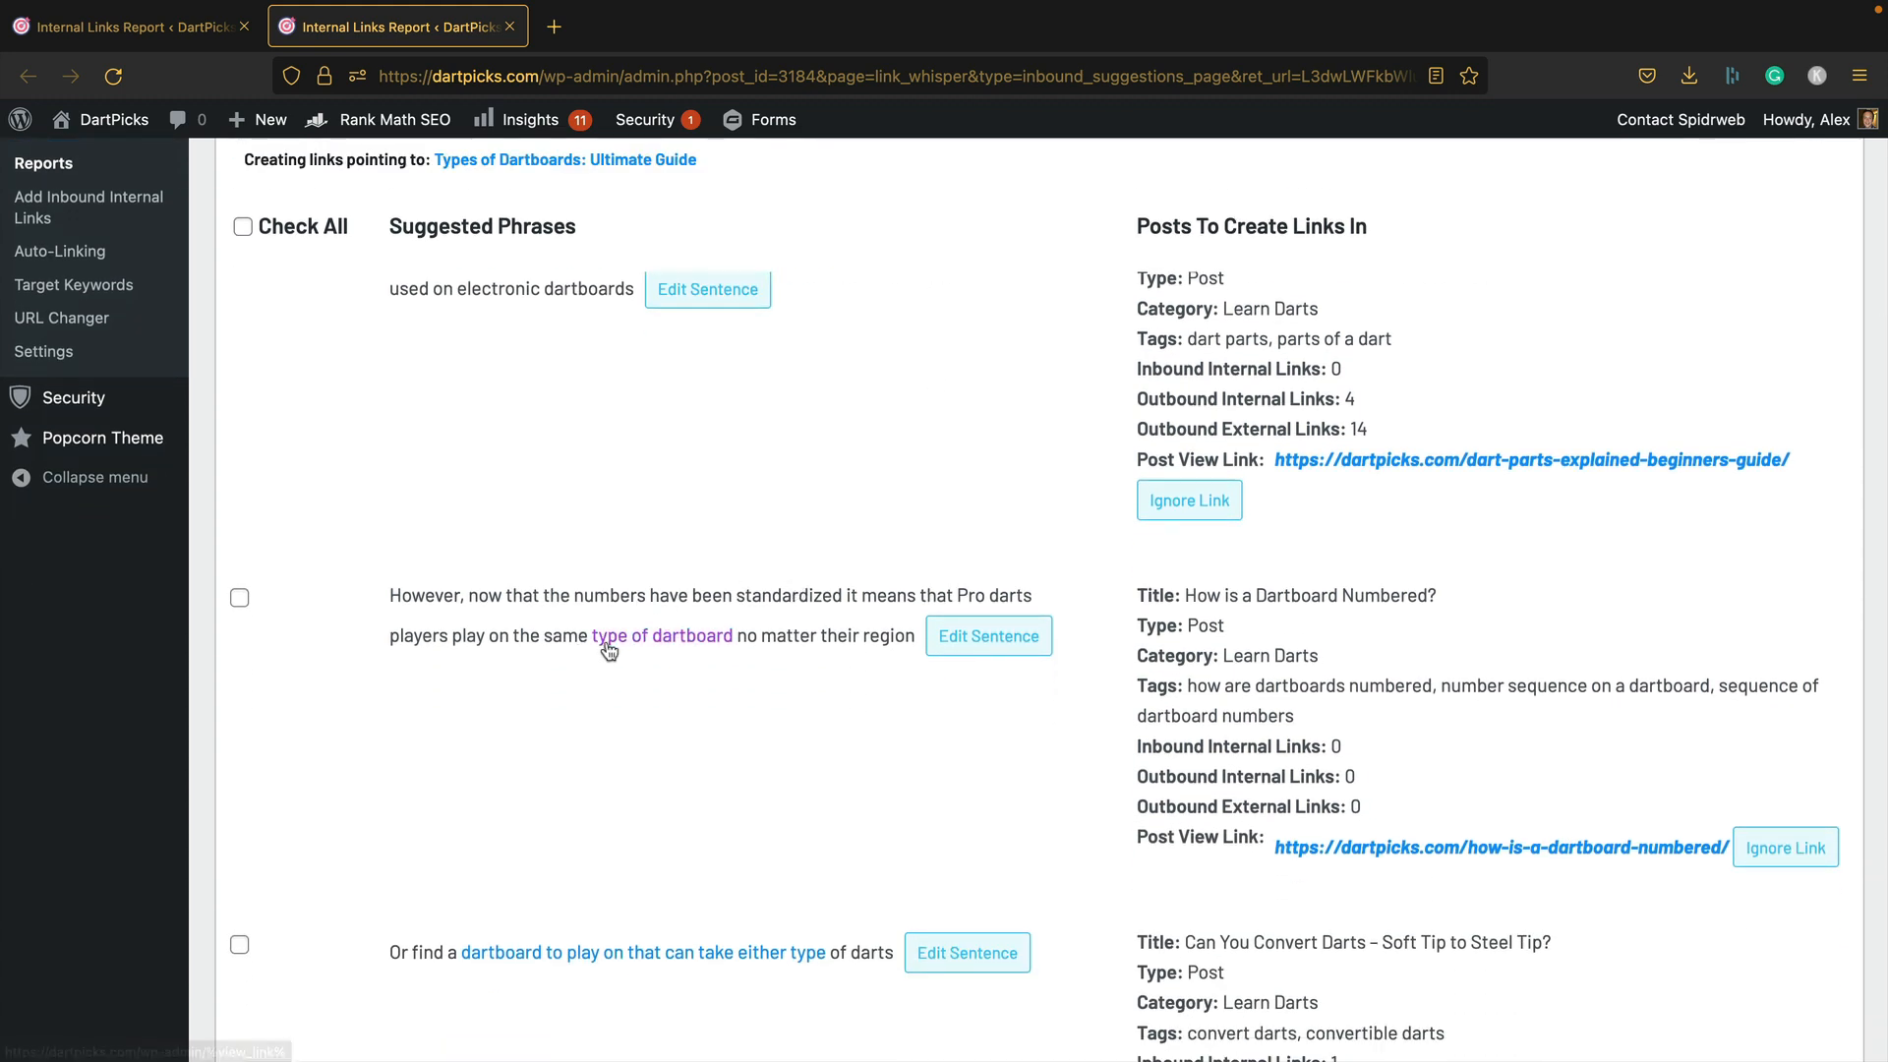
scroll("up", 3)
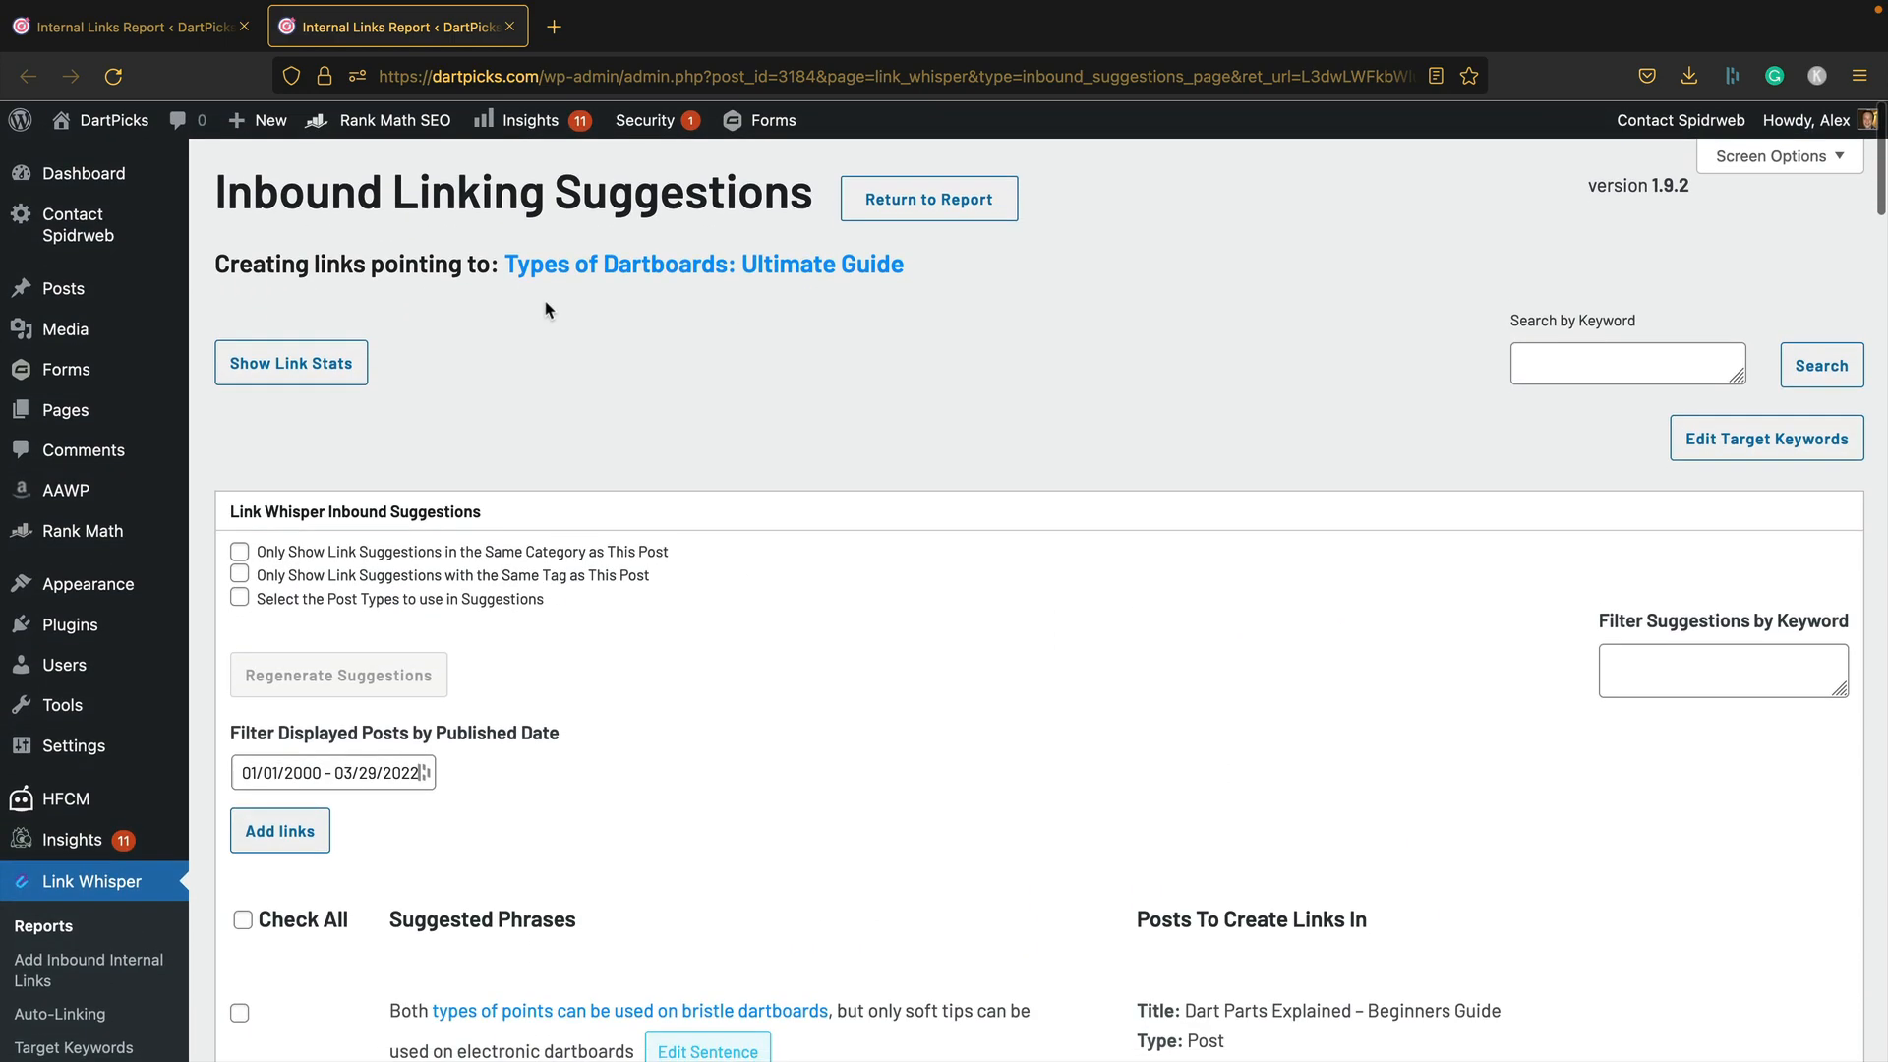
scroll("down", 3)
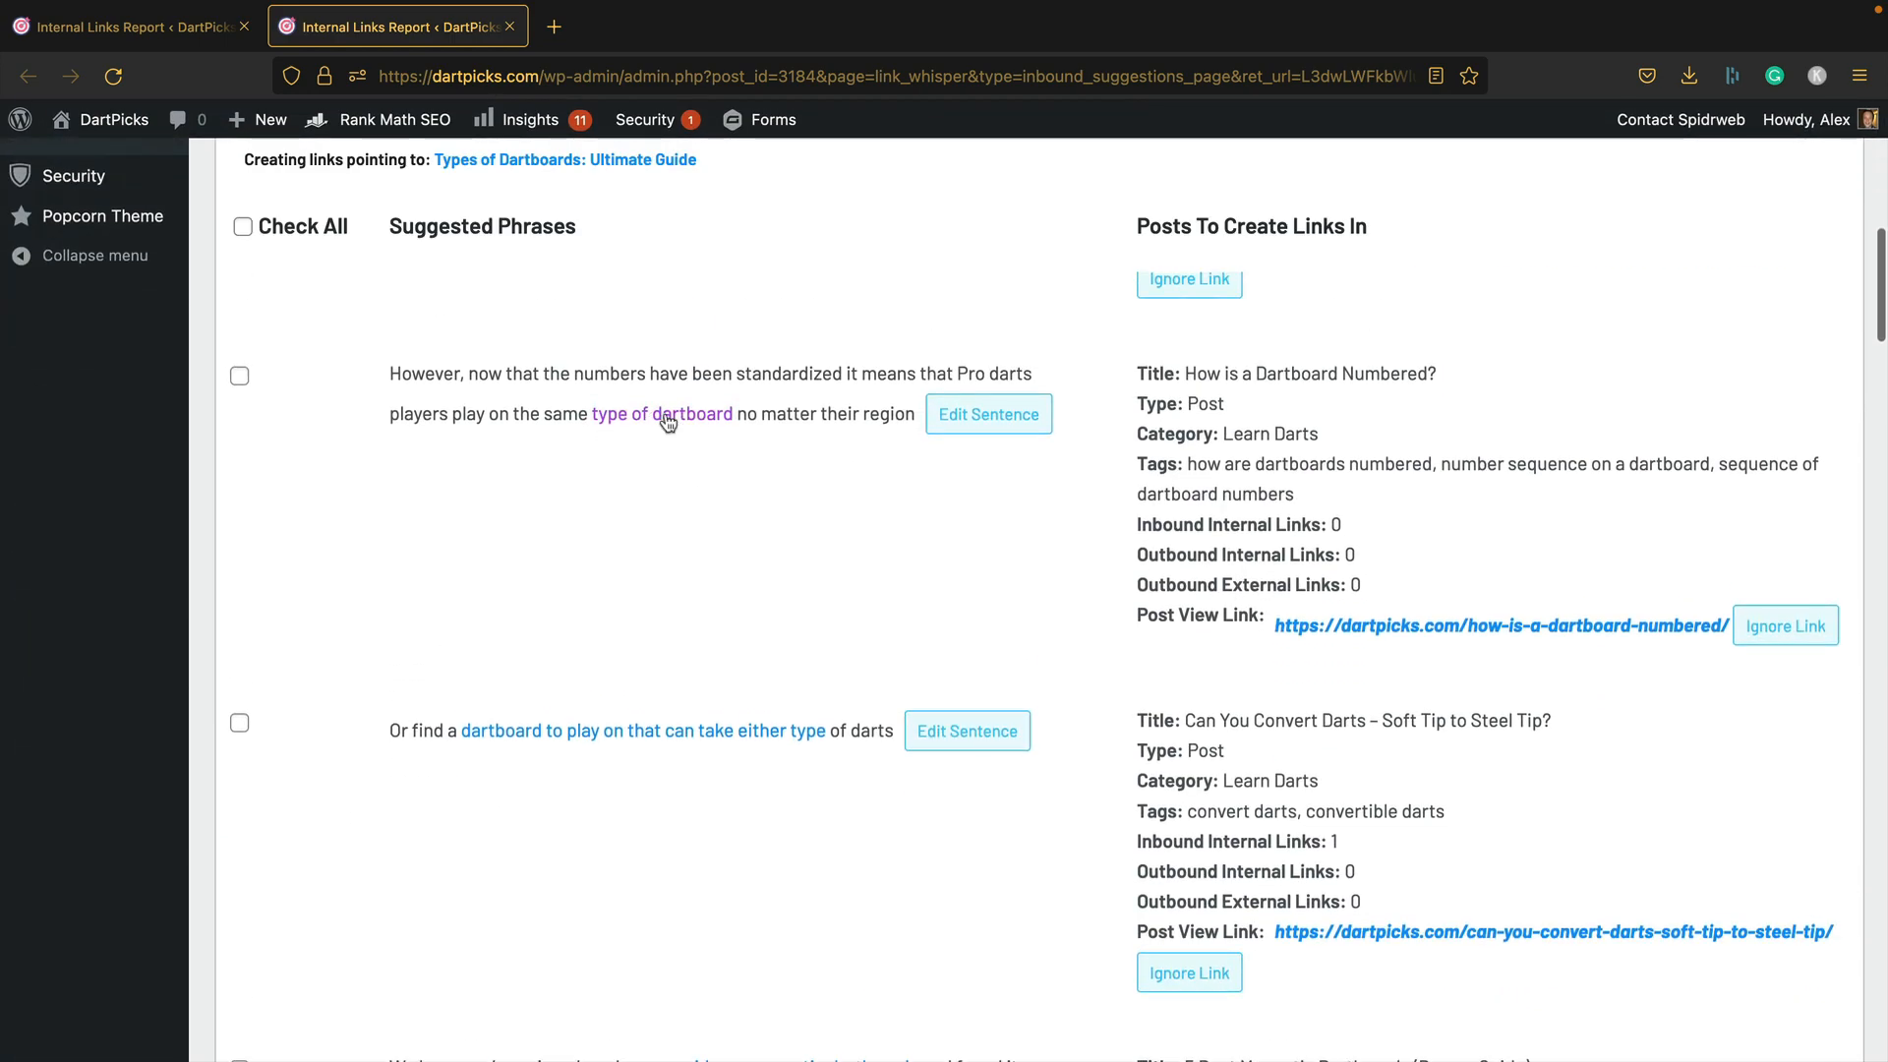
scroll("down", 3)
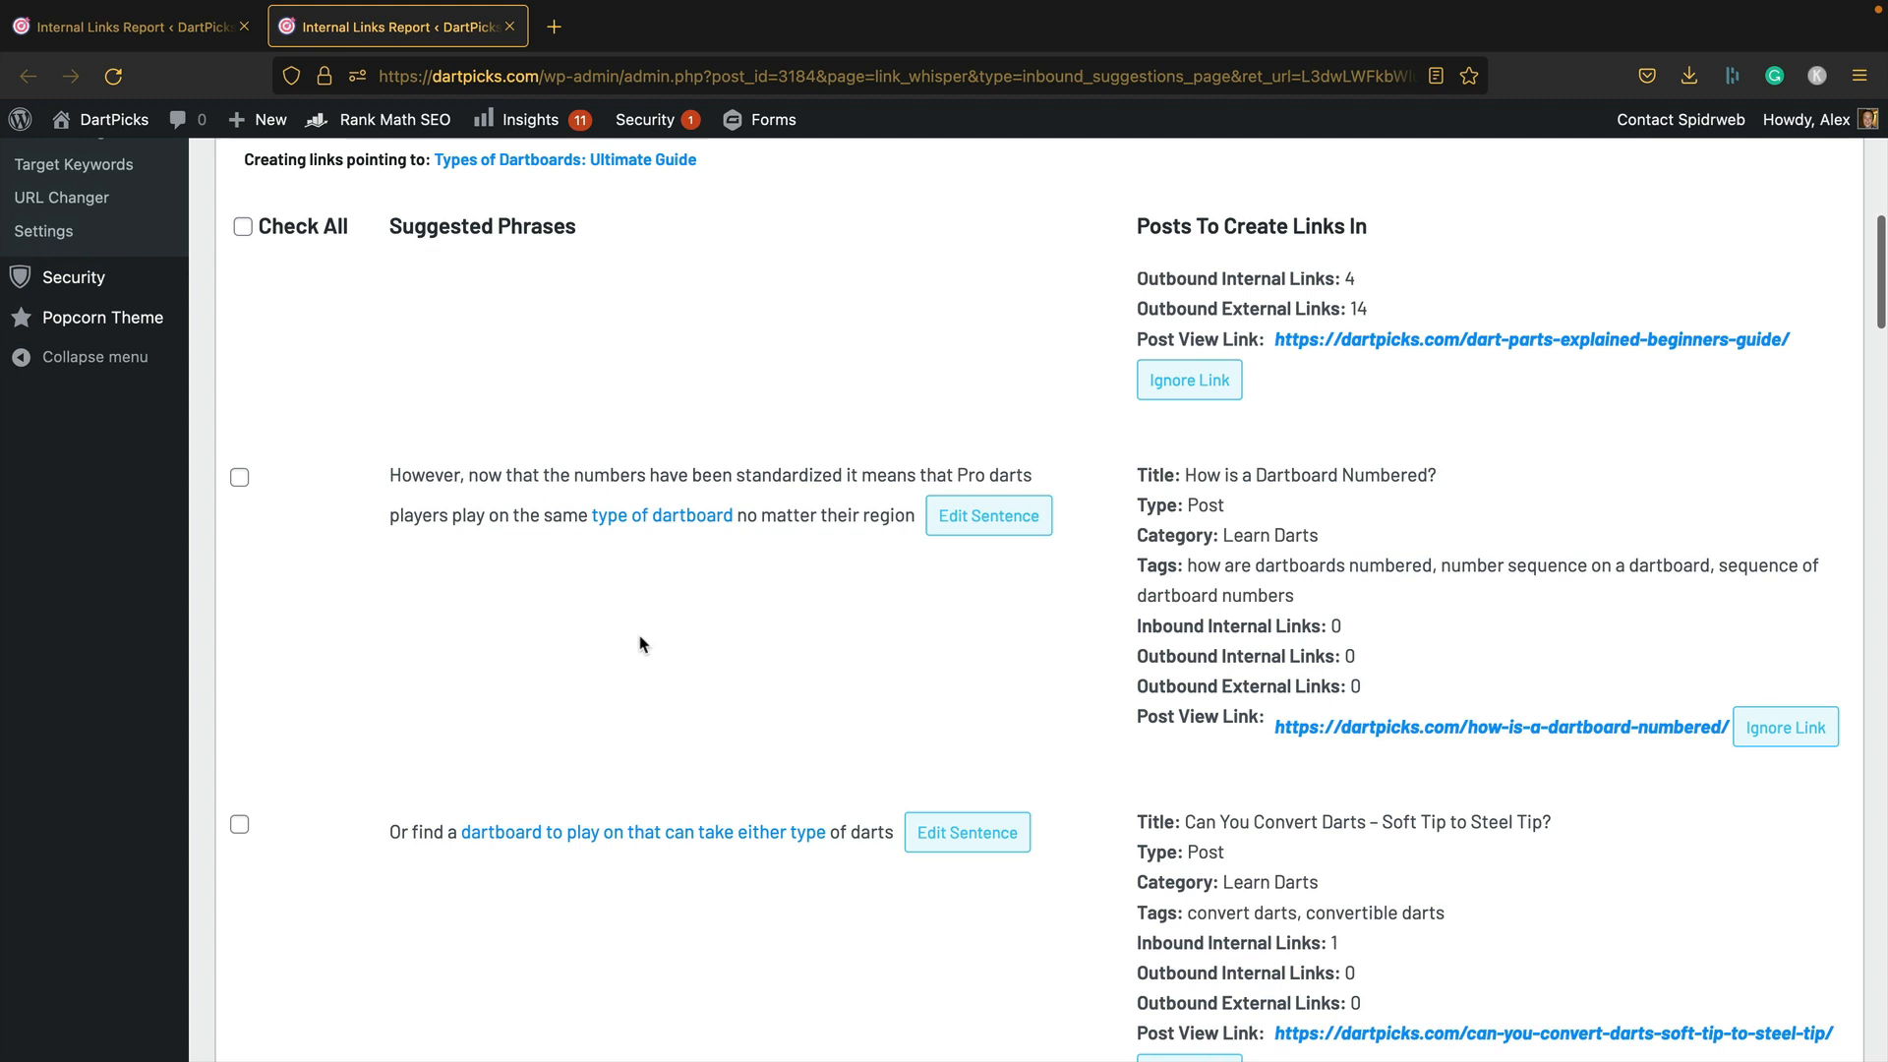
left_click(238, 476)
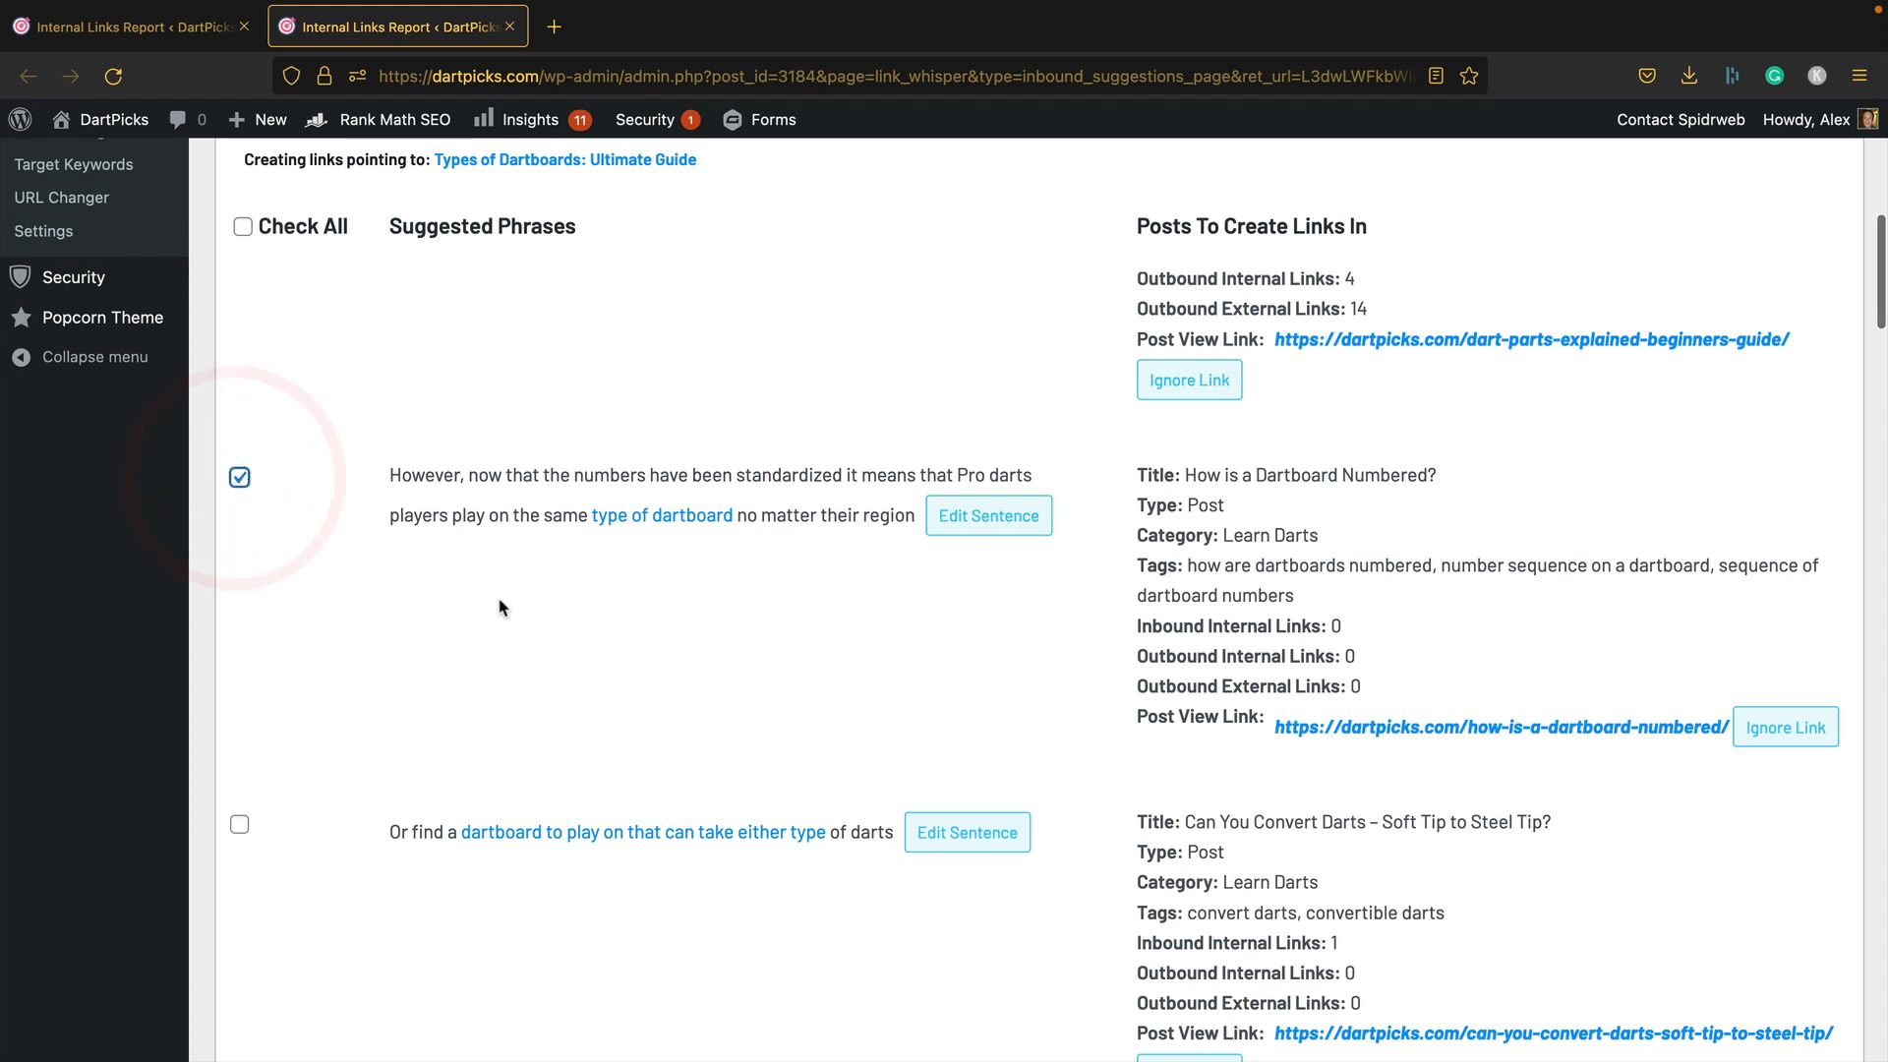
mouse_move(638, 592)
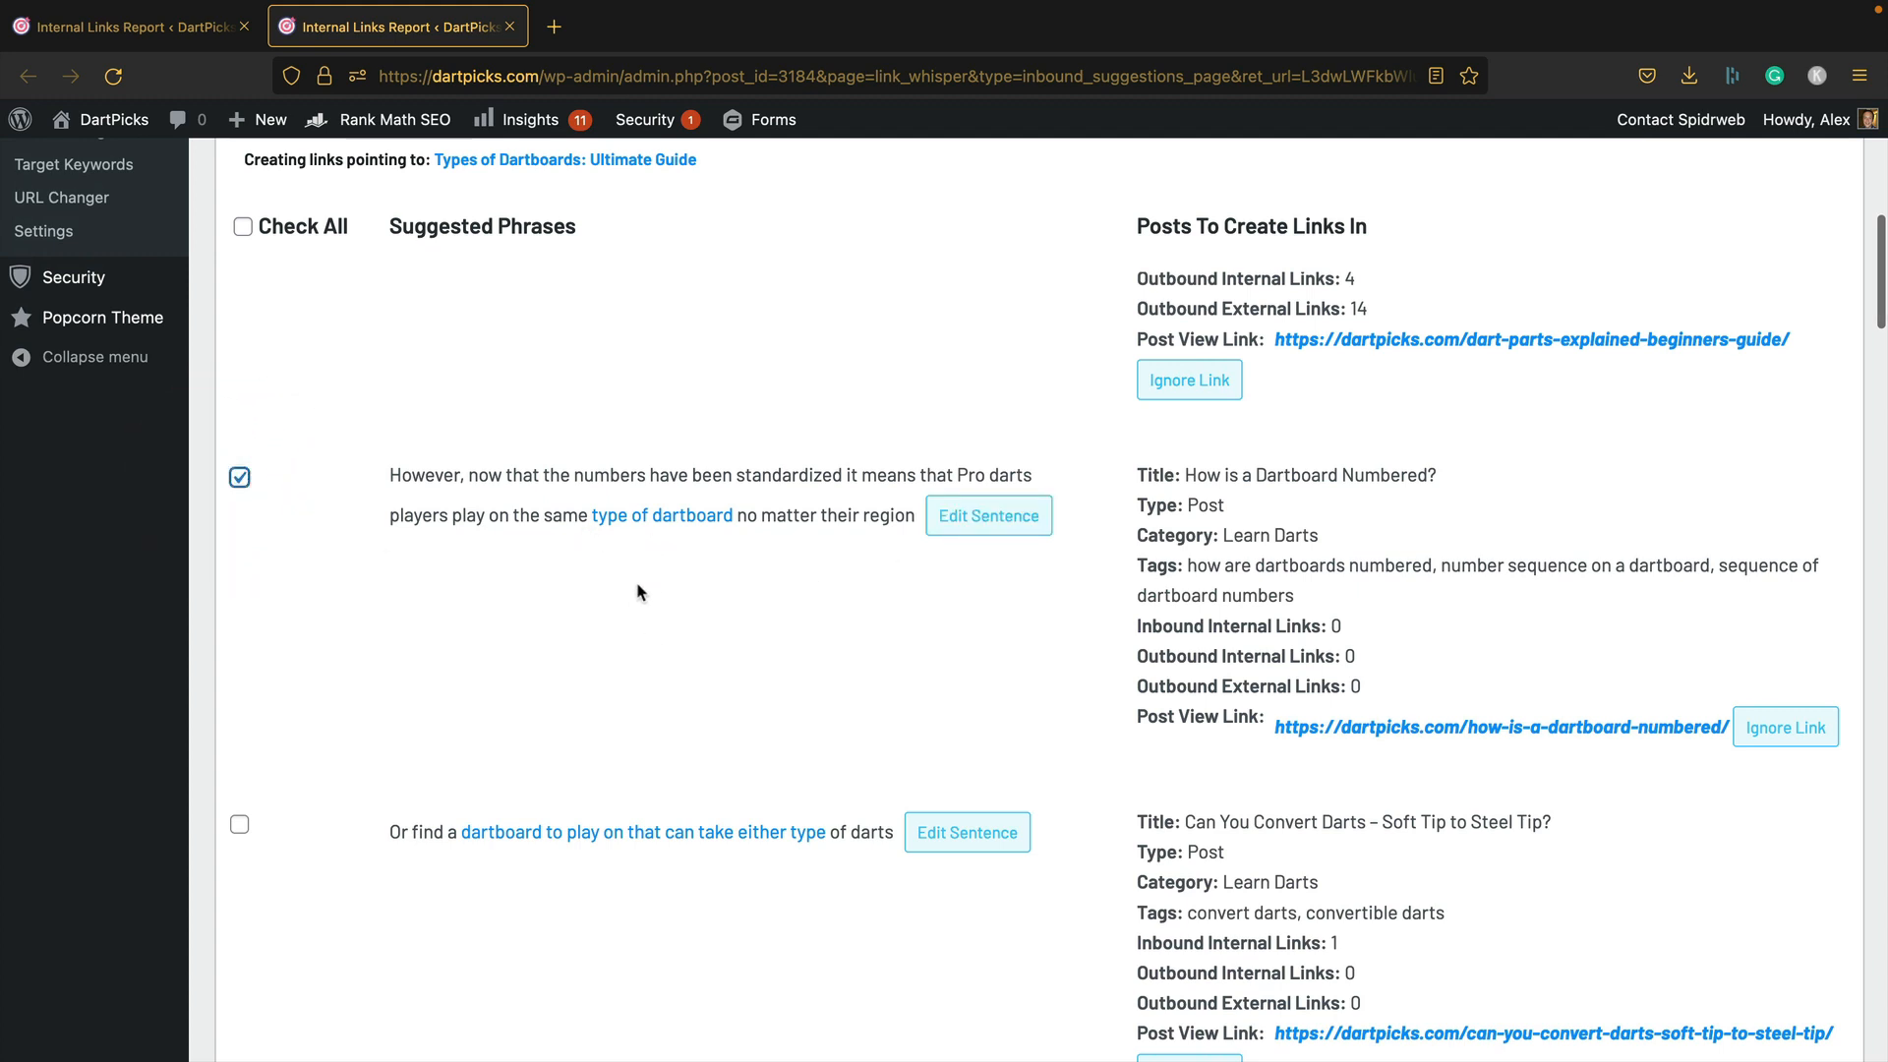
mouse_move(590, 542)
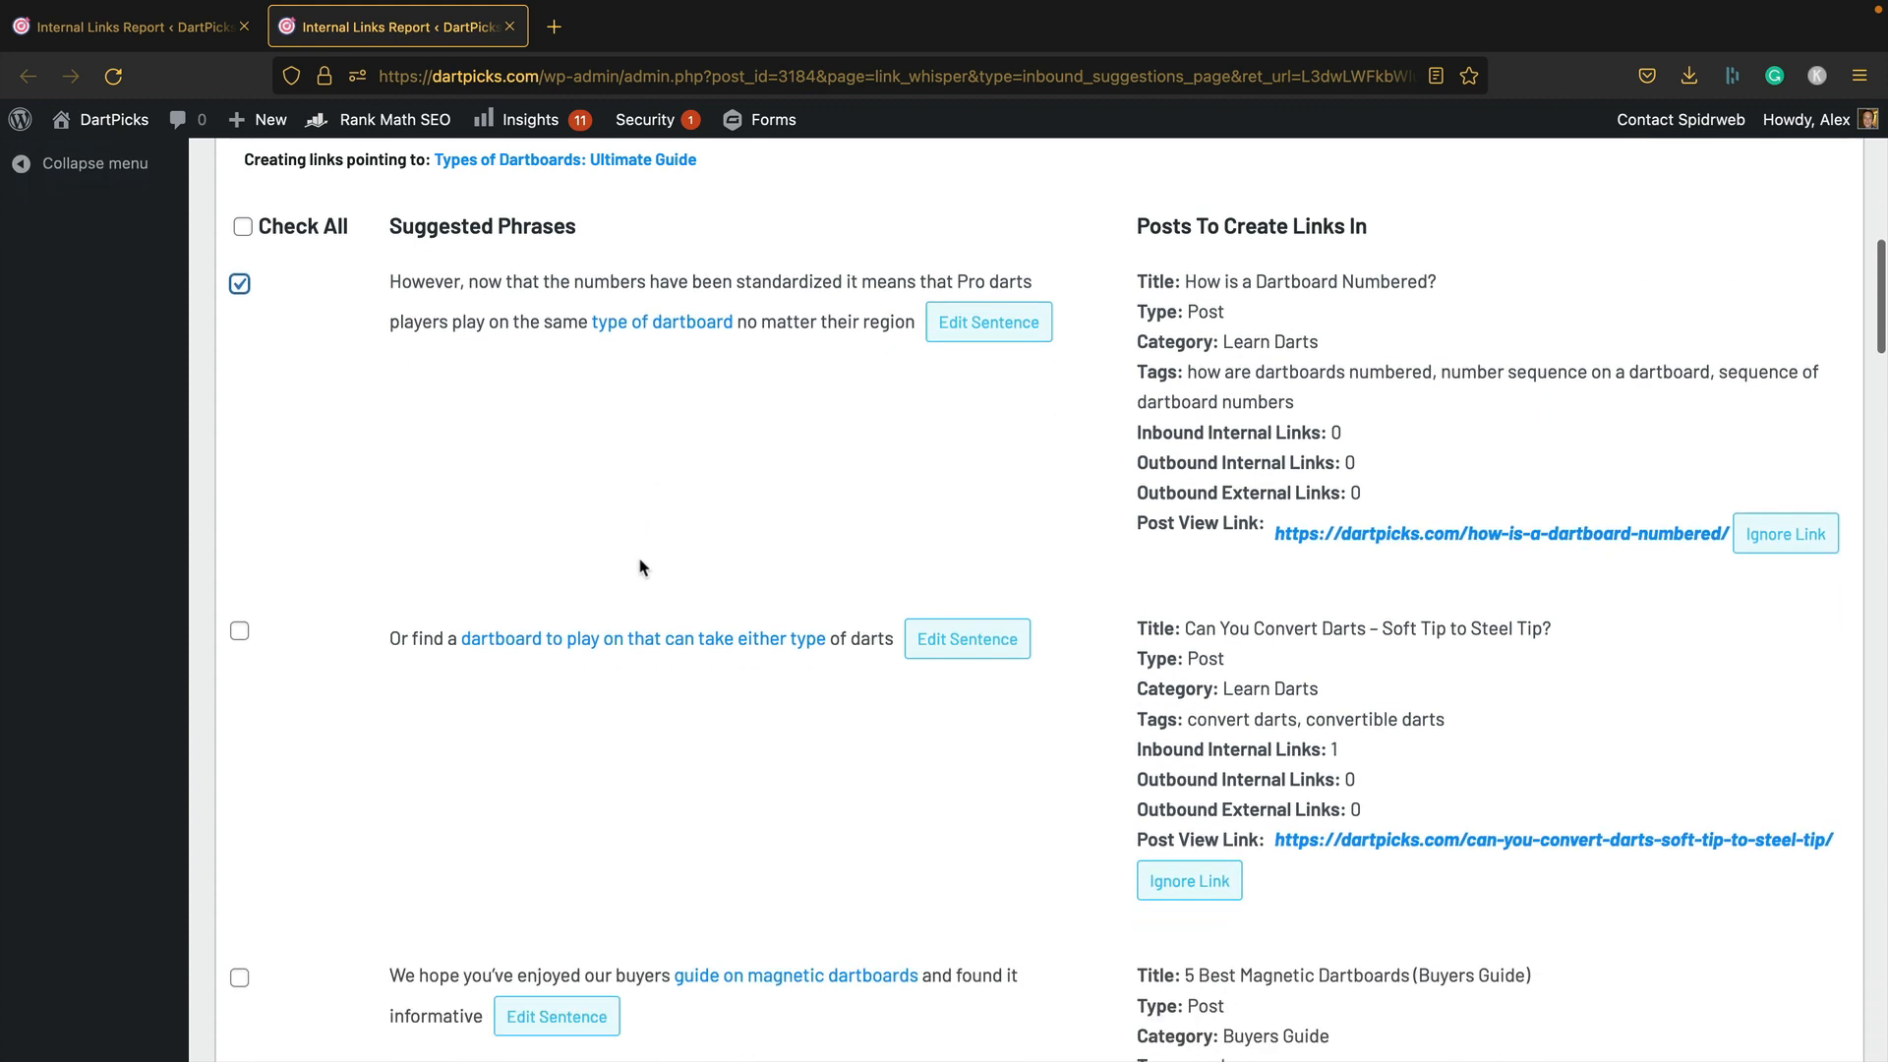
scroll("down", 3)
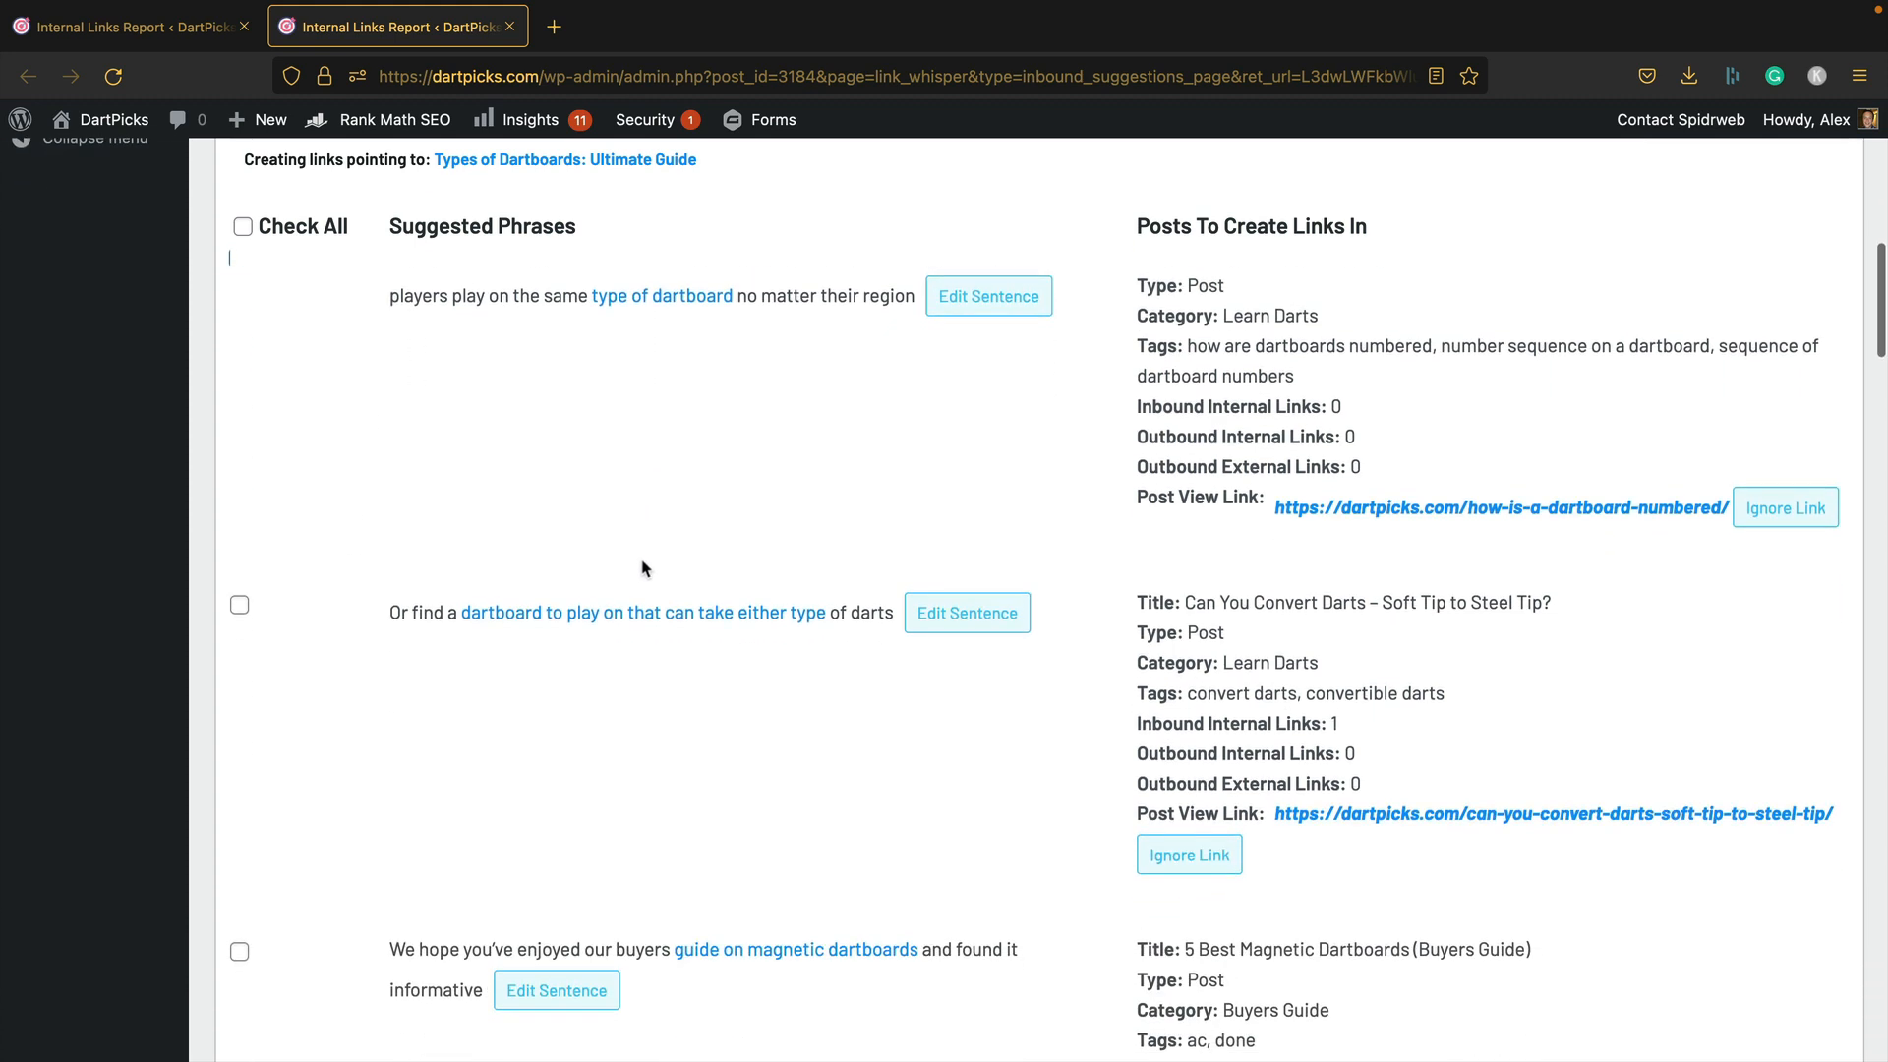
mouse_move(505, 634)
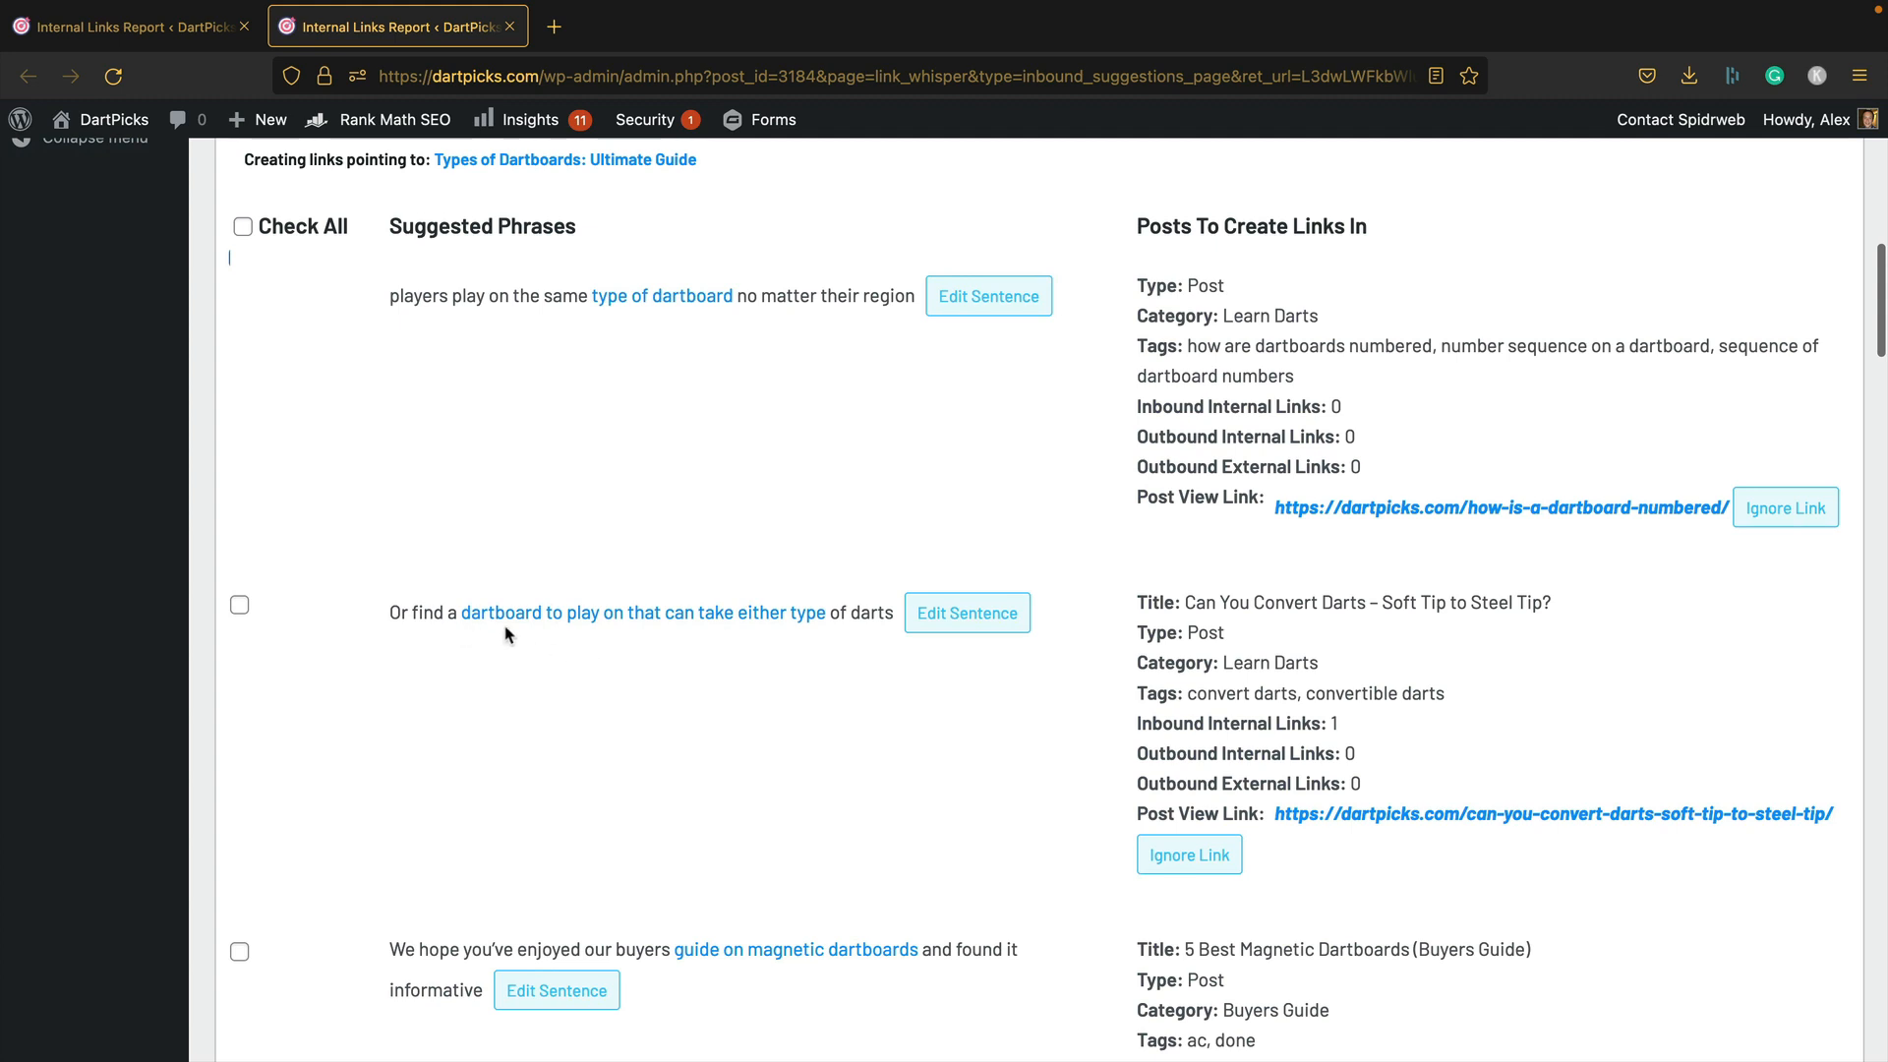
mouse_move(740, 642)
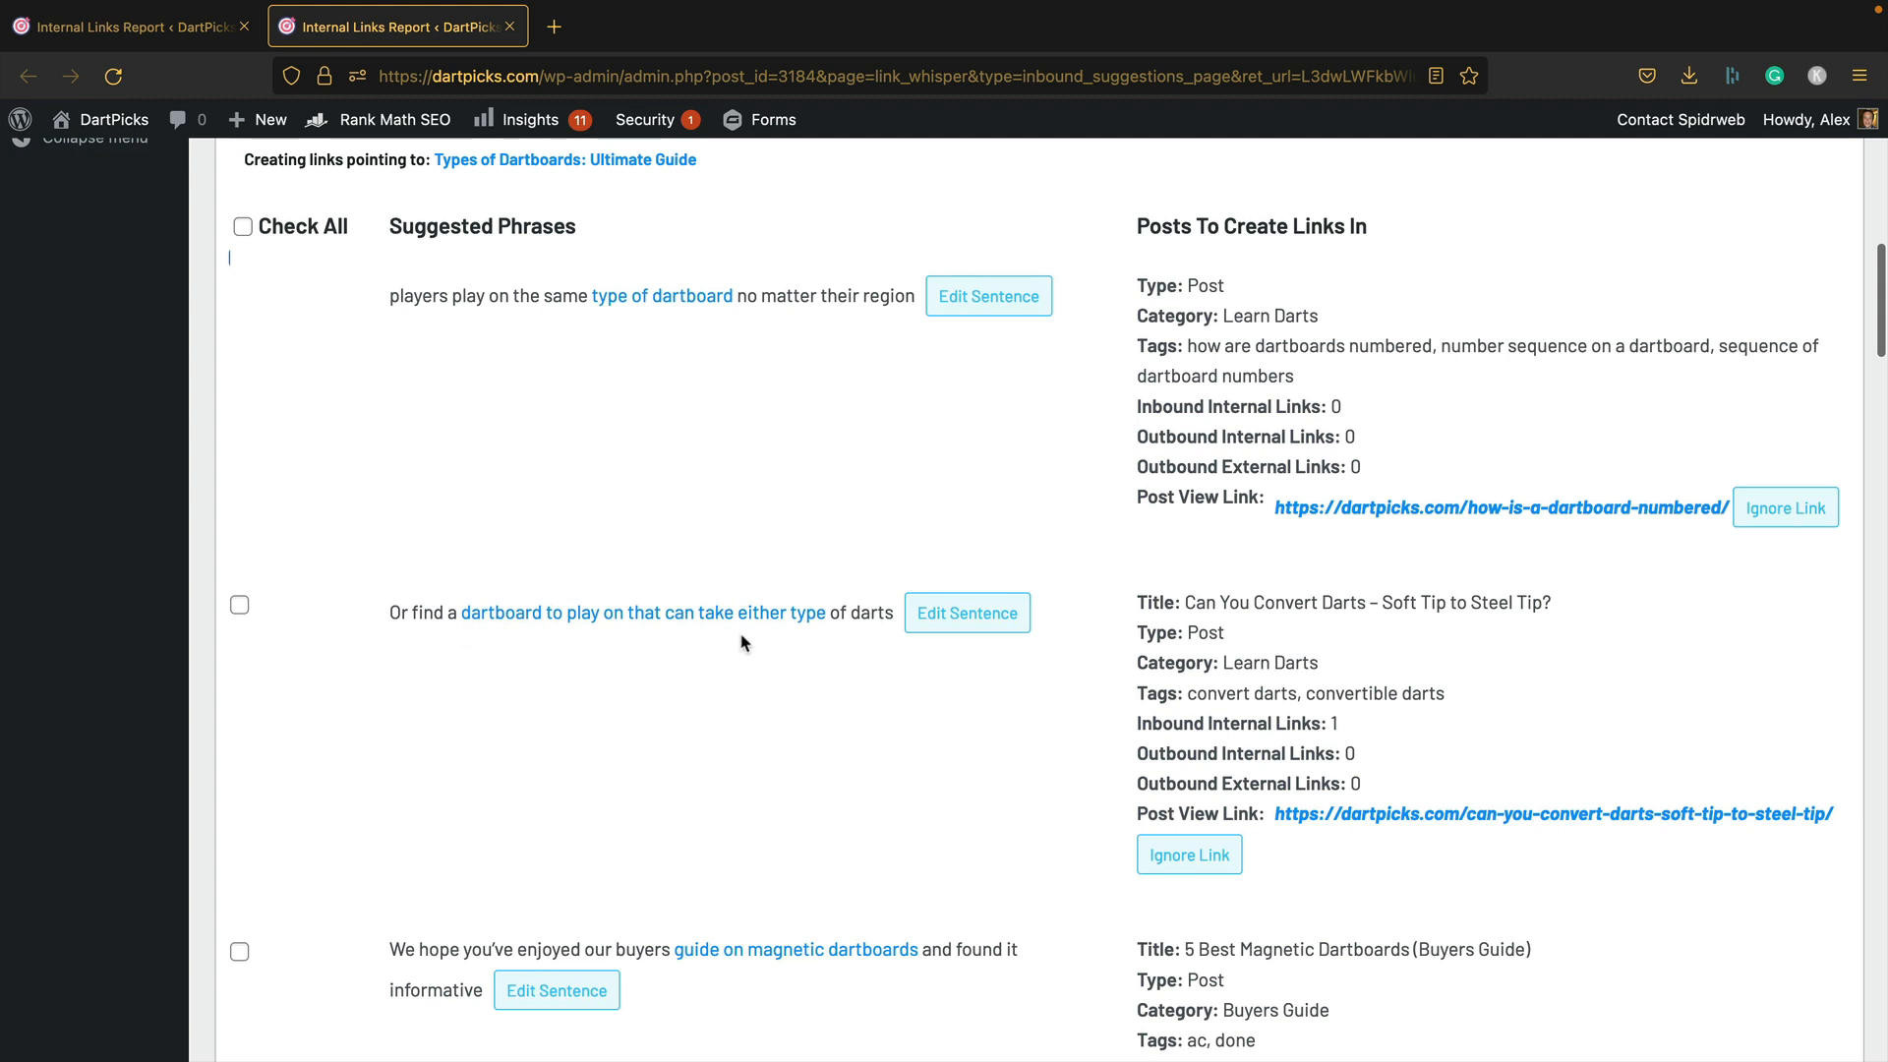
Step: Edit the Convert Darts suggestion so the wider 'of darts' phrase links to the guide, and save it
left_click(967, 611)
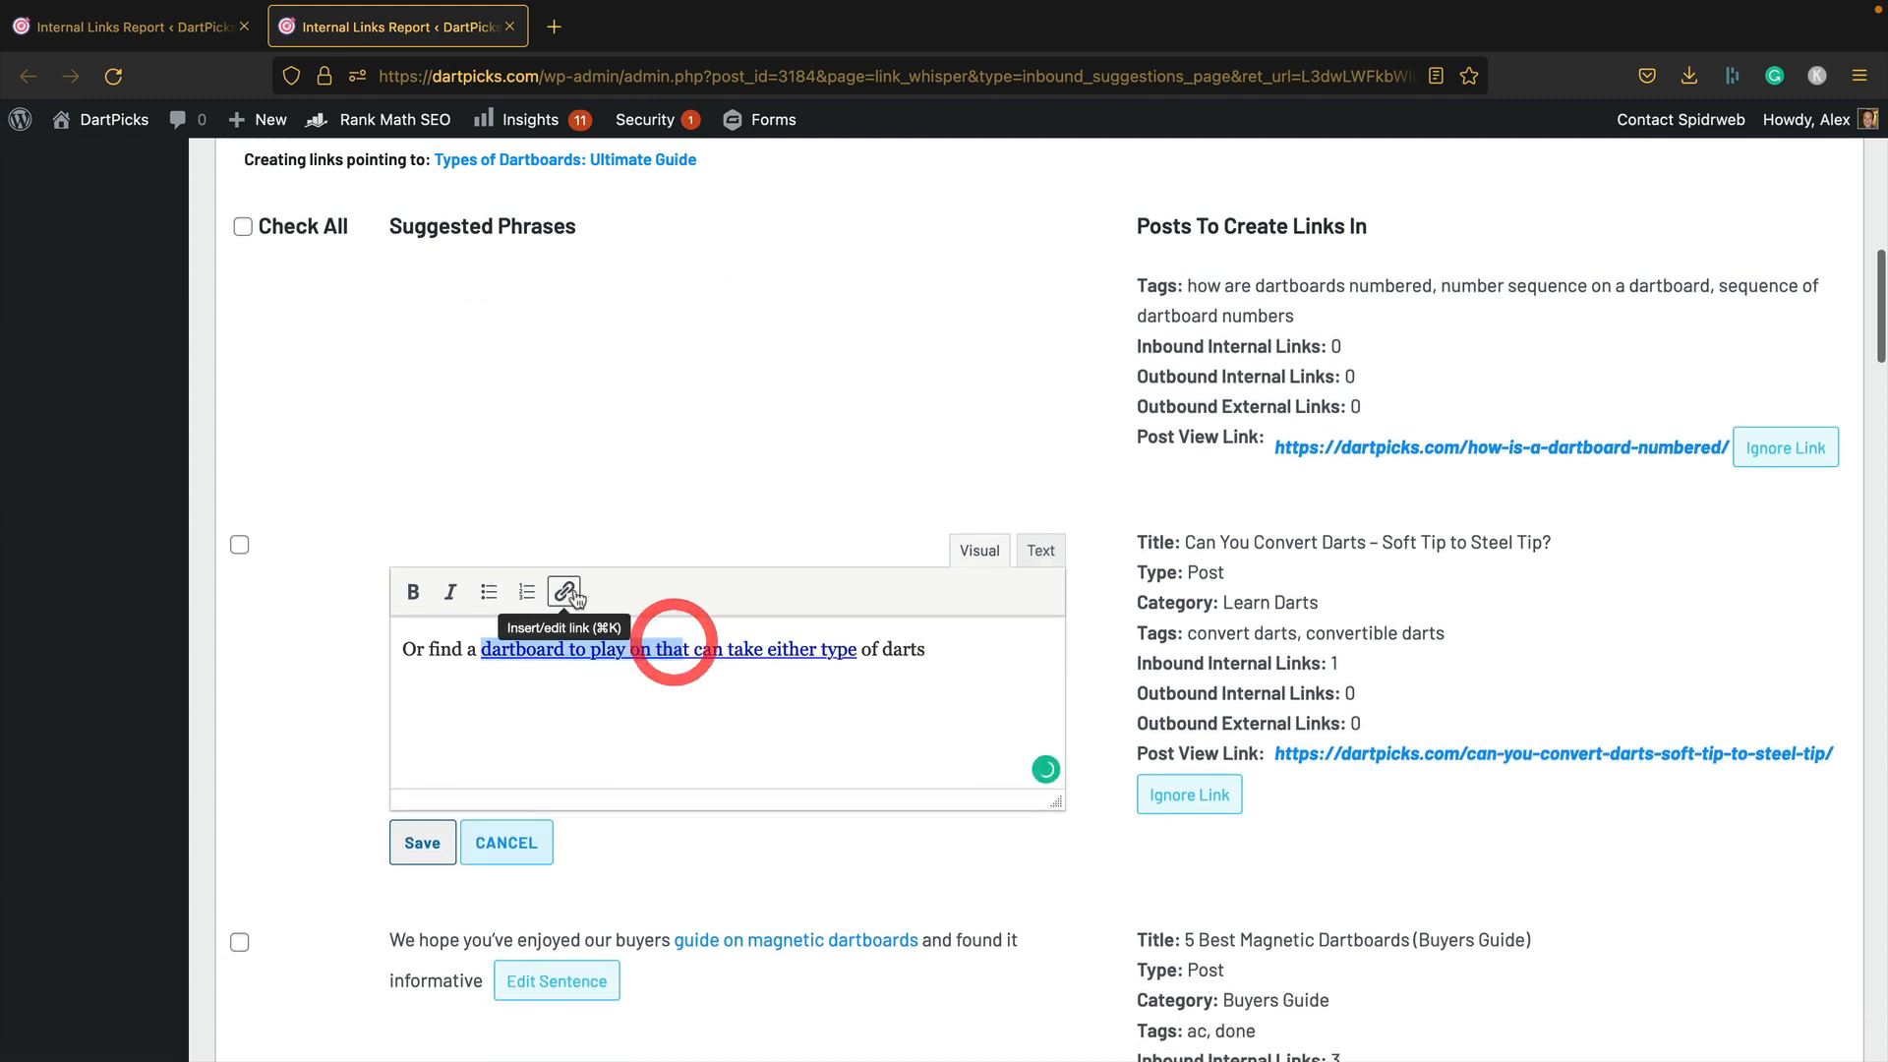
left_click(565, 591)
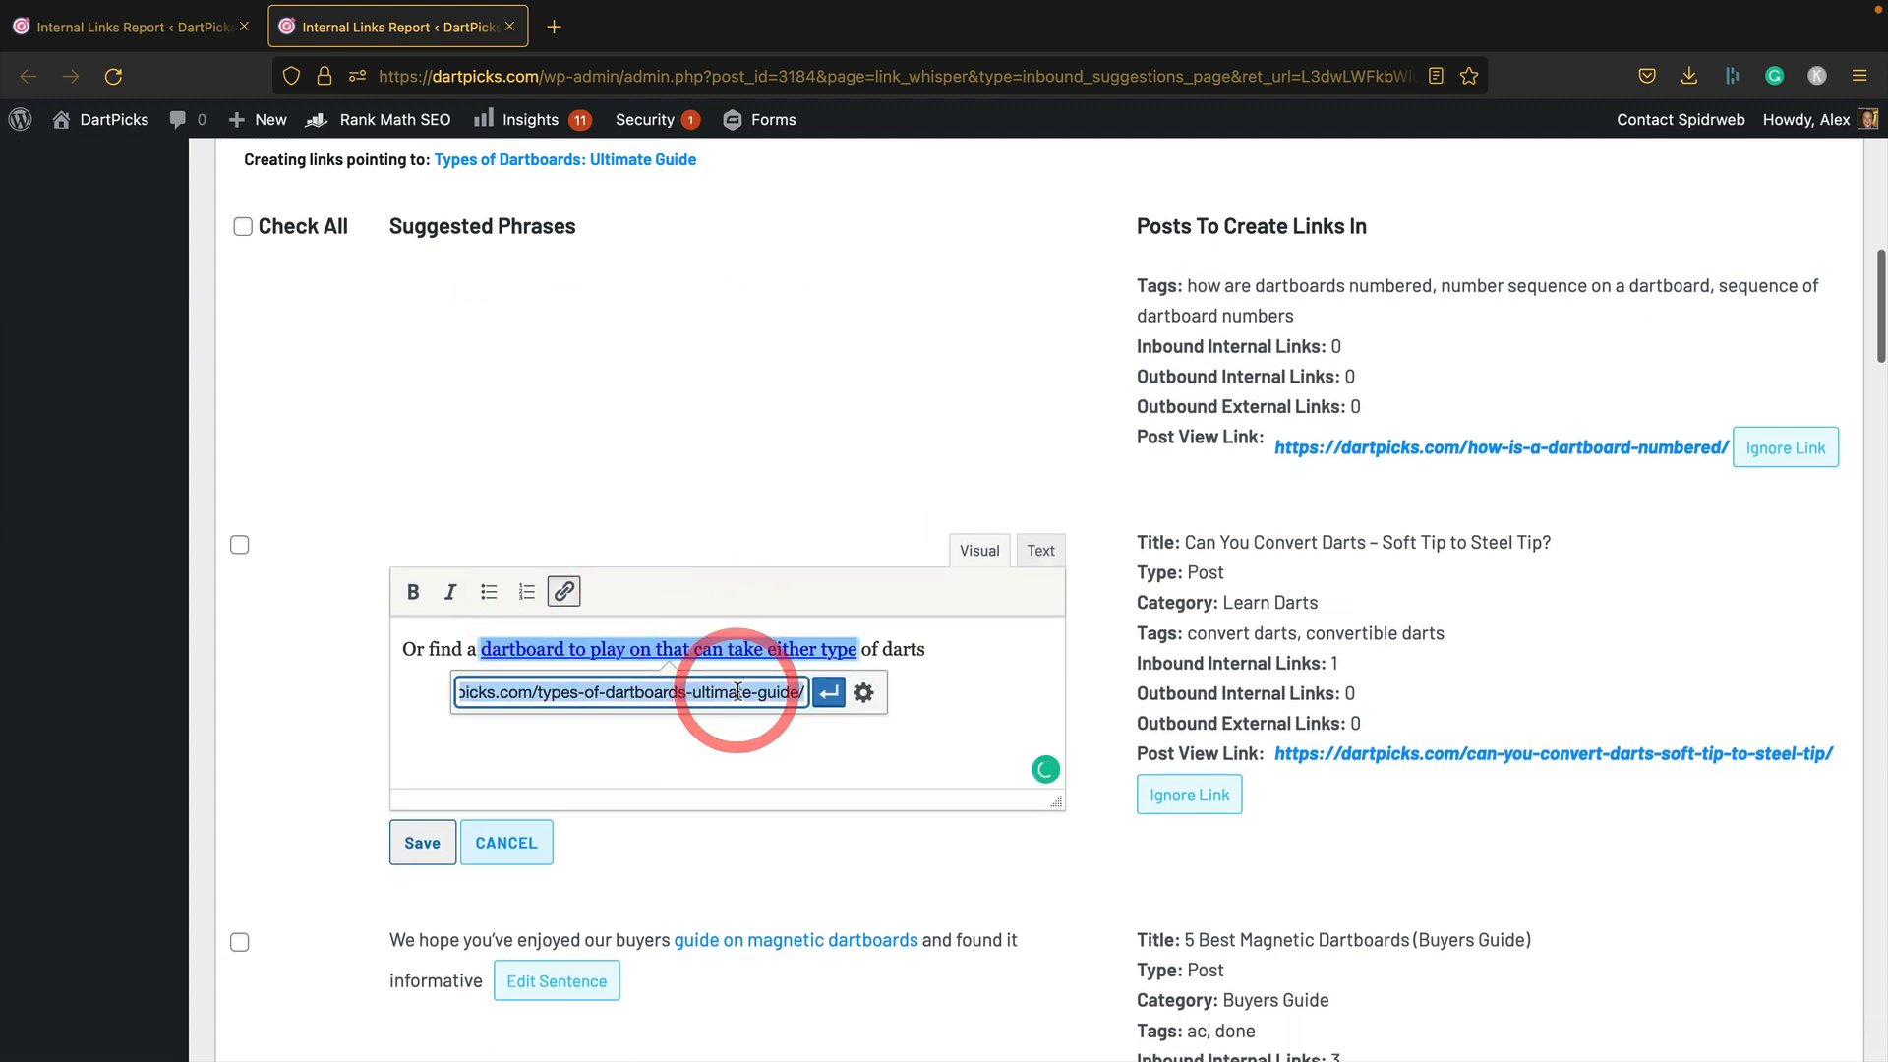
left_click(826, 693)
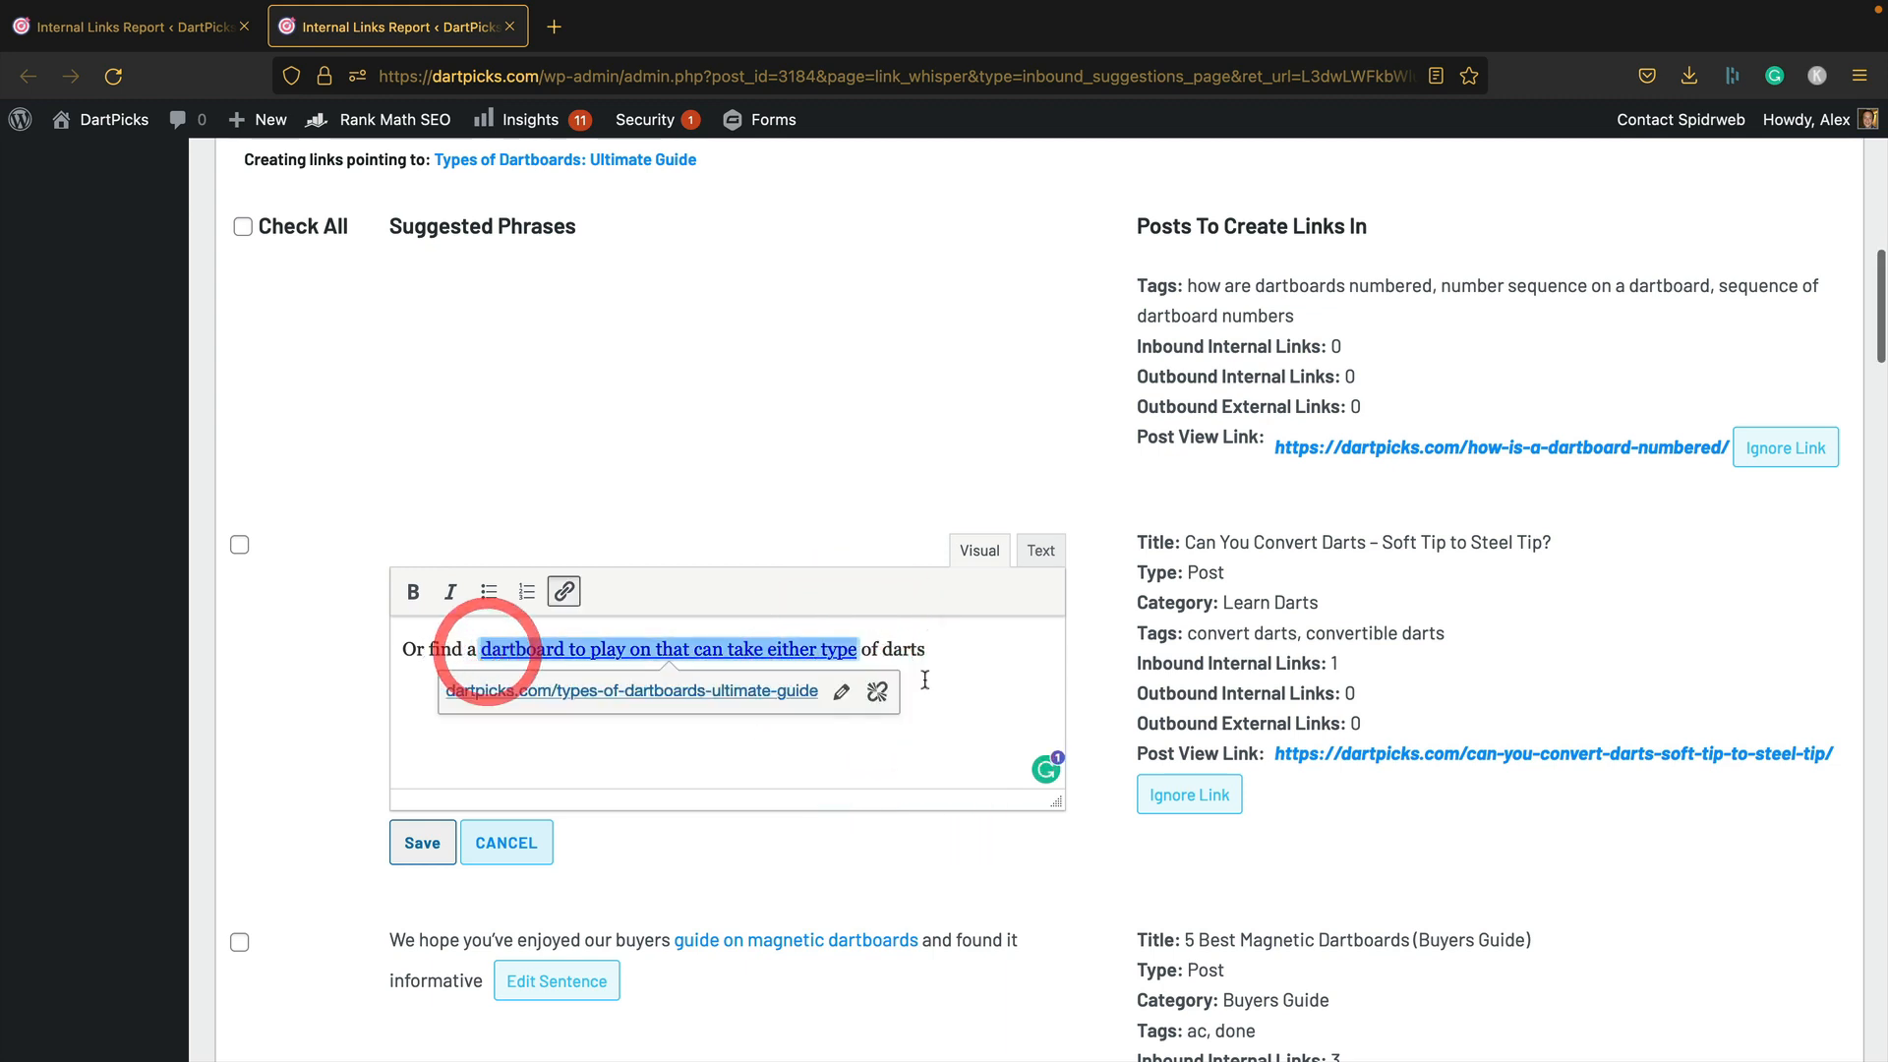
left_click(875, 691)
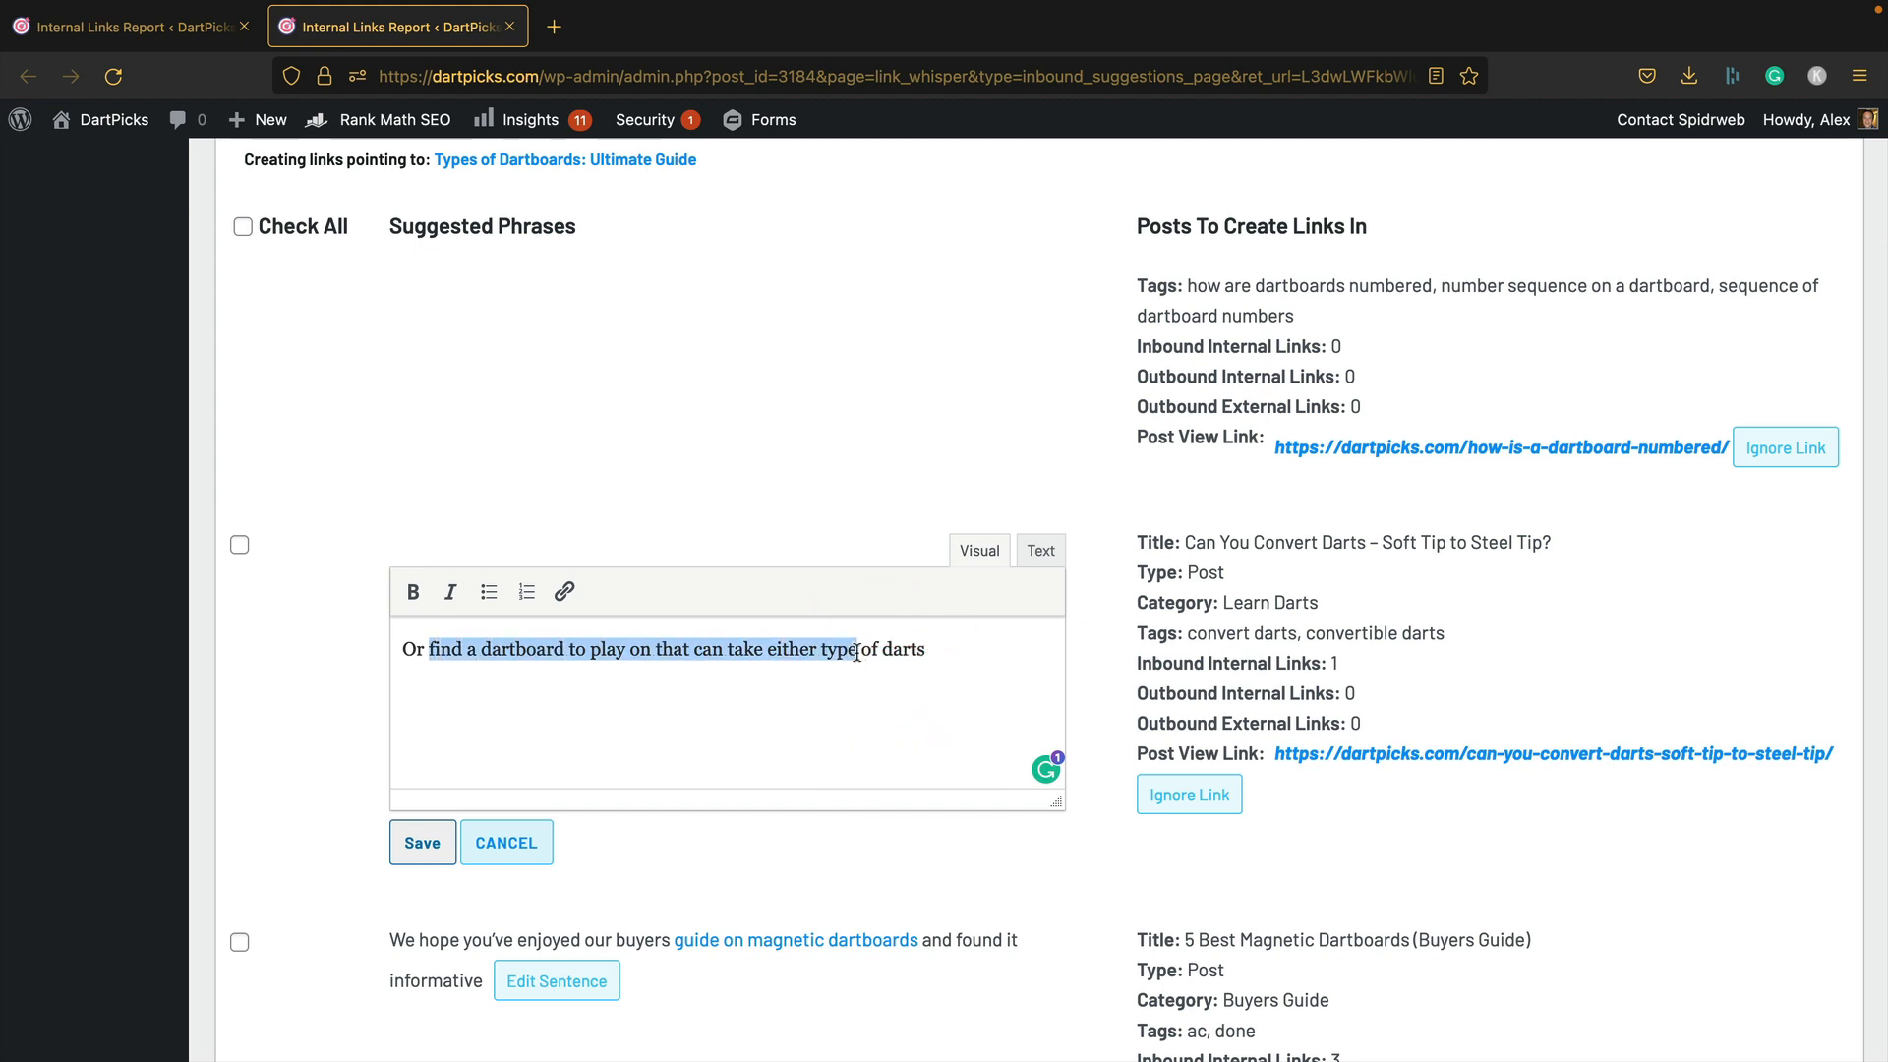
left_click(926, 649)
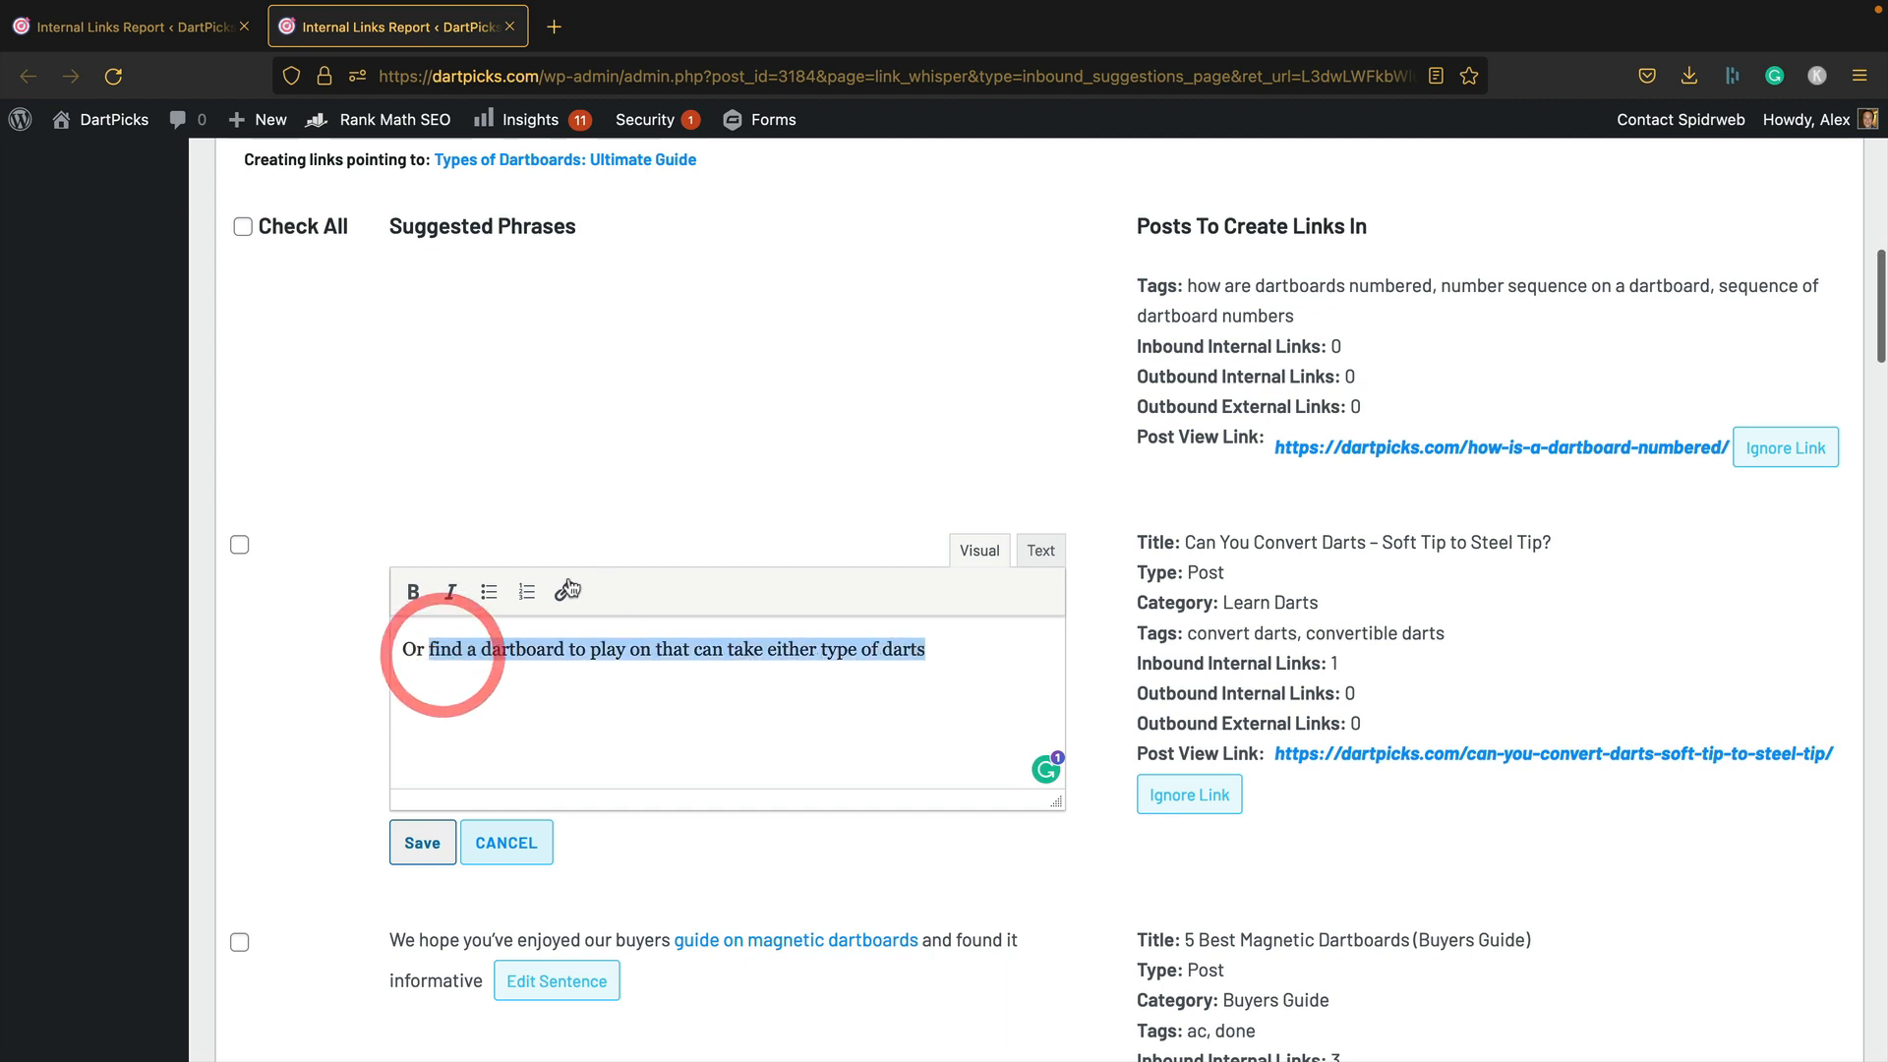
left_click(564, 590)
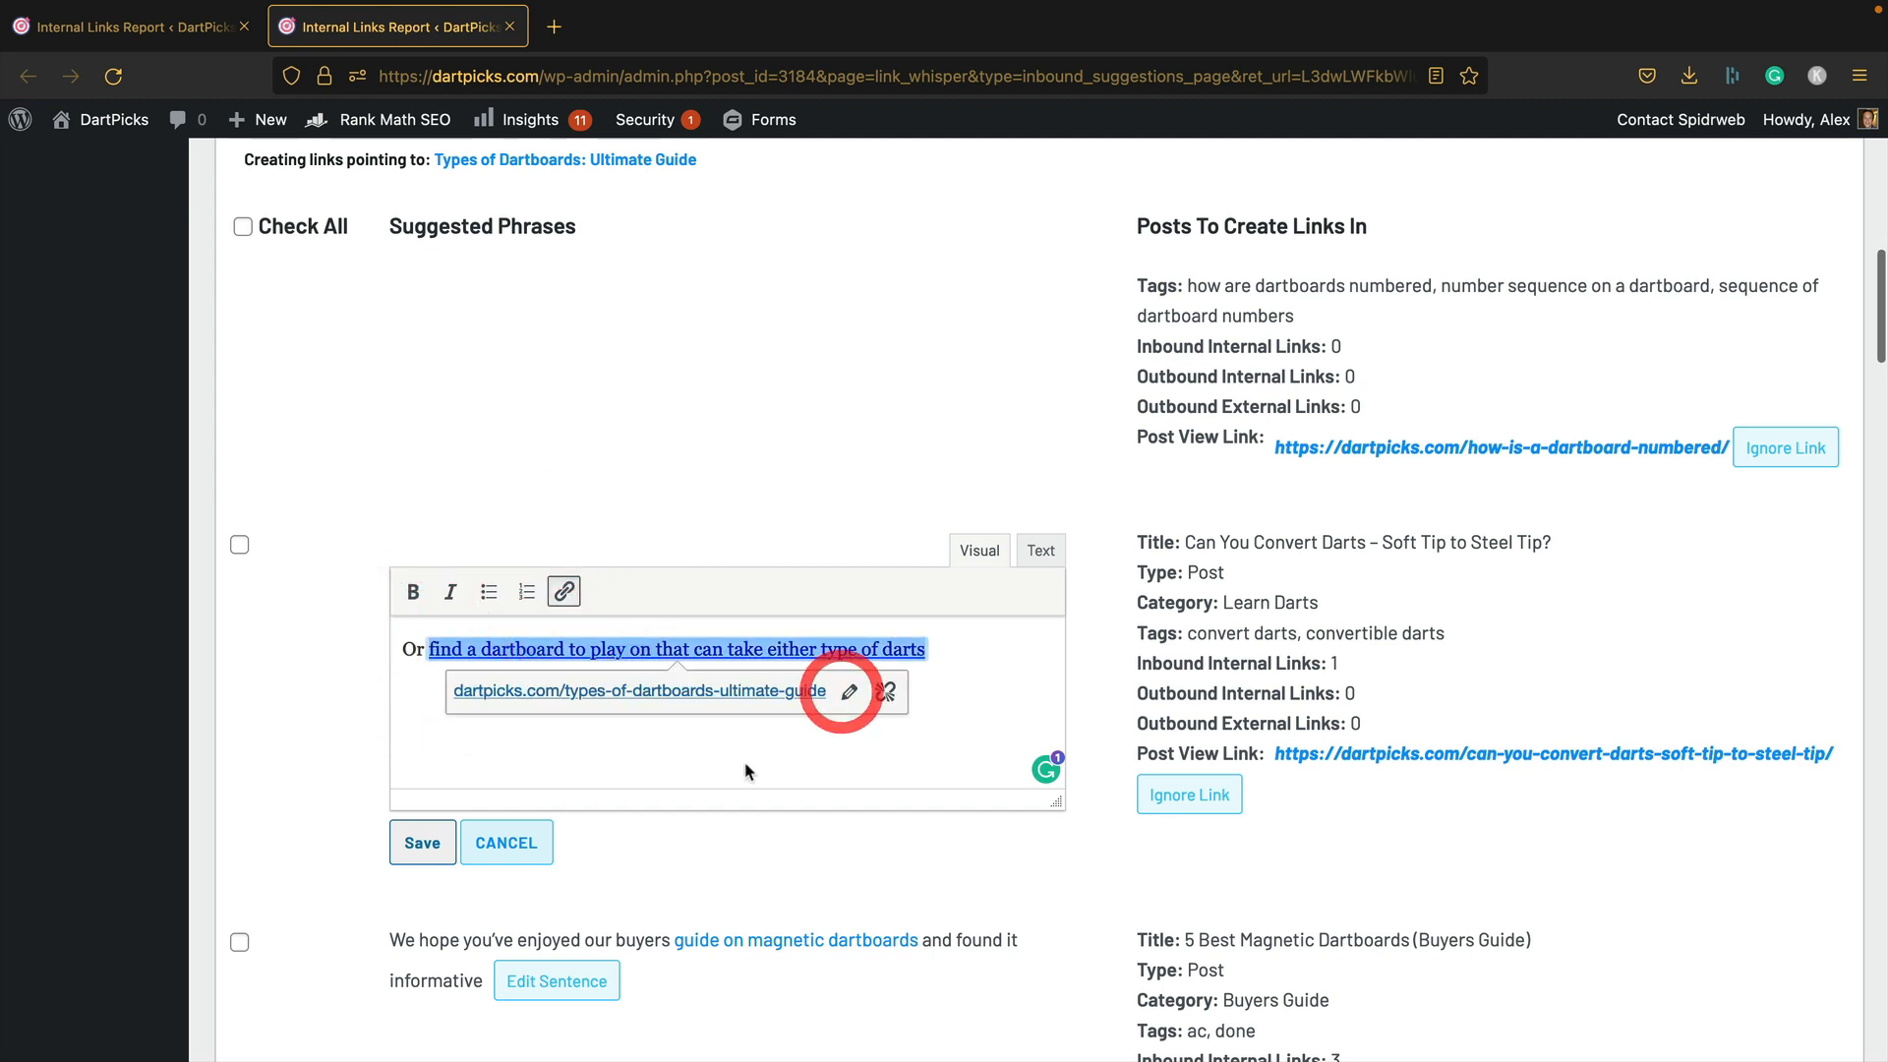
left_click(422, 842)
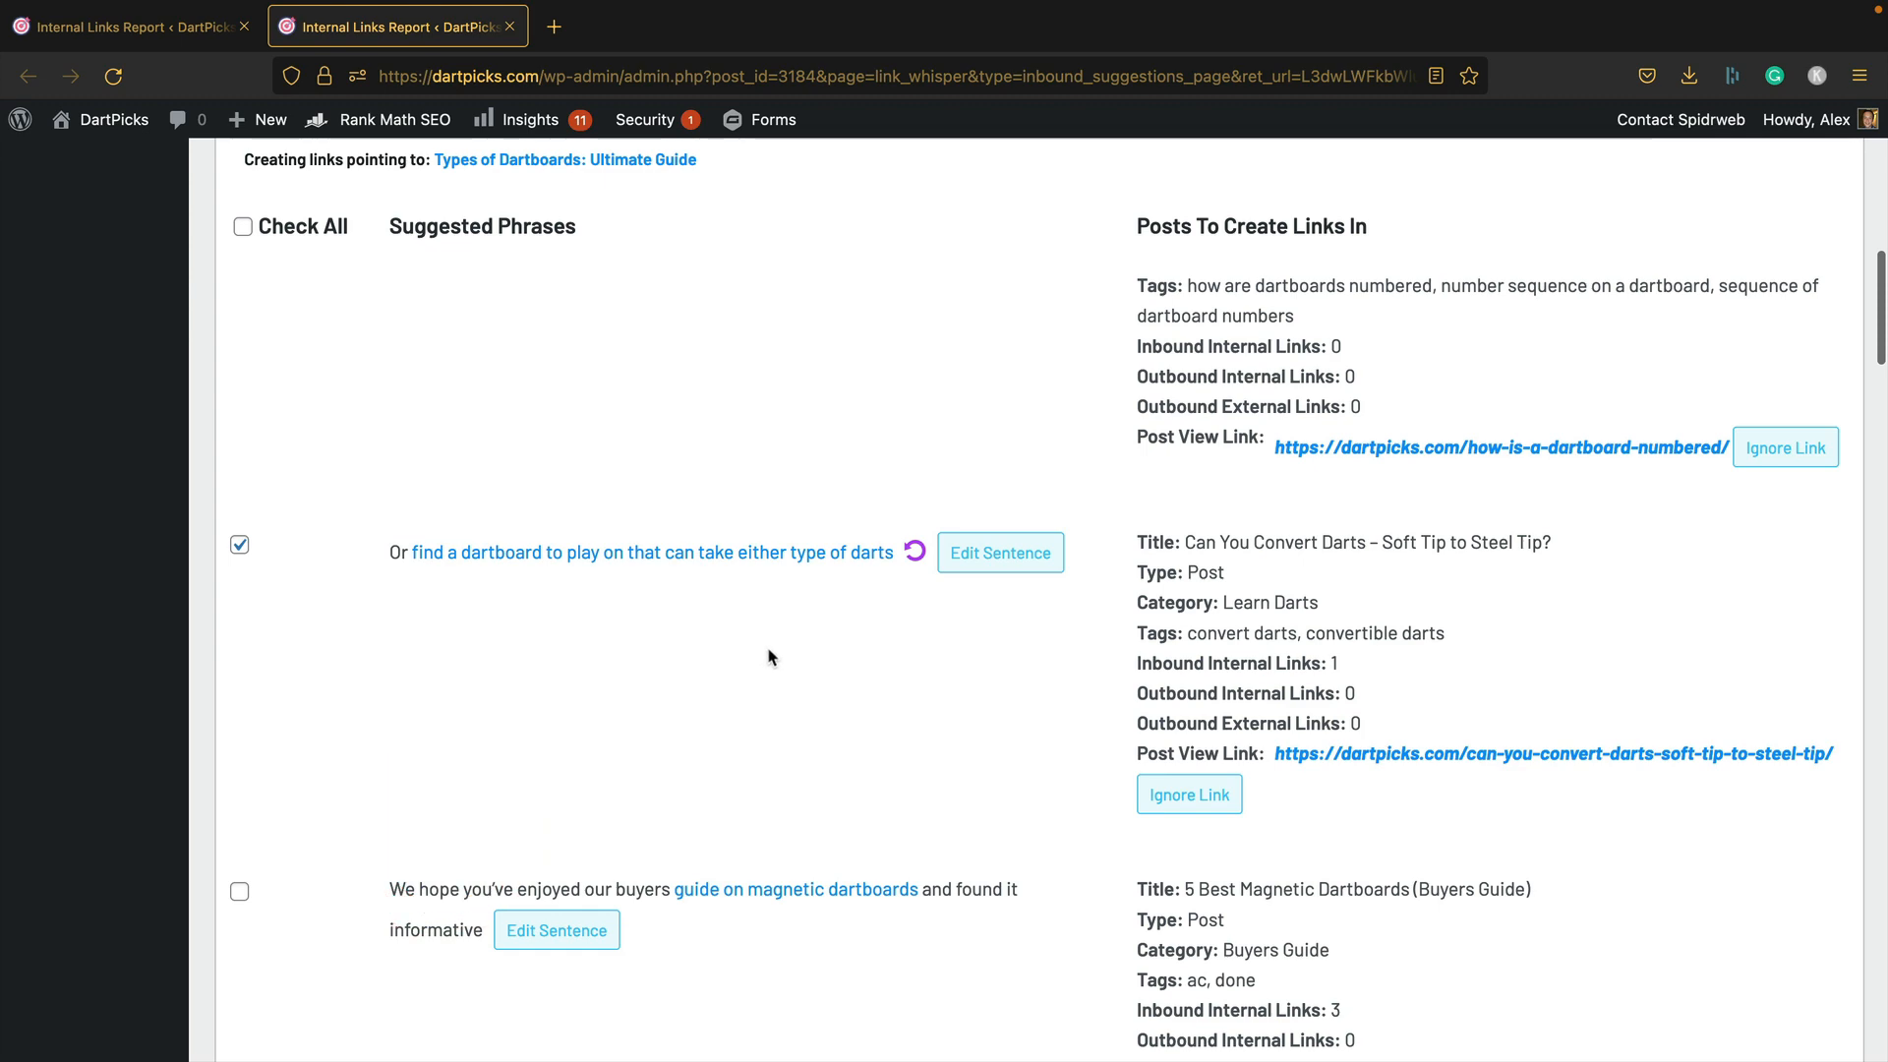
Step: Review further suggestions and tick the Winmau Diamond Vs Alien Dartboard sentence
scroll("down", 3)
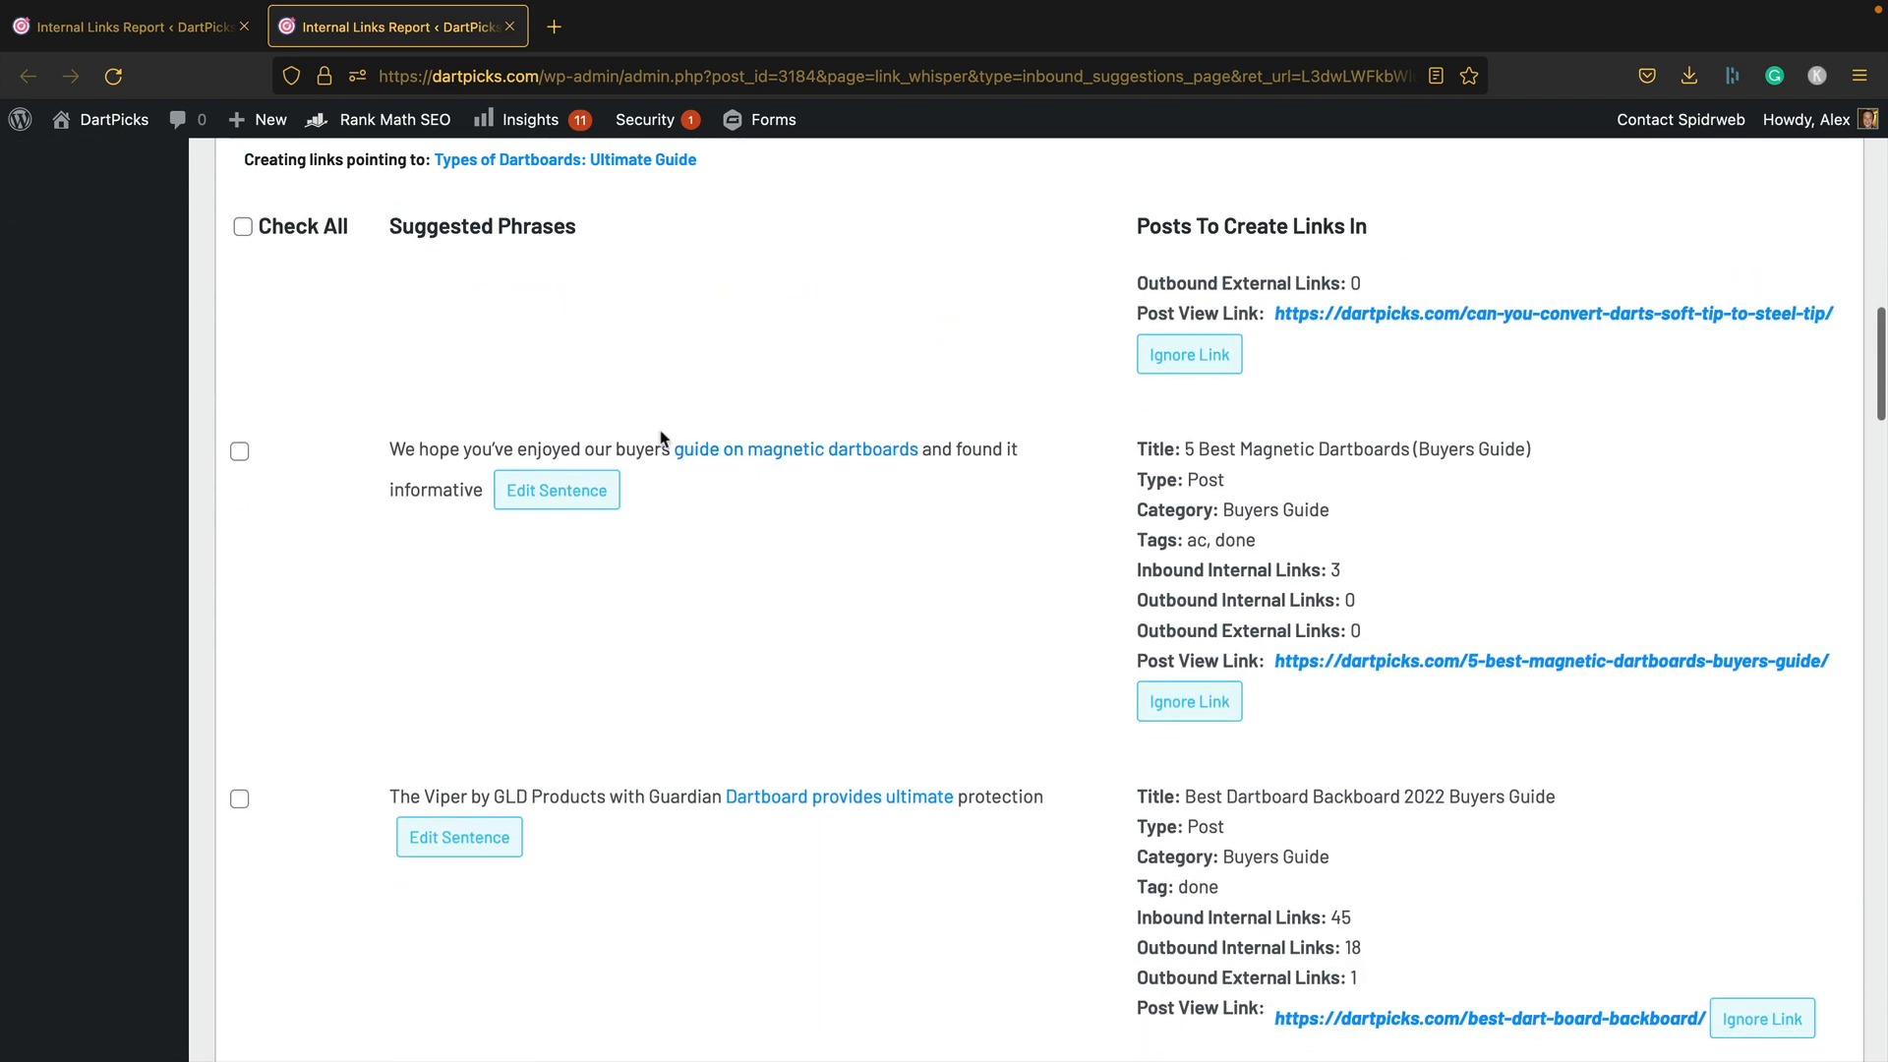
scroll("down", 3)
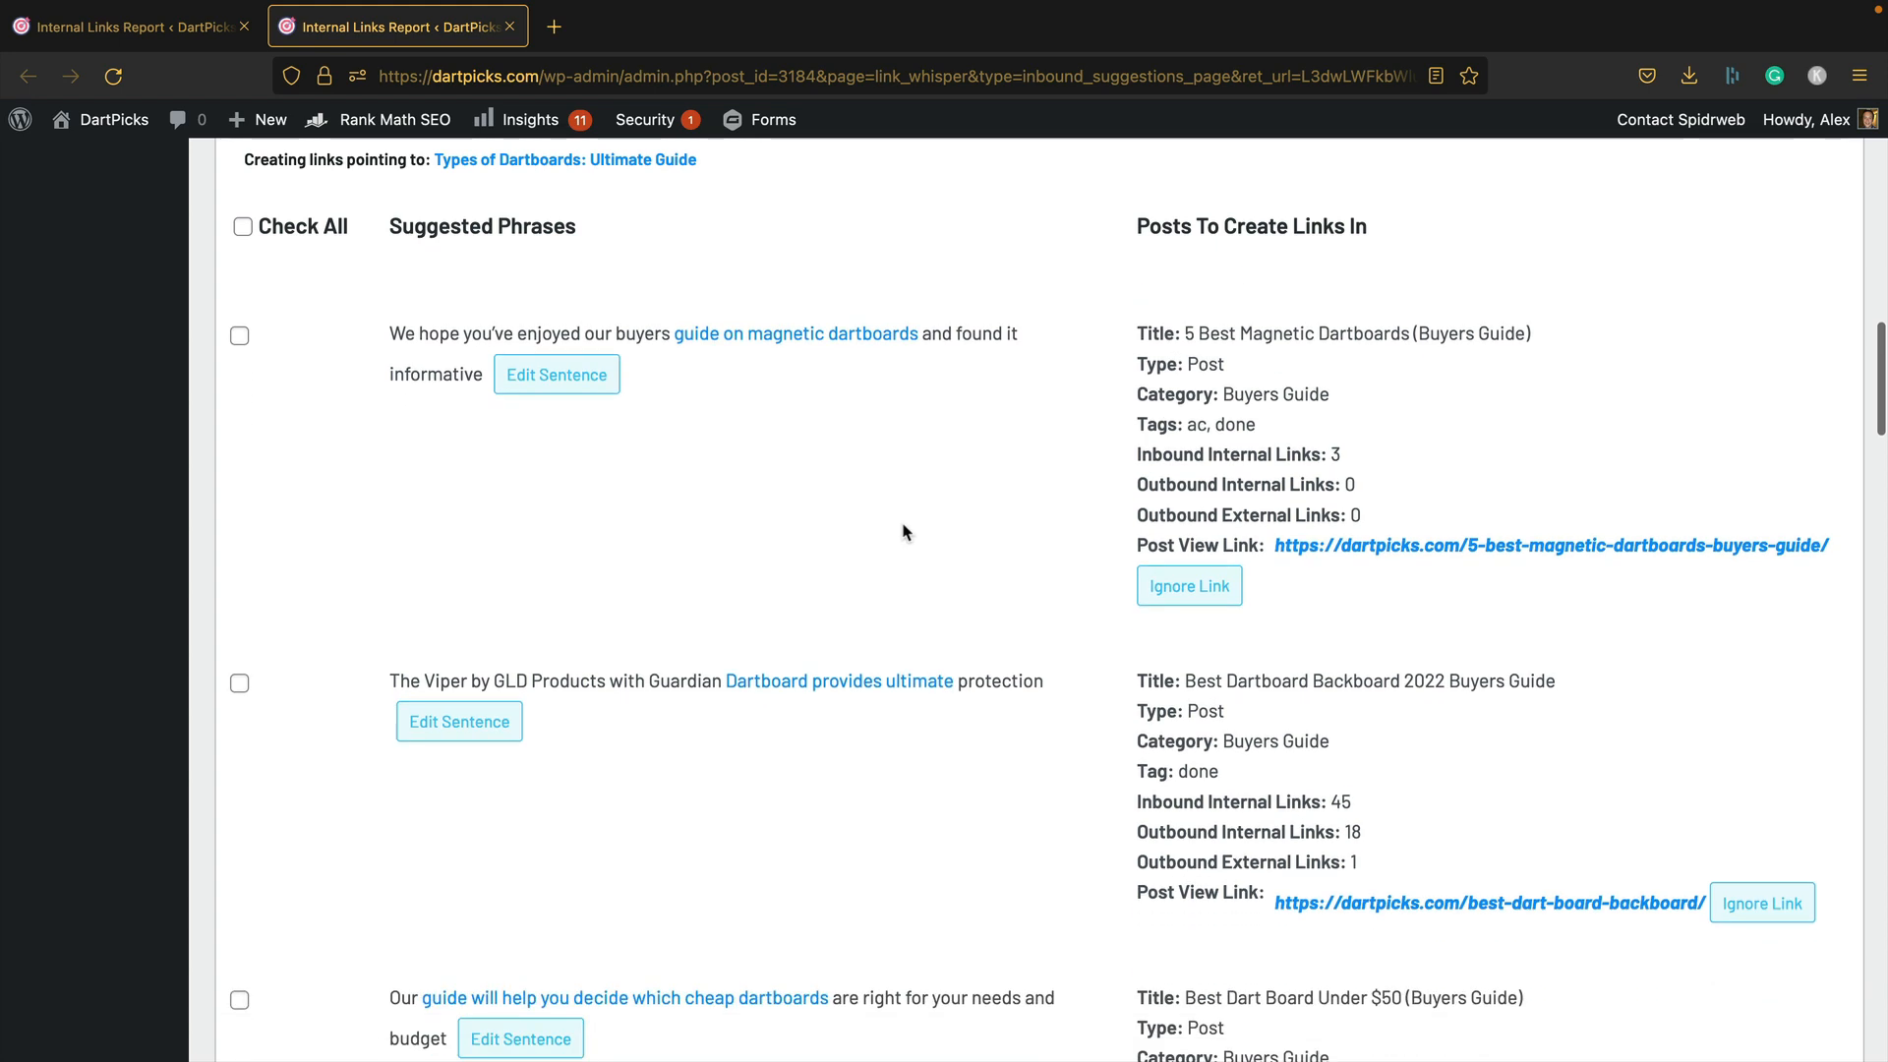
scroll("down", 3)
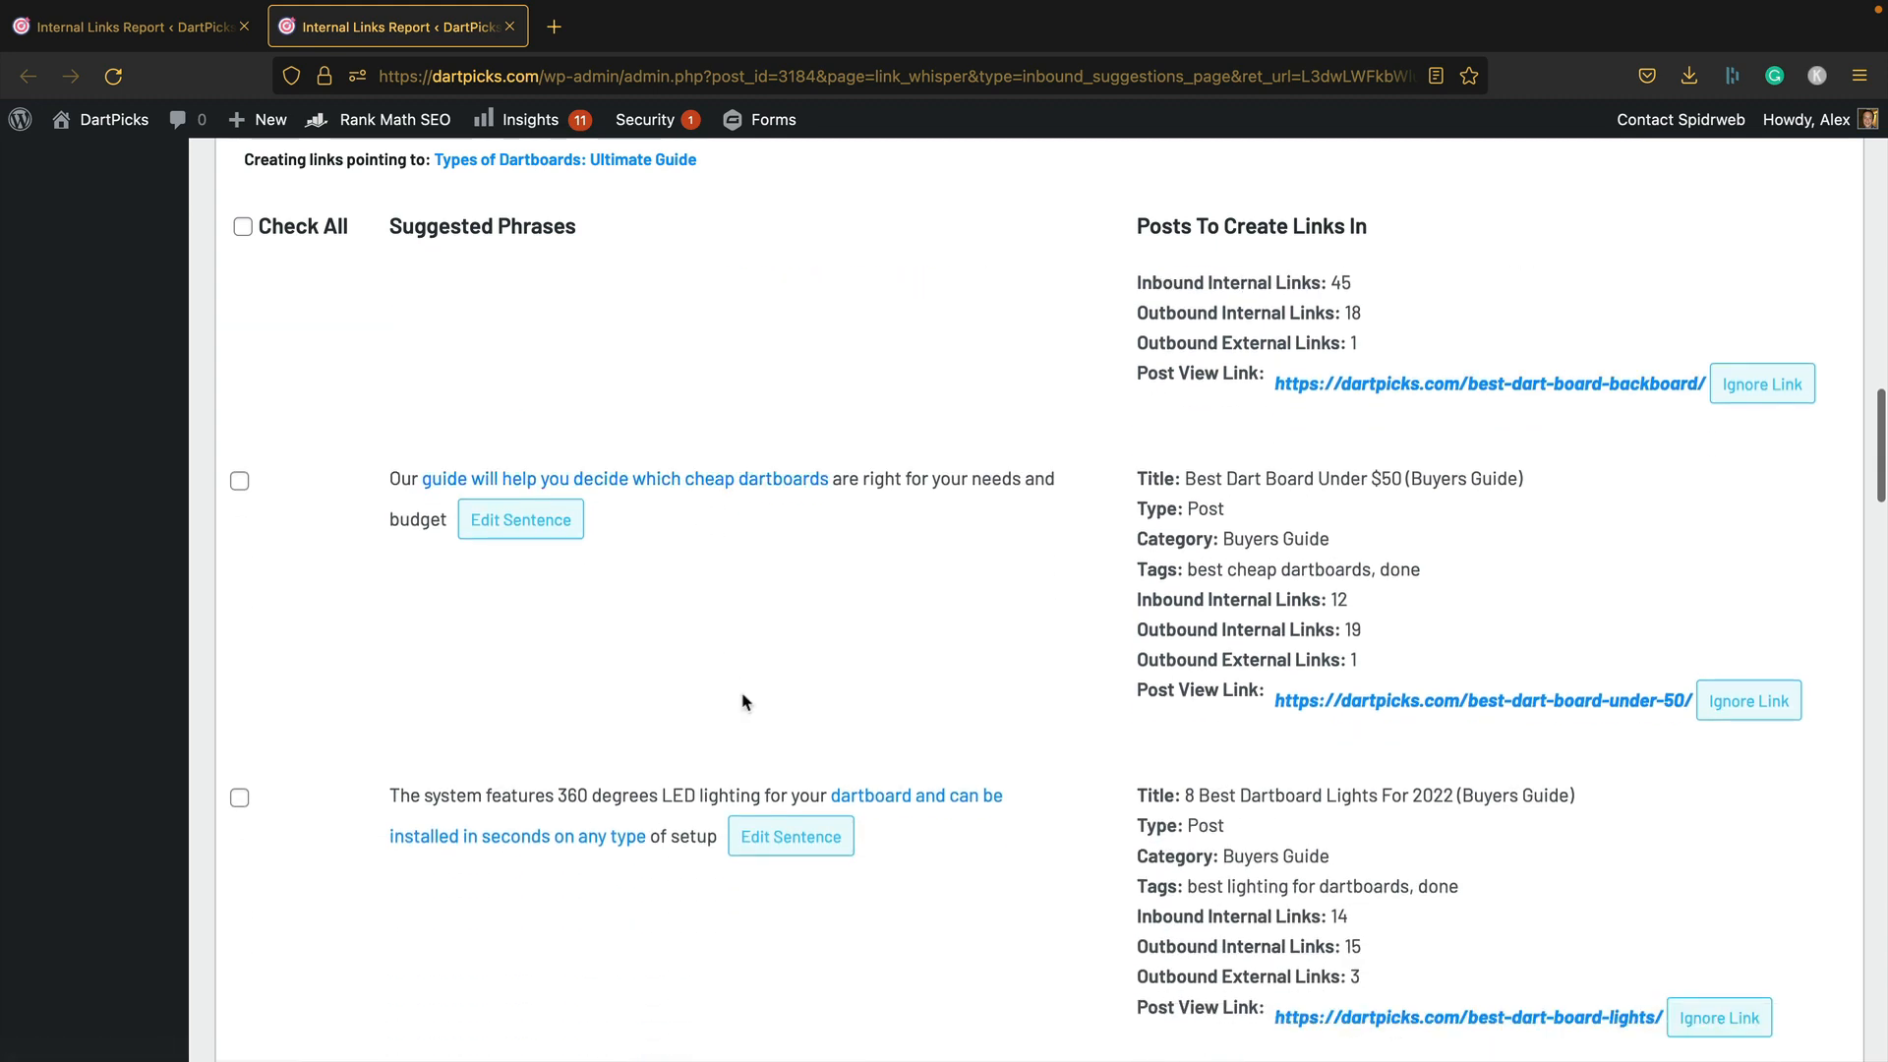
mouse_move(777, 633)
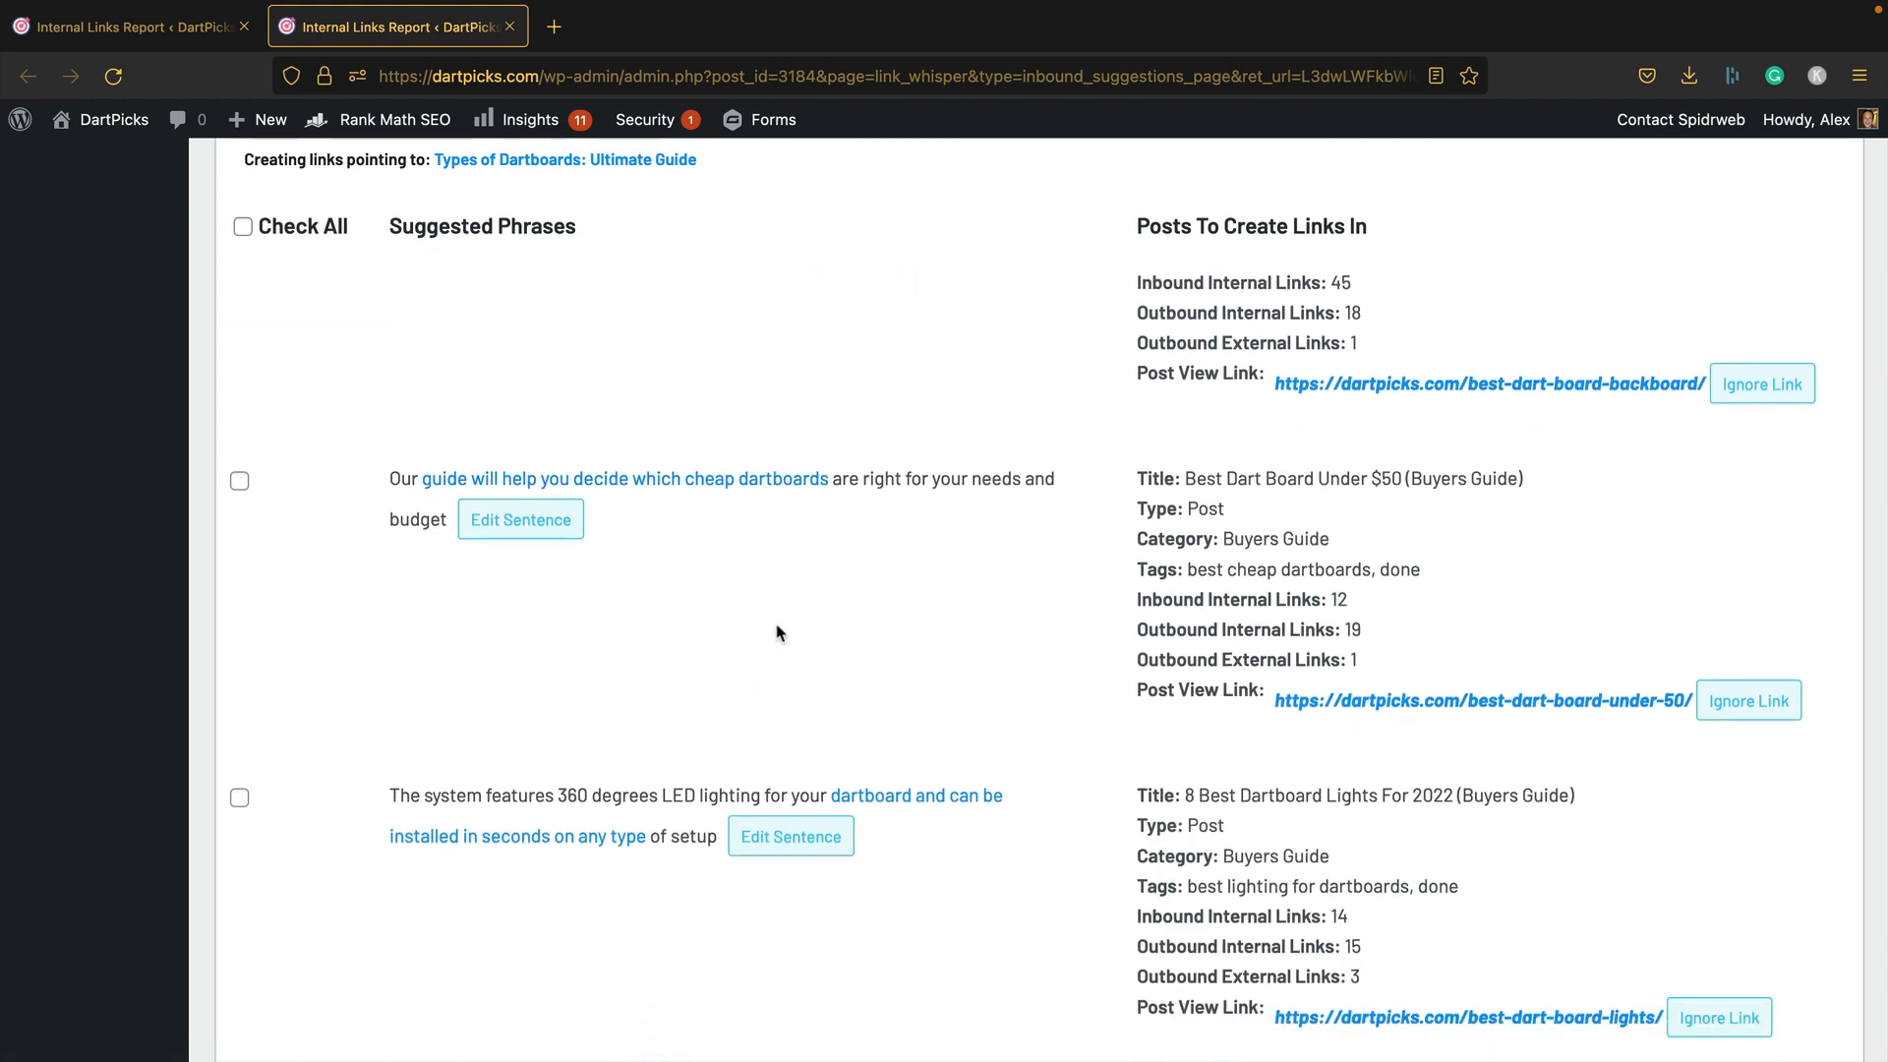
scroll("down", 3)
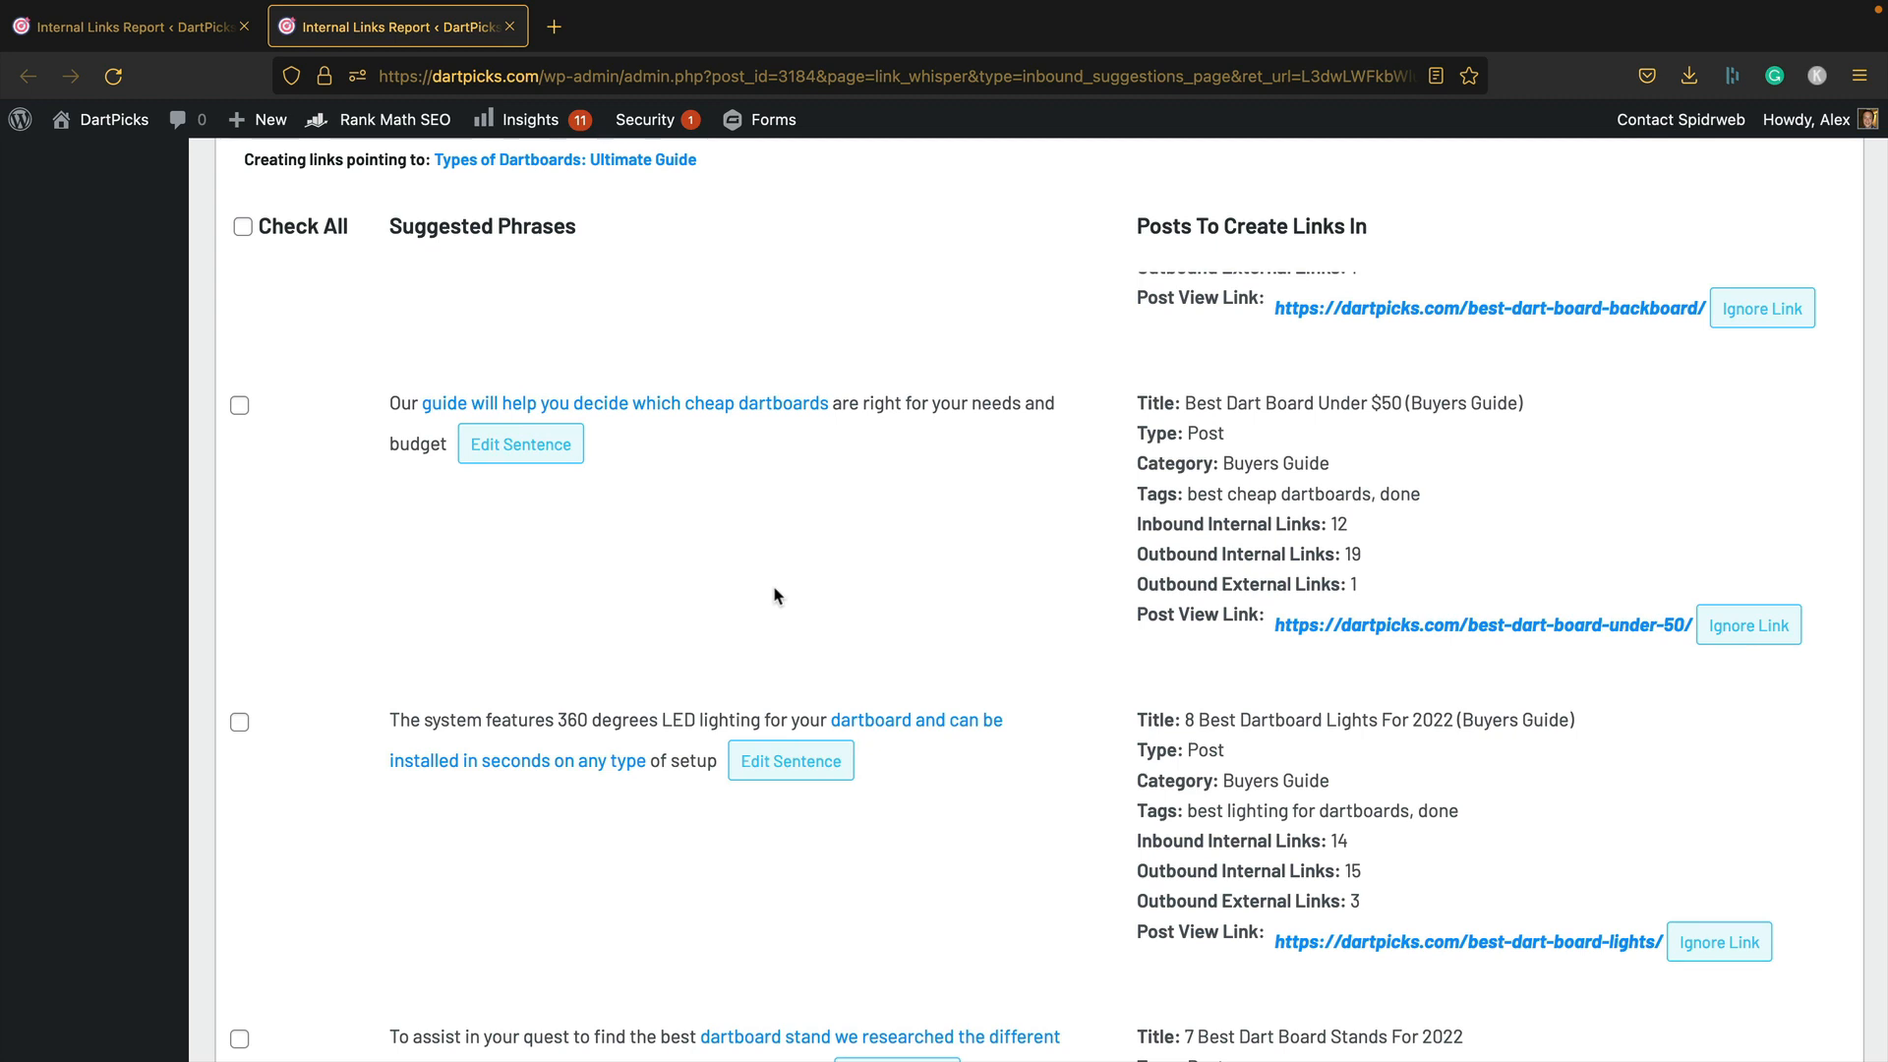
scroll("down", 3)
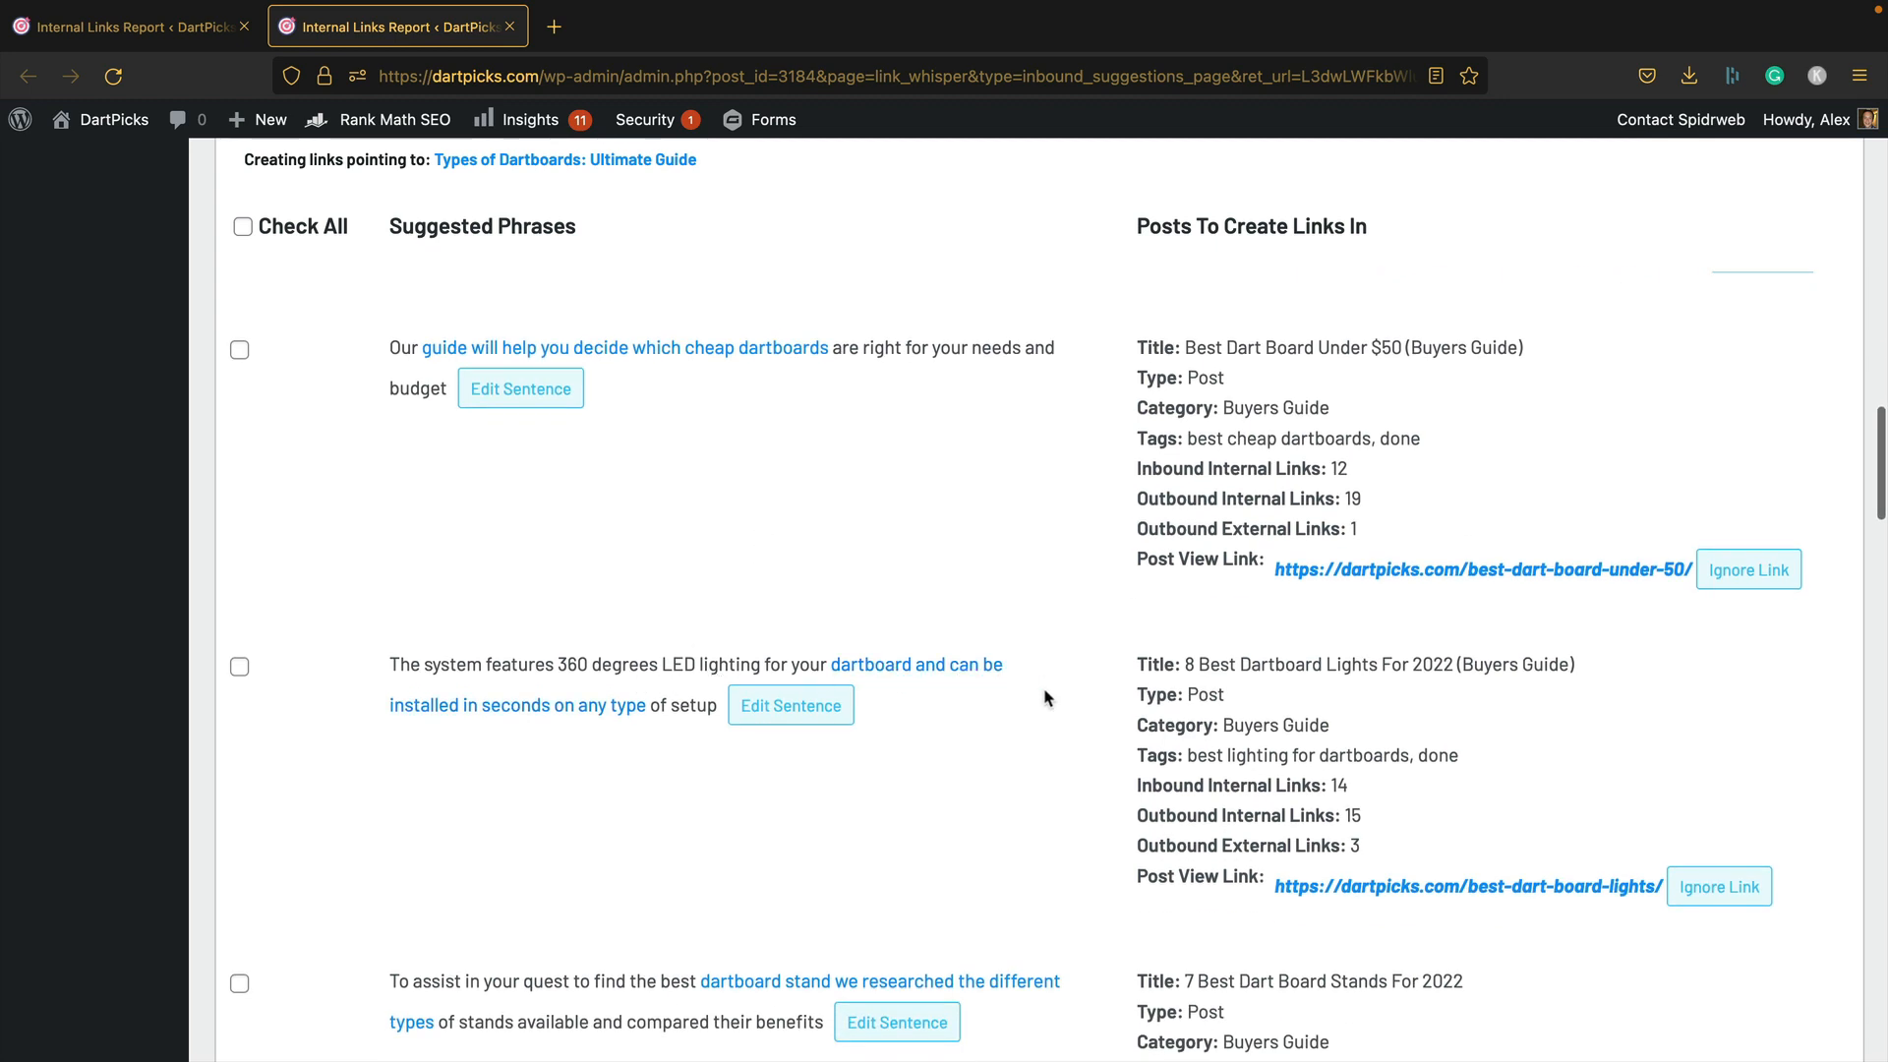
mouse_move(617, 767)
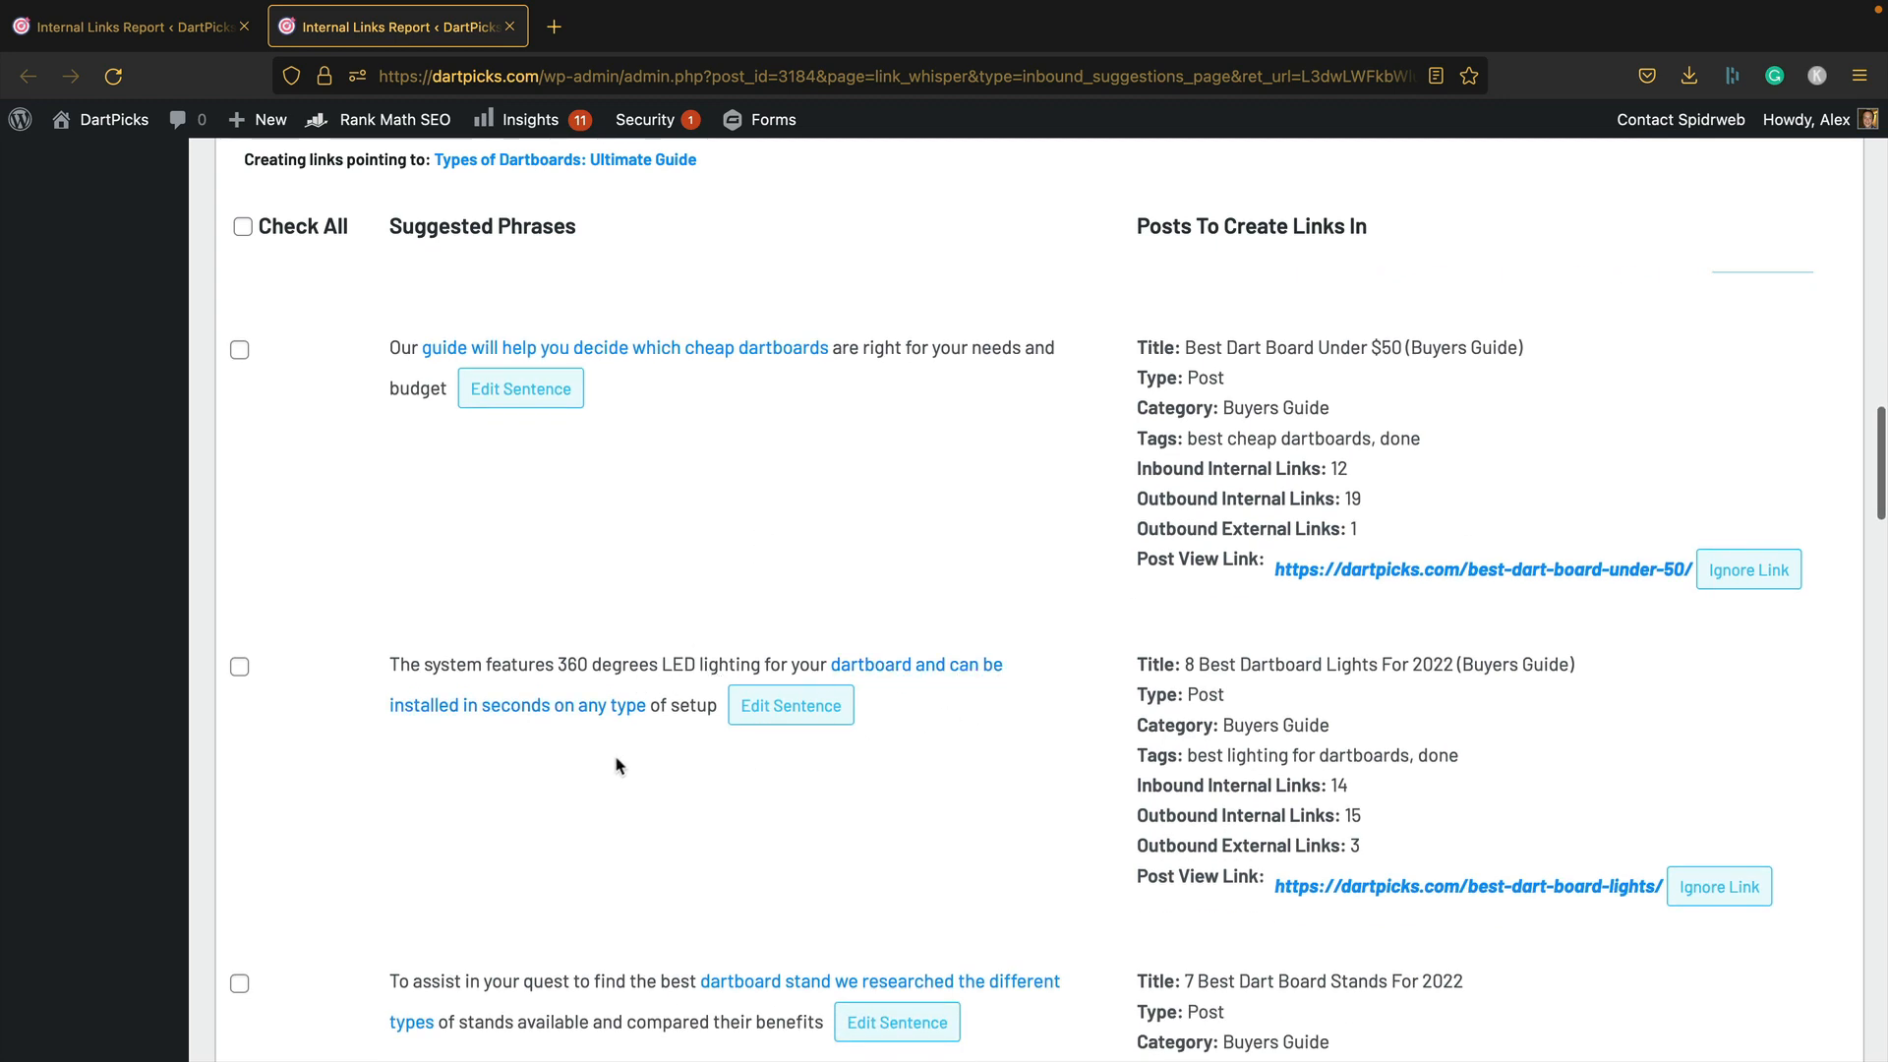
scroll("down", 3)
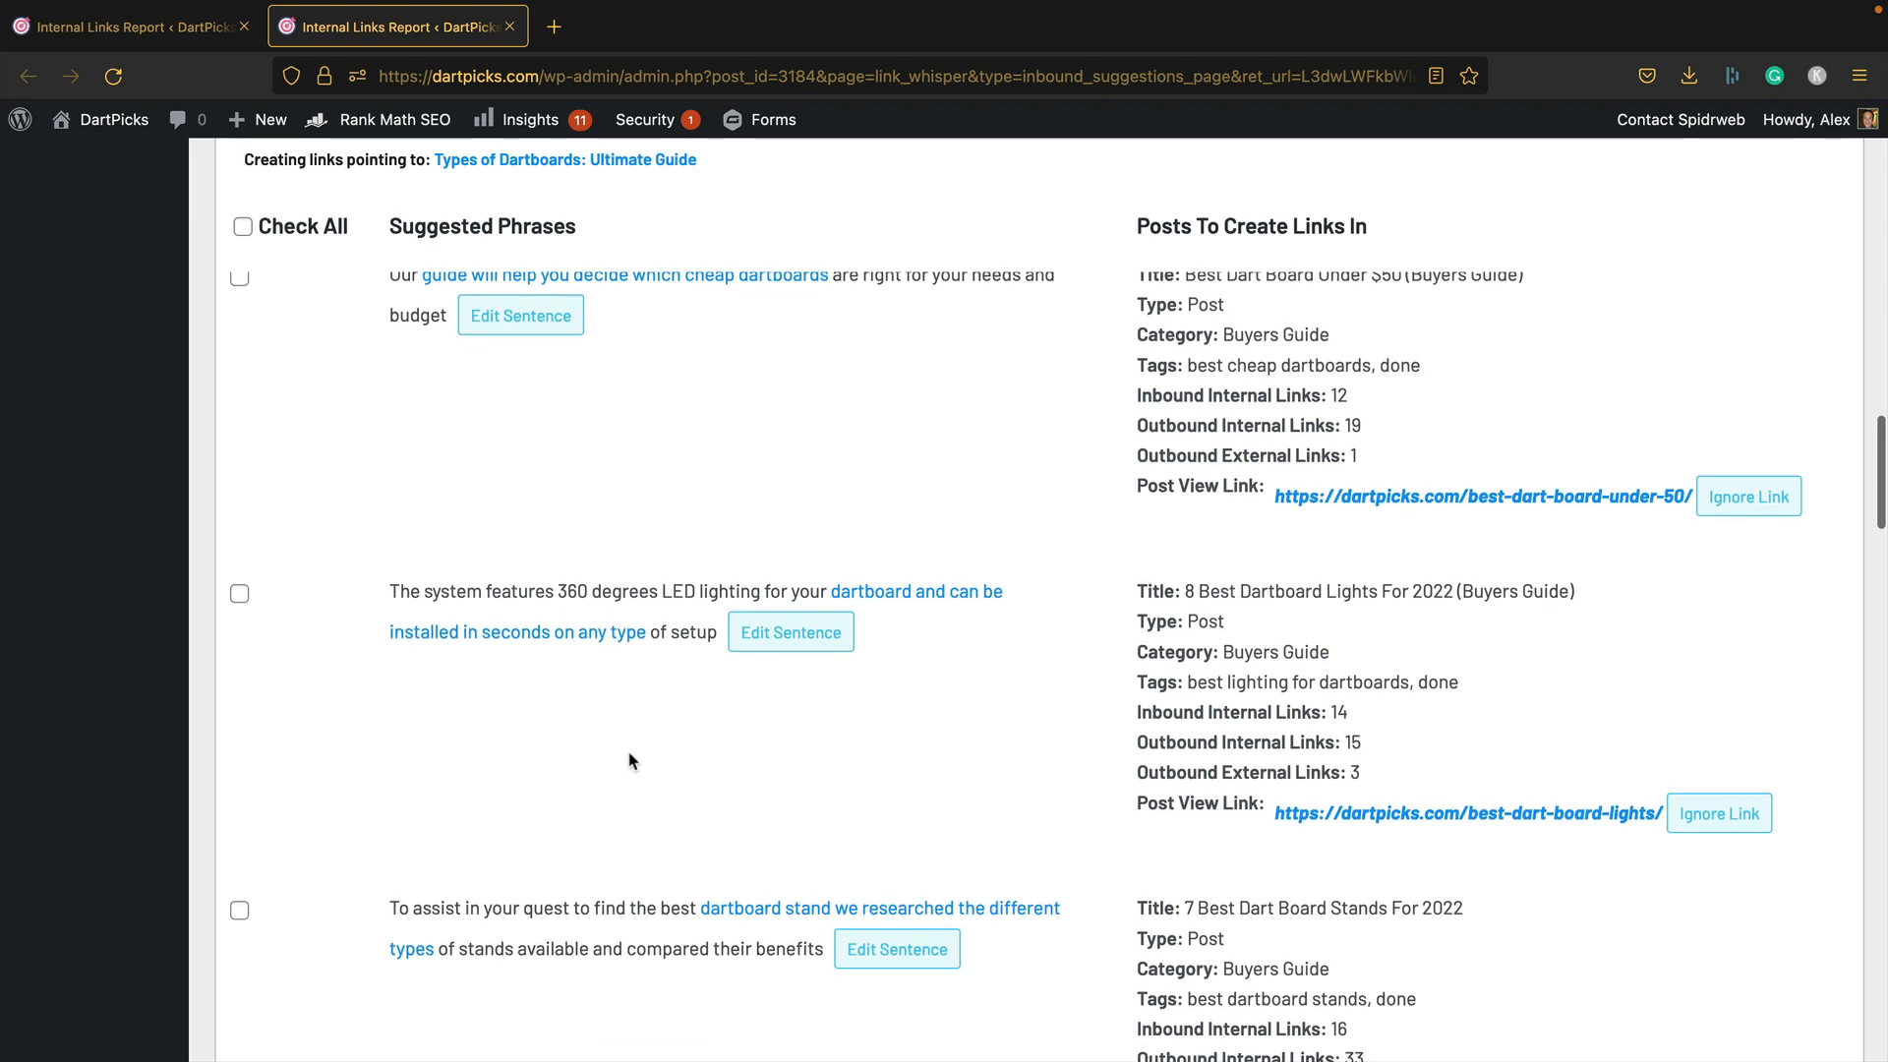
scroll("down", 3)
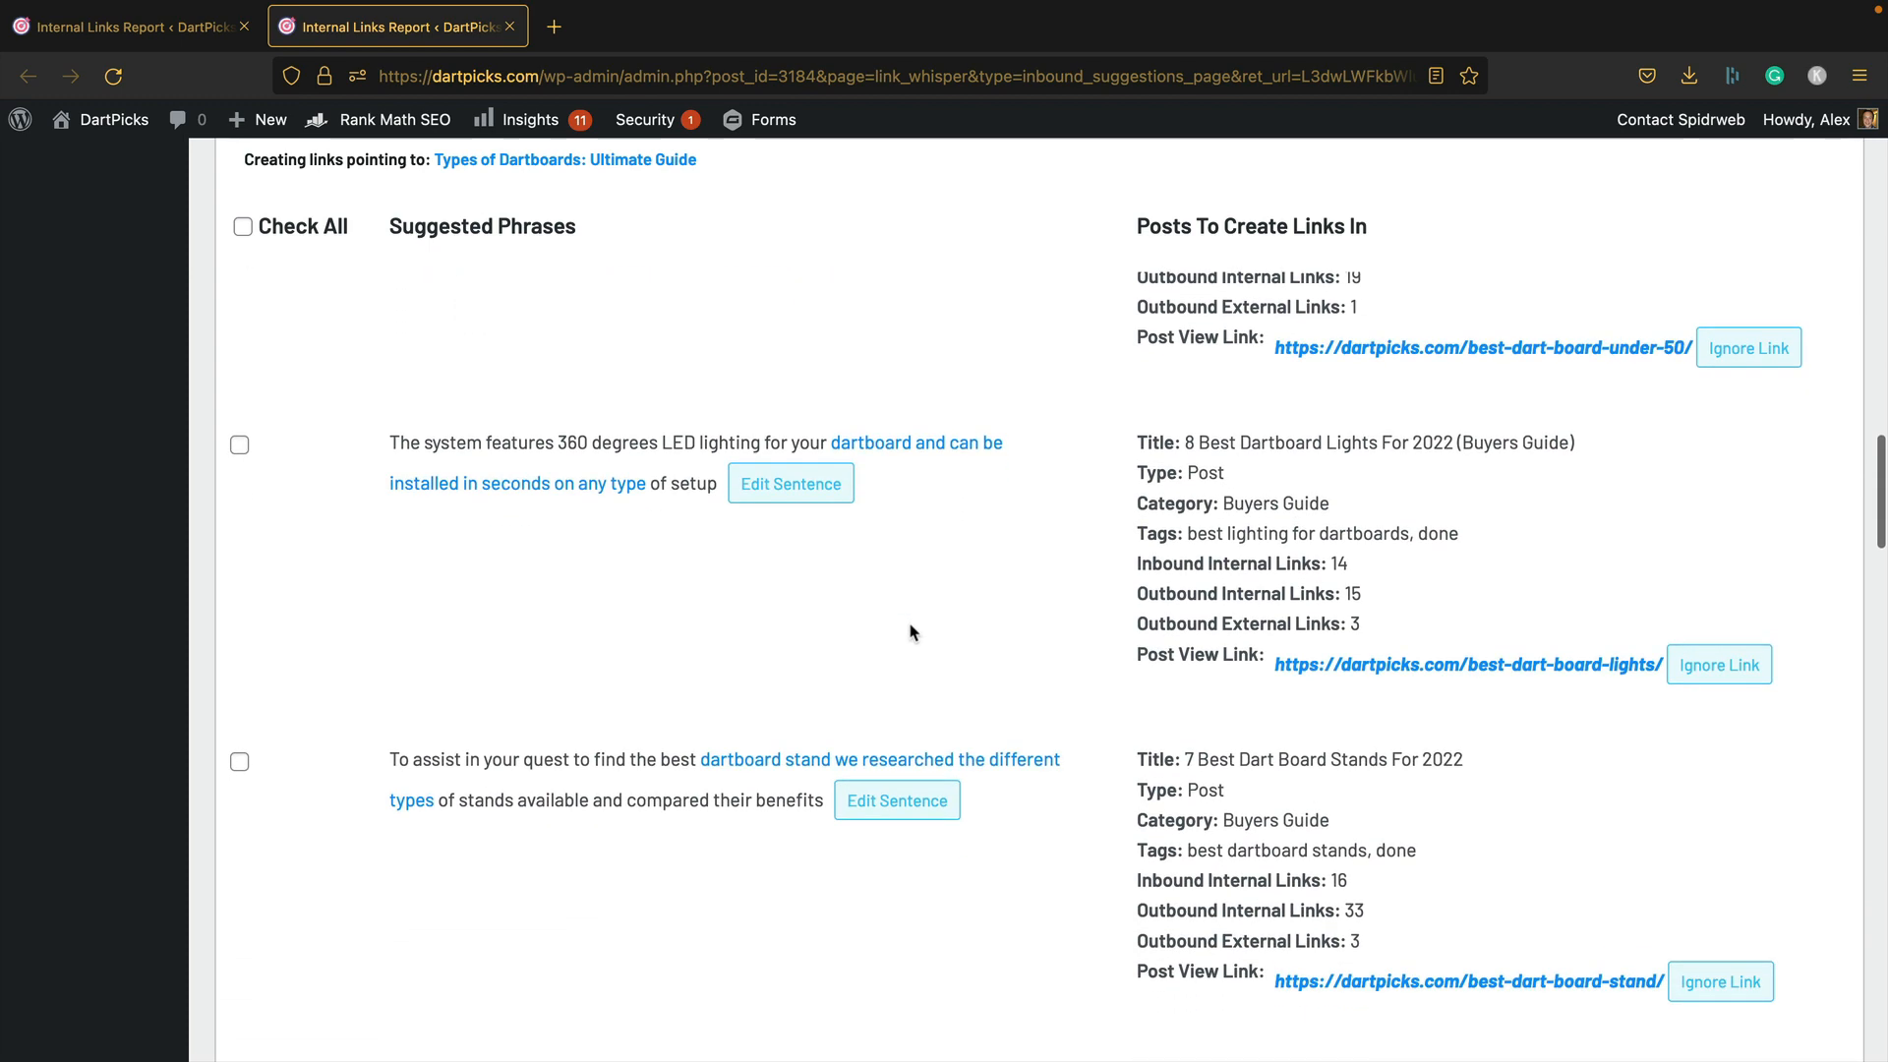
scroll("down", 3)
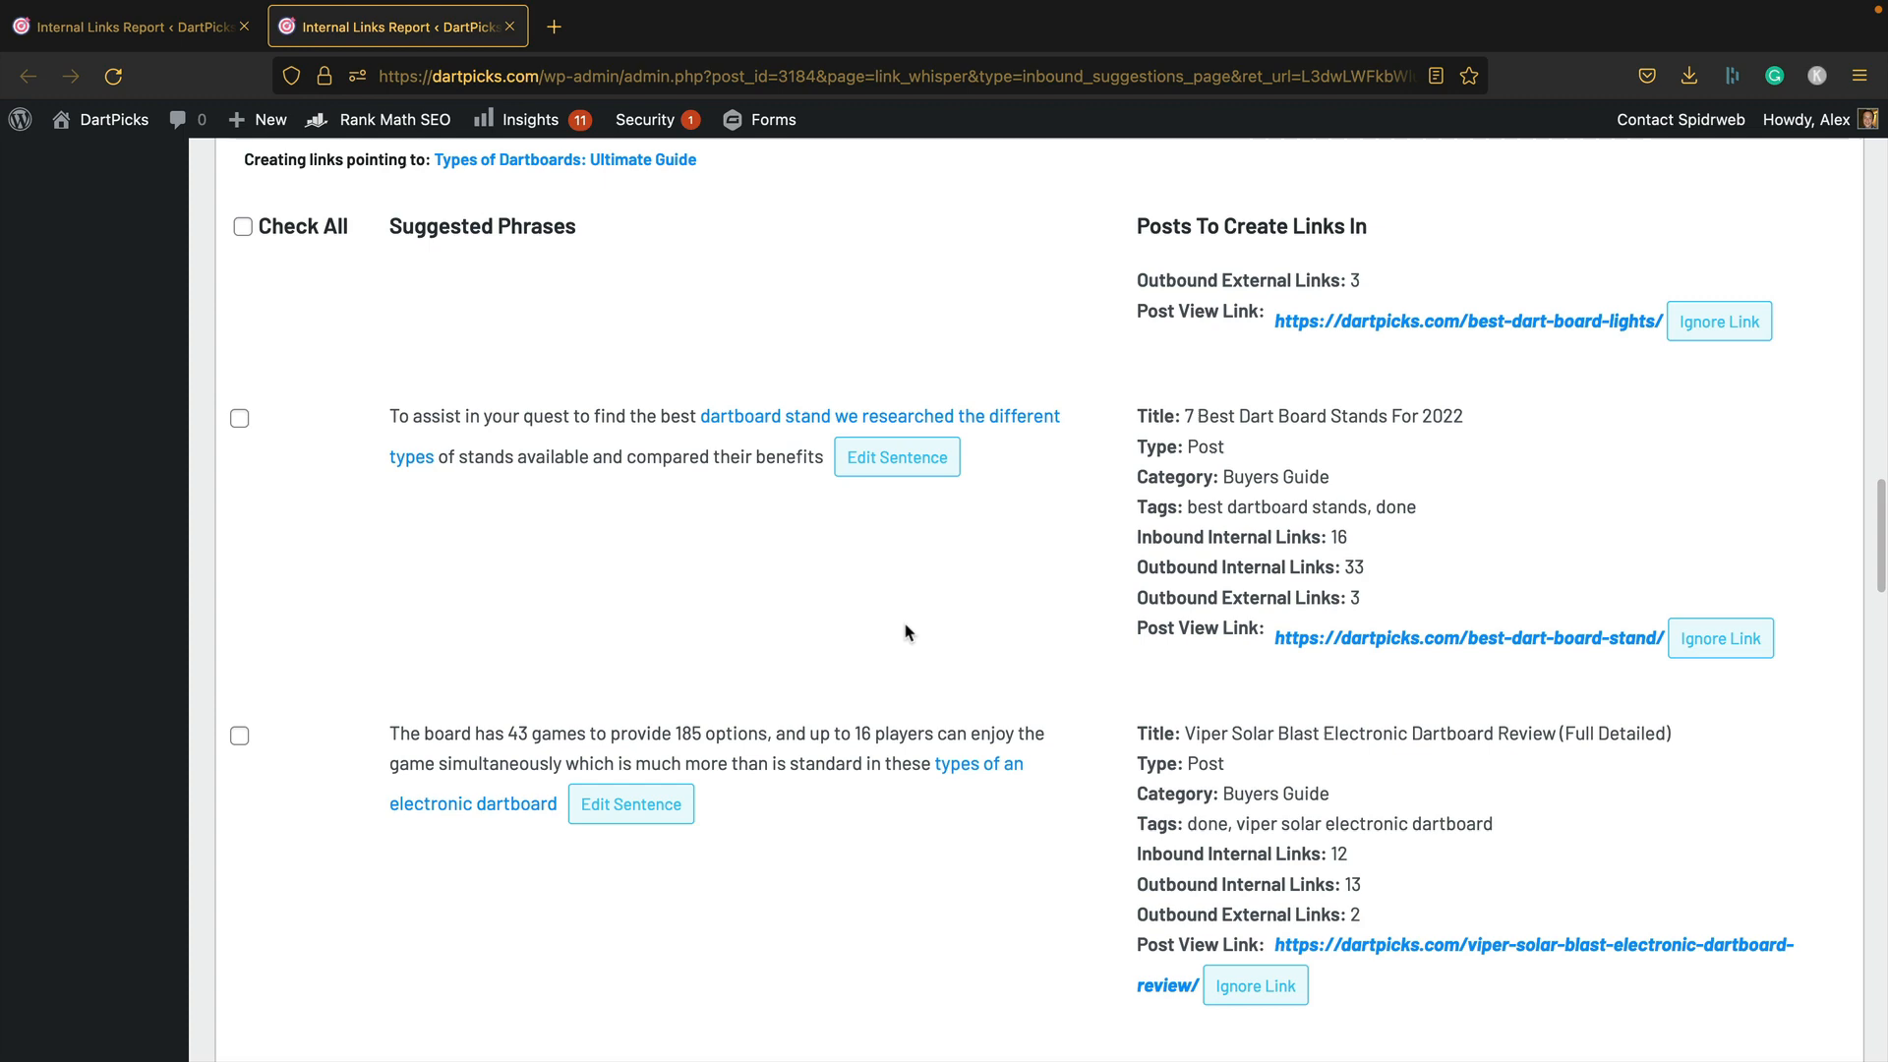
scroll("down", 3)
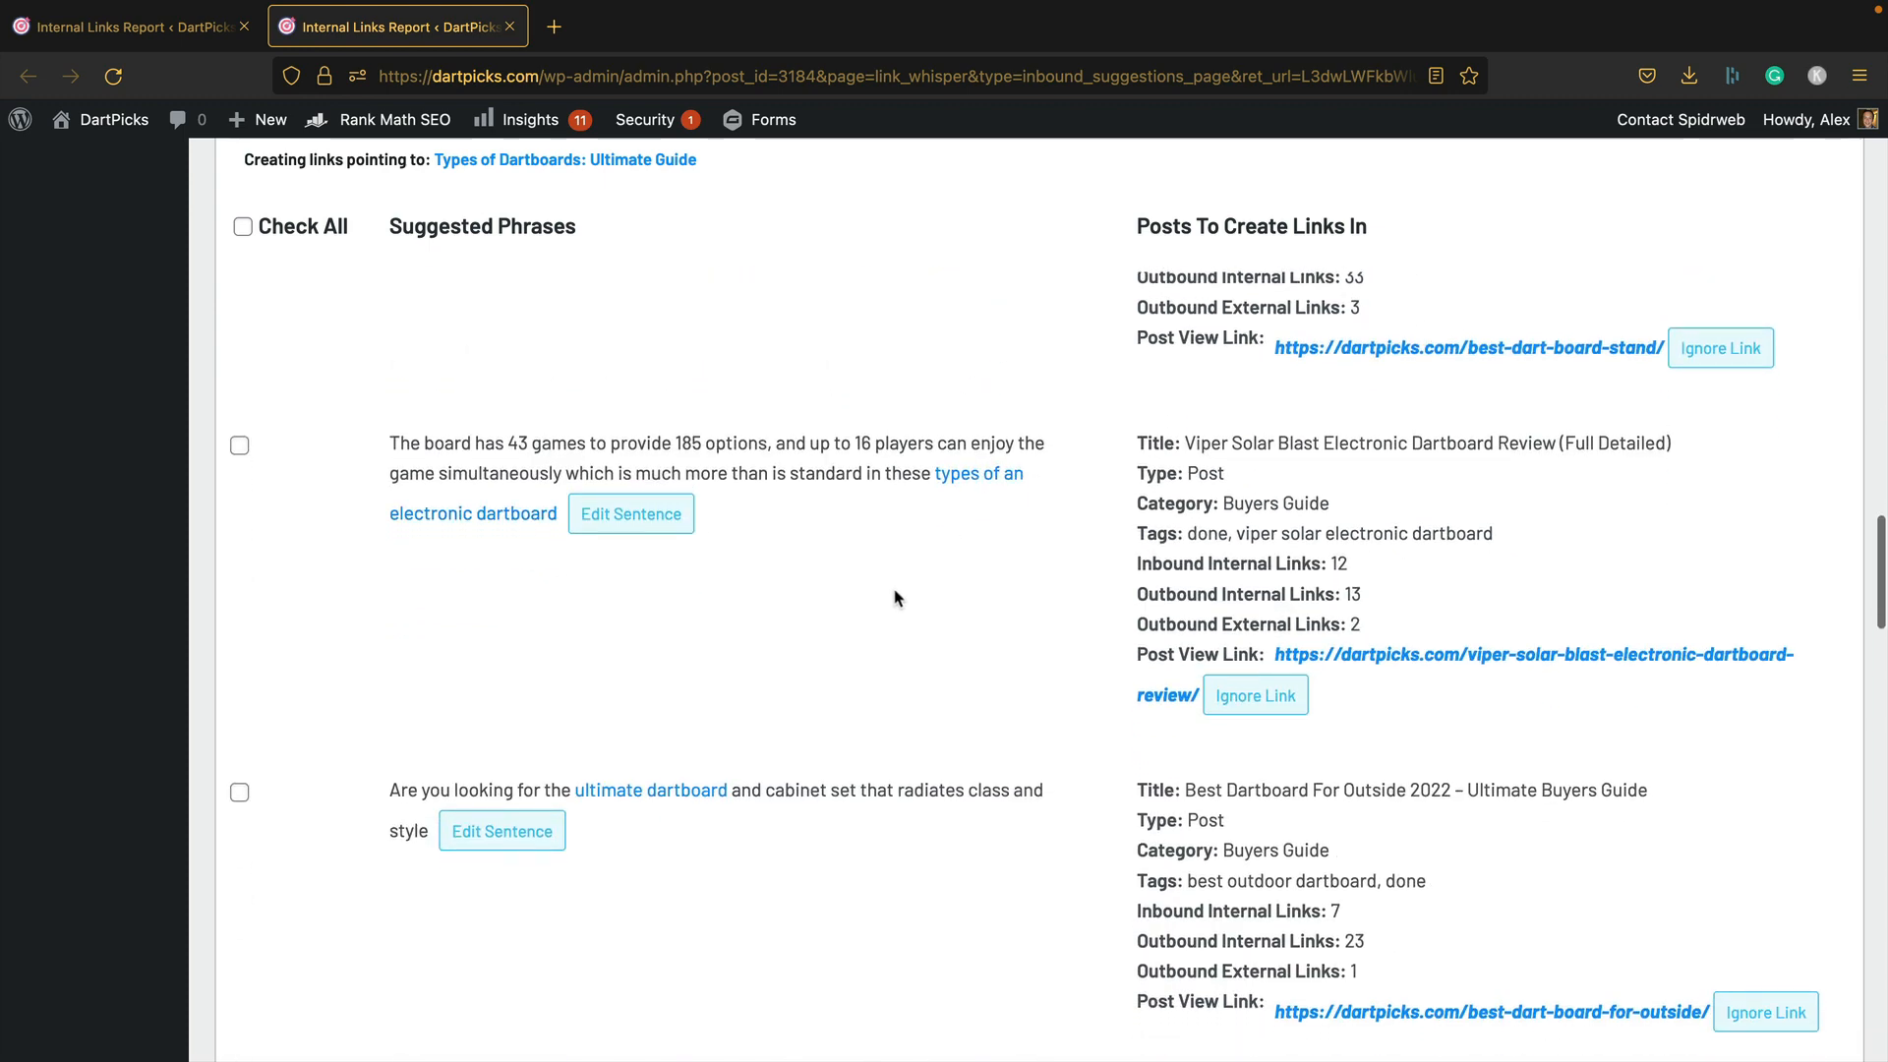
scroll("down", 3)
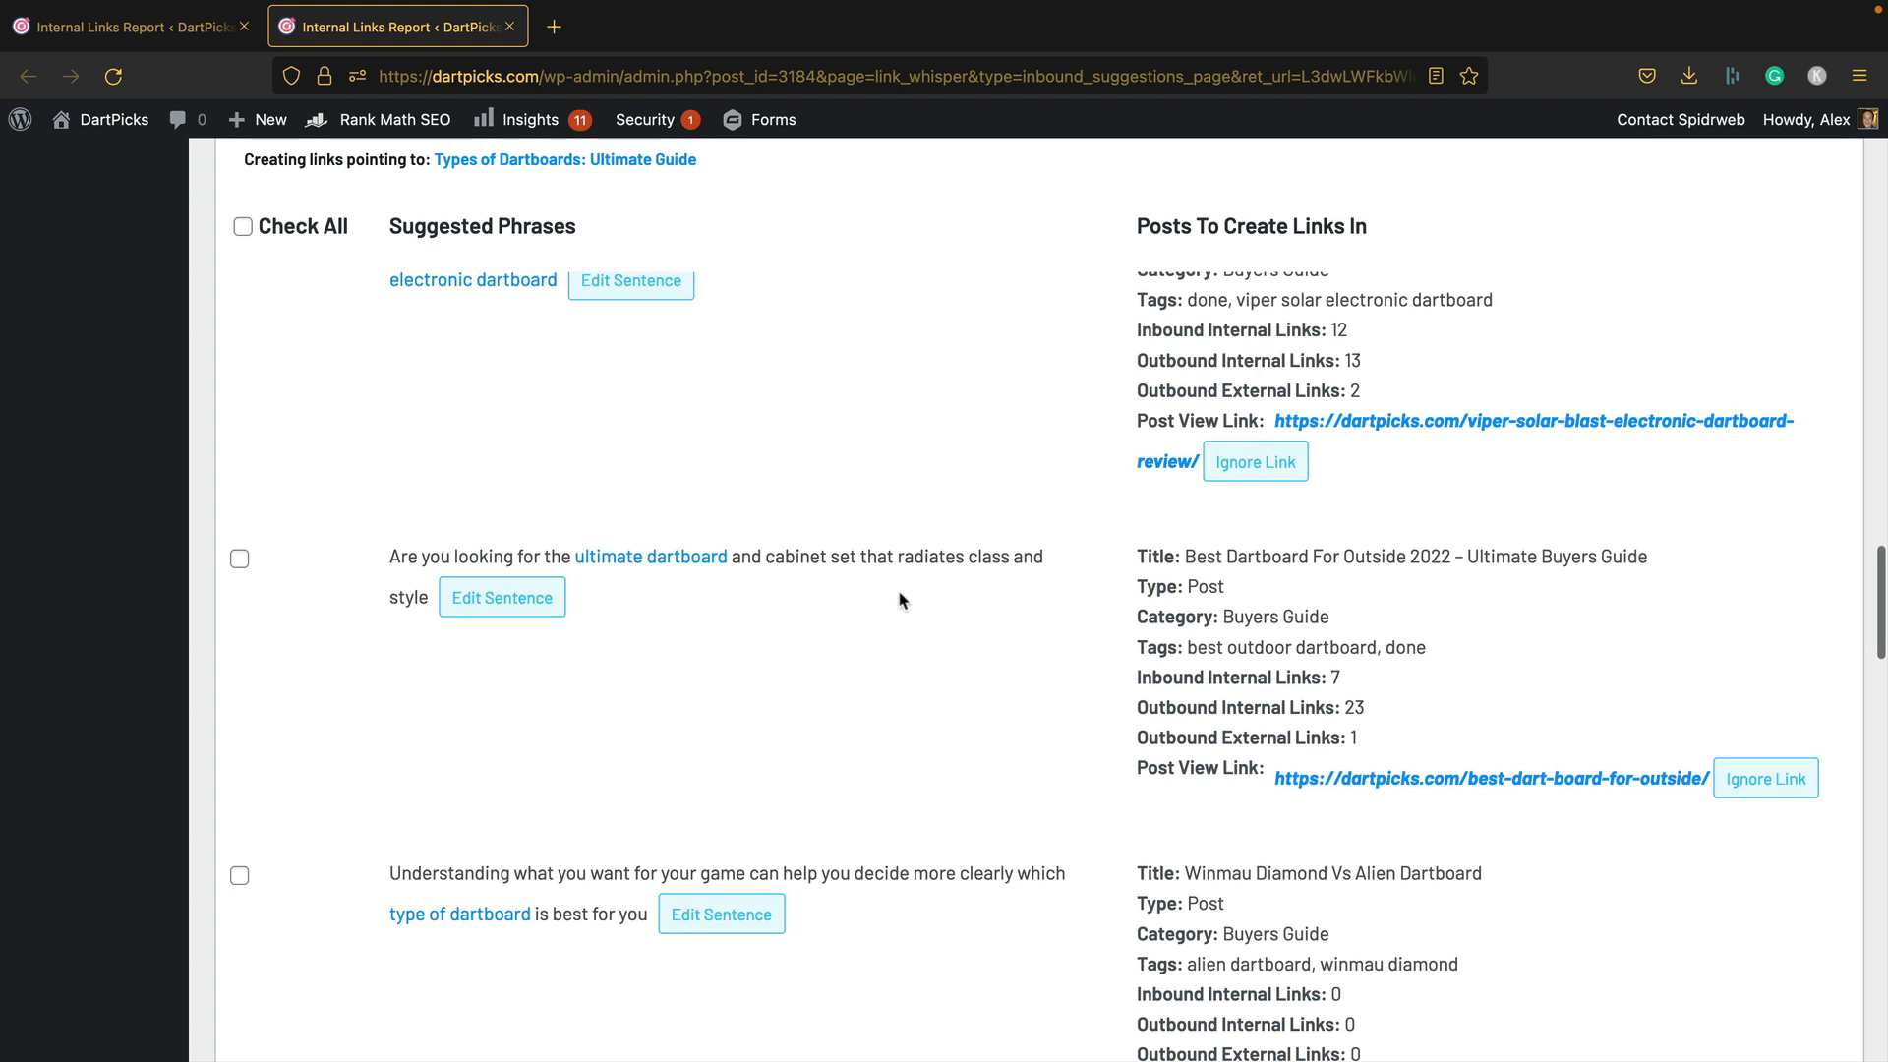
scroll("down", 3)
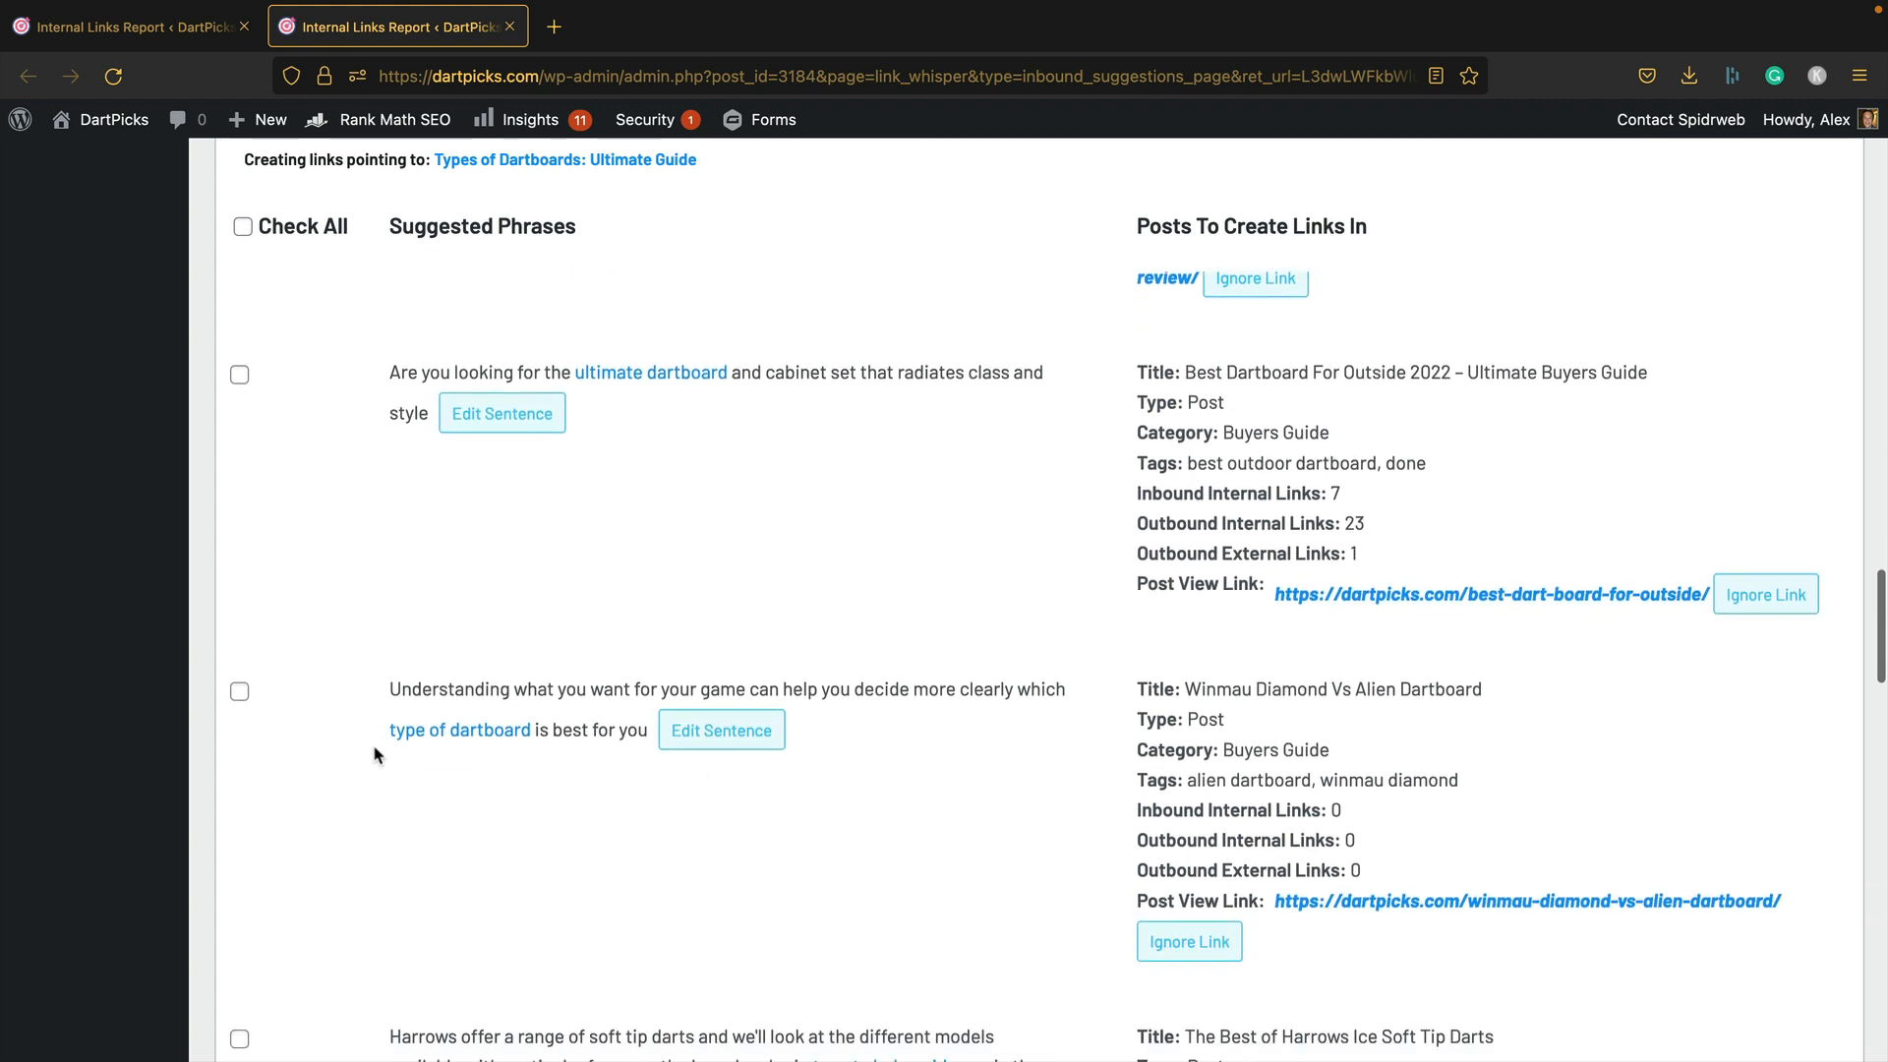
left_click(238, 691)
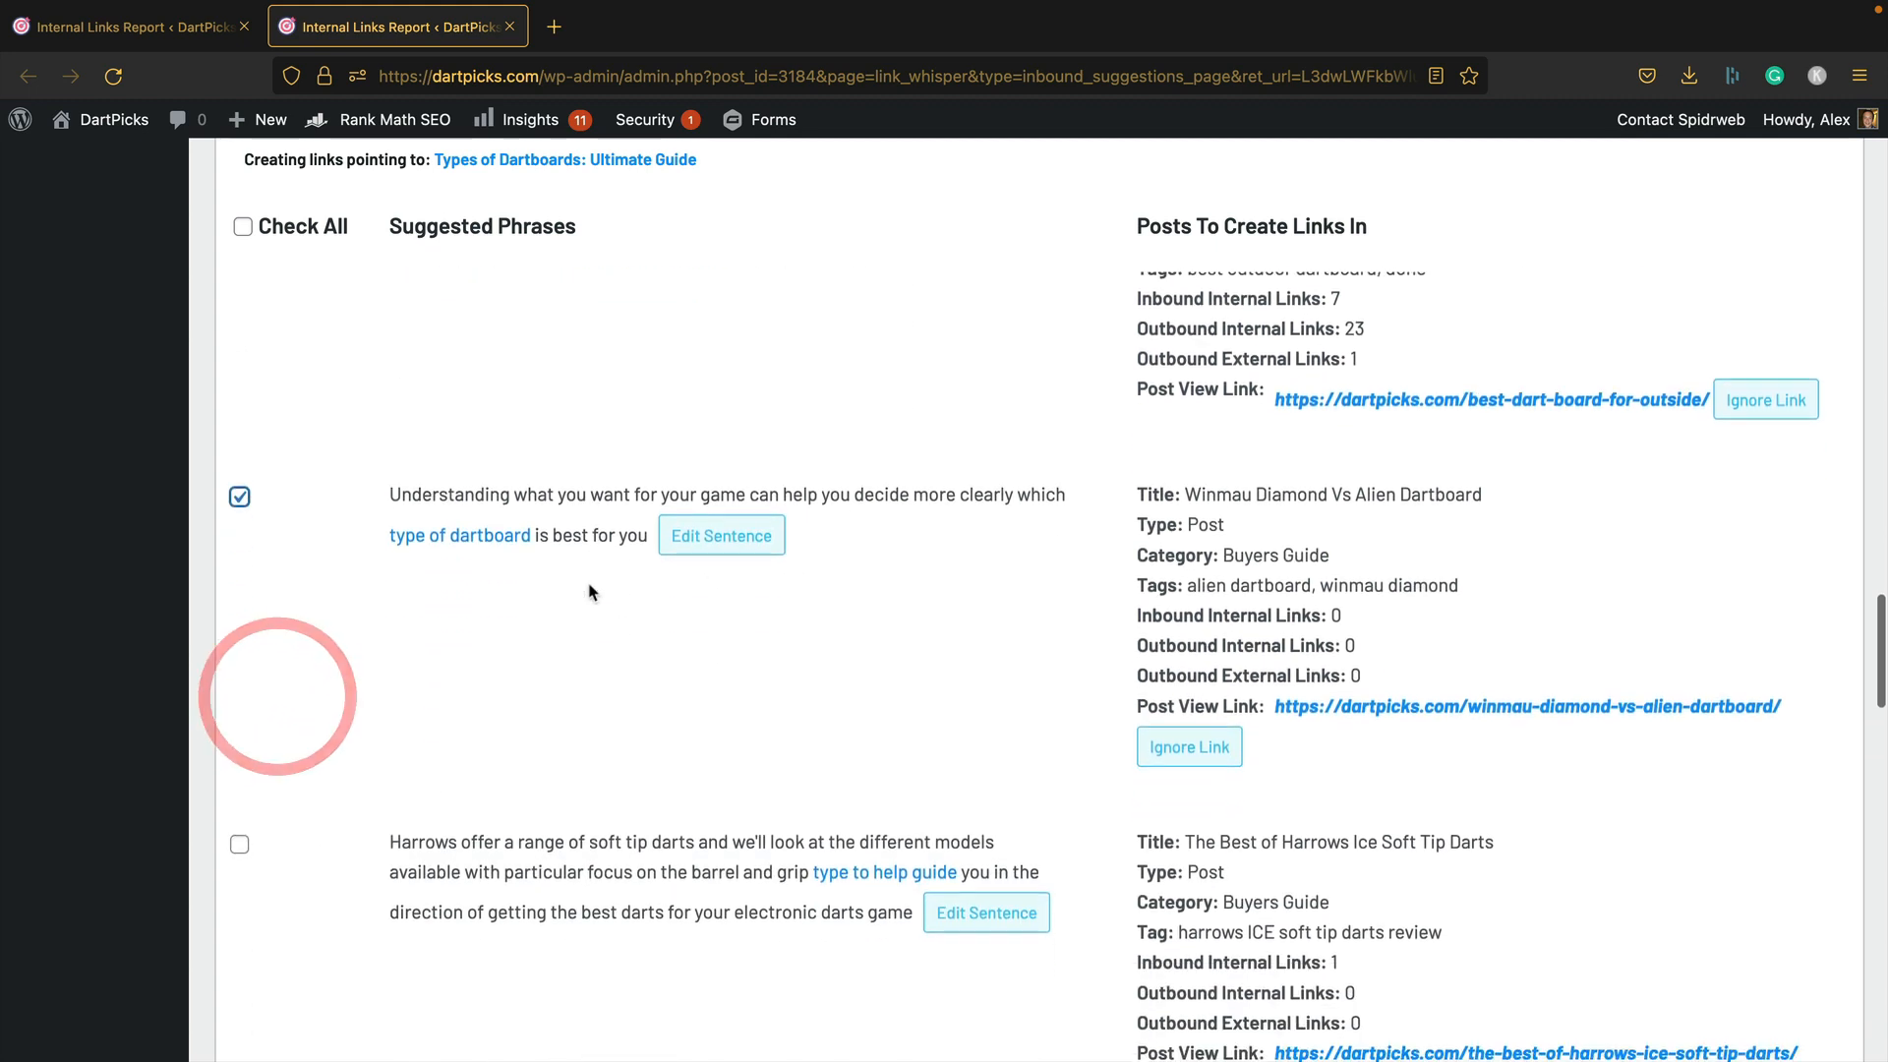
Step: Review the remaining smart, kids and Unicorn dartboard suggestions and return toward the top
scroll("down", 3)
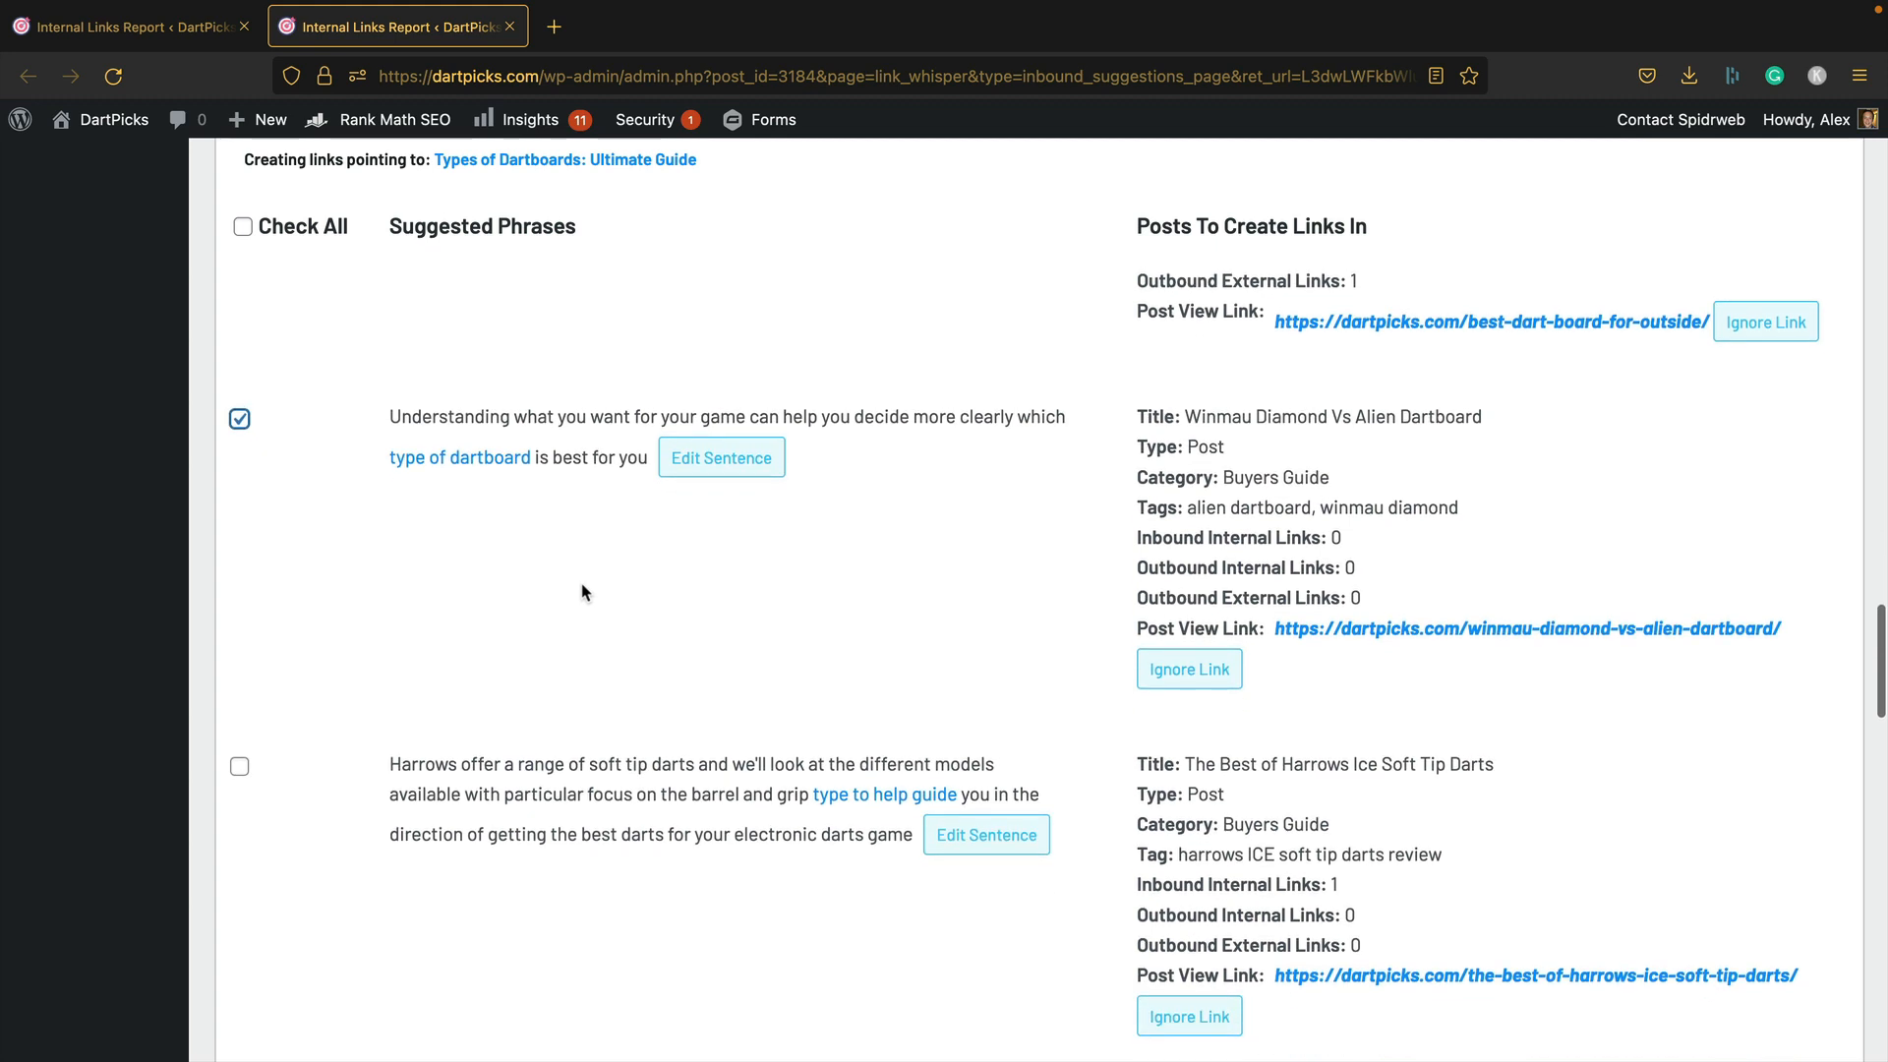
scroll("down", 3)
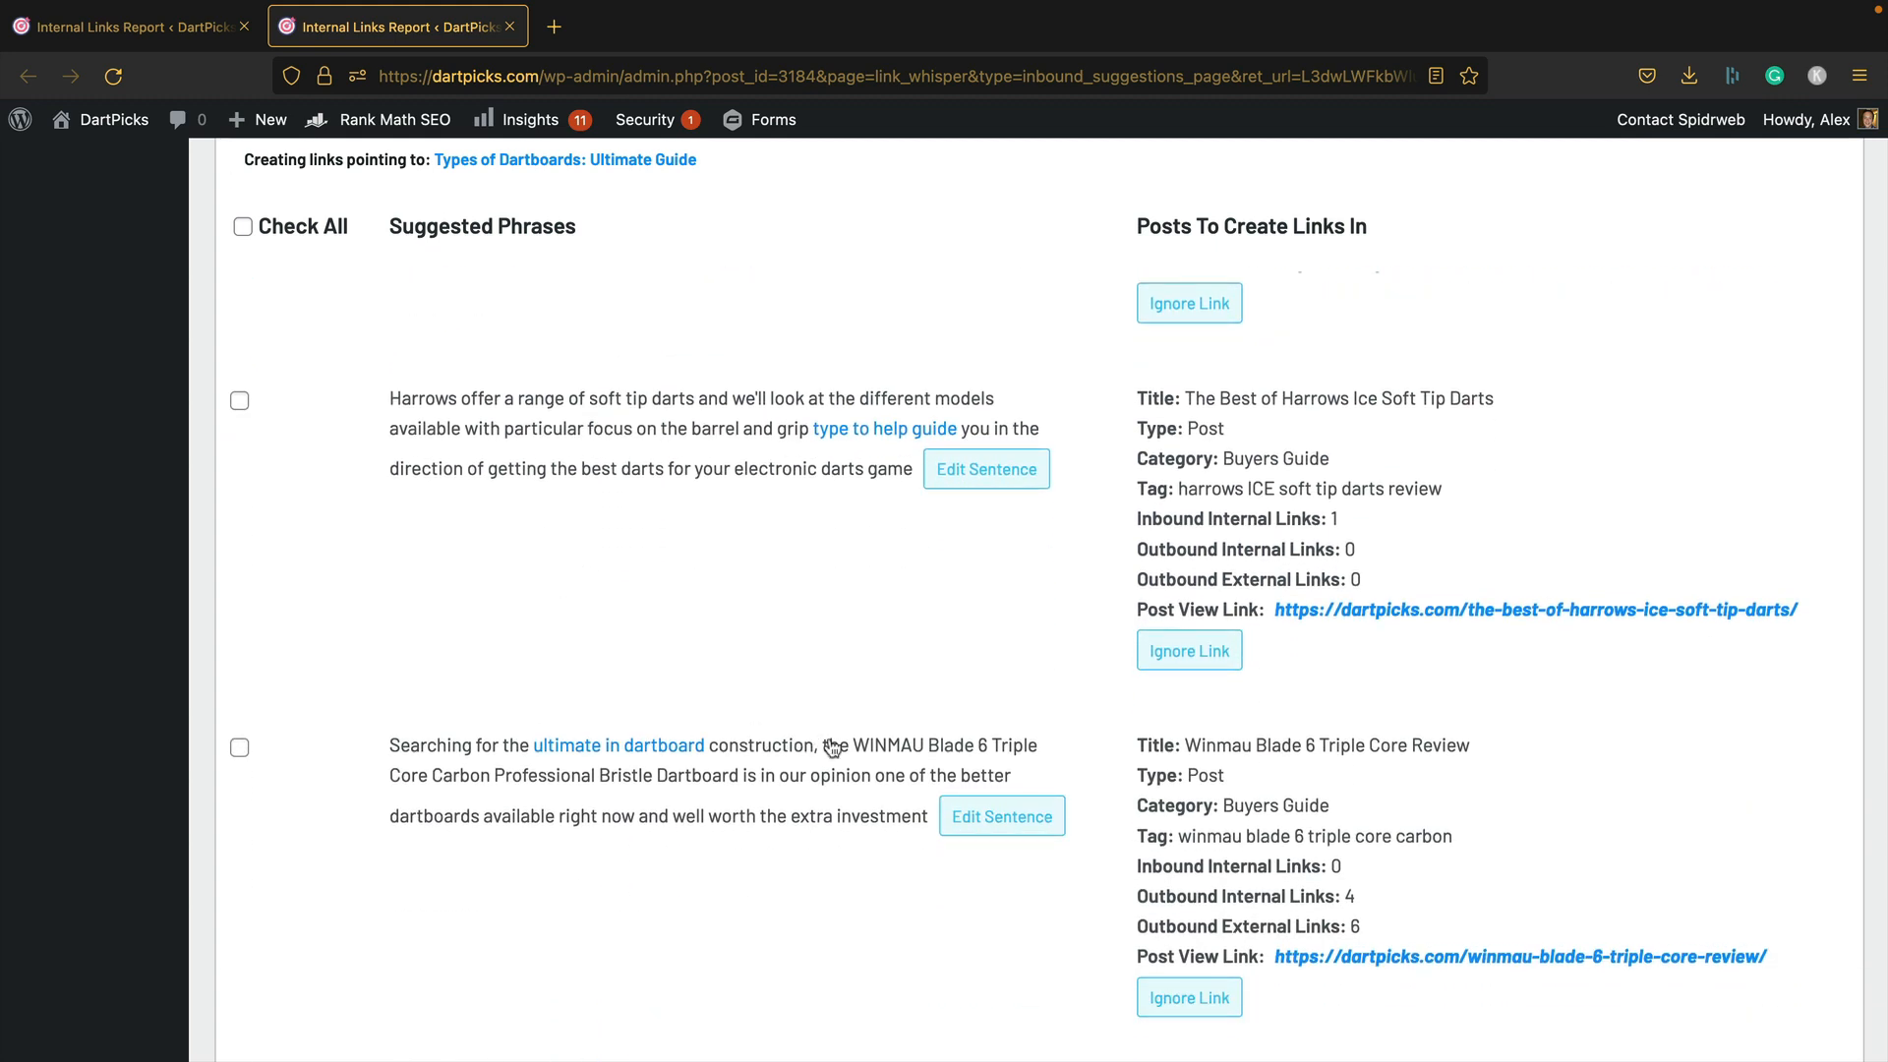
scroll("down", 3)
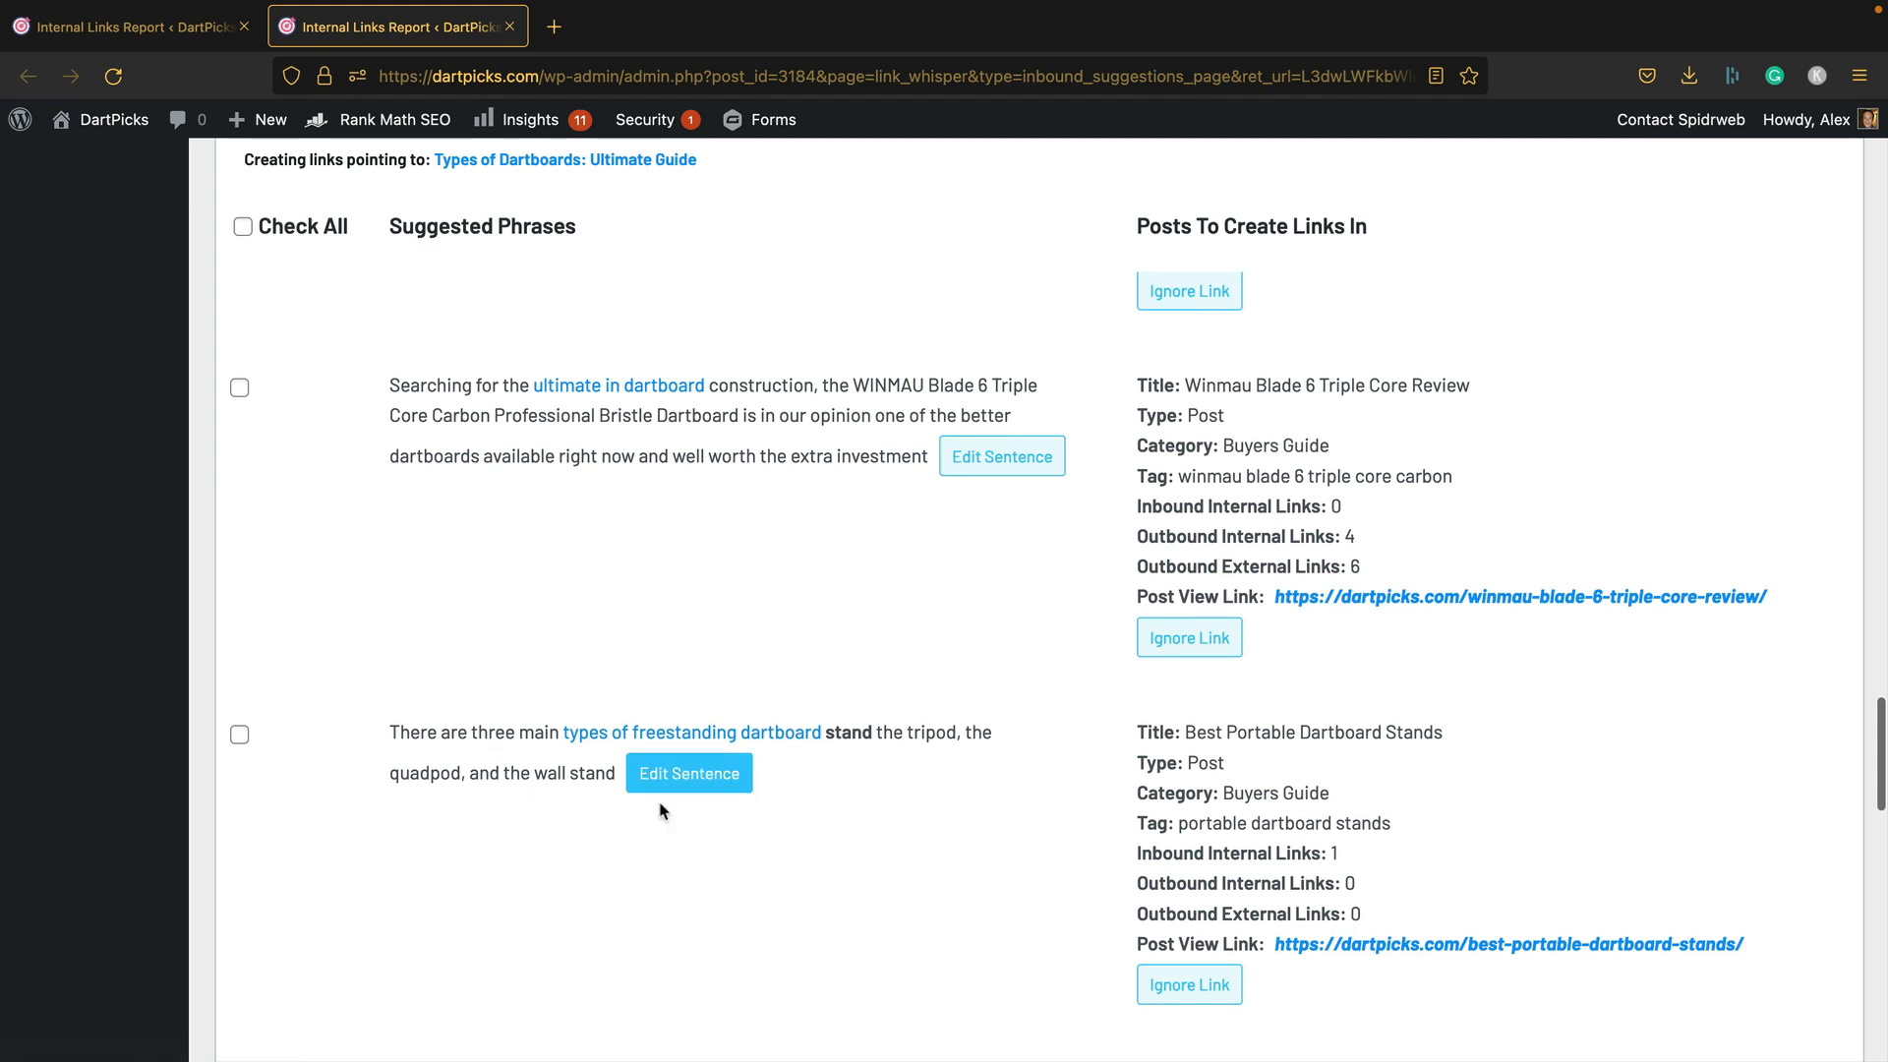
scroll("down", 3)
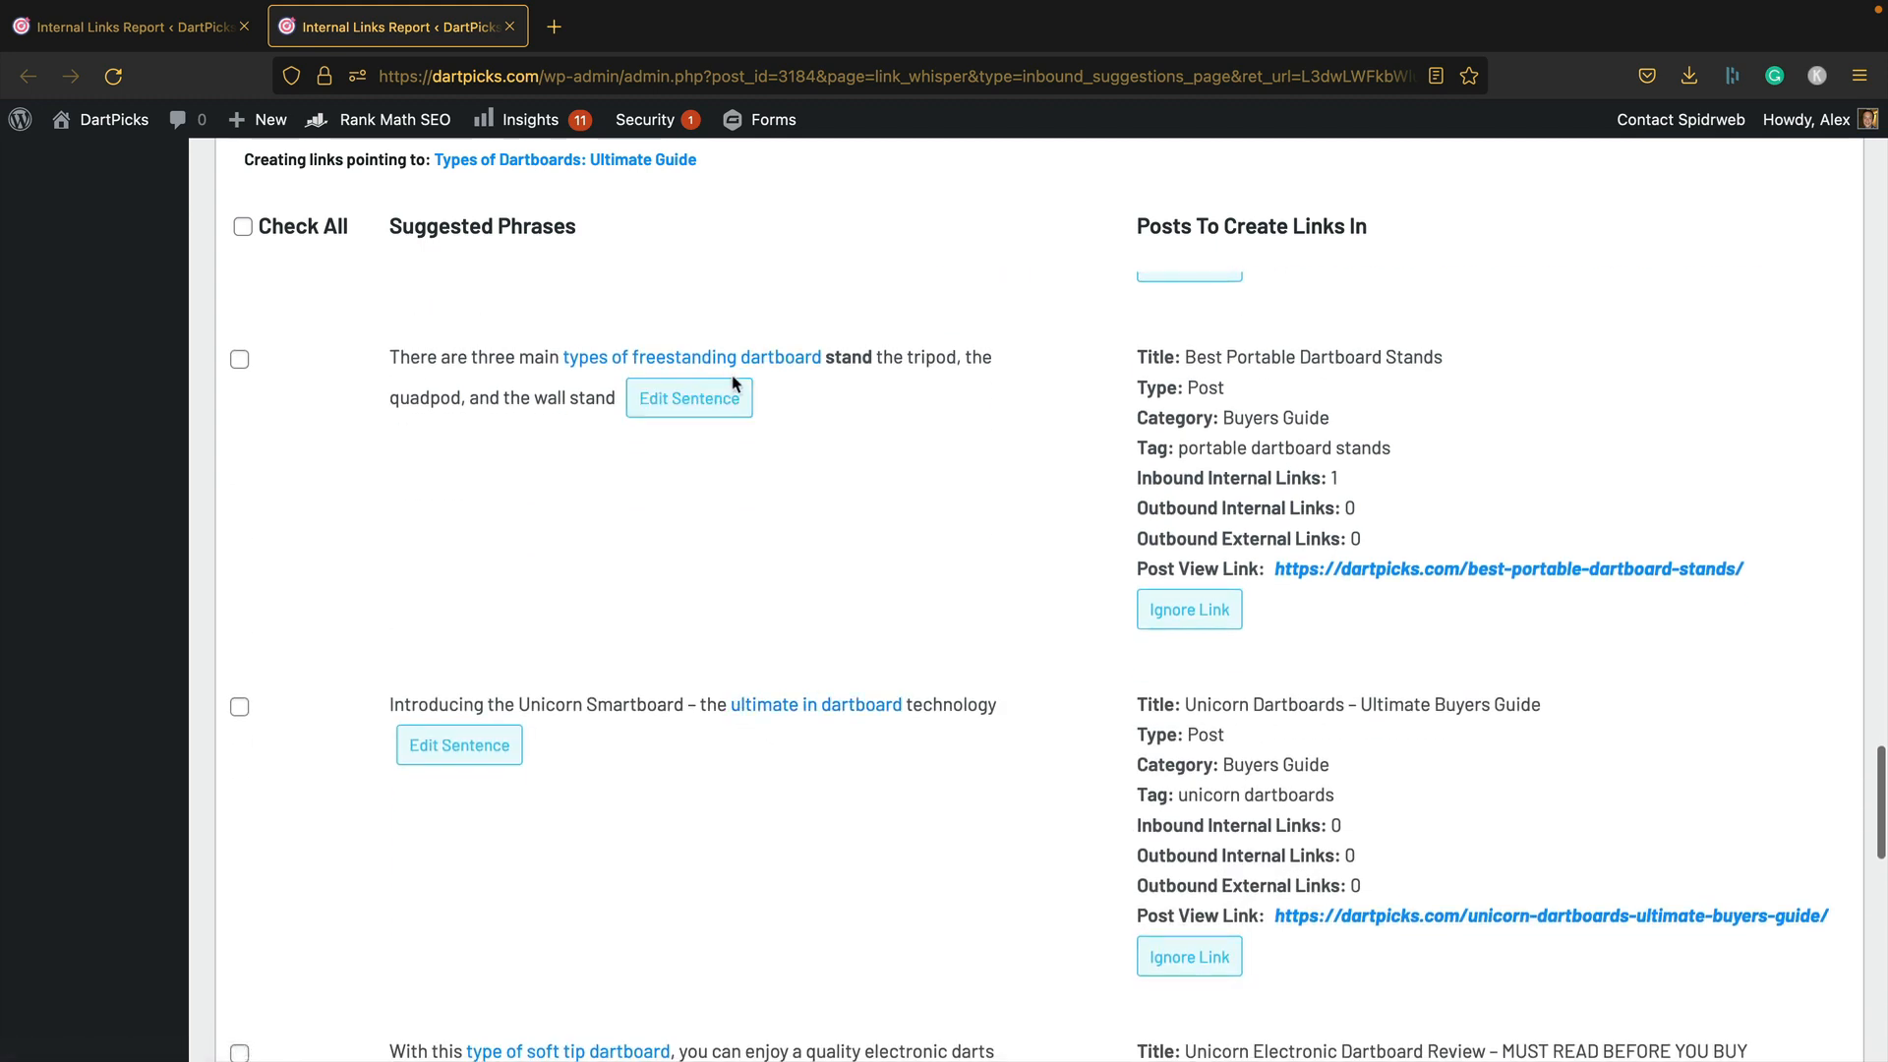
scroll("down", 3)
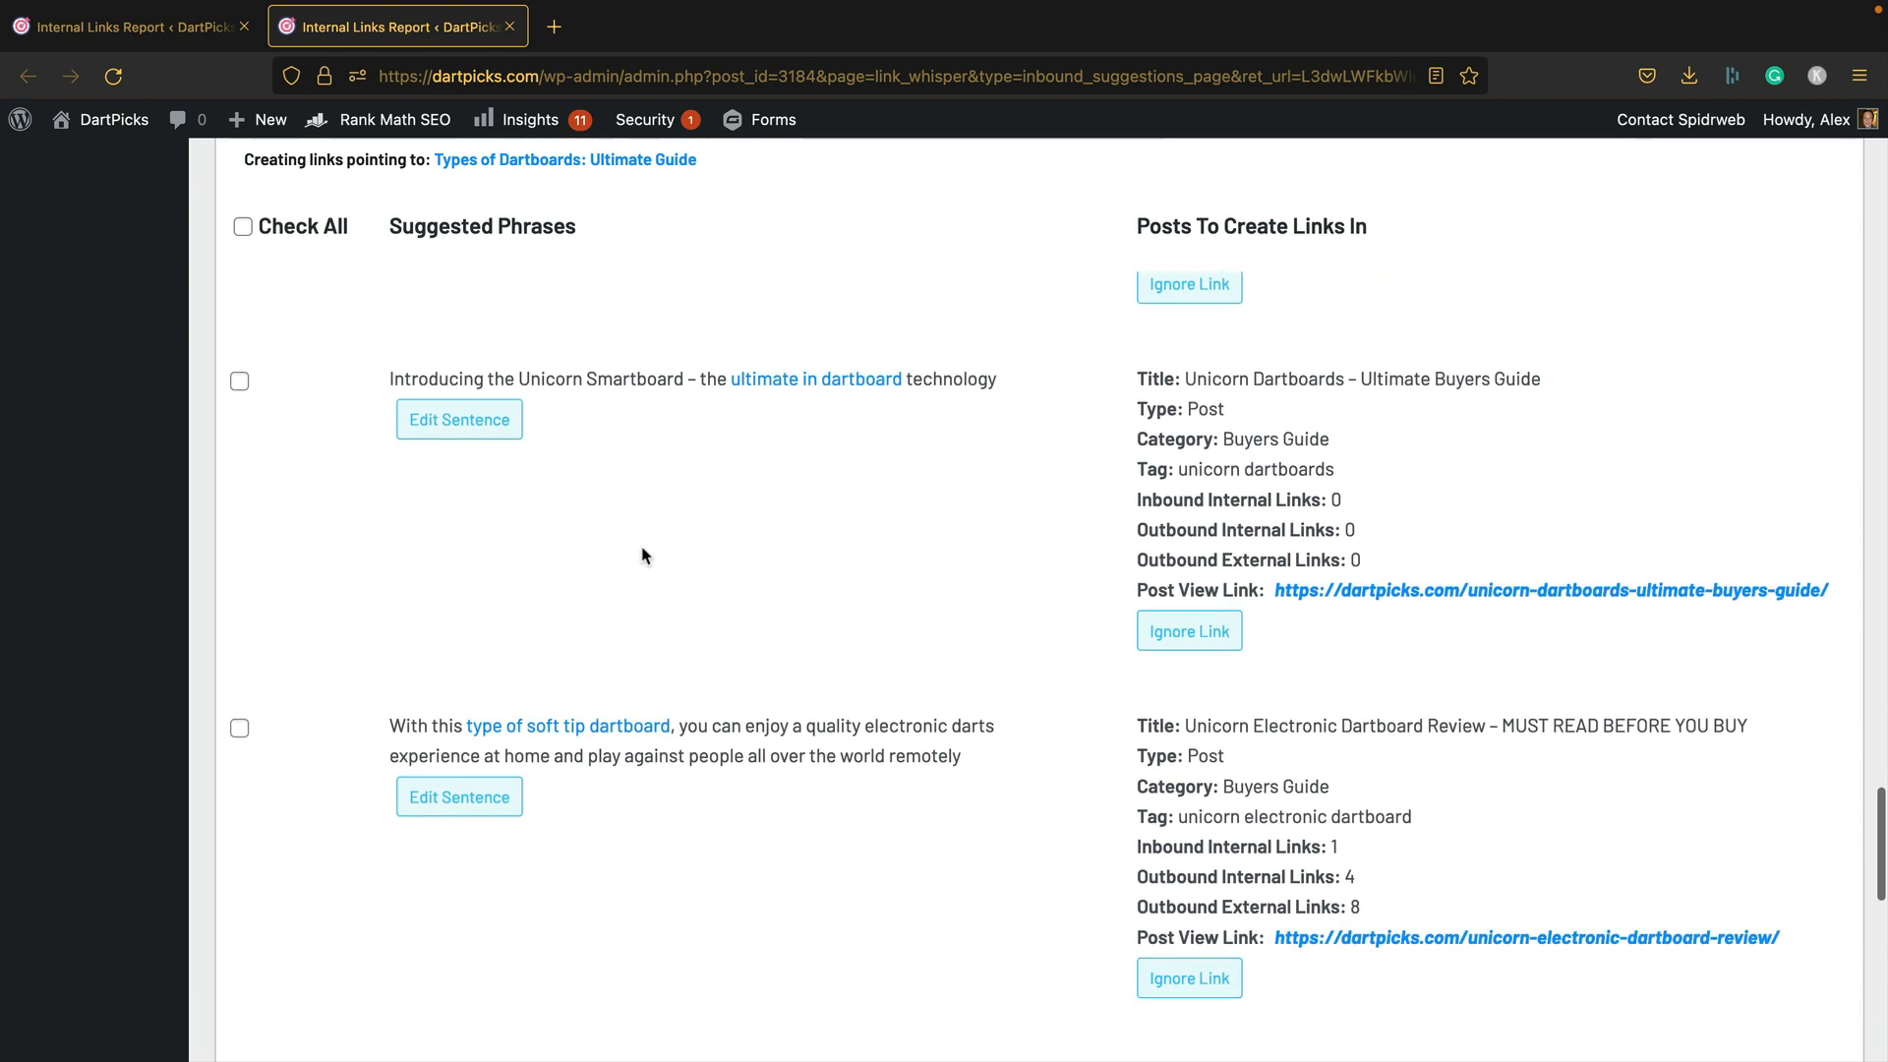
scroll("down", 3)
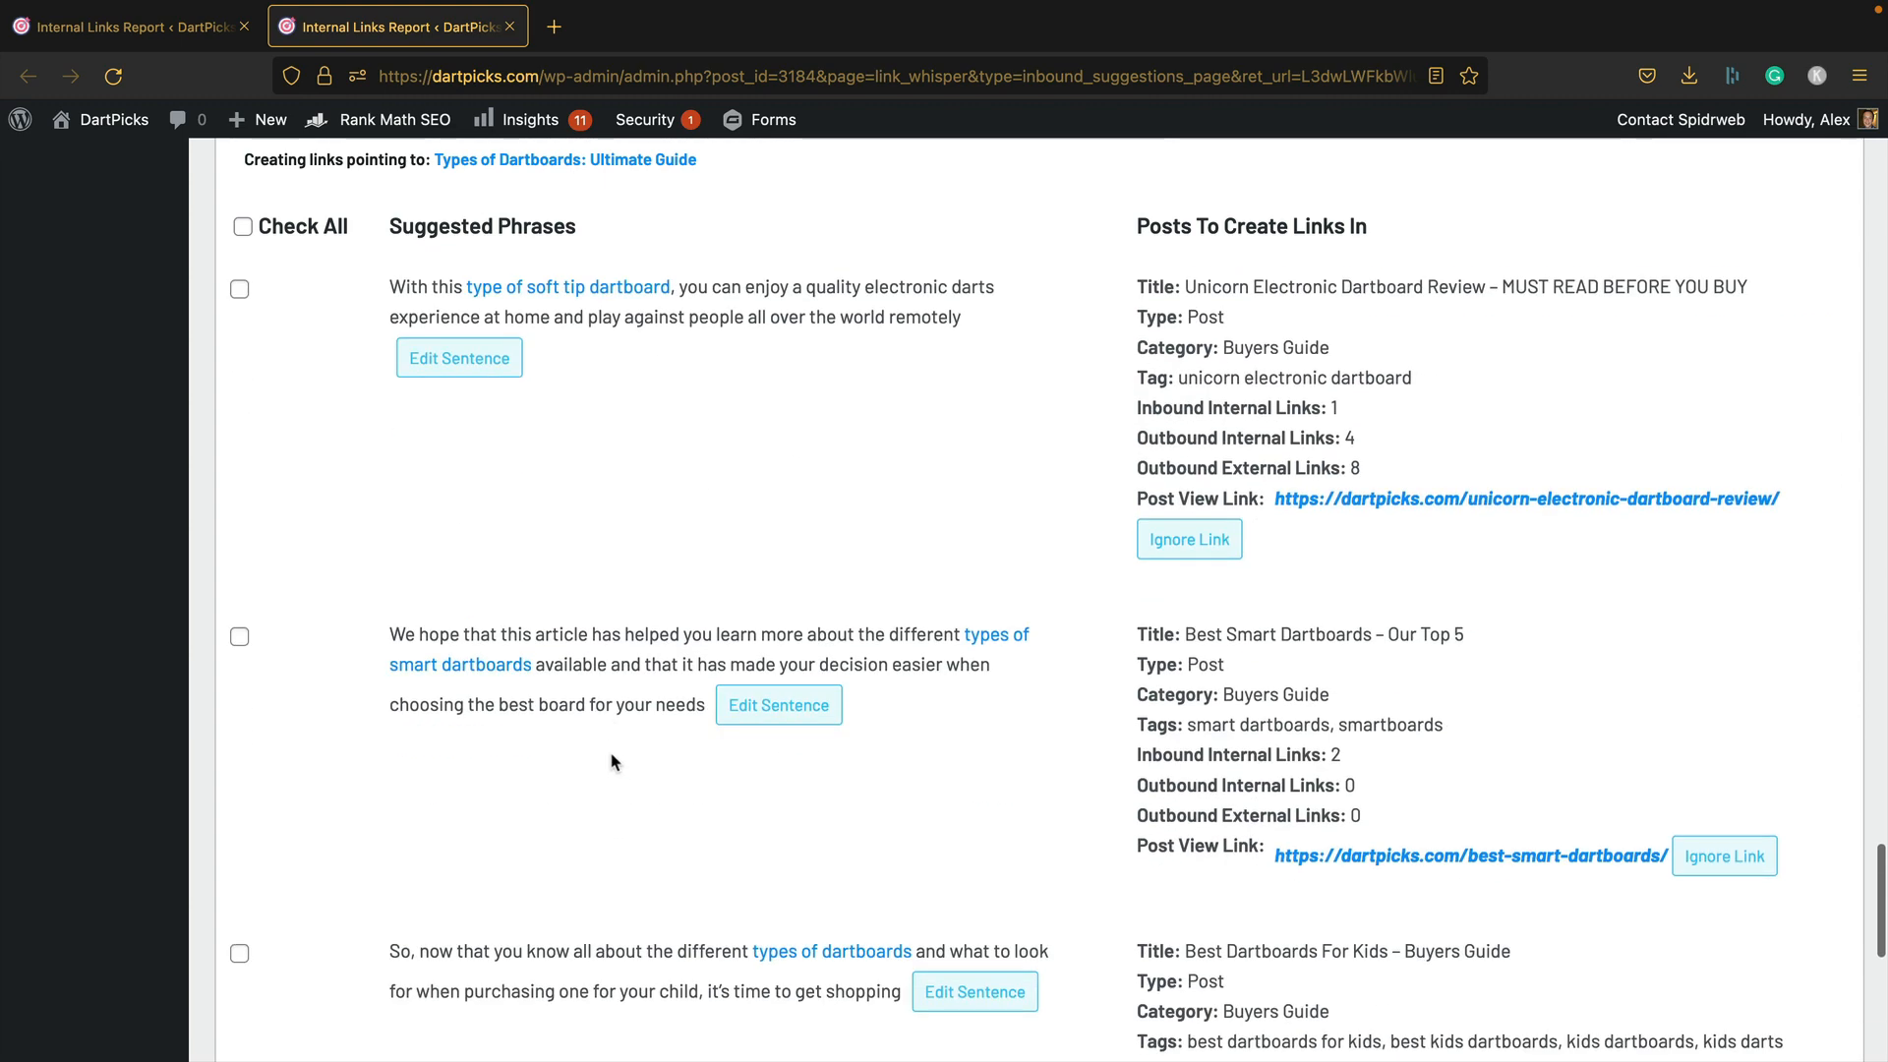
mouse_move(994, 676)
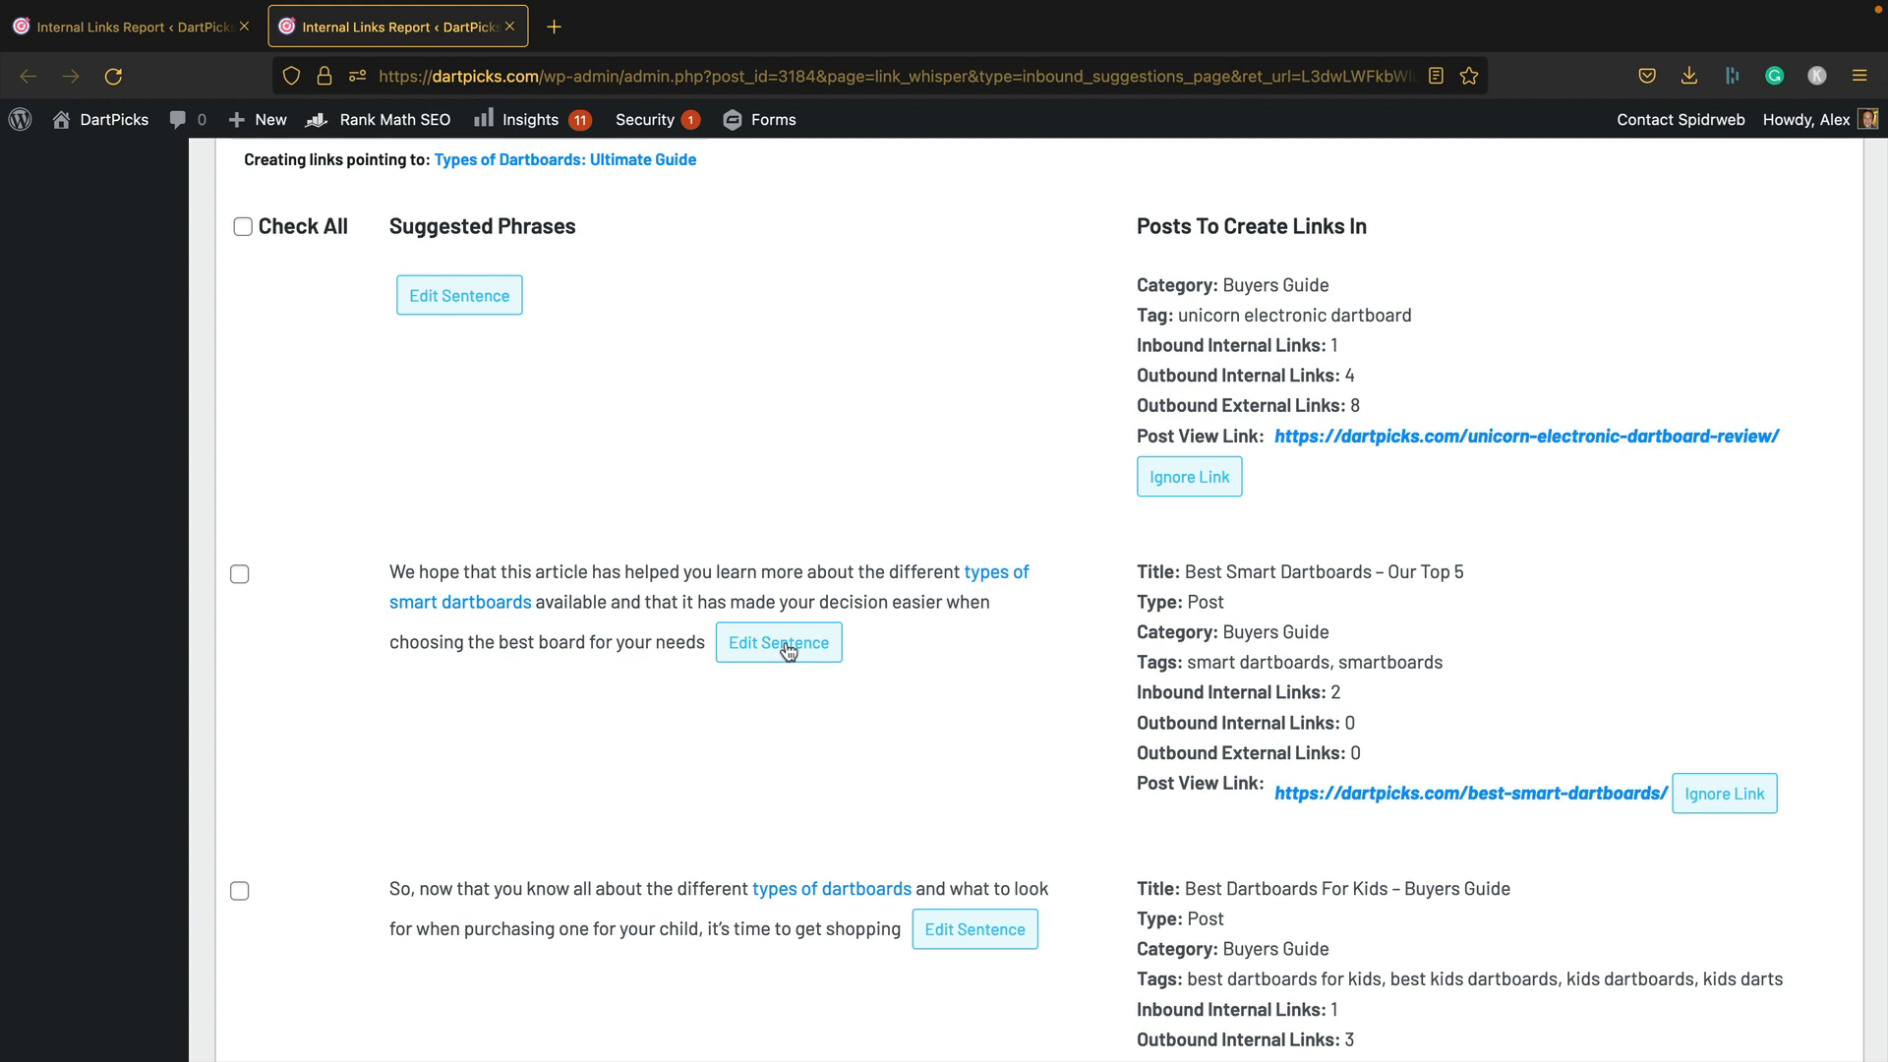
mouse_move(803, 681)
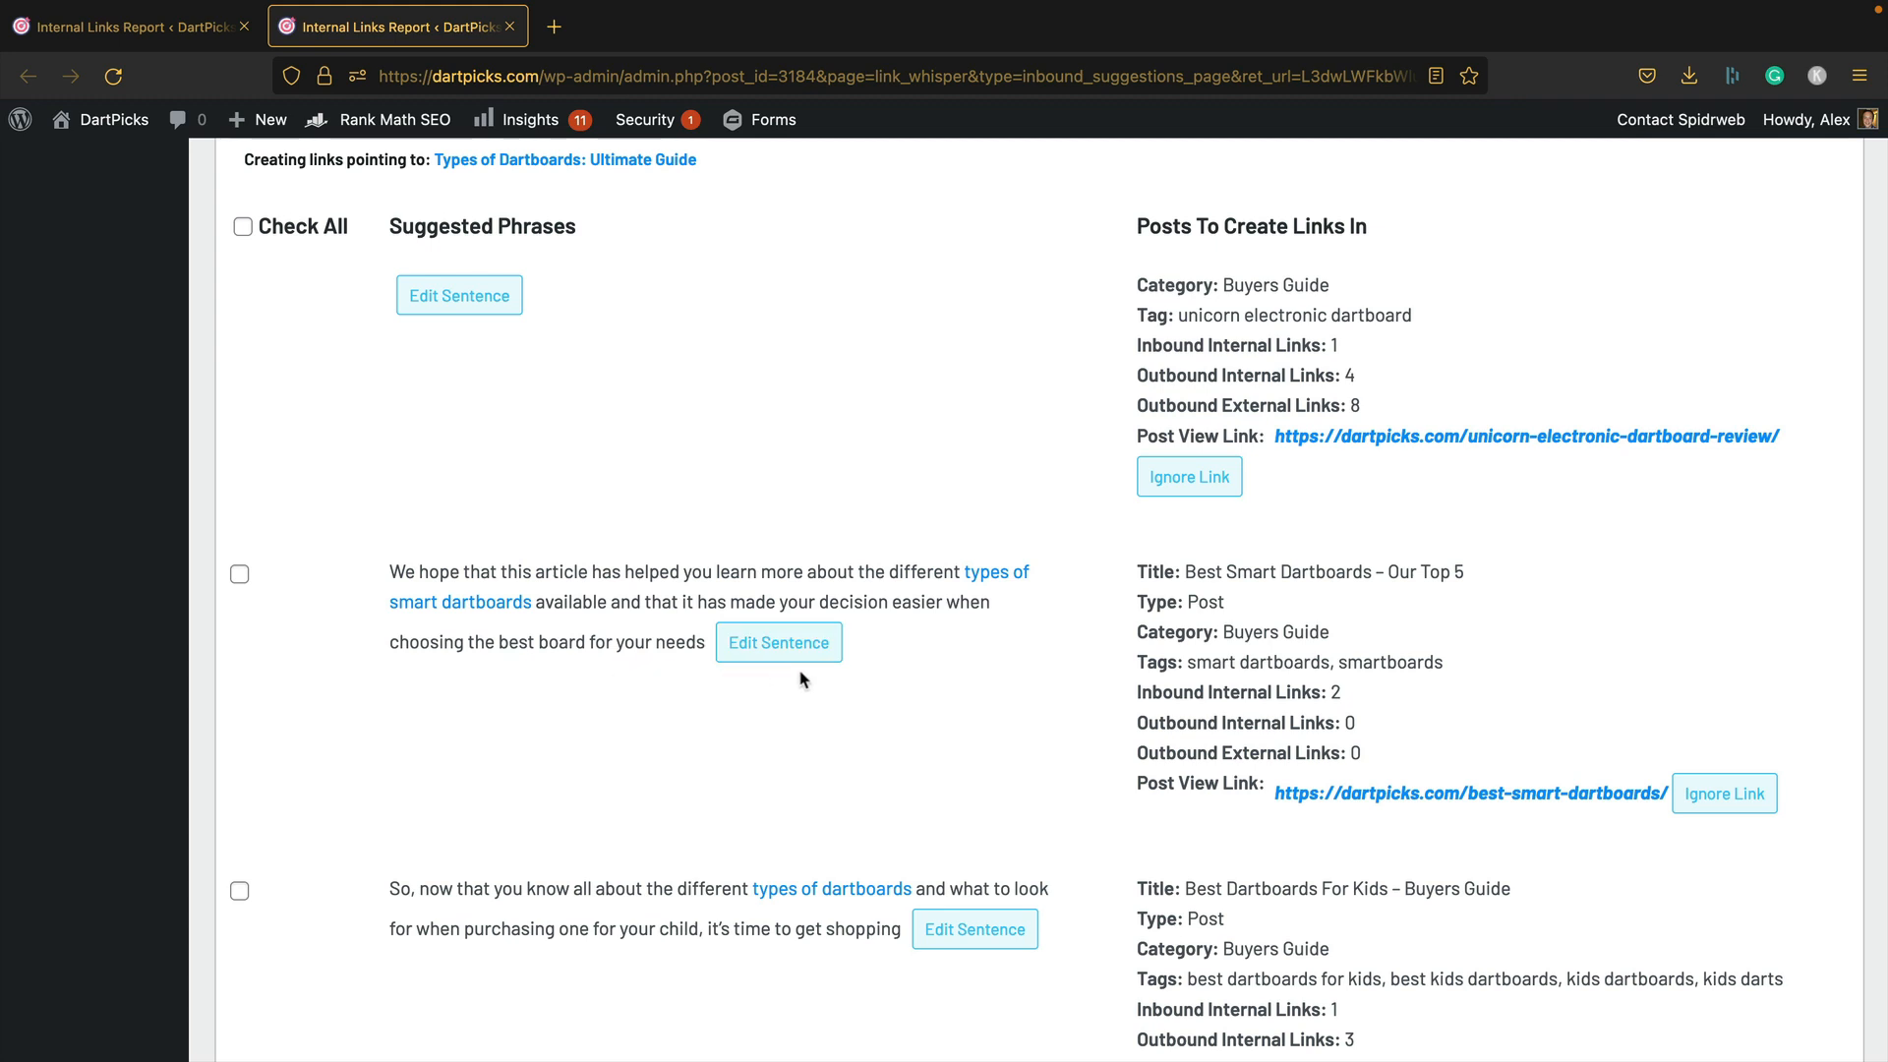
scroll("down", 3)
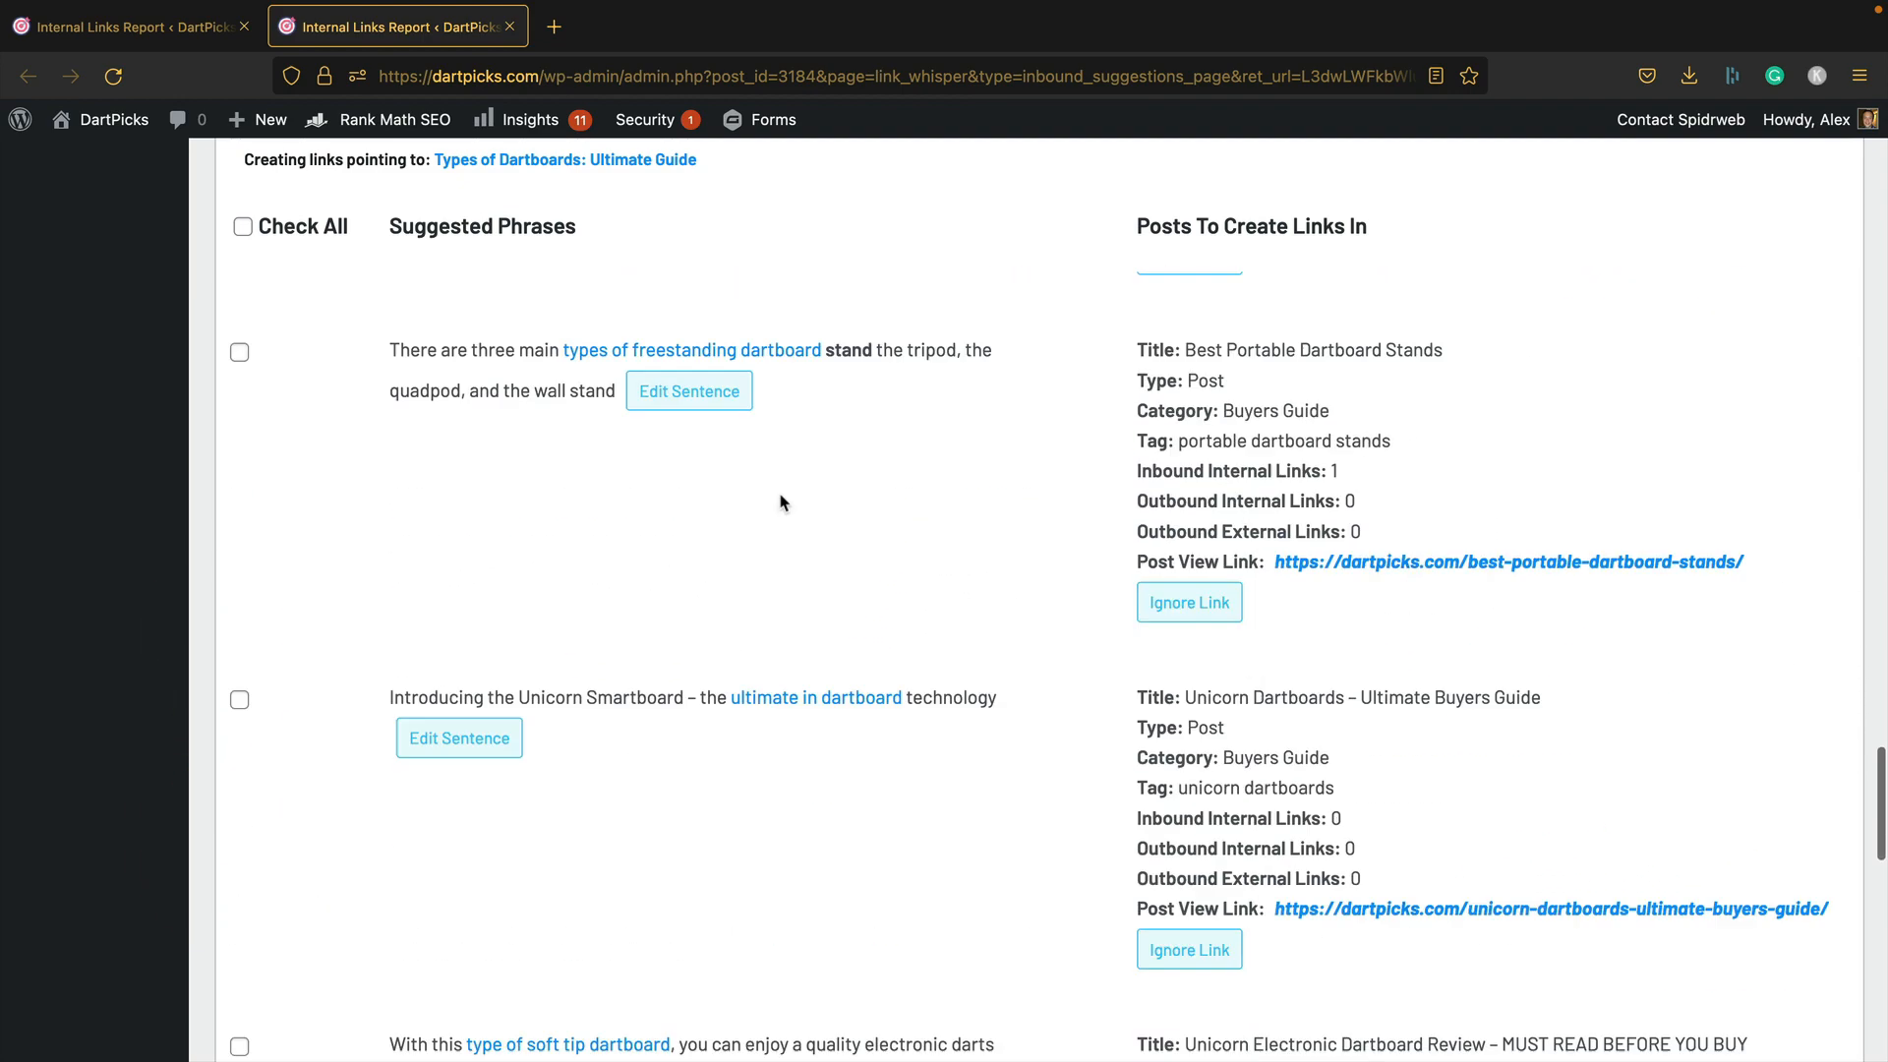
scroll("up", 3)
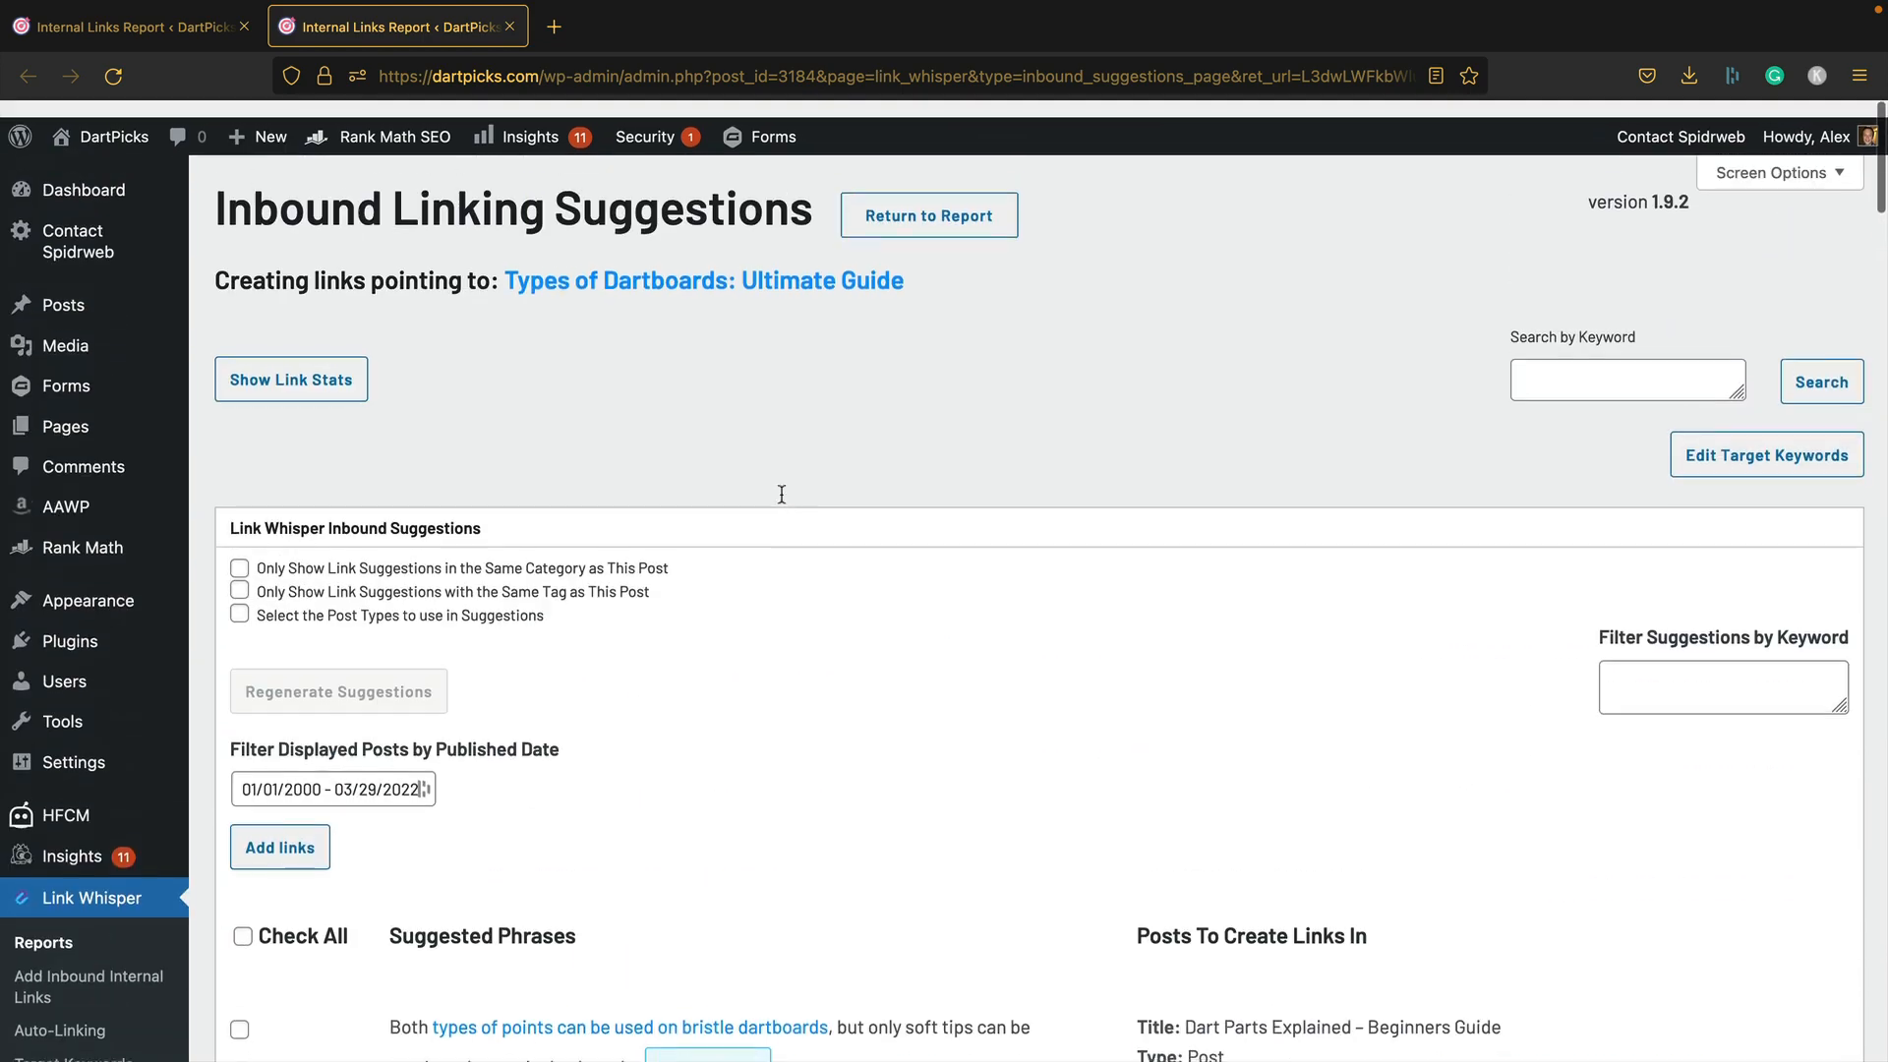
Step: Add all ticked inbound links to Types of Dartboards: Ultimate Guide and confirm the success message
scroll("down", 3)
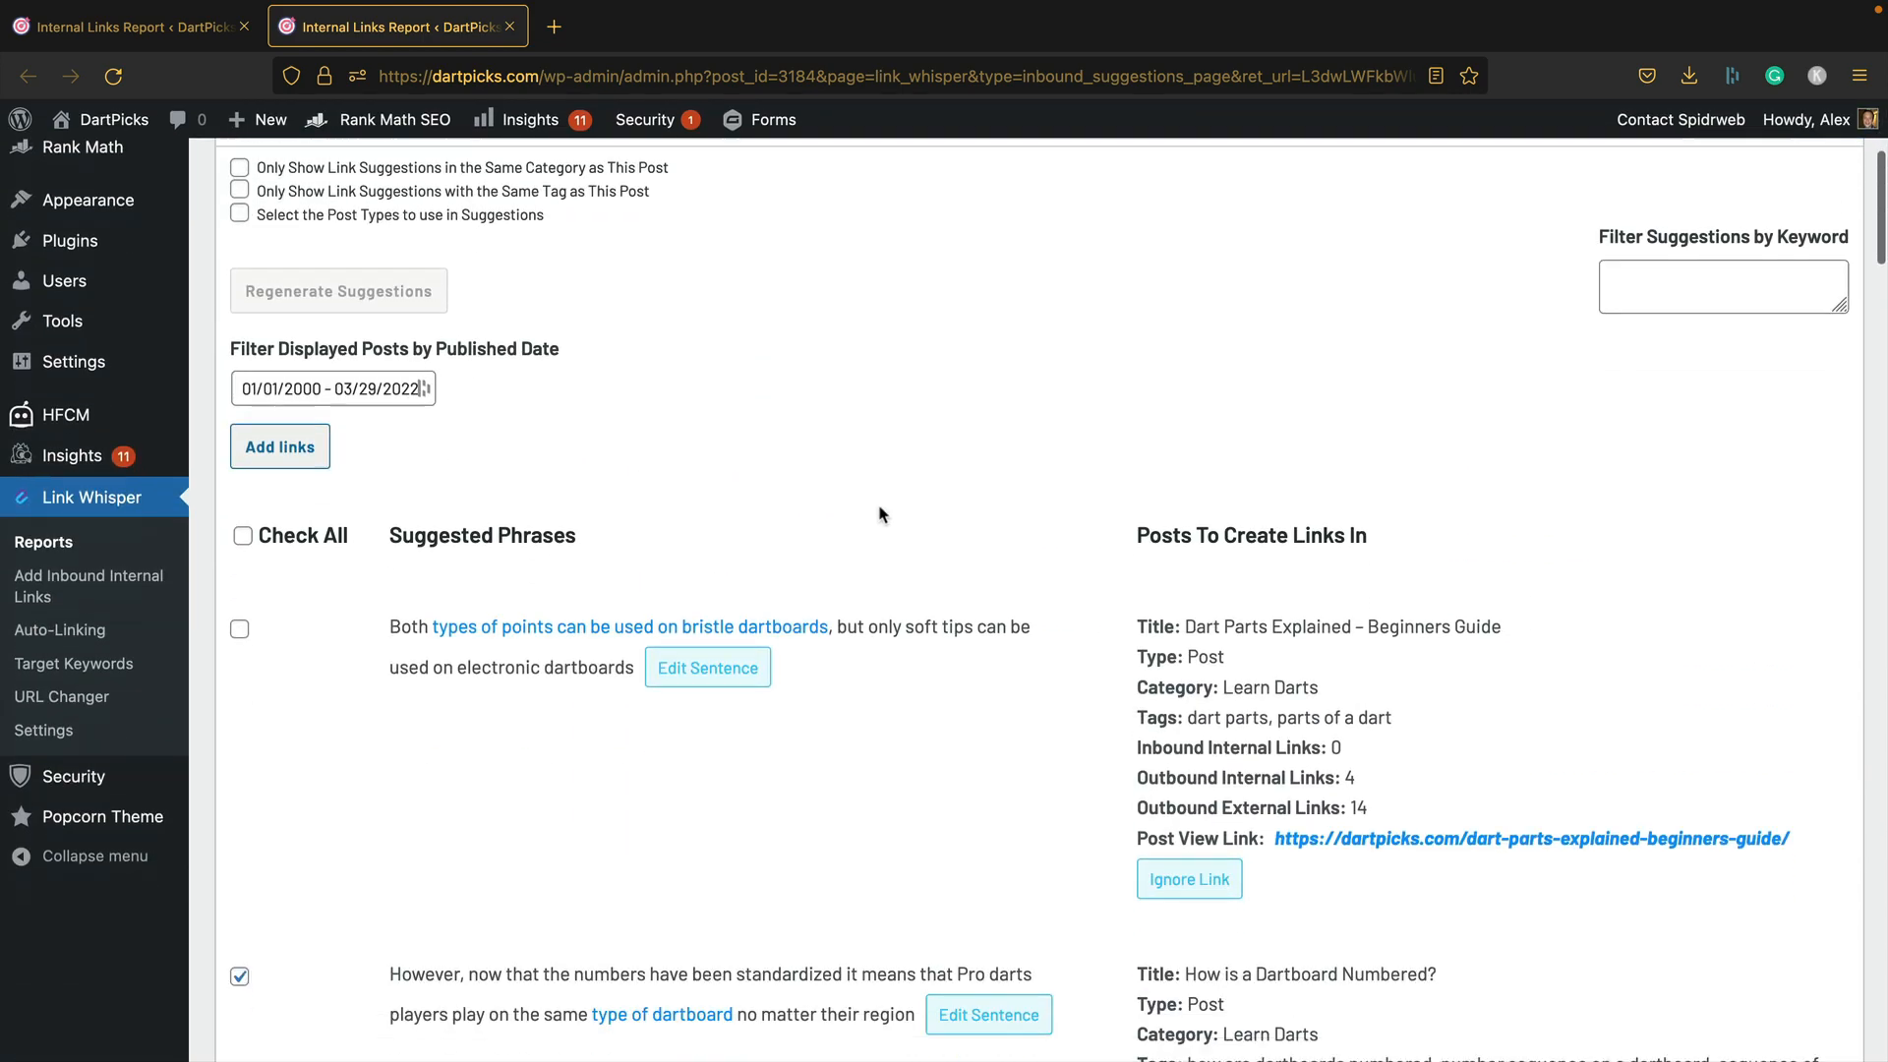
scroll("down", 3)
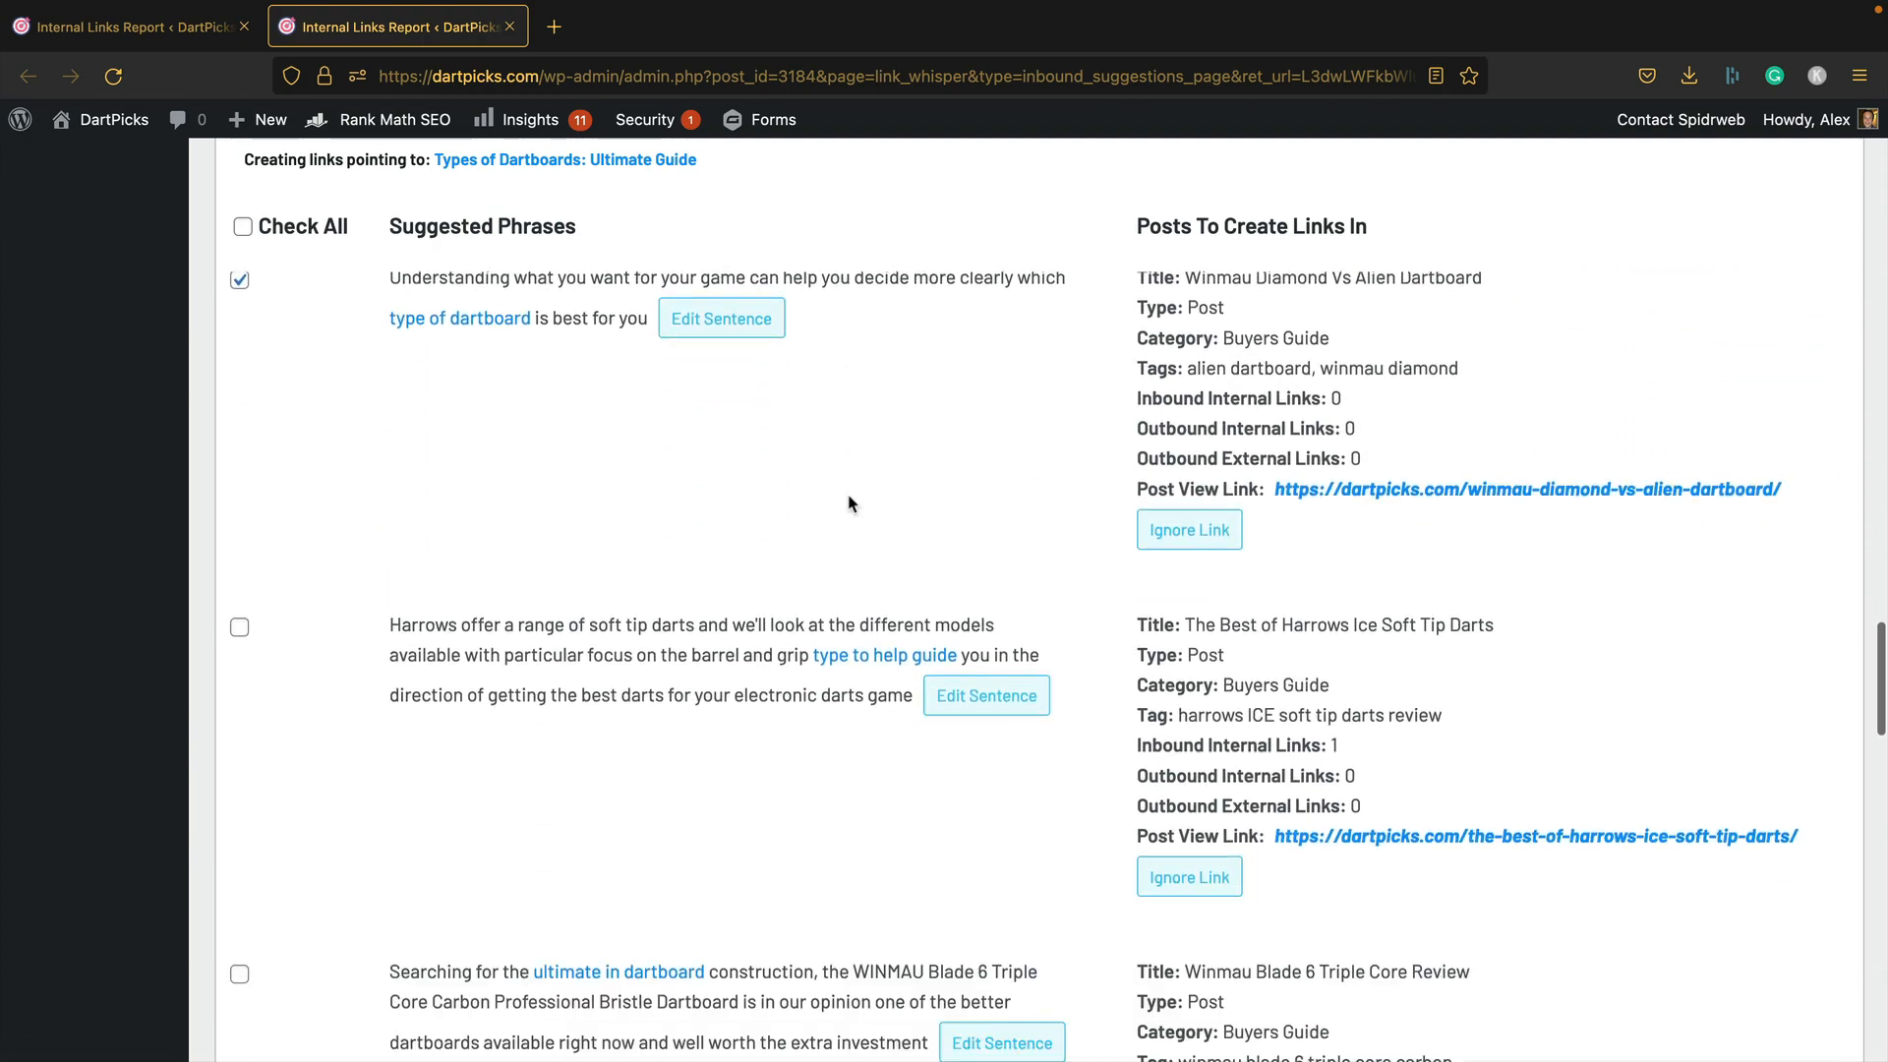
scroll("down", 3)
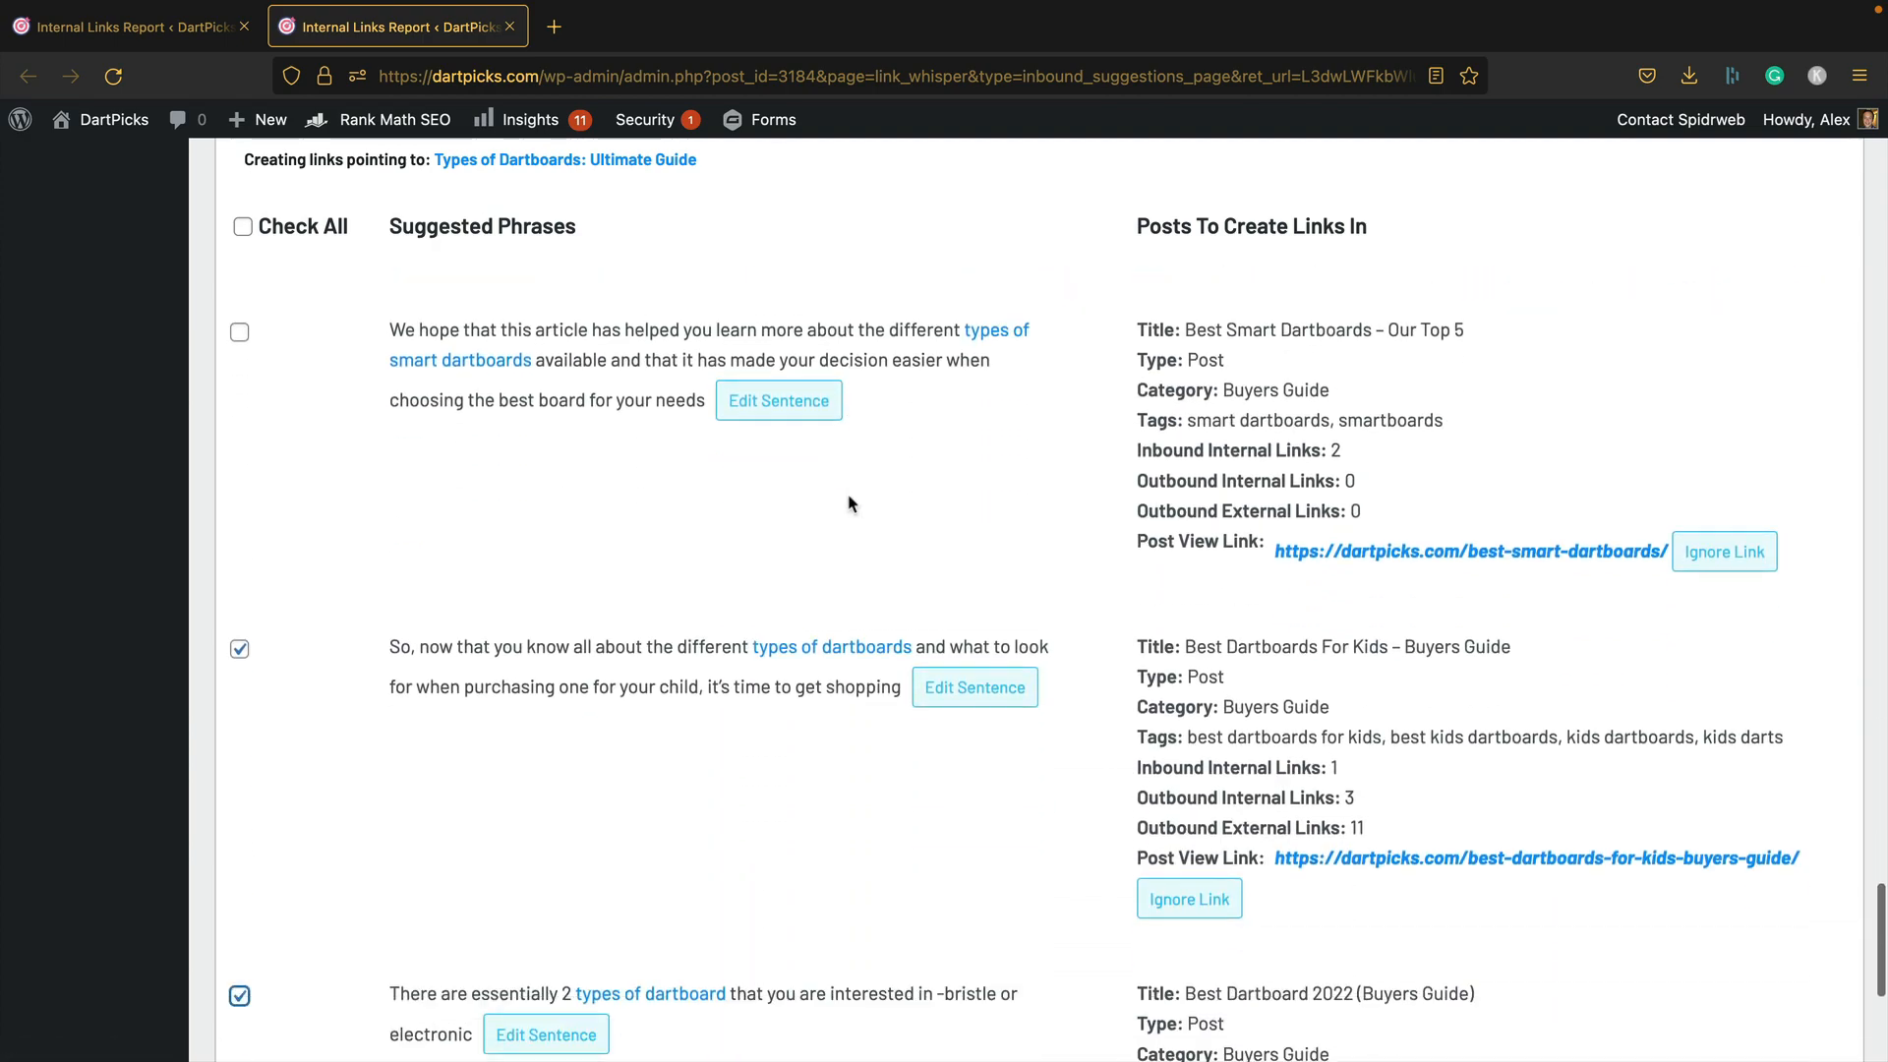
scroll("down", 3)
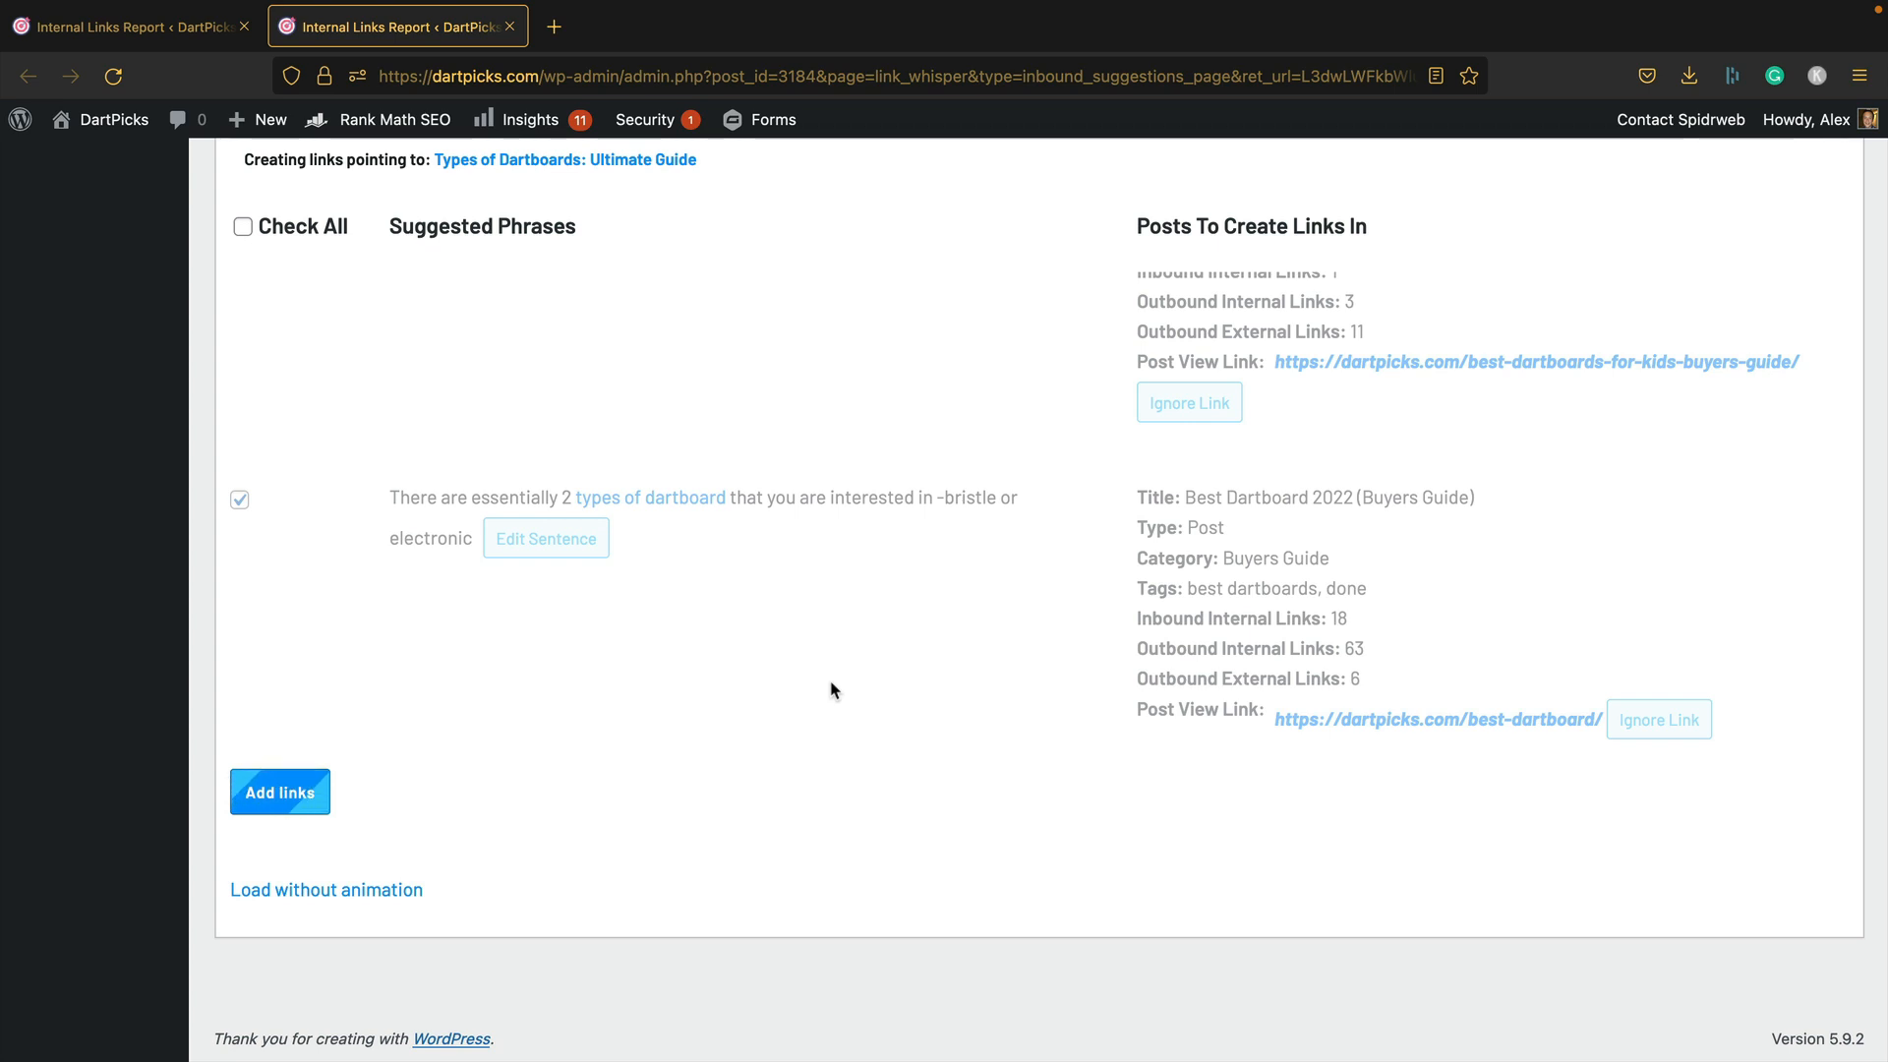
left_click(279, 792)
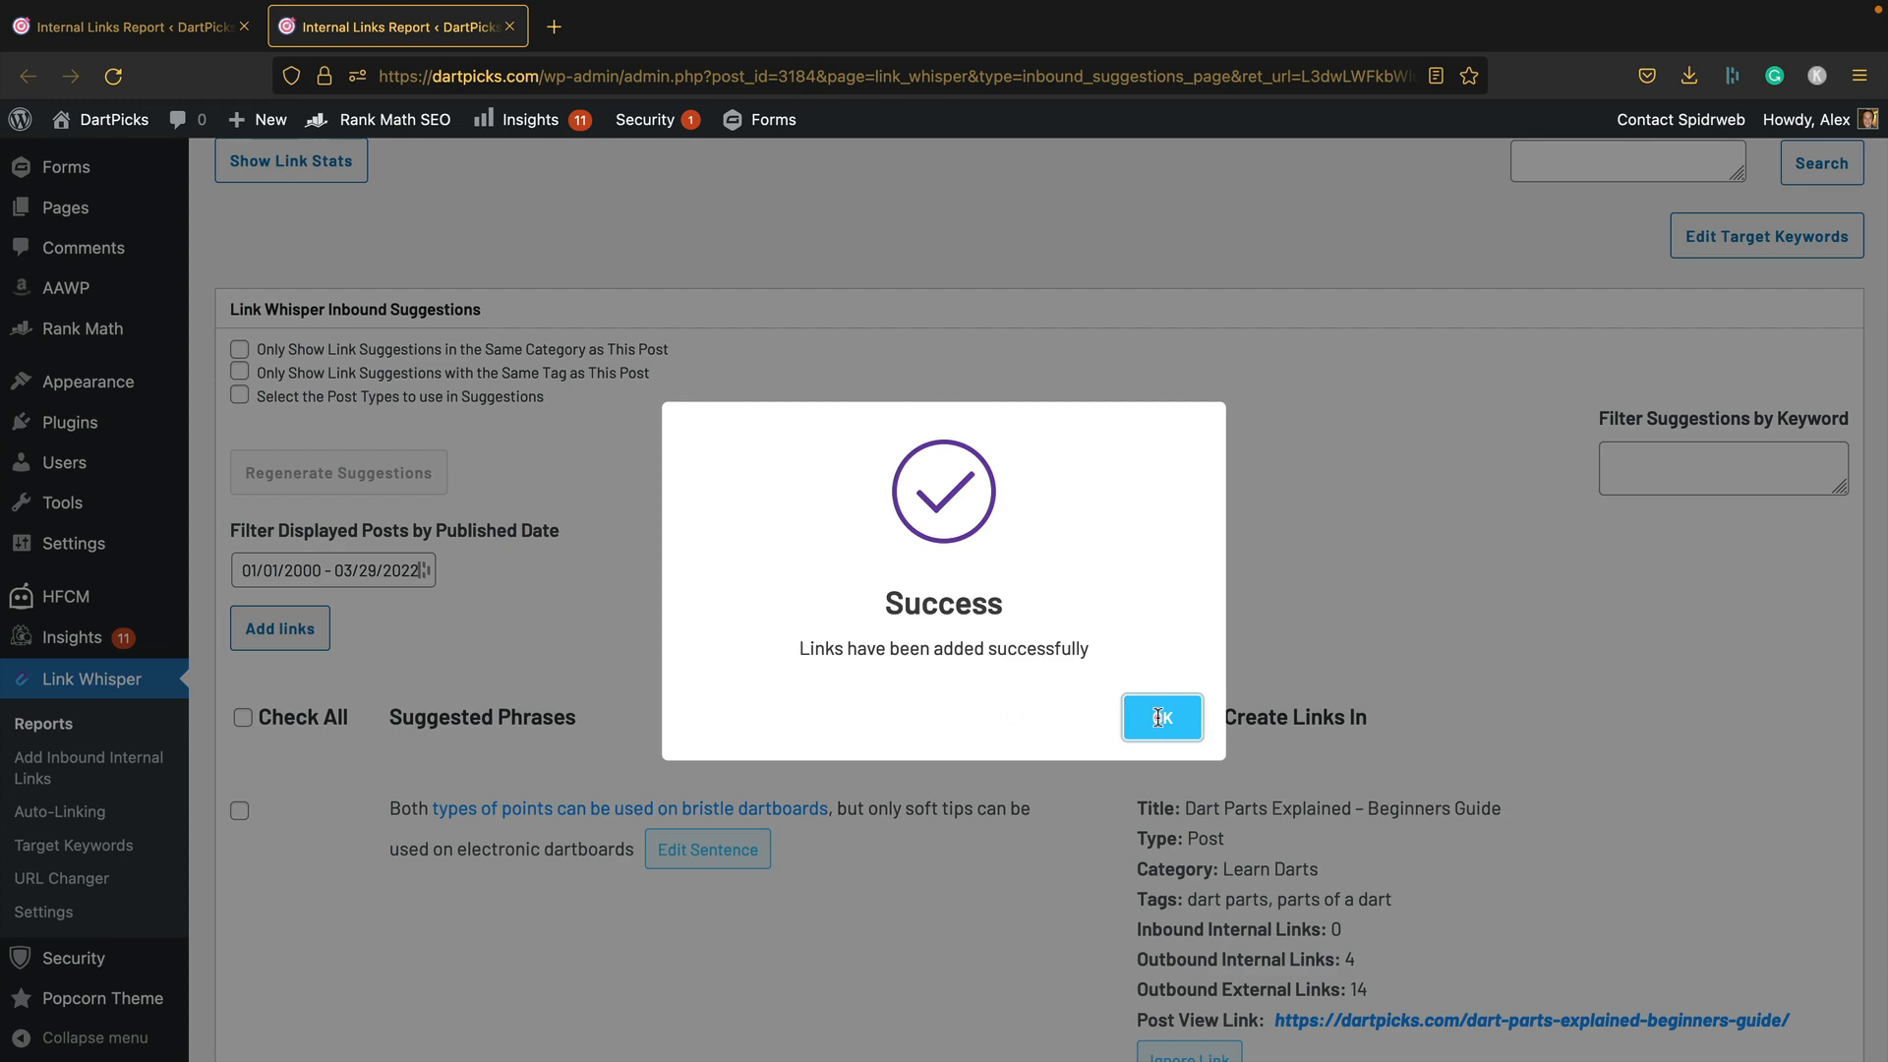
left_click(1160, 717)
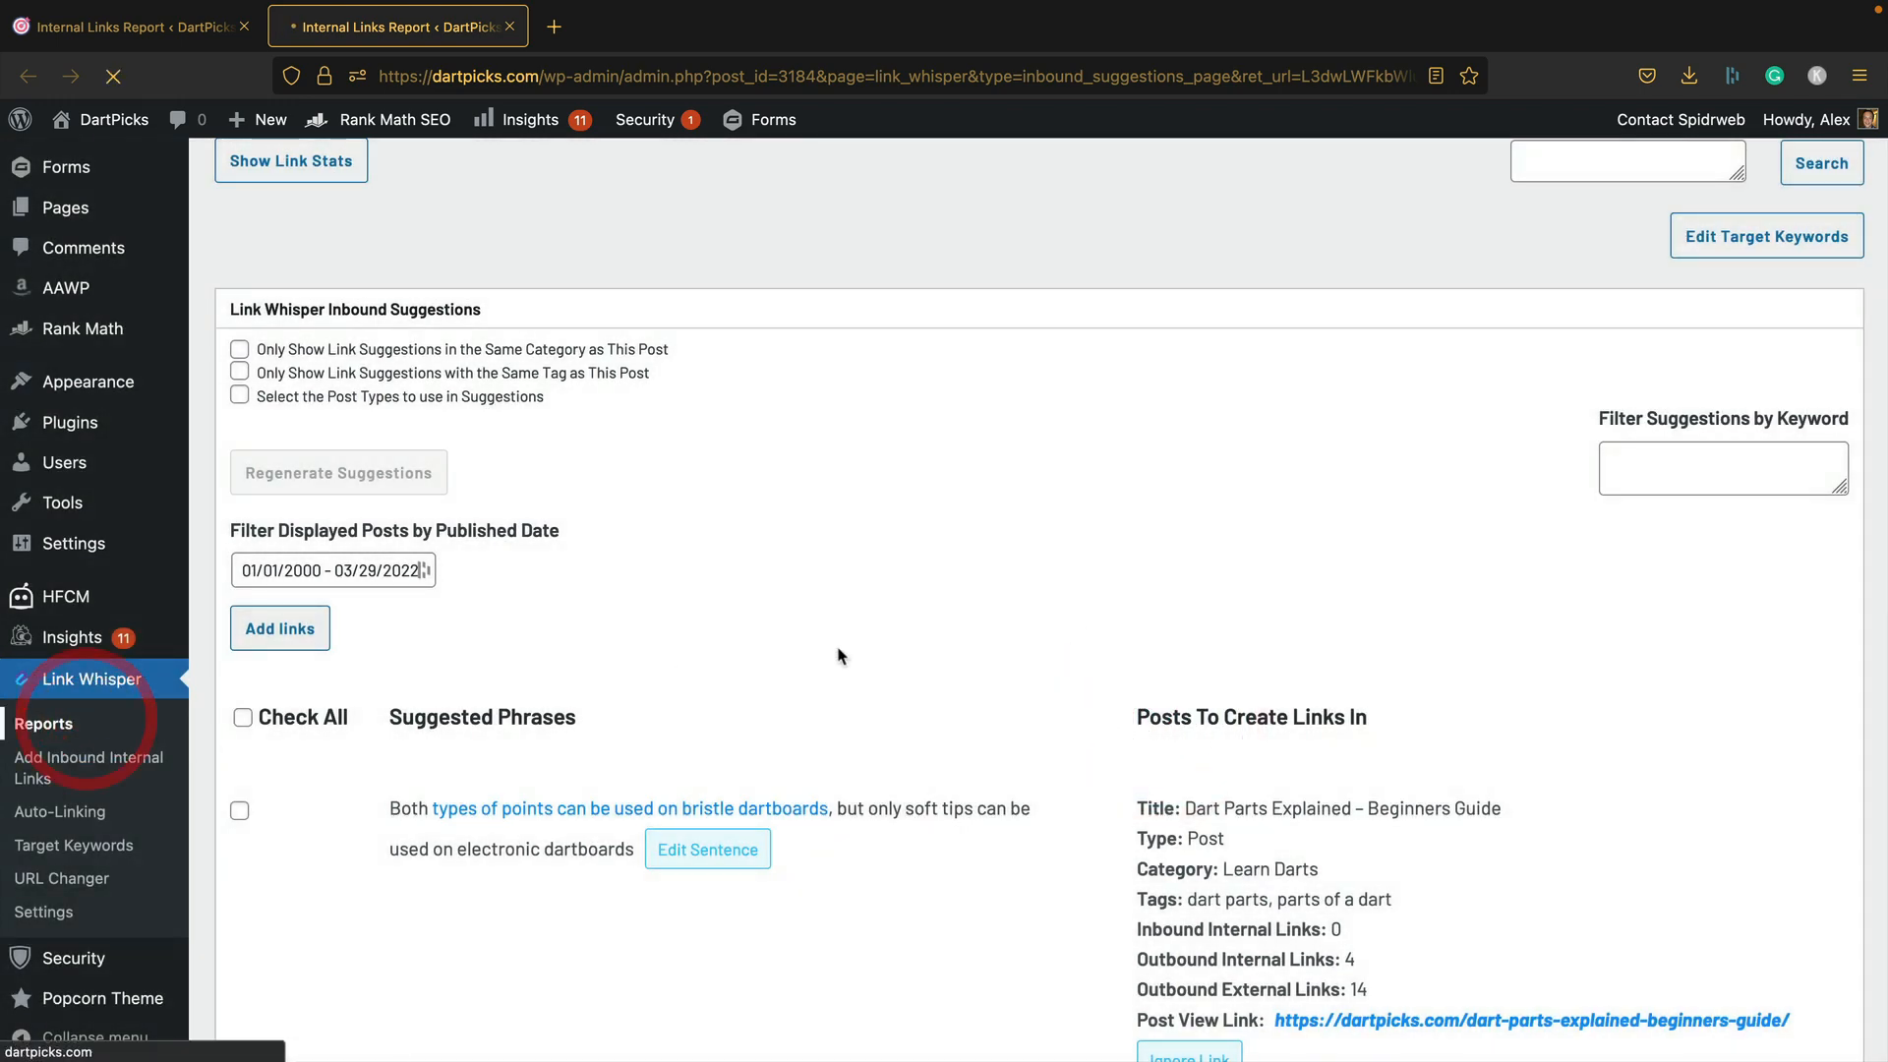
Step: Reopen the Orphaned Posts Report from the Link Whisper dashboard, now listing 18 posts
left_click(92, 677)
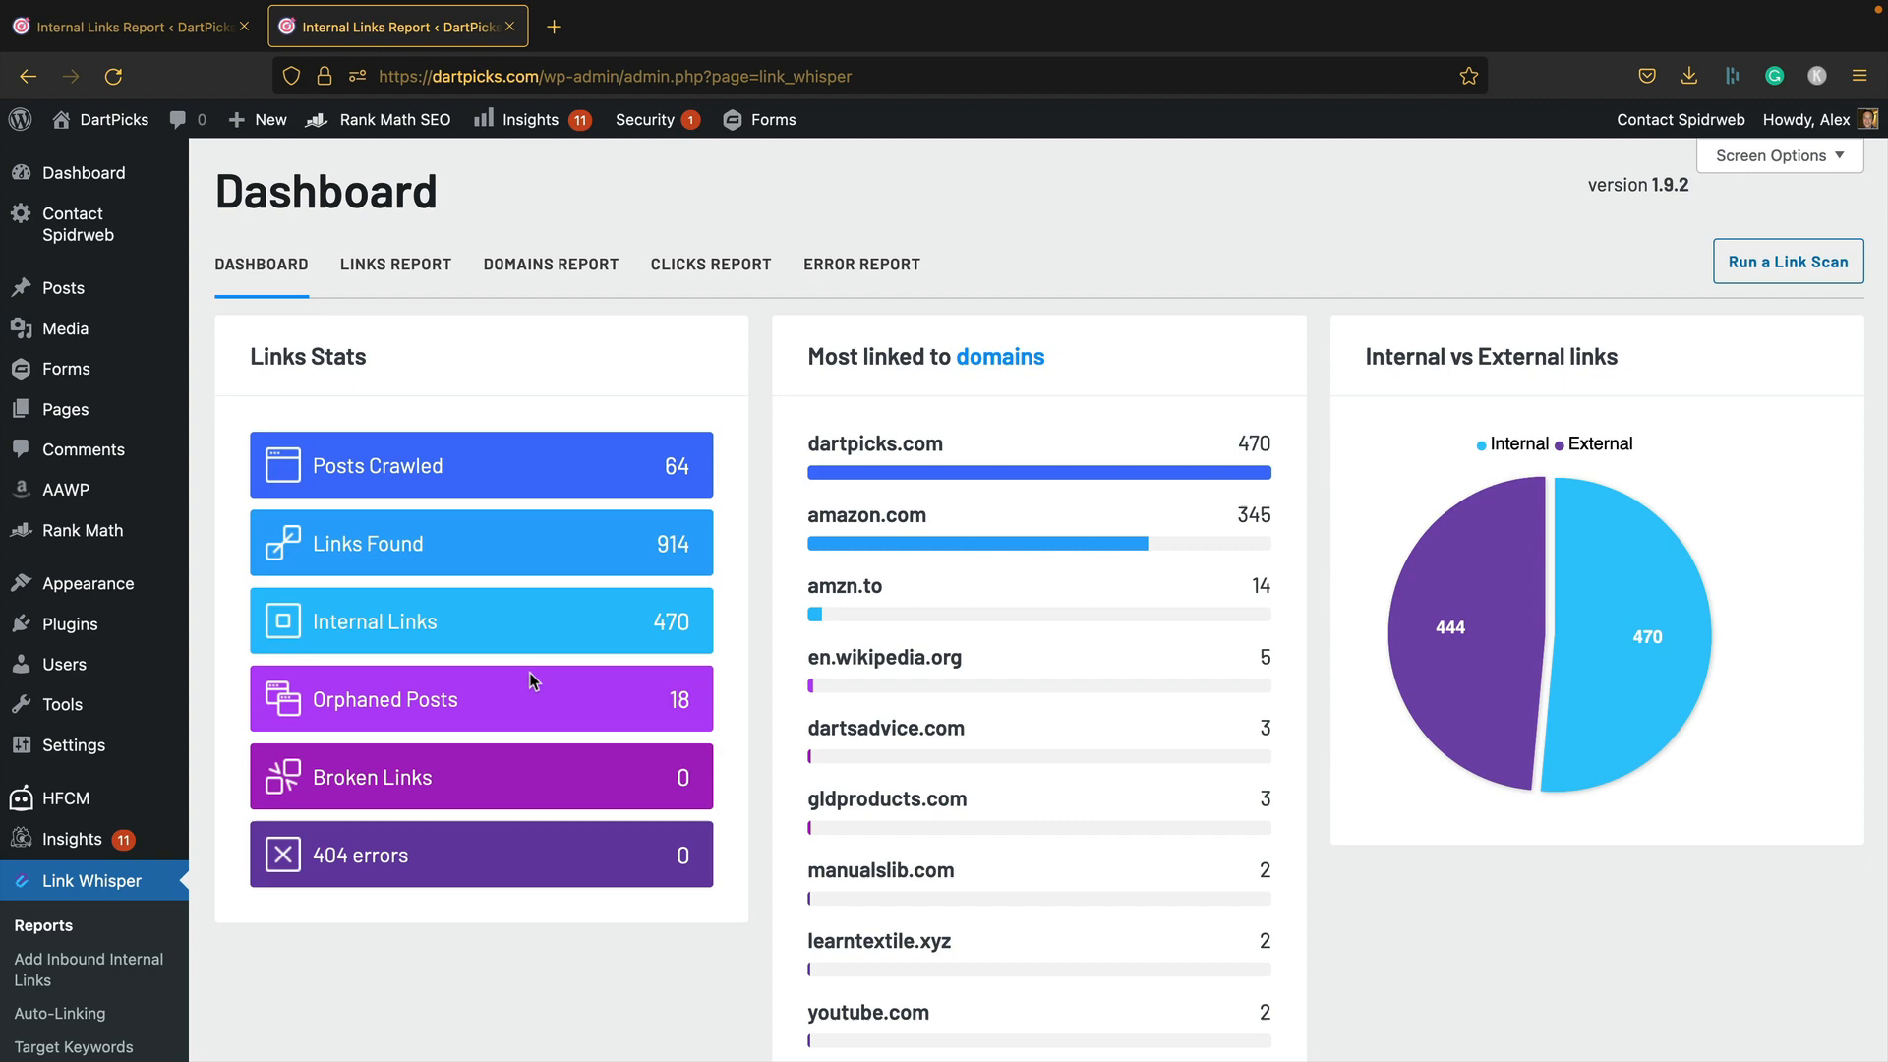
left_click(480, 698)
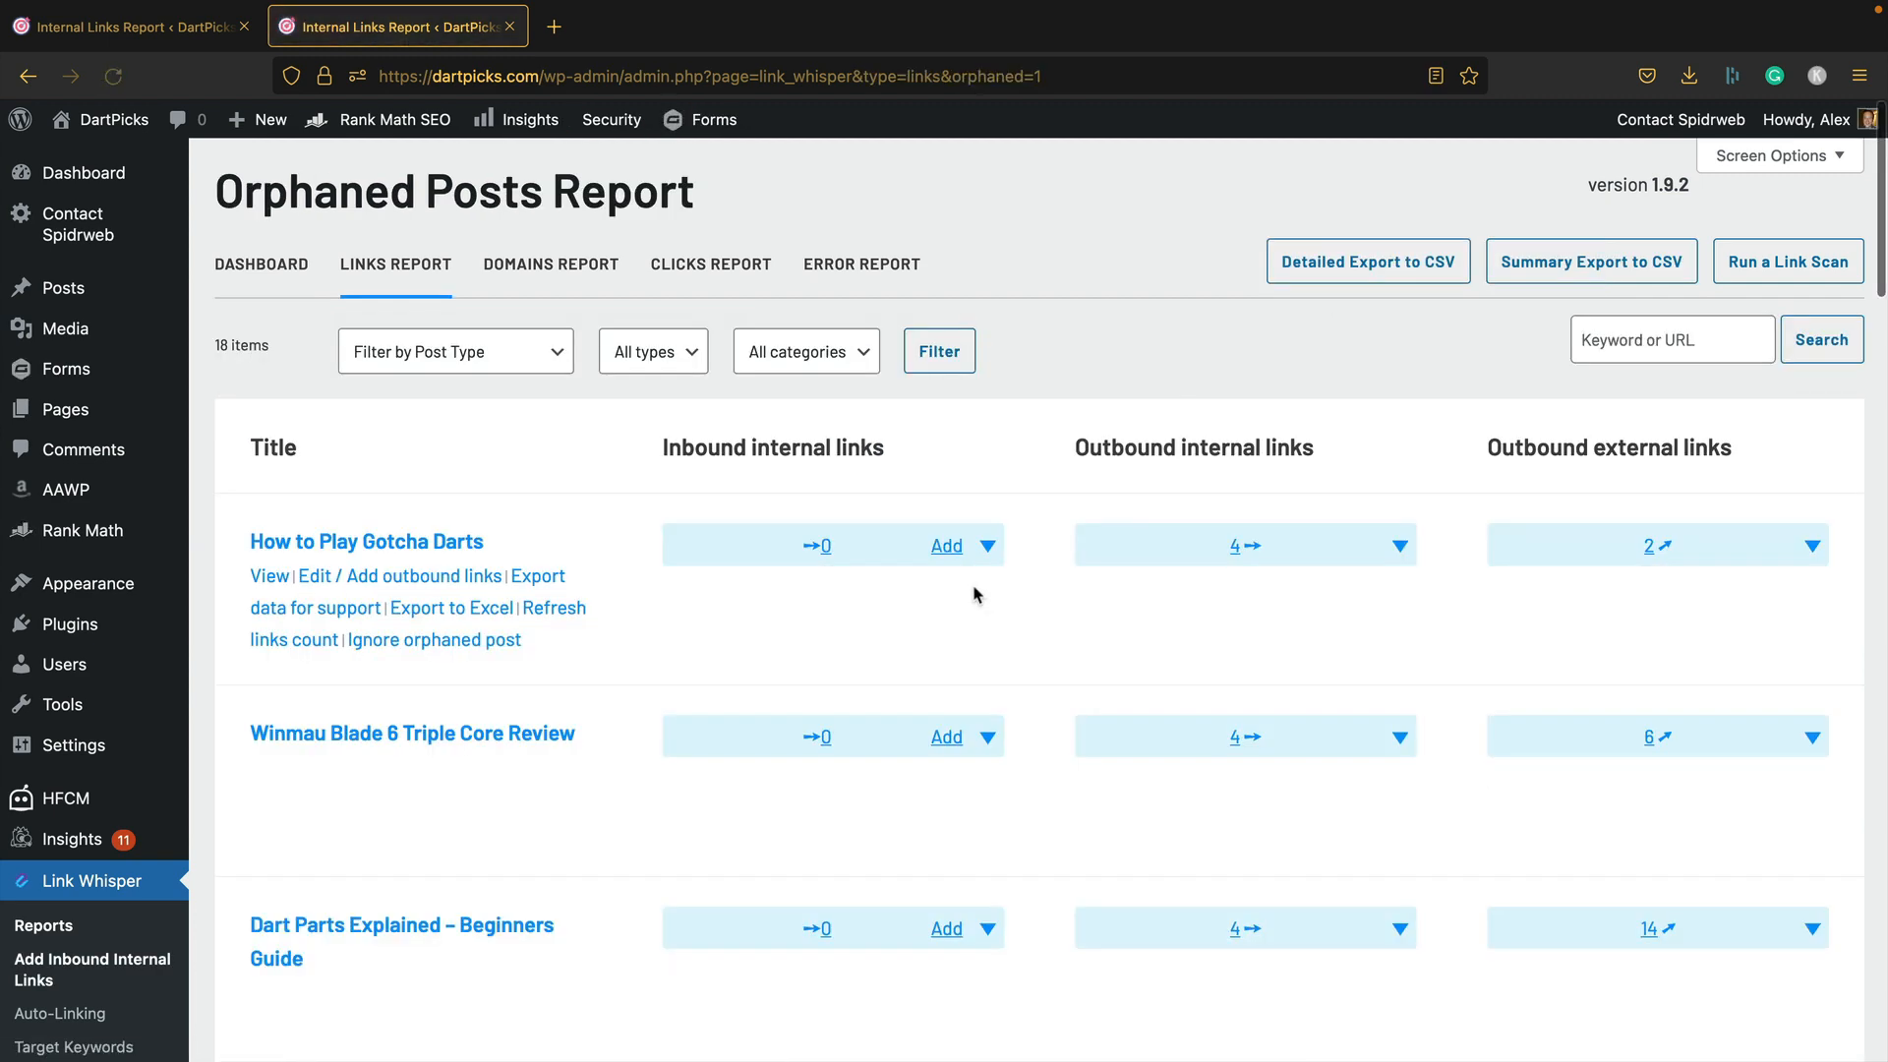
scroll("down", 3)
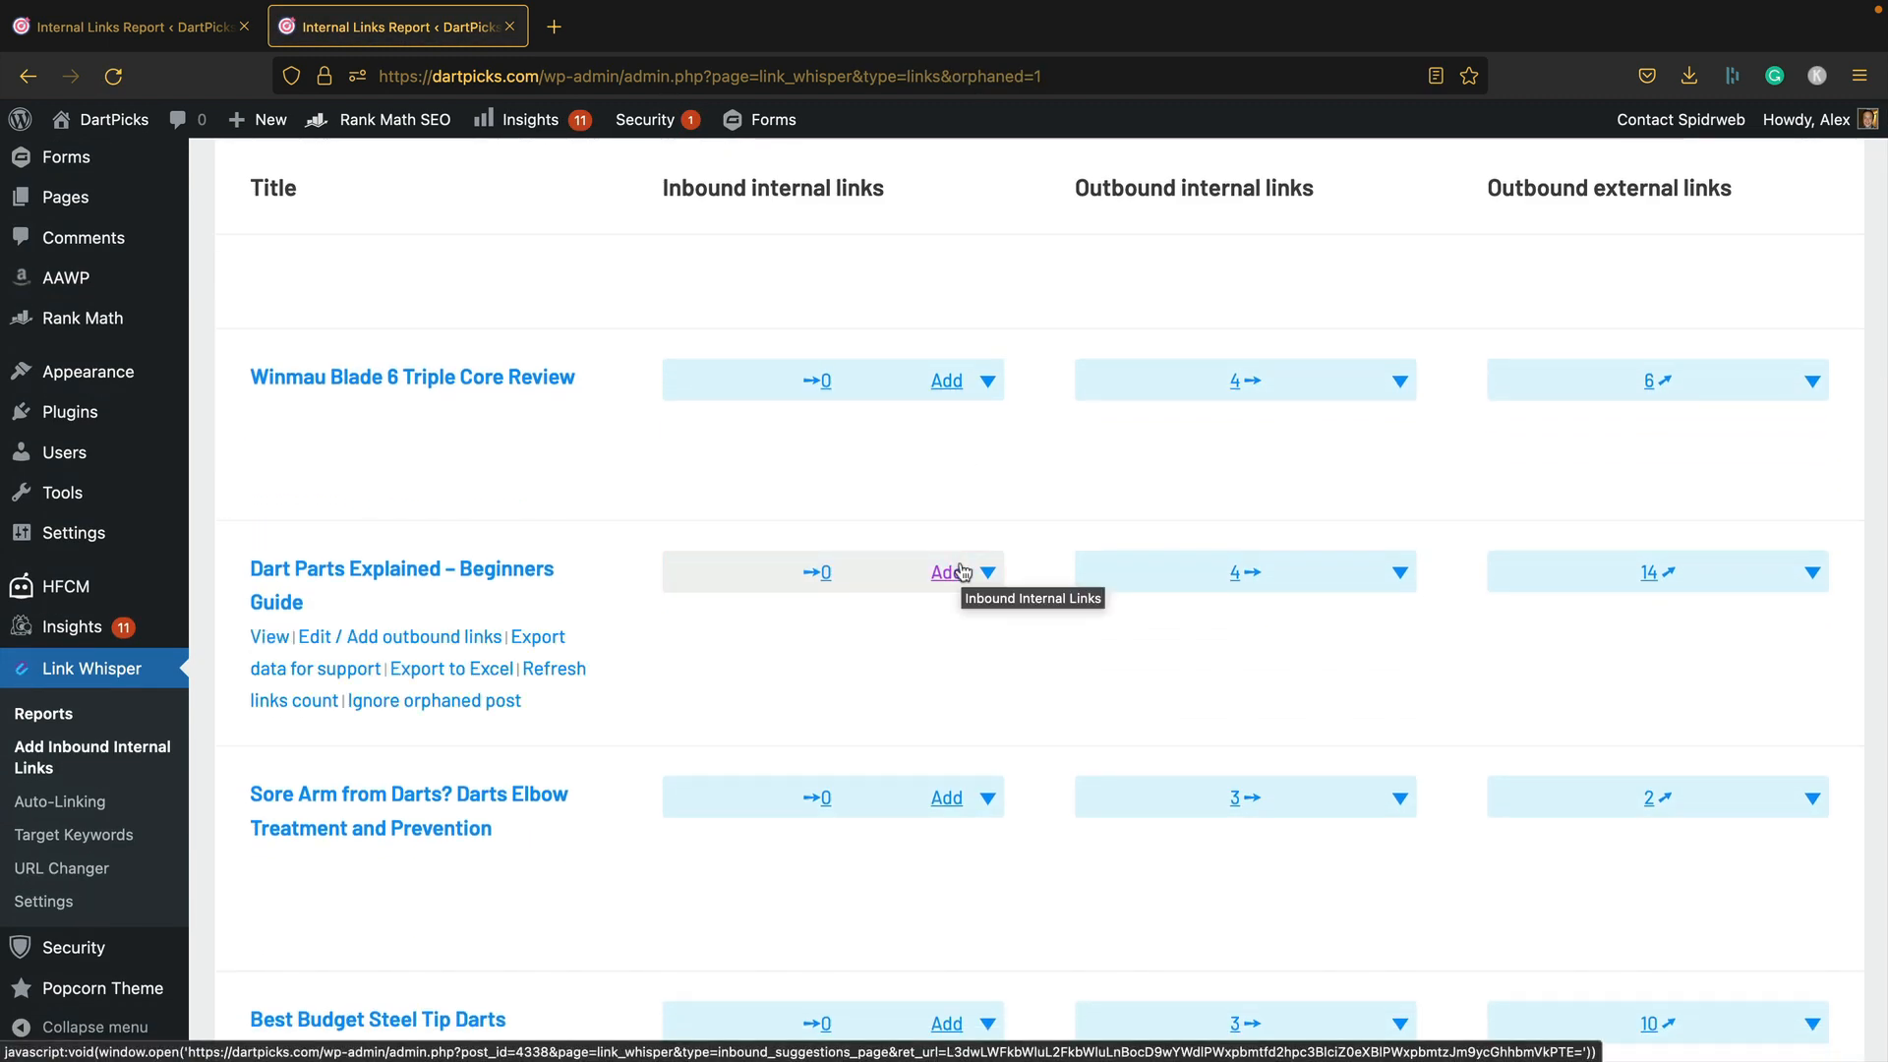
scroll("up", 3)
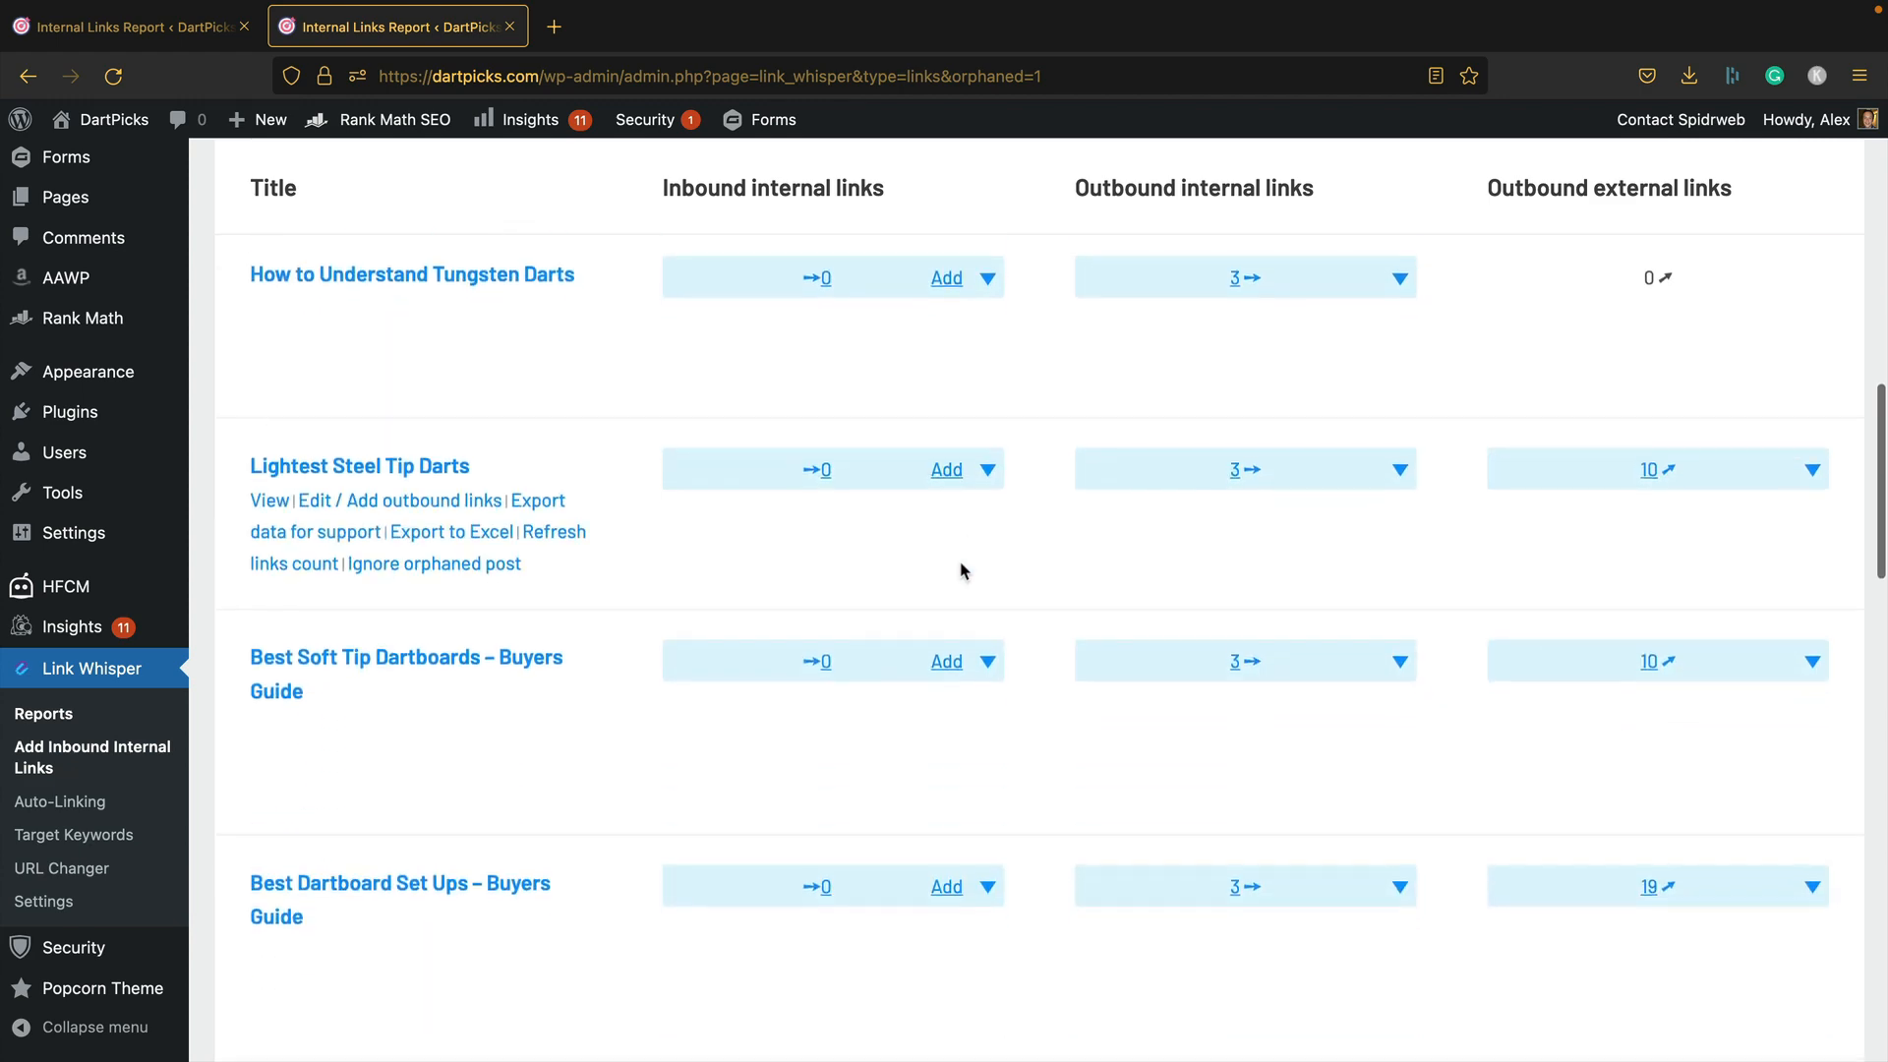
scroll("down", 3)
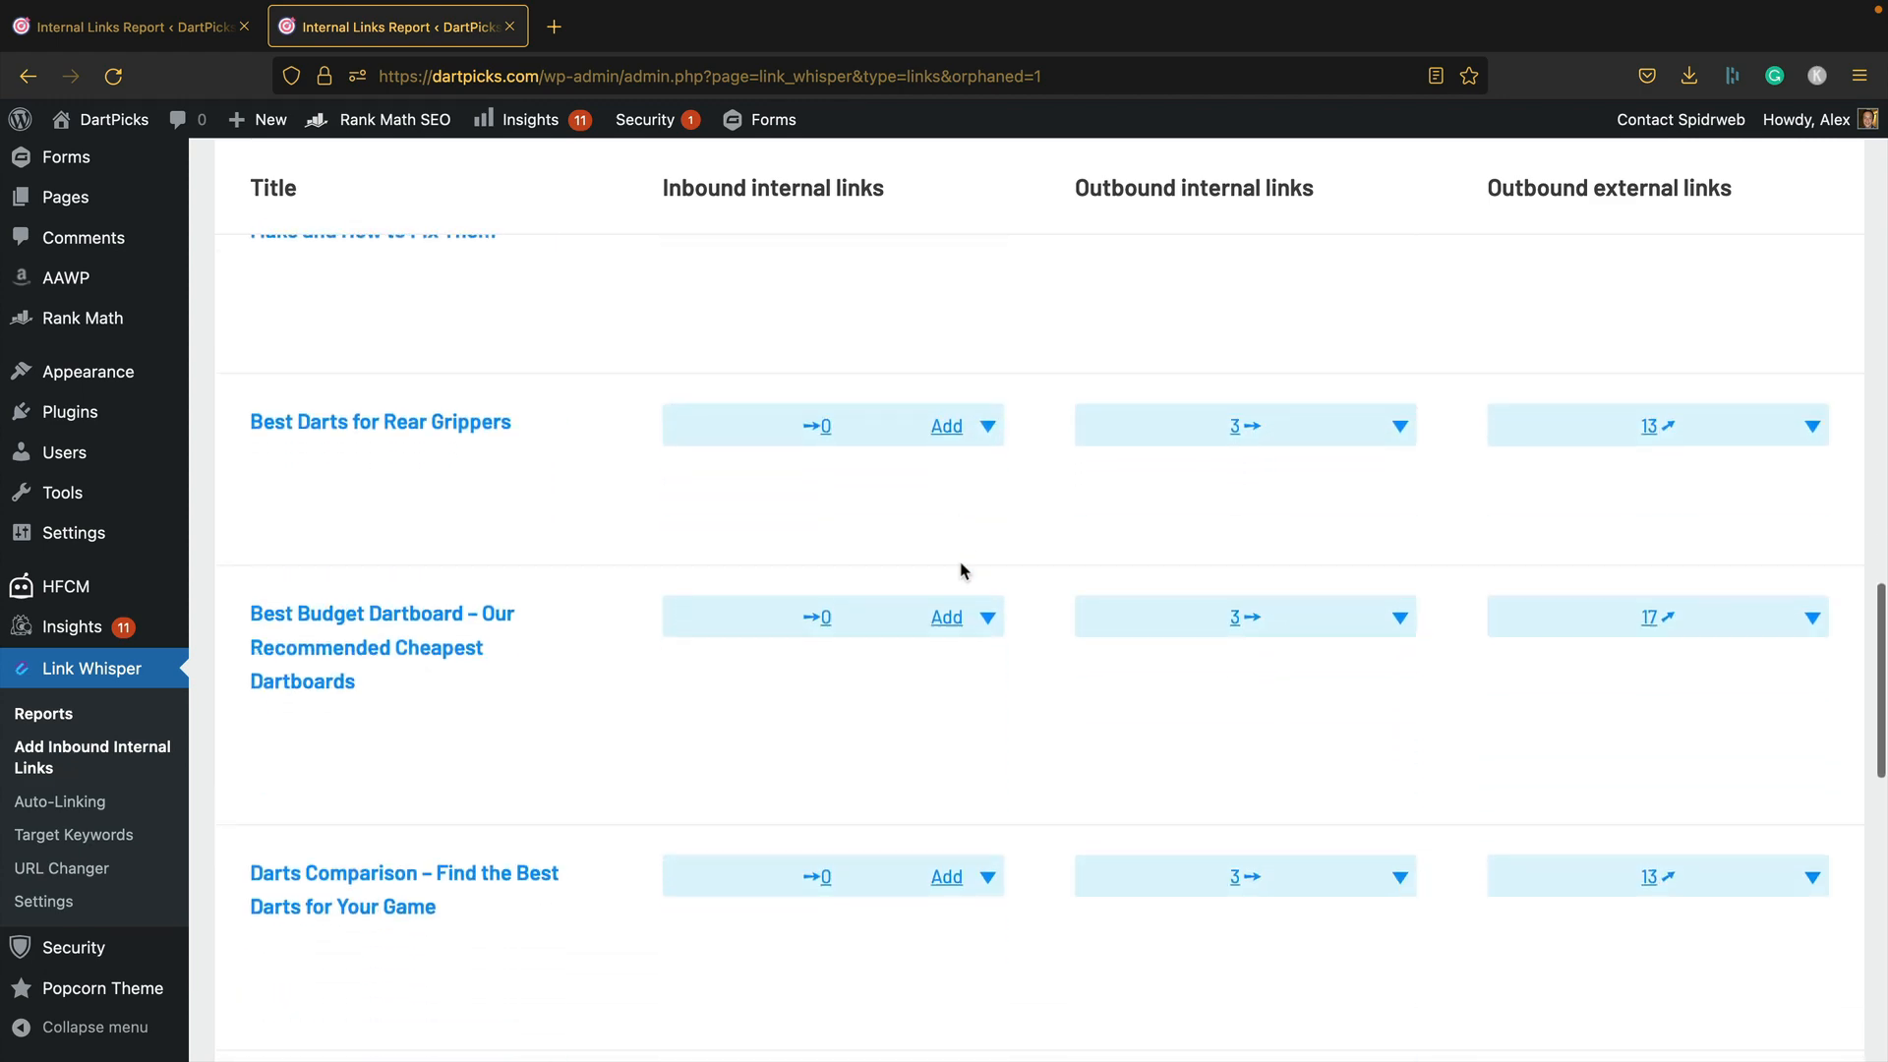
scroll("up", 3)
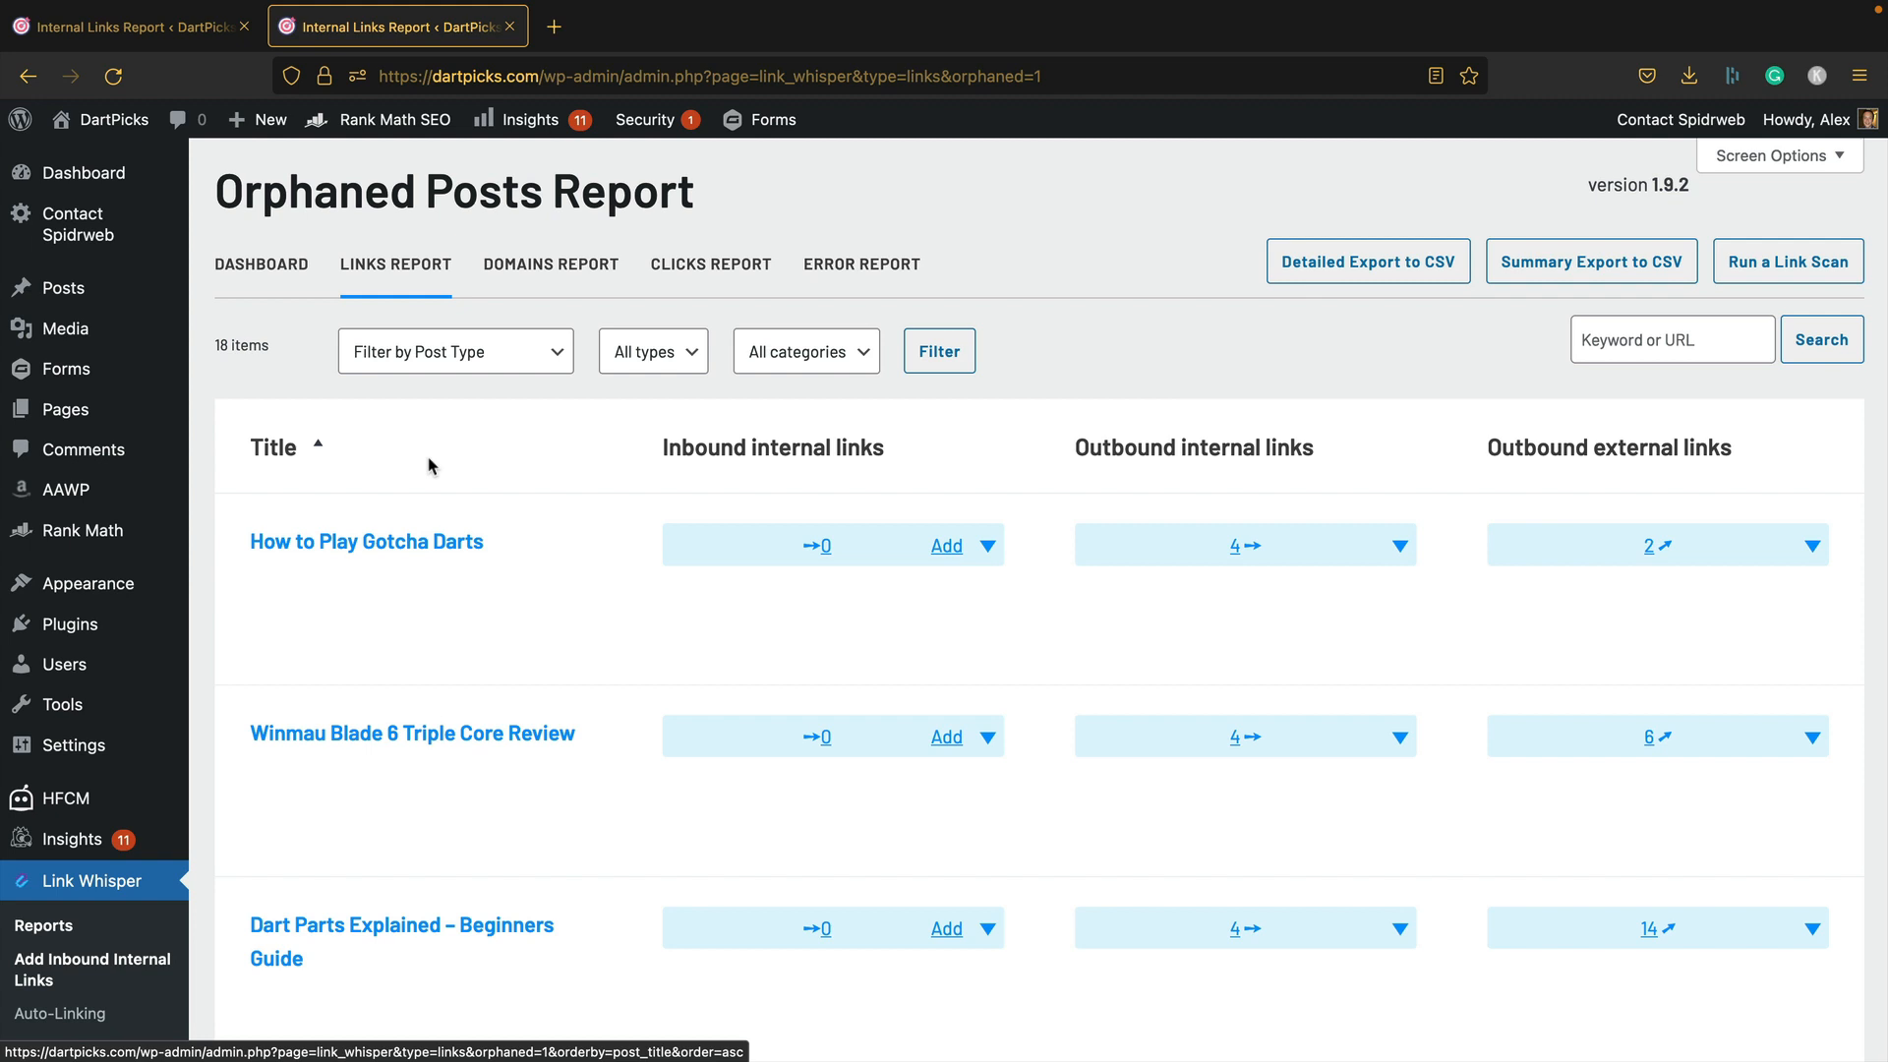
mouse_move(162, 308)
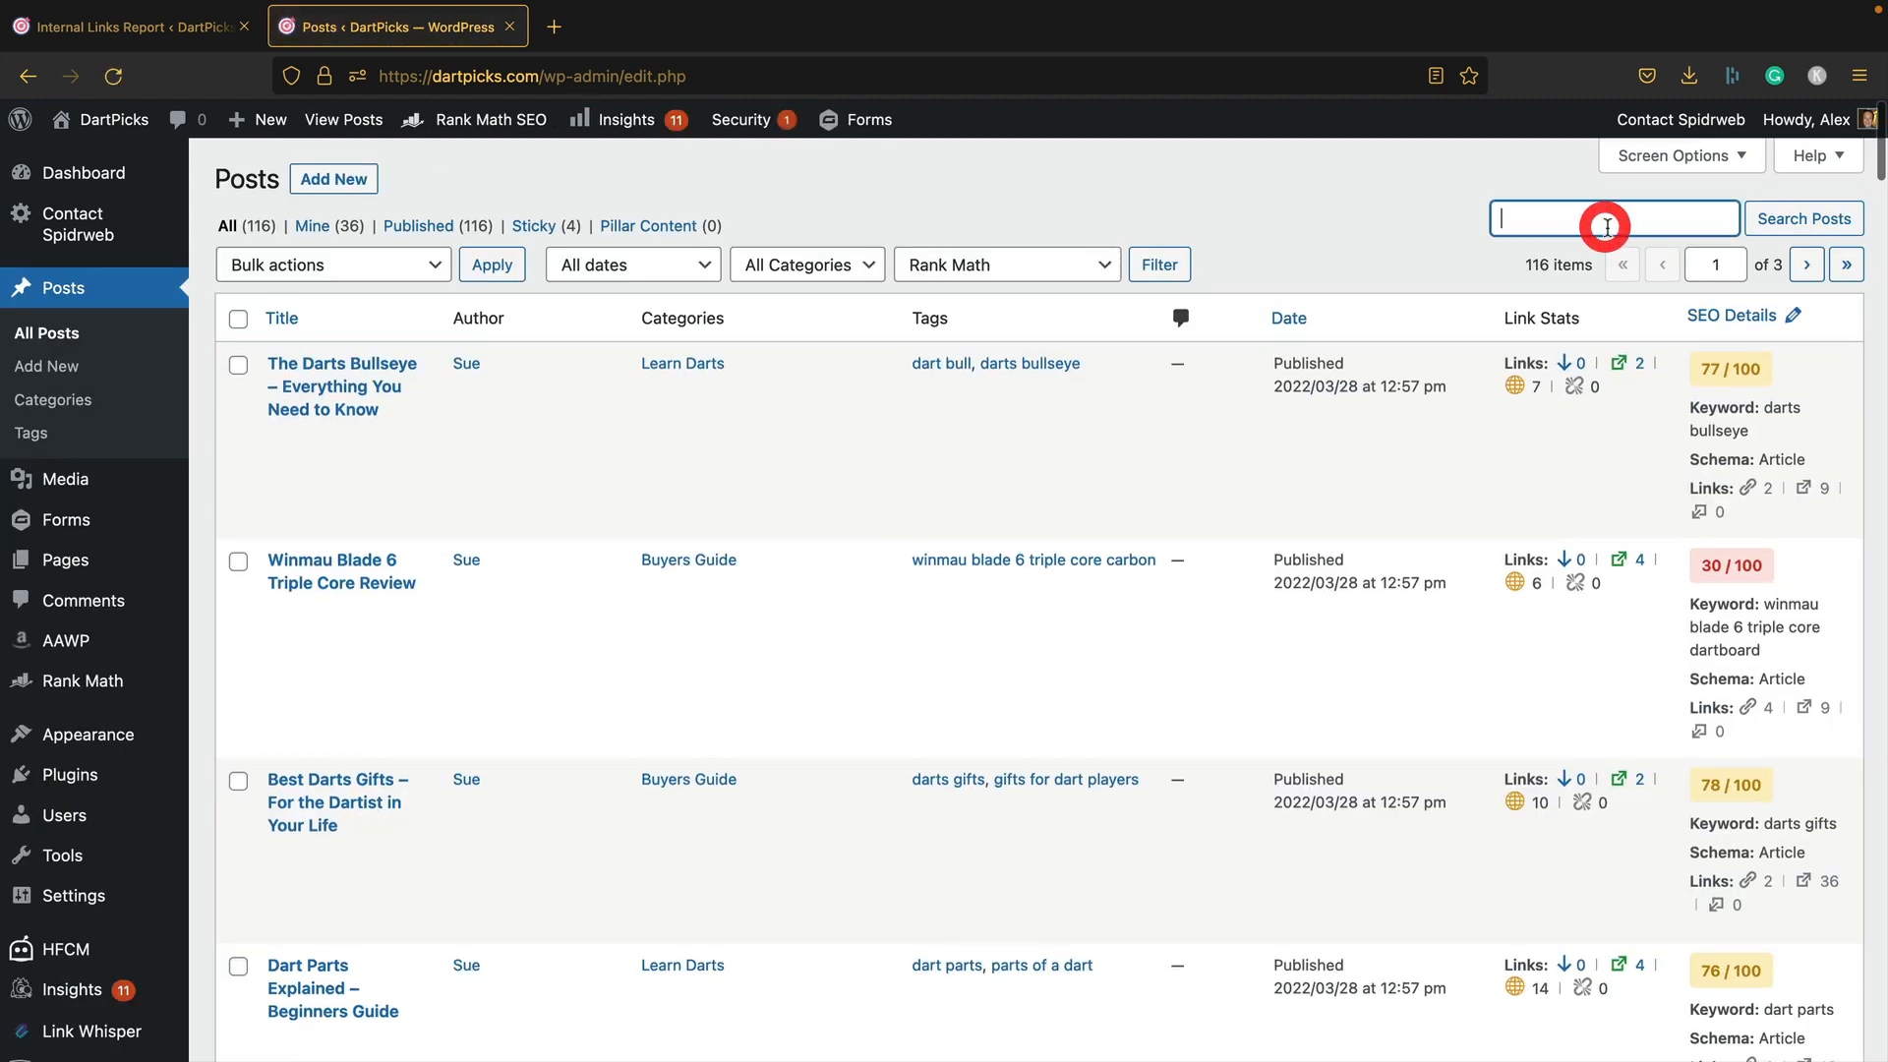
Step: Search the posts list for 'types of dartboard', returning 33 results
type("types")
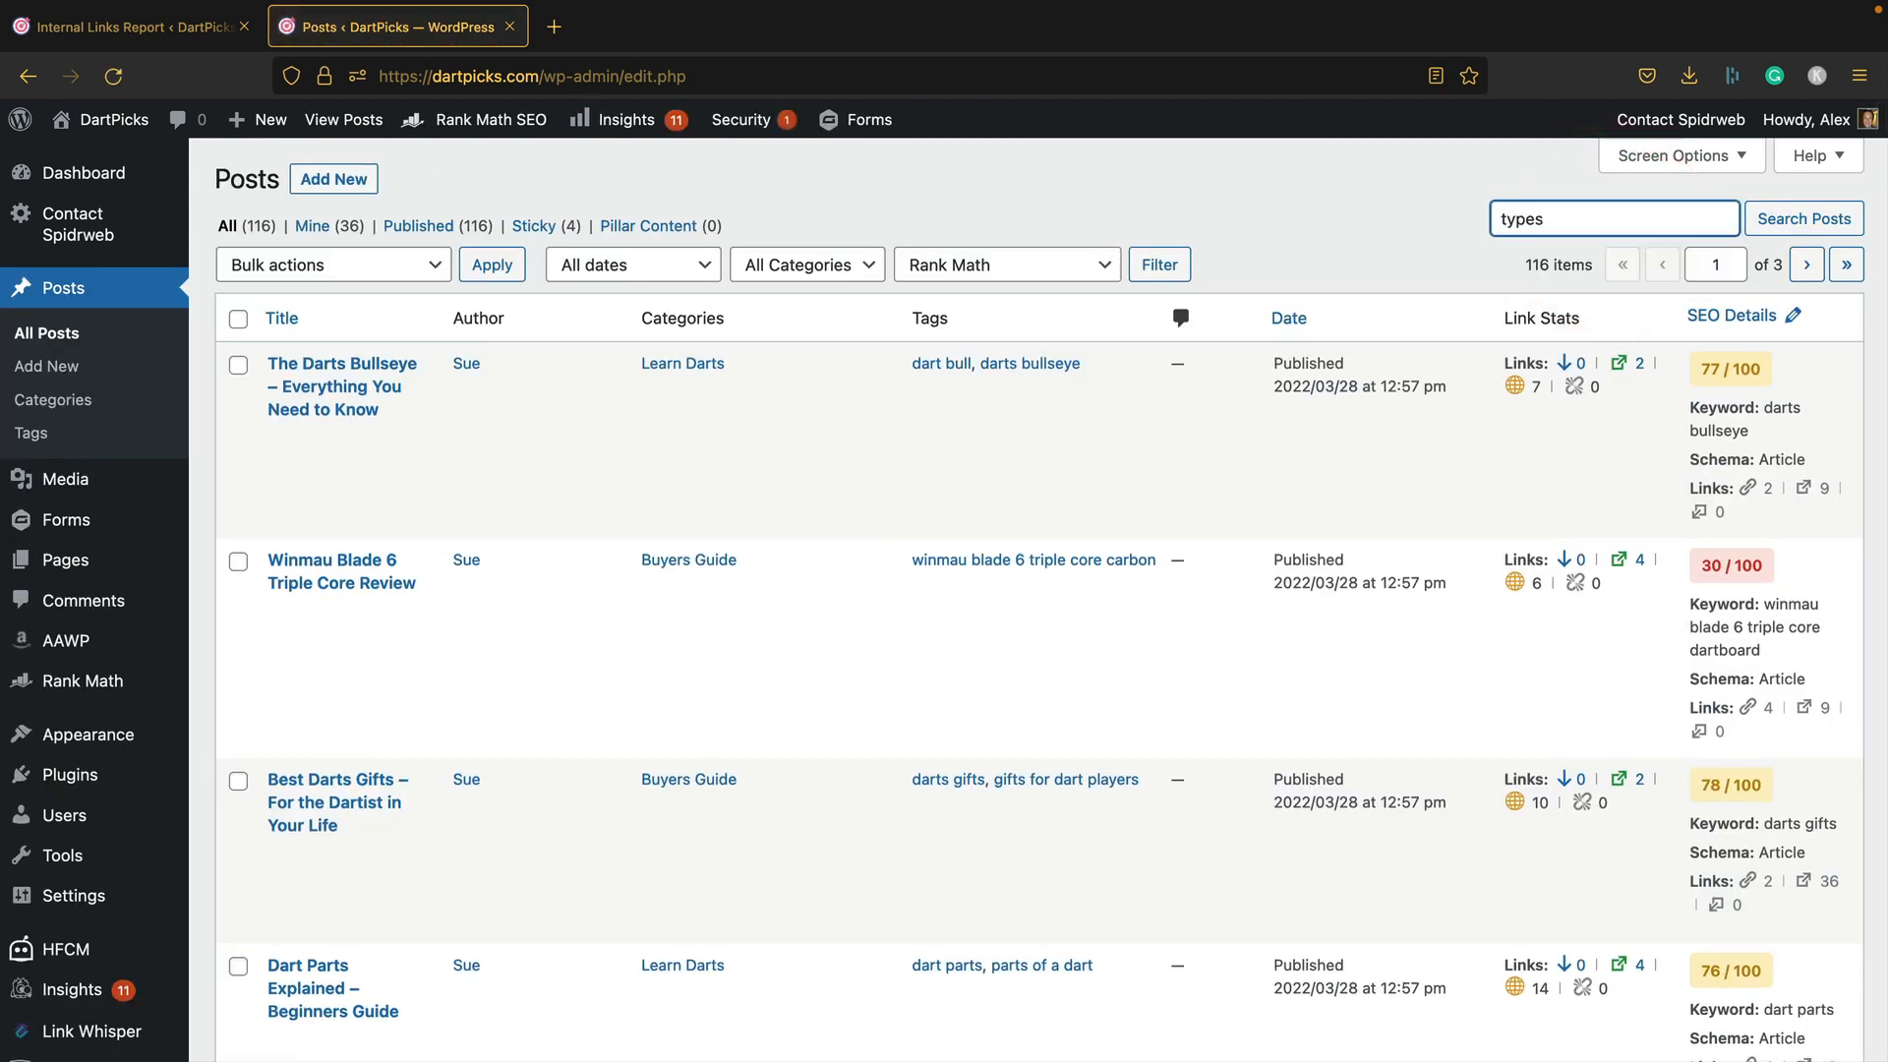
type("of dartboard")
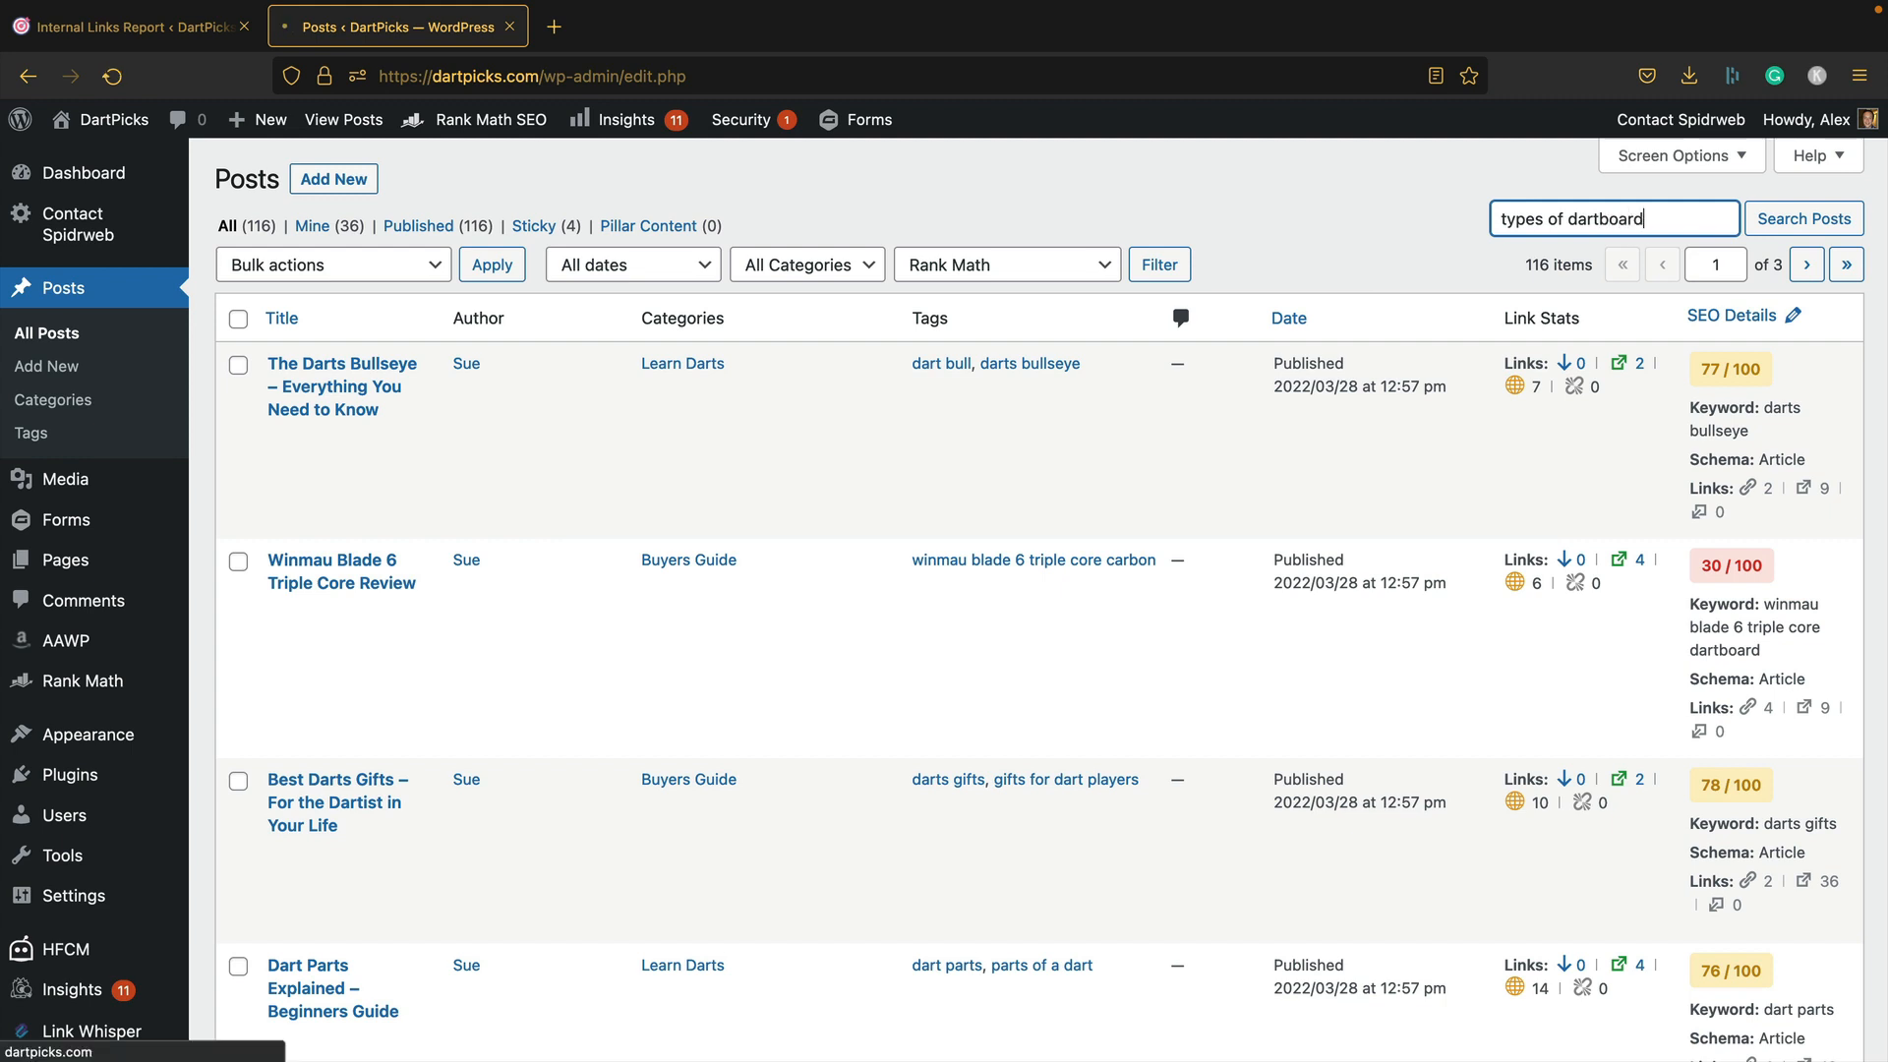
left_click(1802, 219)
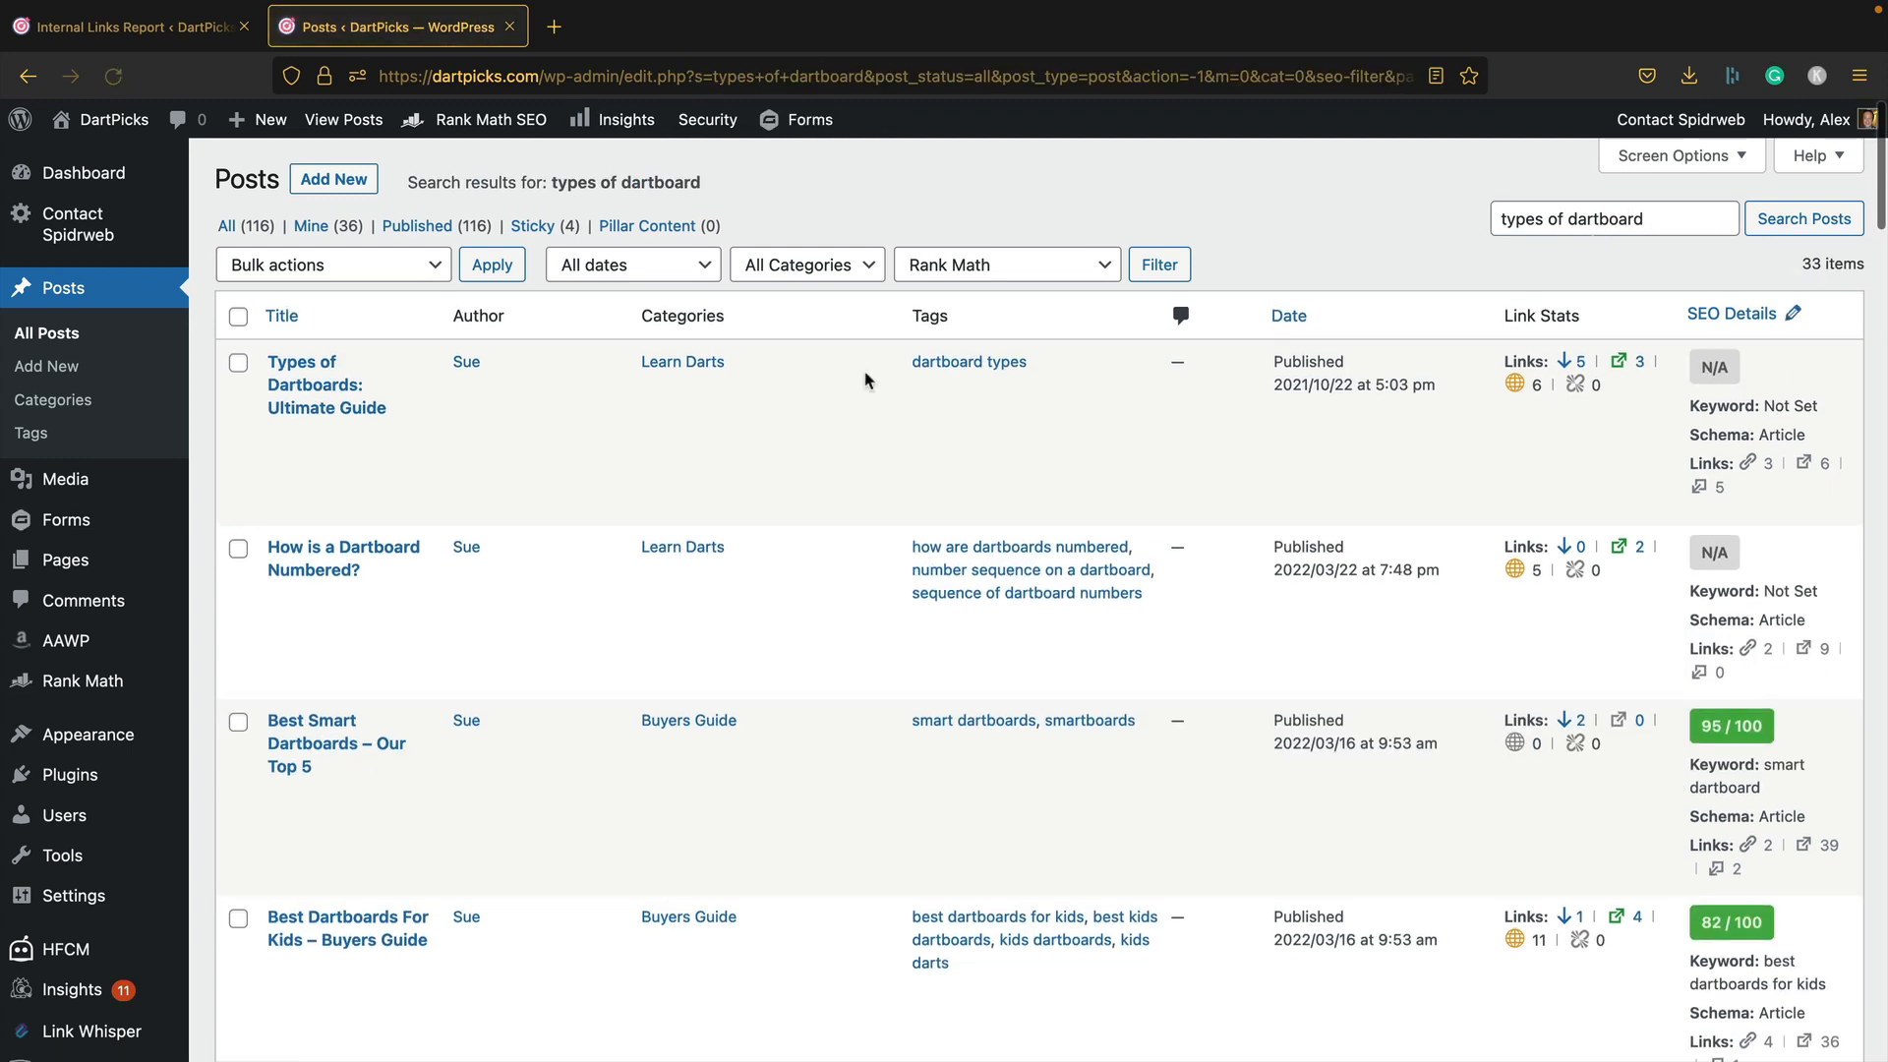
mouse_move(325, 384)
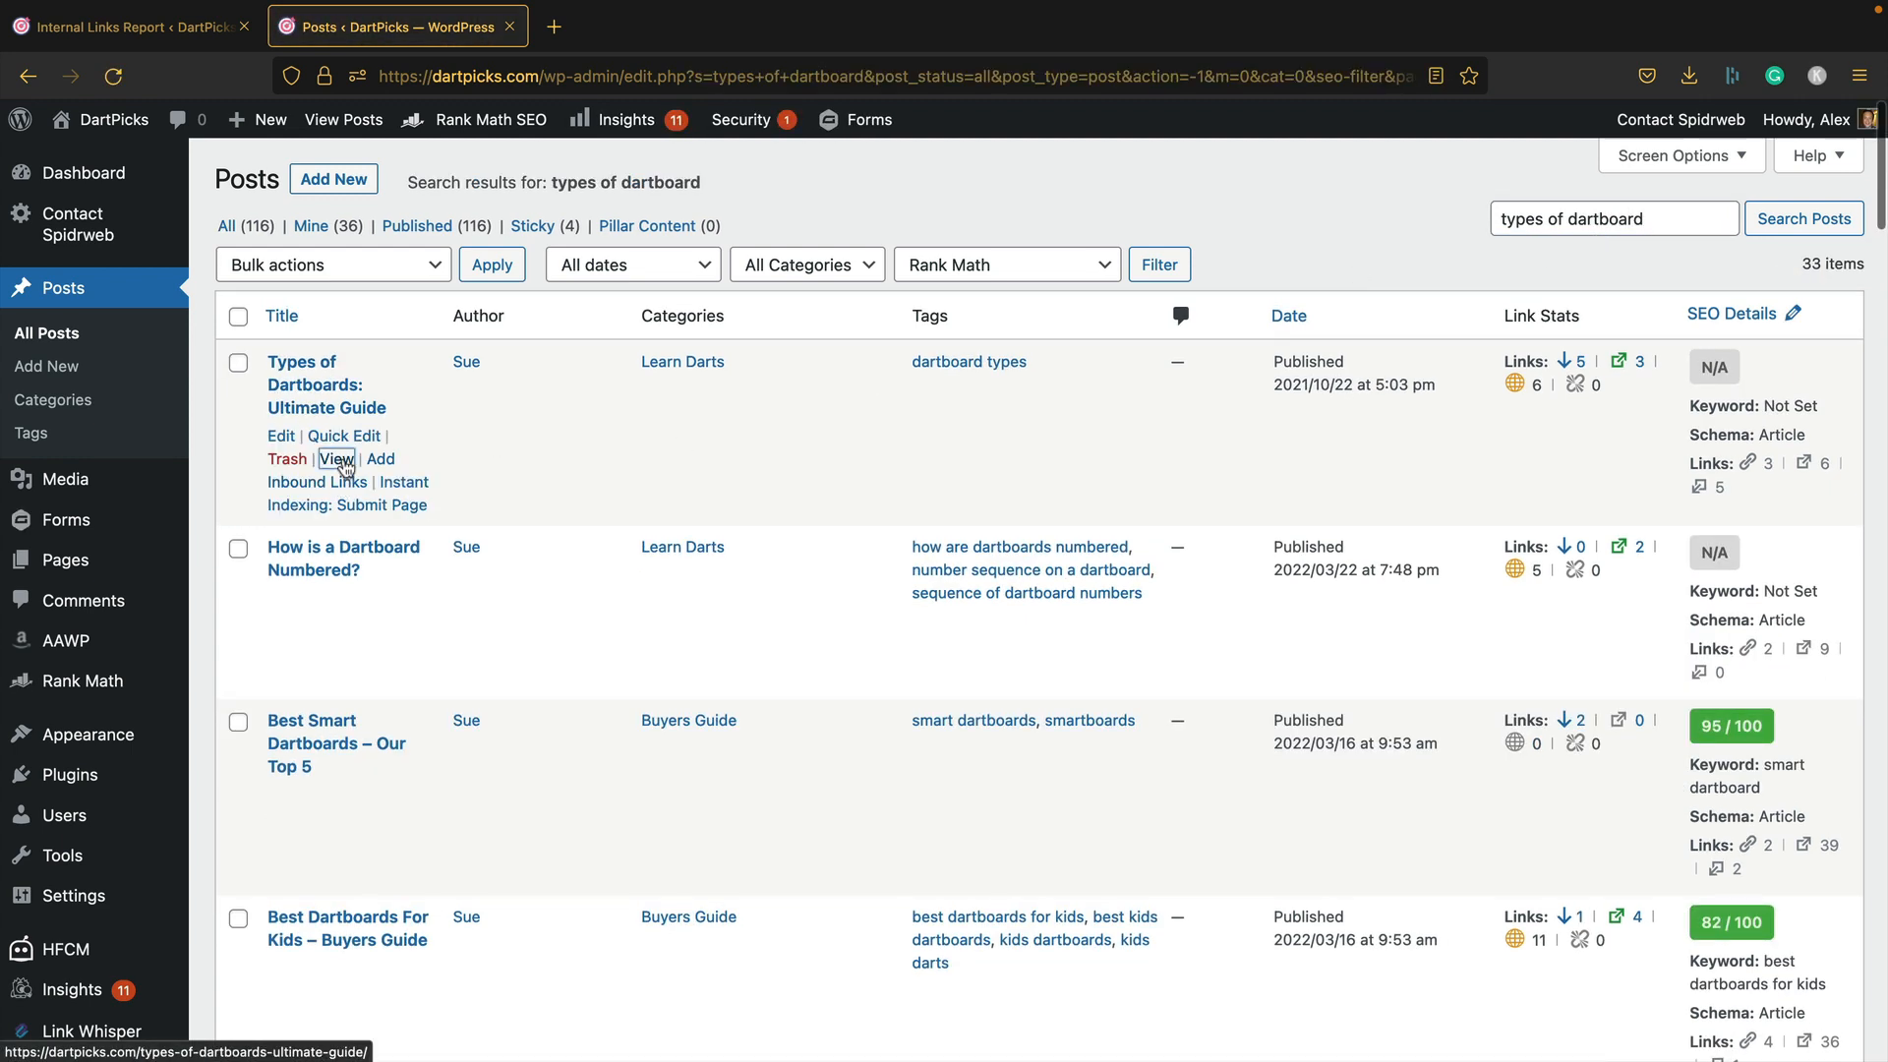
Step: View the live Types of Dartboards: Ultimate Guide post, then load it into the editor
left_click(337, 459)
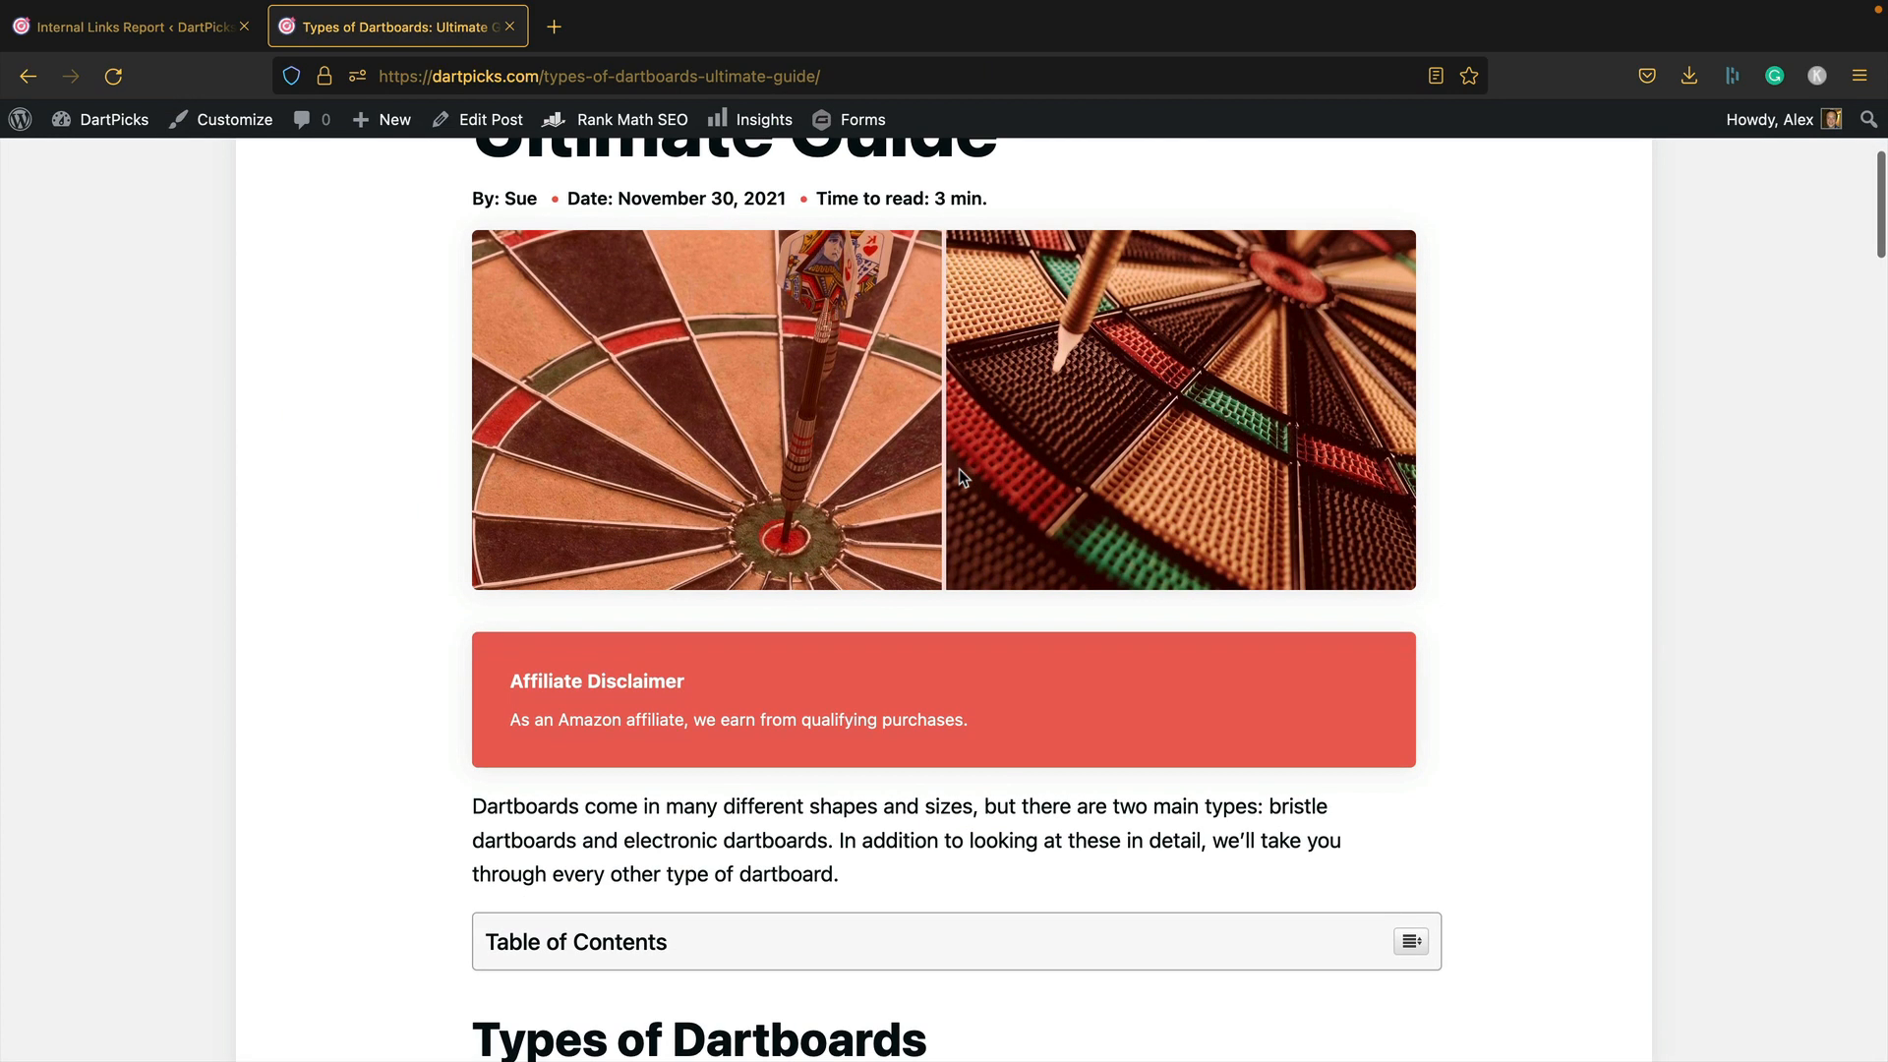
scroll("down", 3)
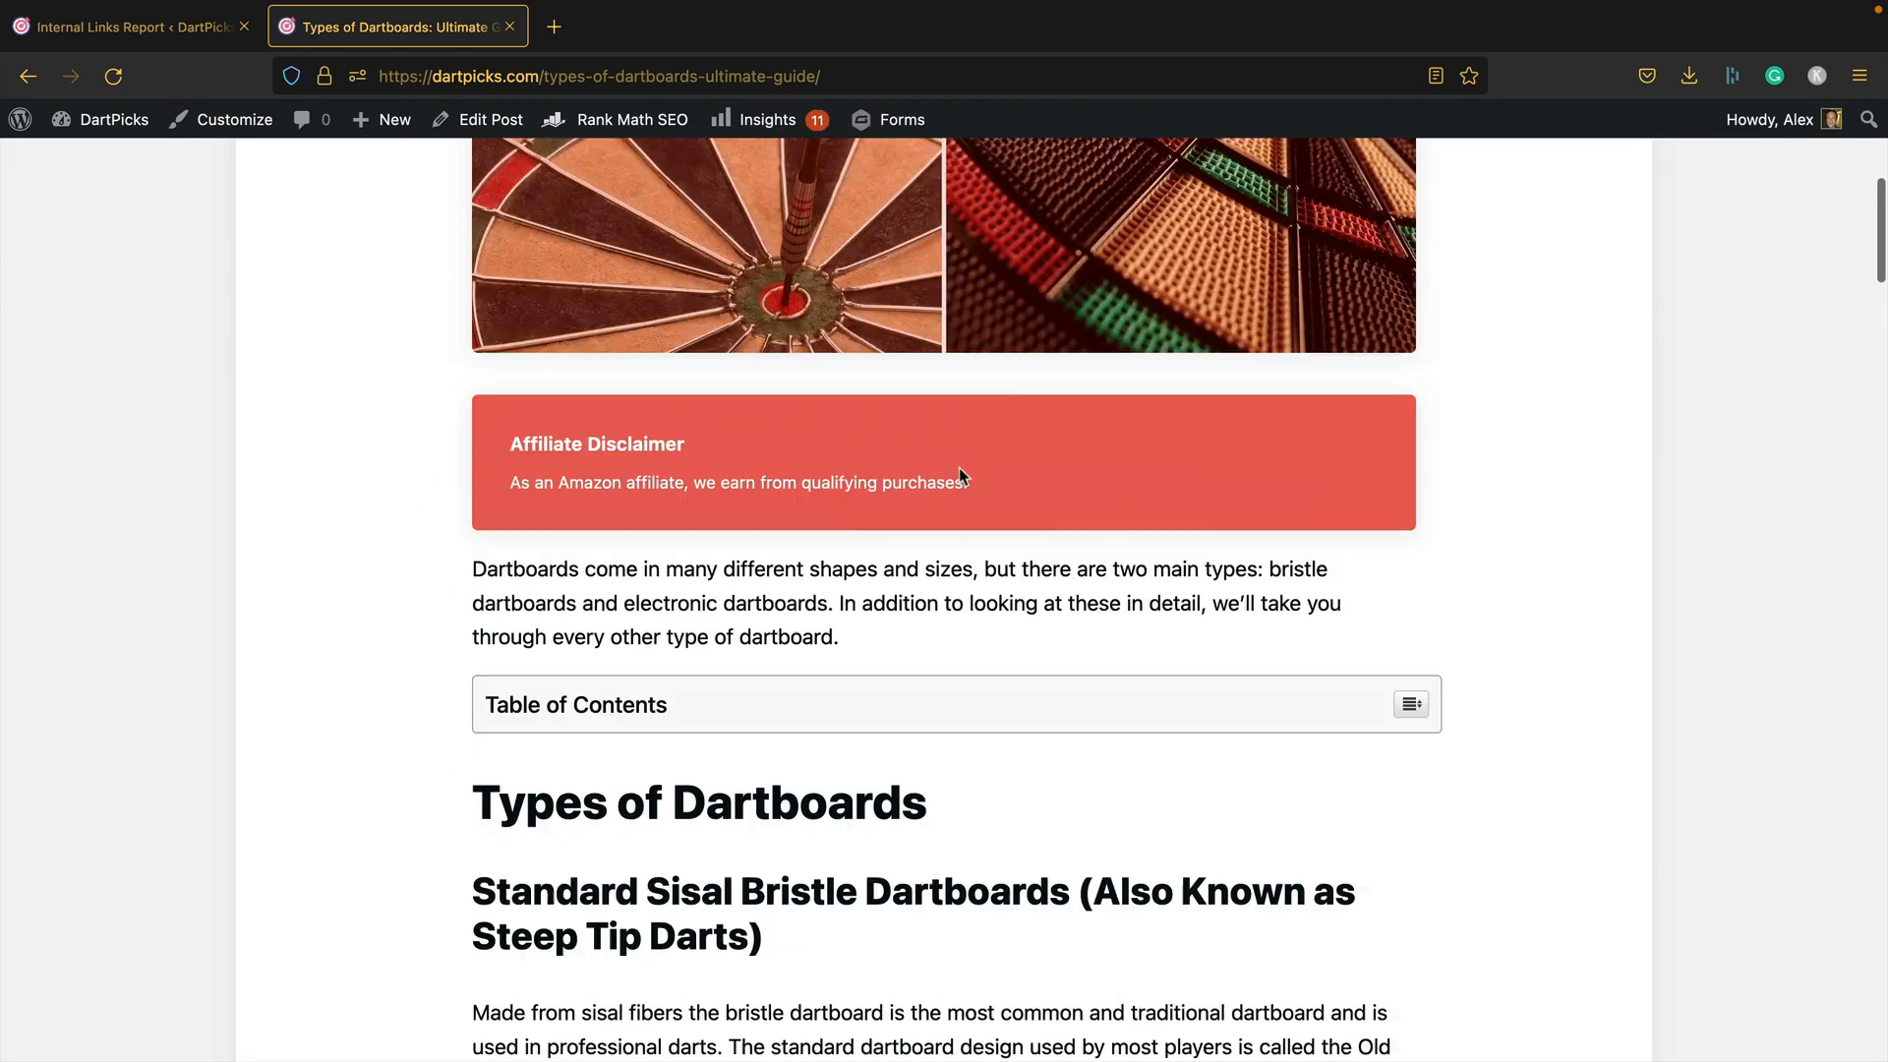
scroll("up", 3)
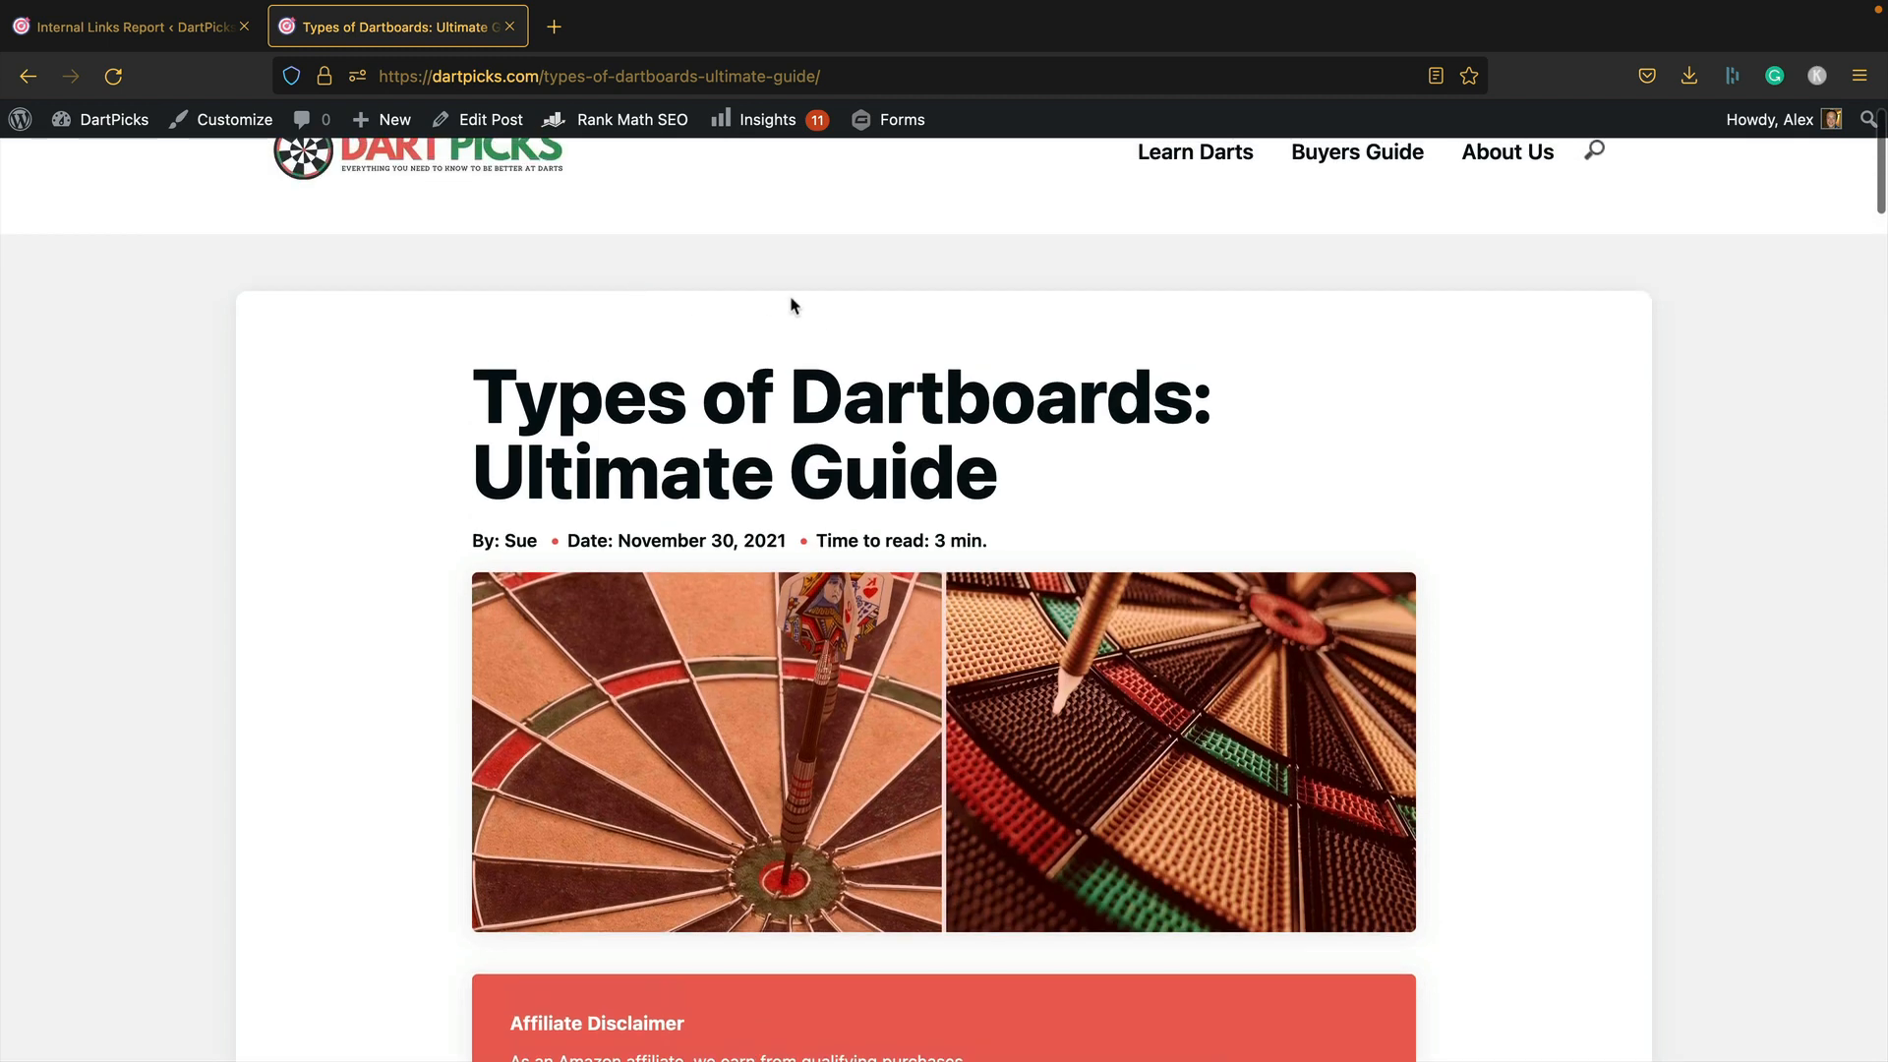
mouse_move(575, 147)
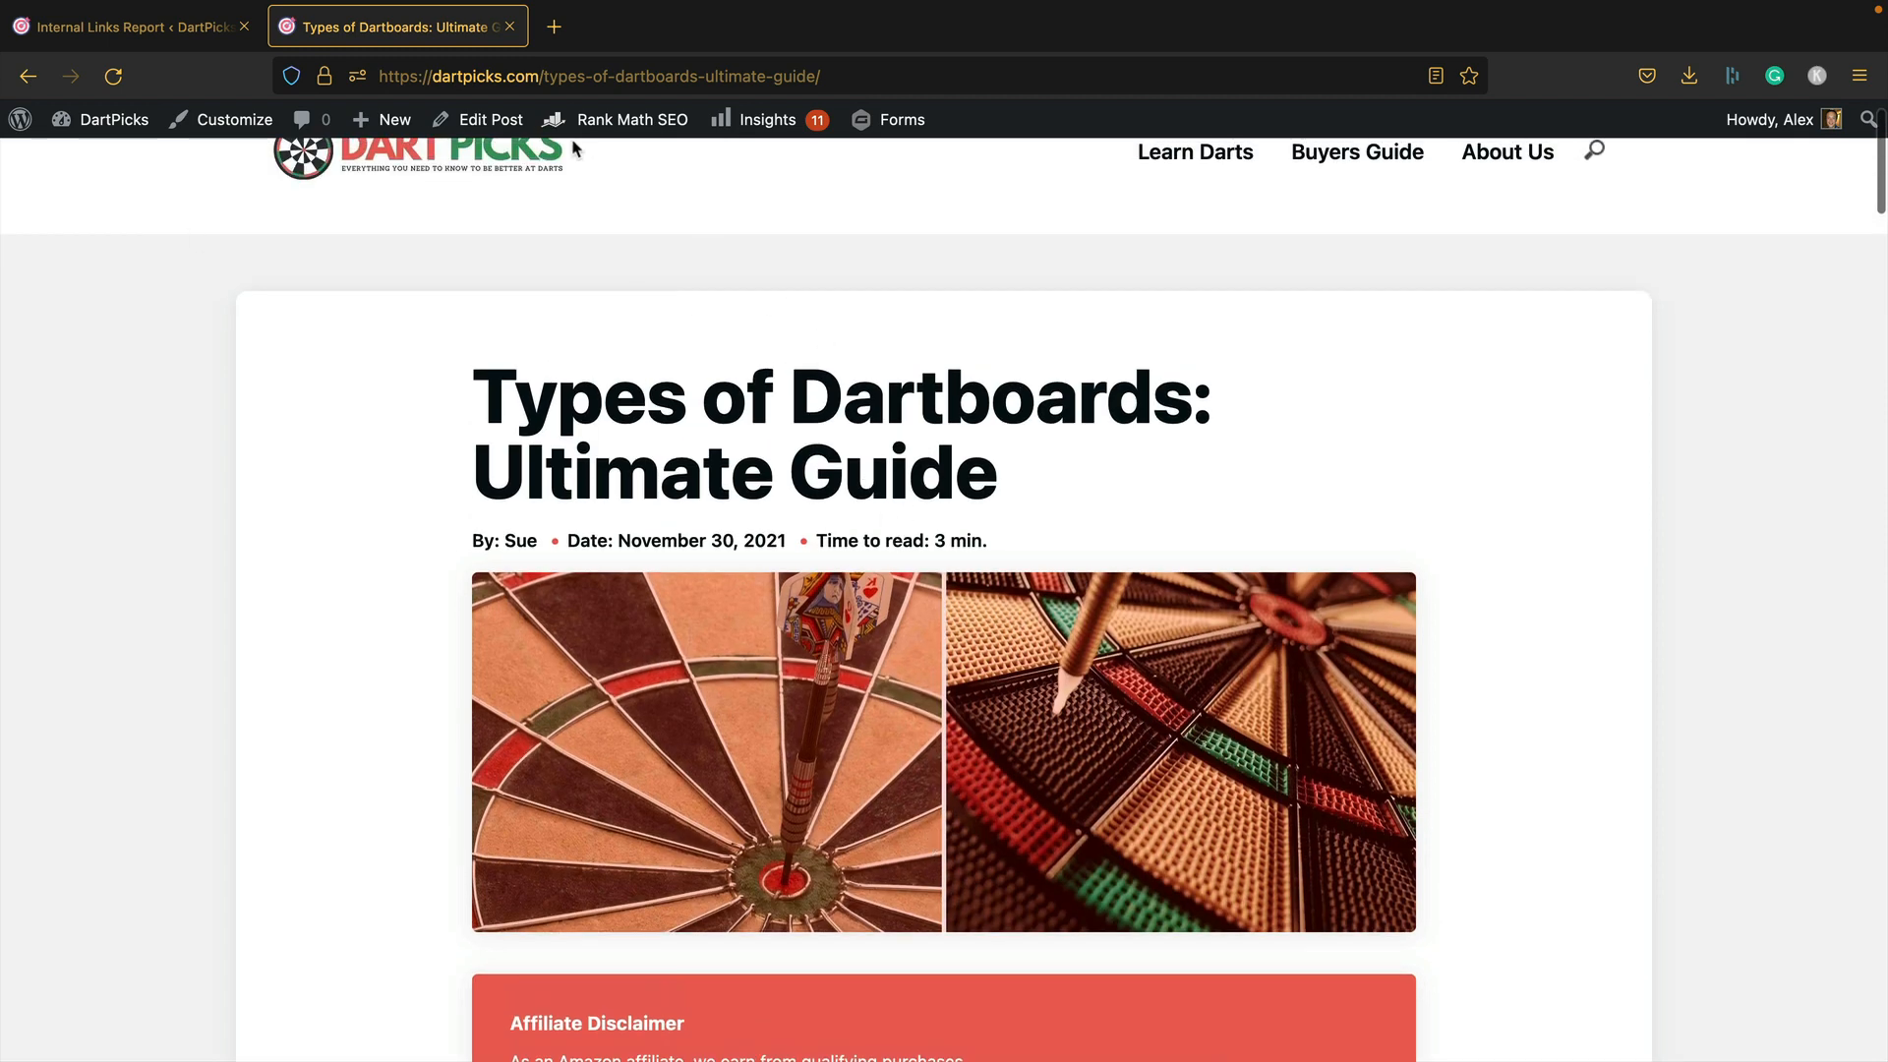
left_click(489, 119)
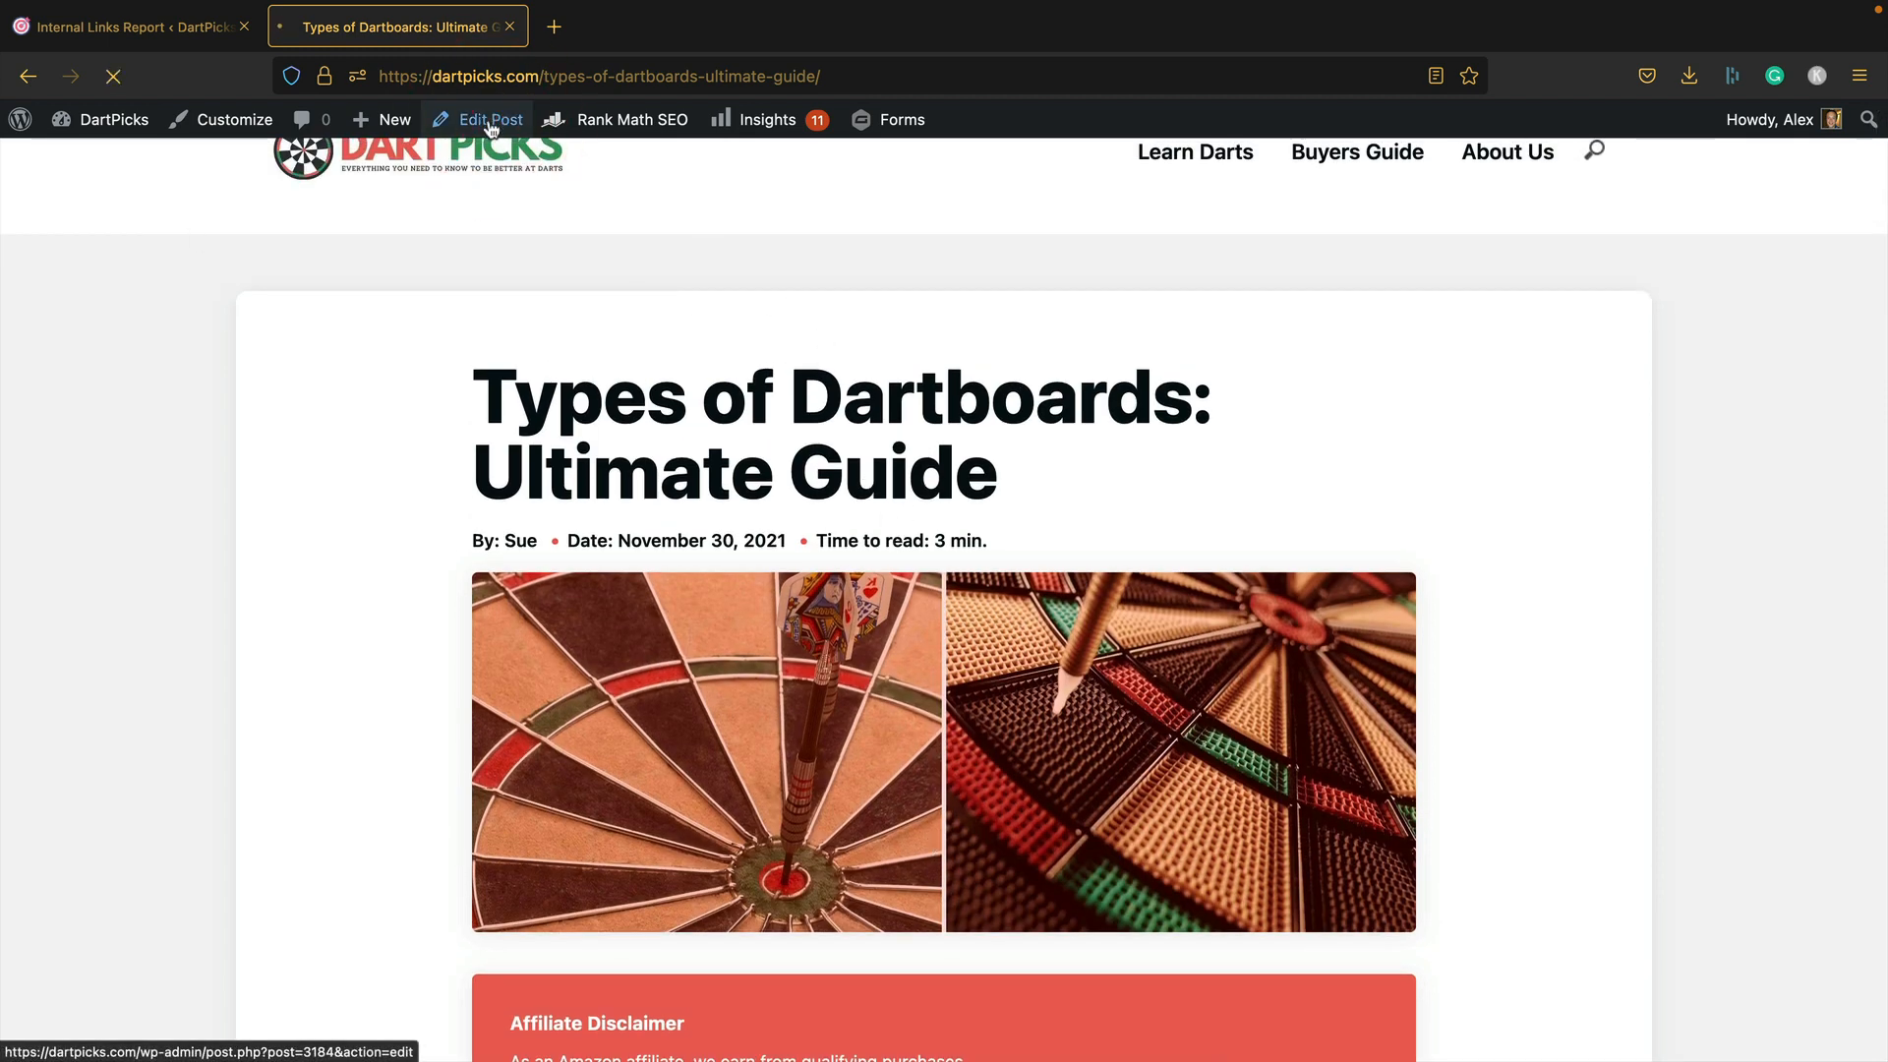
Step: Scroll to the Add Internal Outbound Links section and review its suggested sentences and target posts
left_click(490, 119)
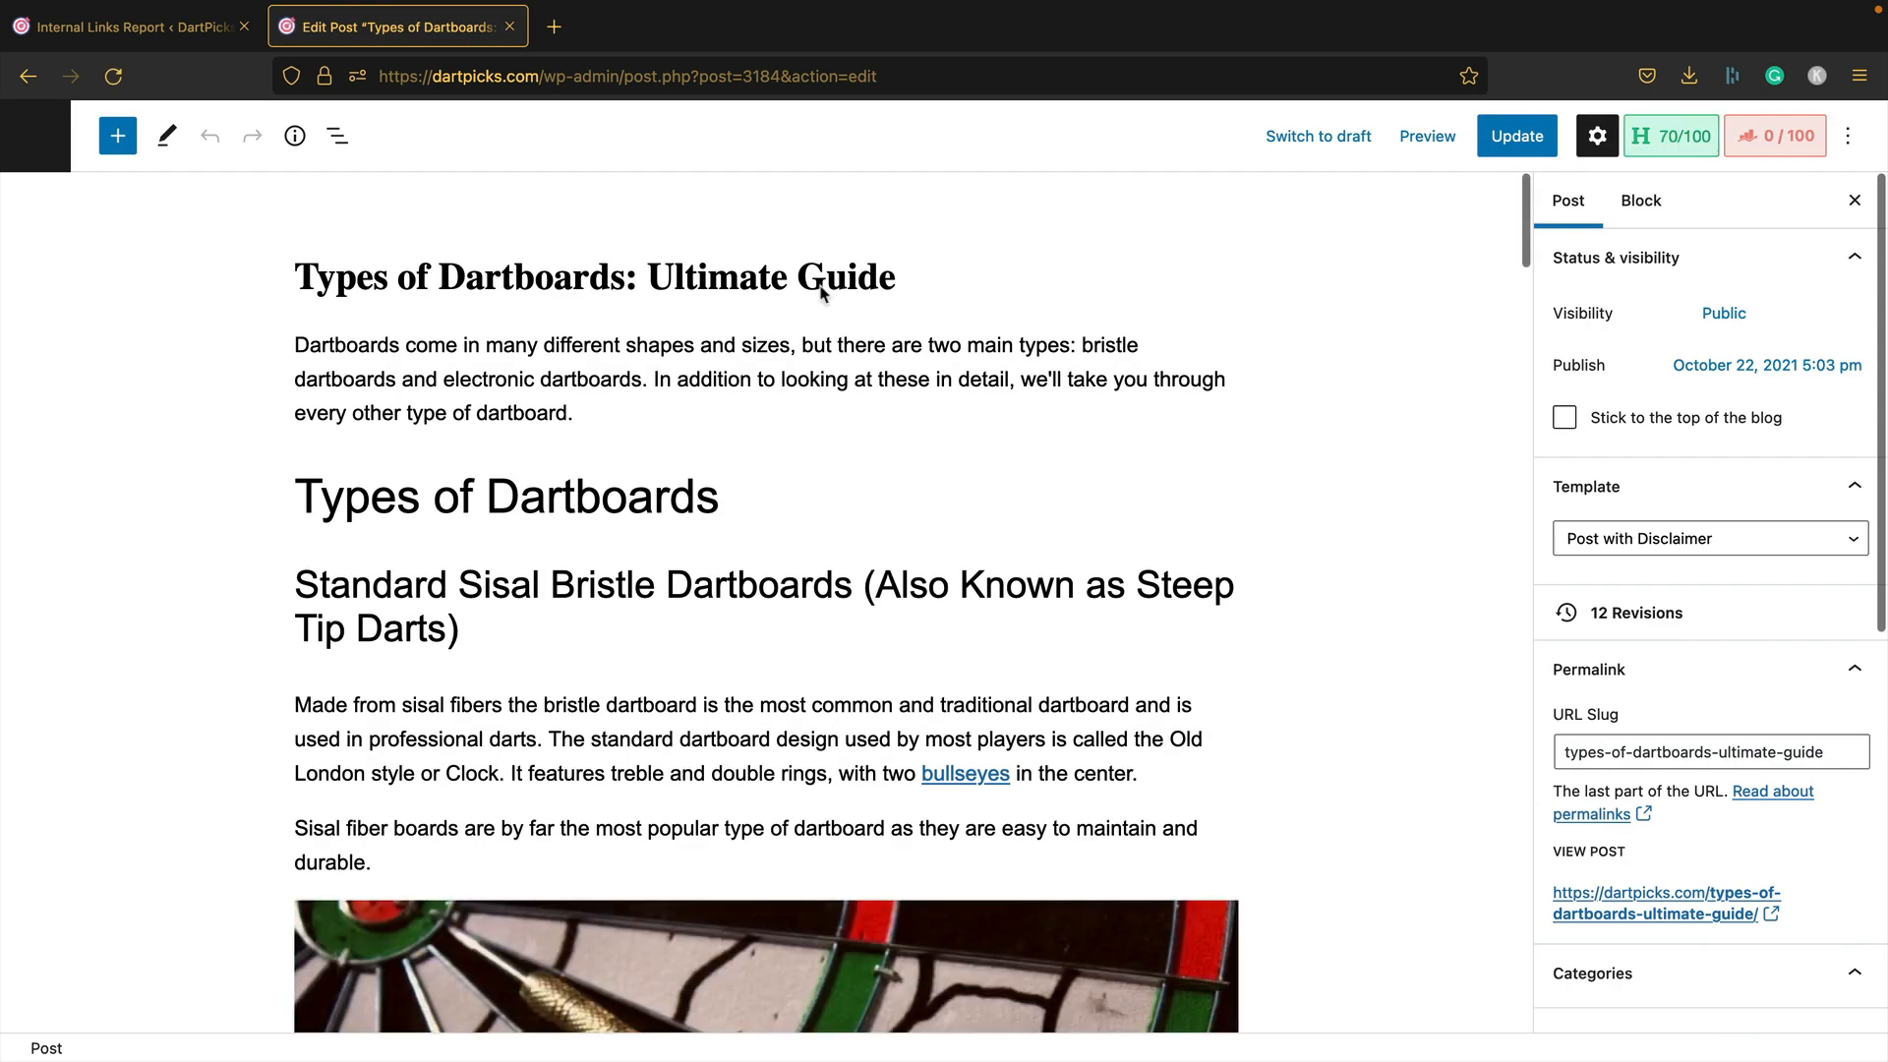
scroll("down", 3)
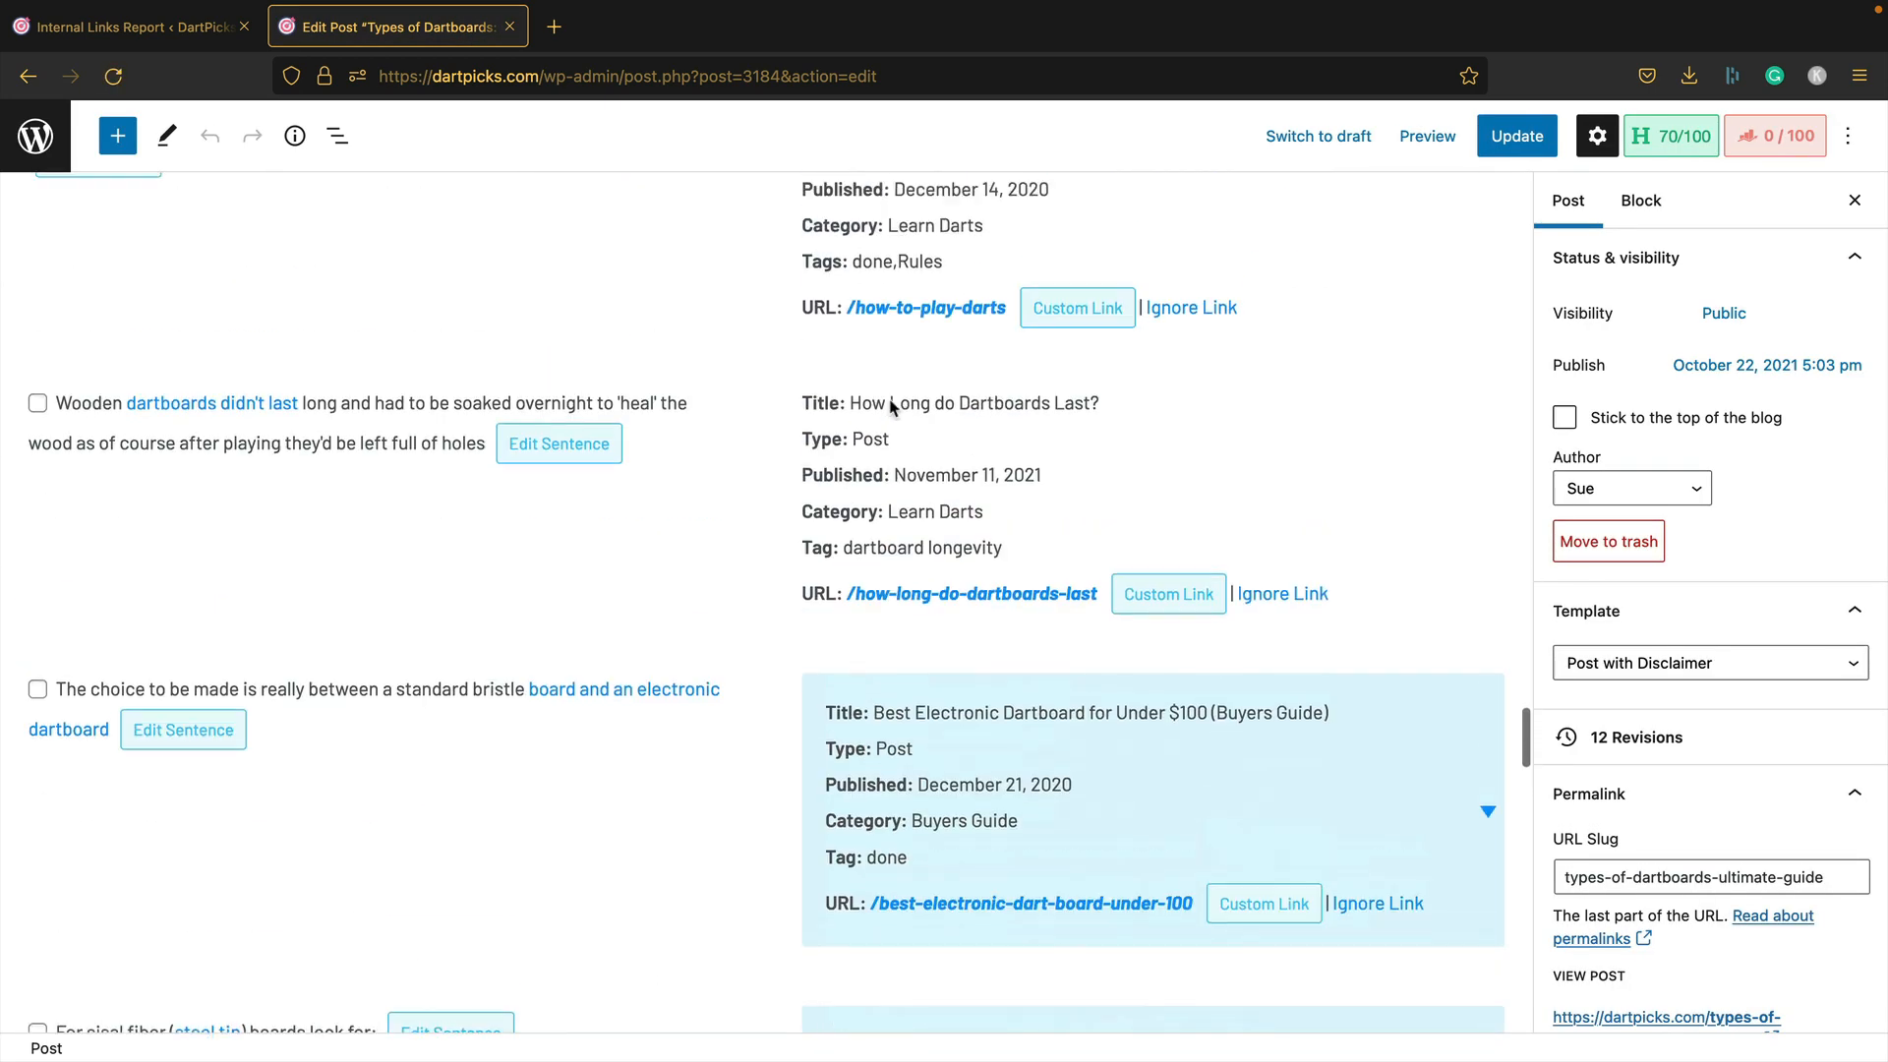
scroll("up", 3)
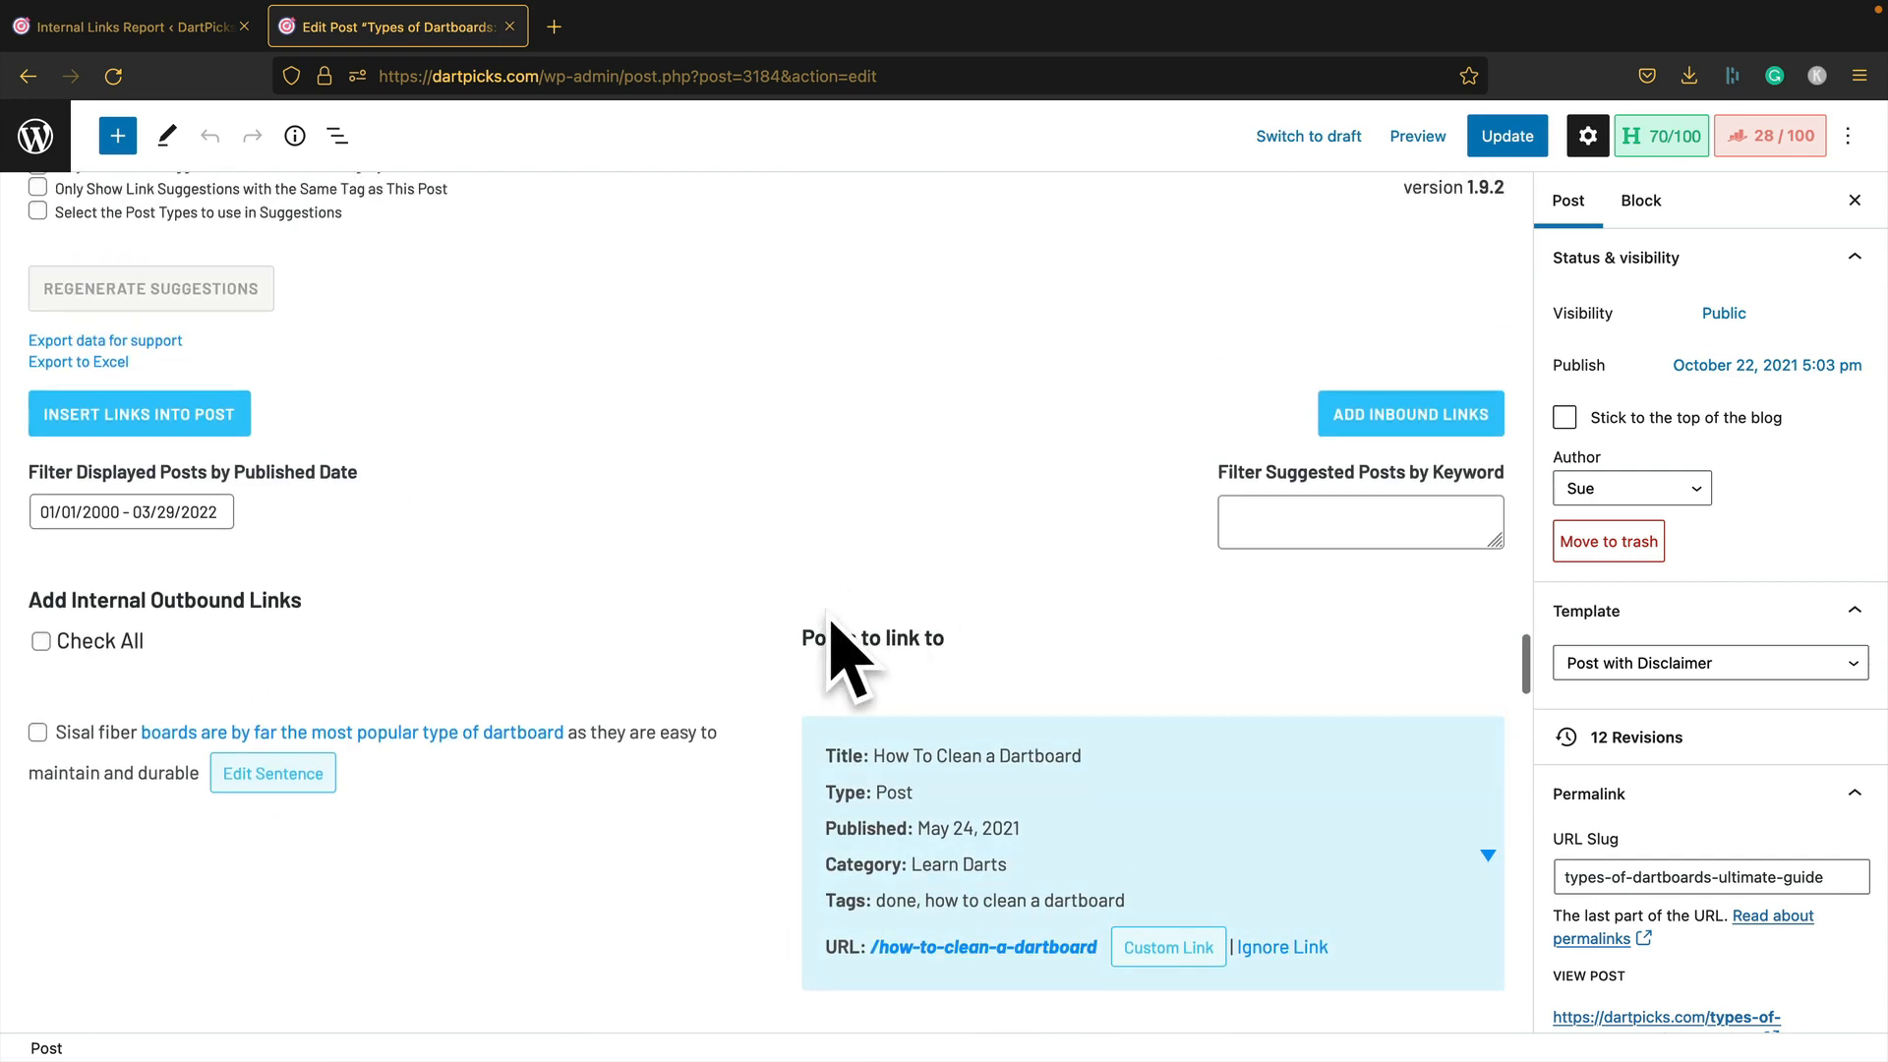
scroll("down", 3)
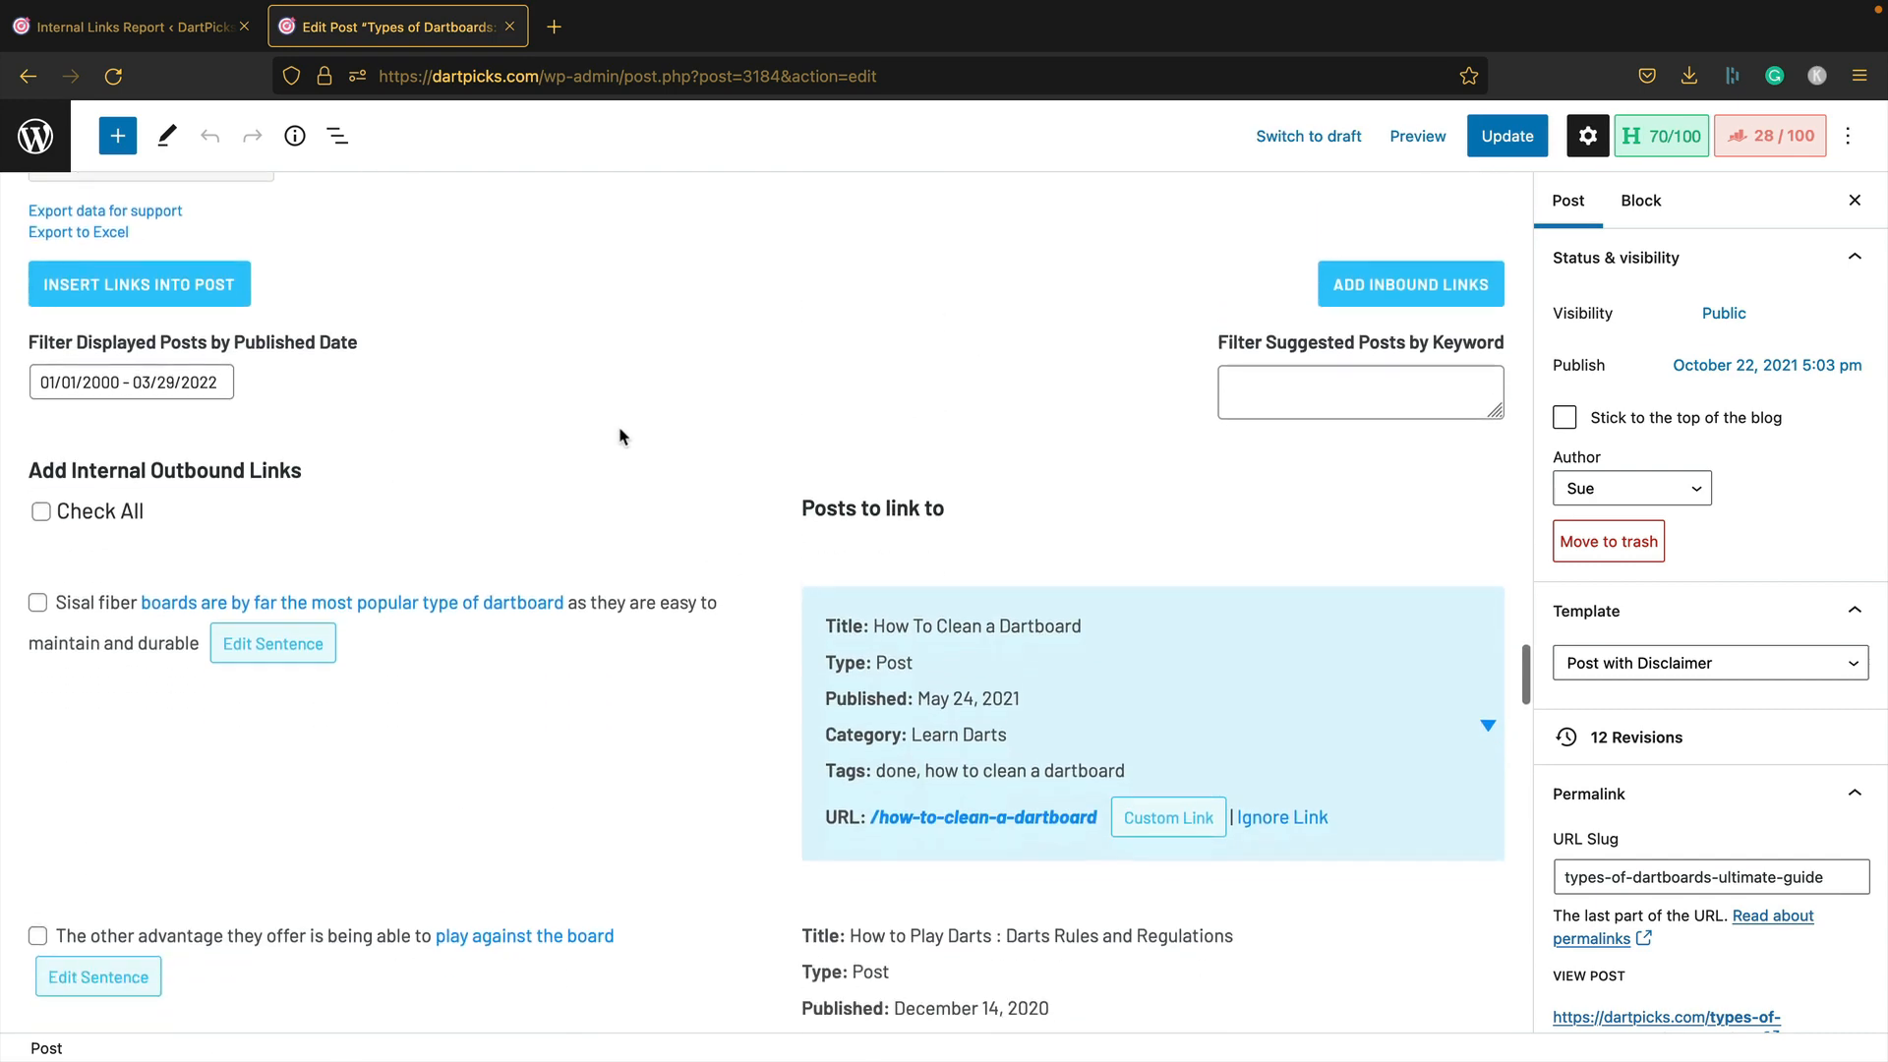
scroll("down", 3)
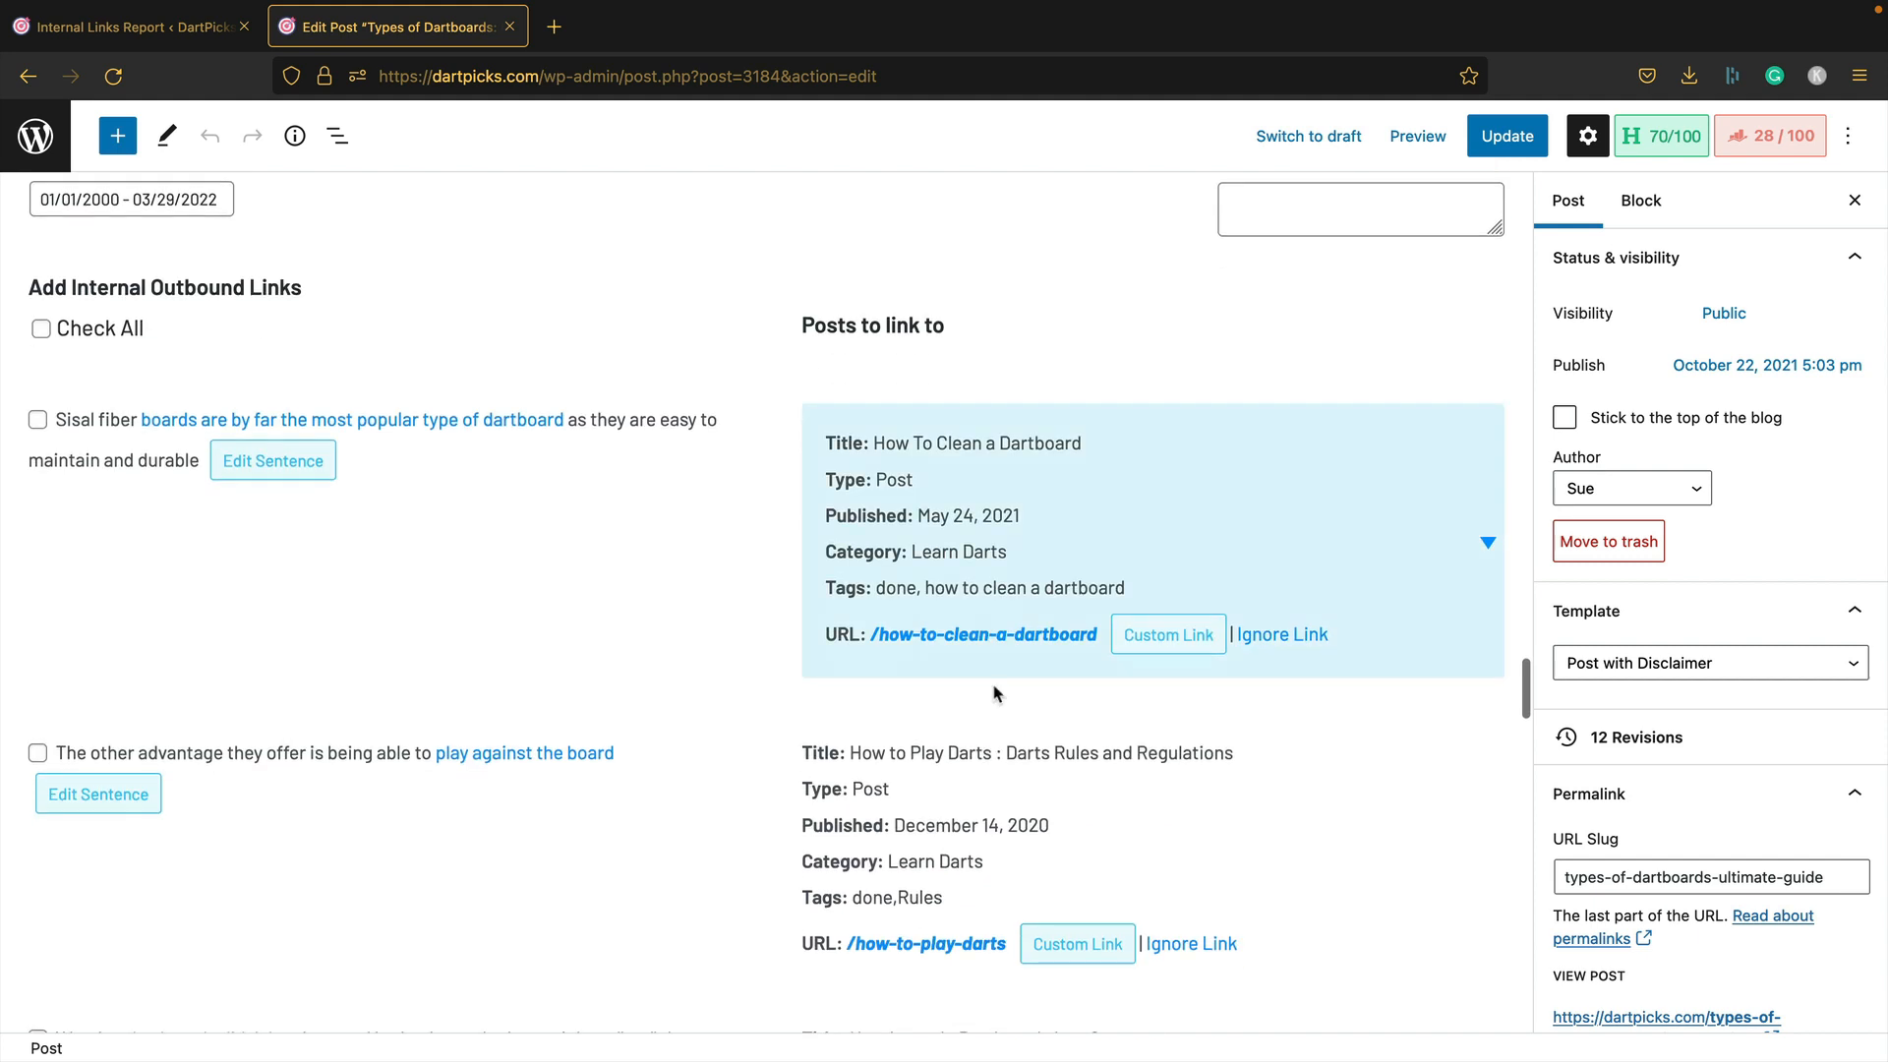
mouse_move(1023, 616)
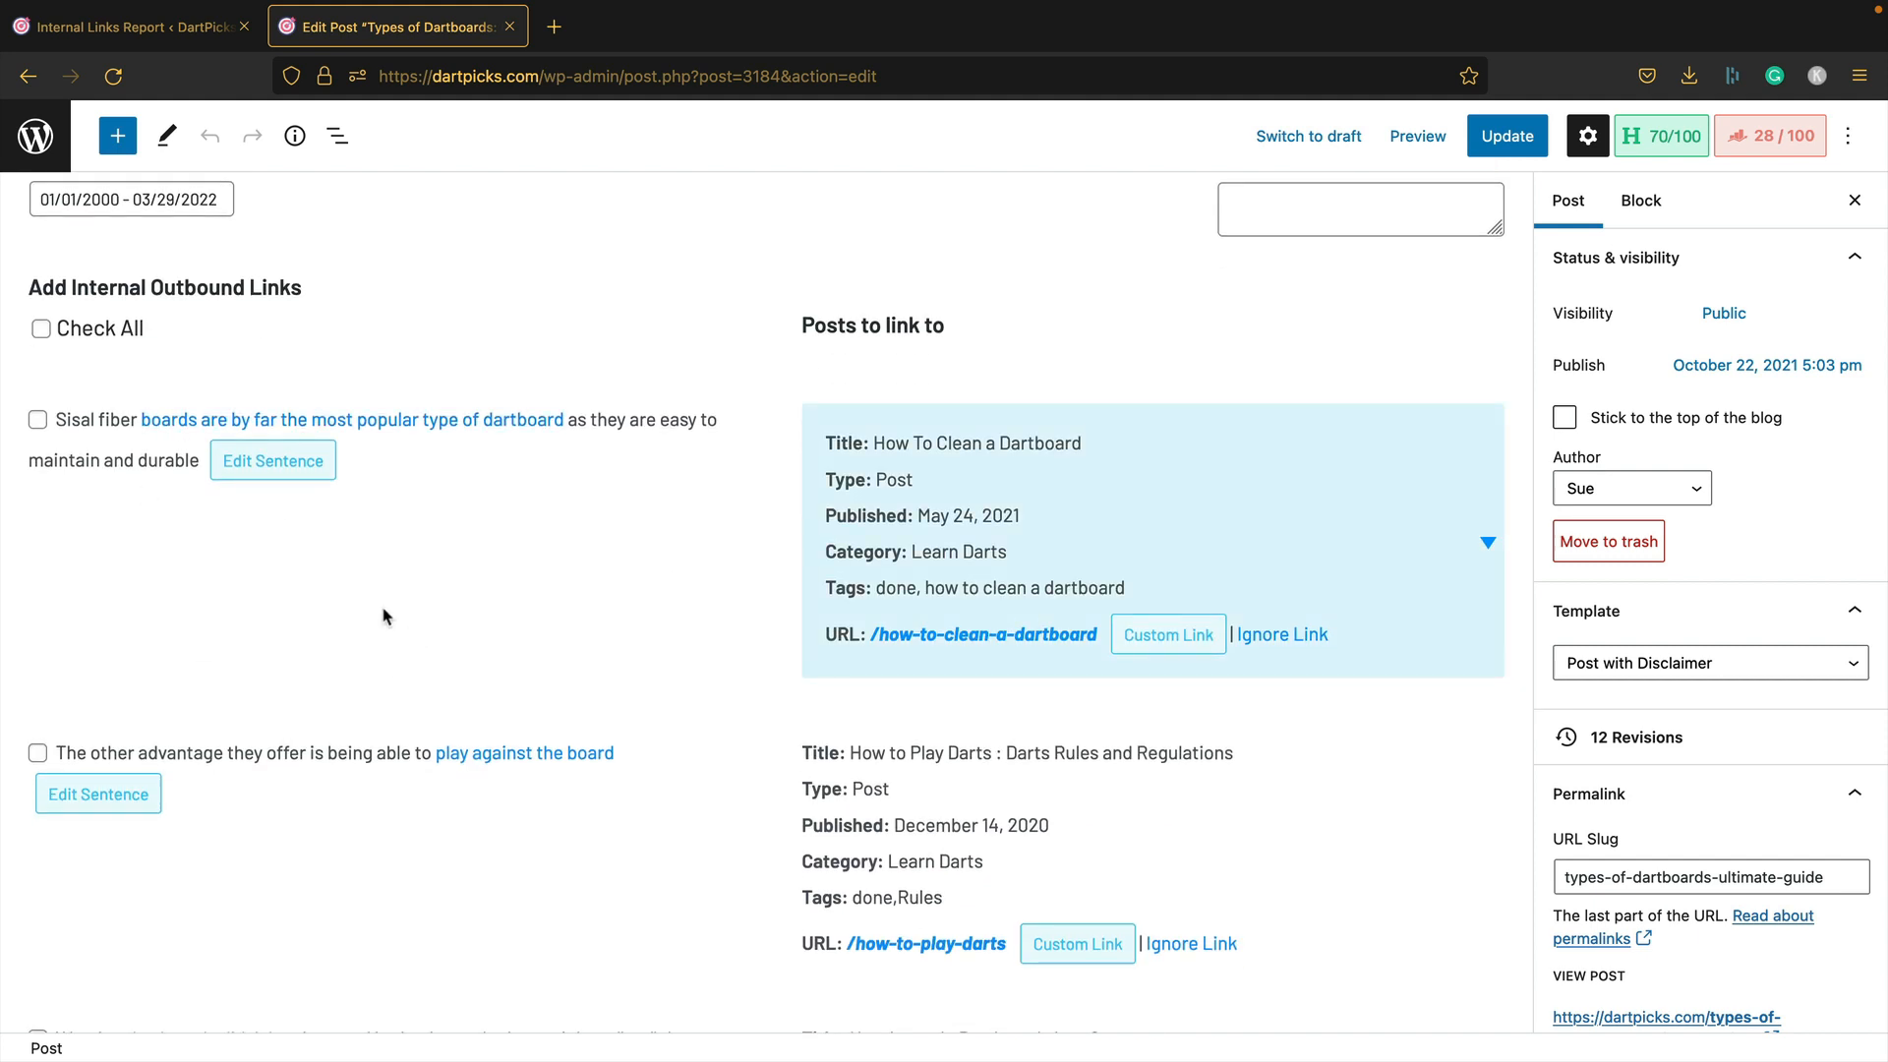
scroll("down", 3)
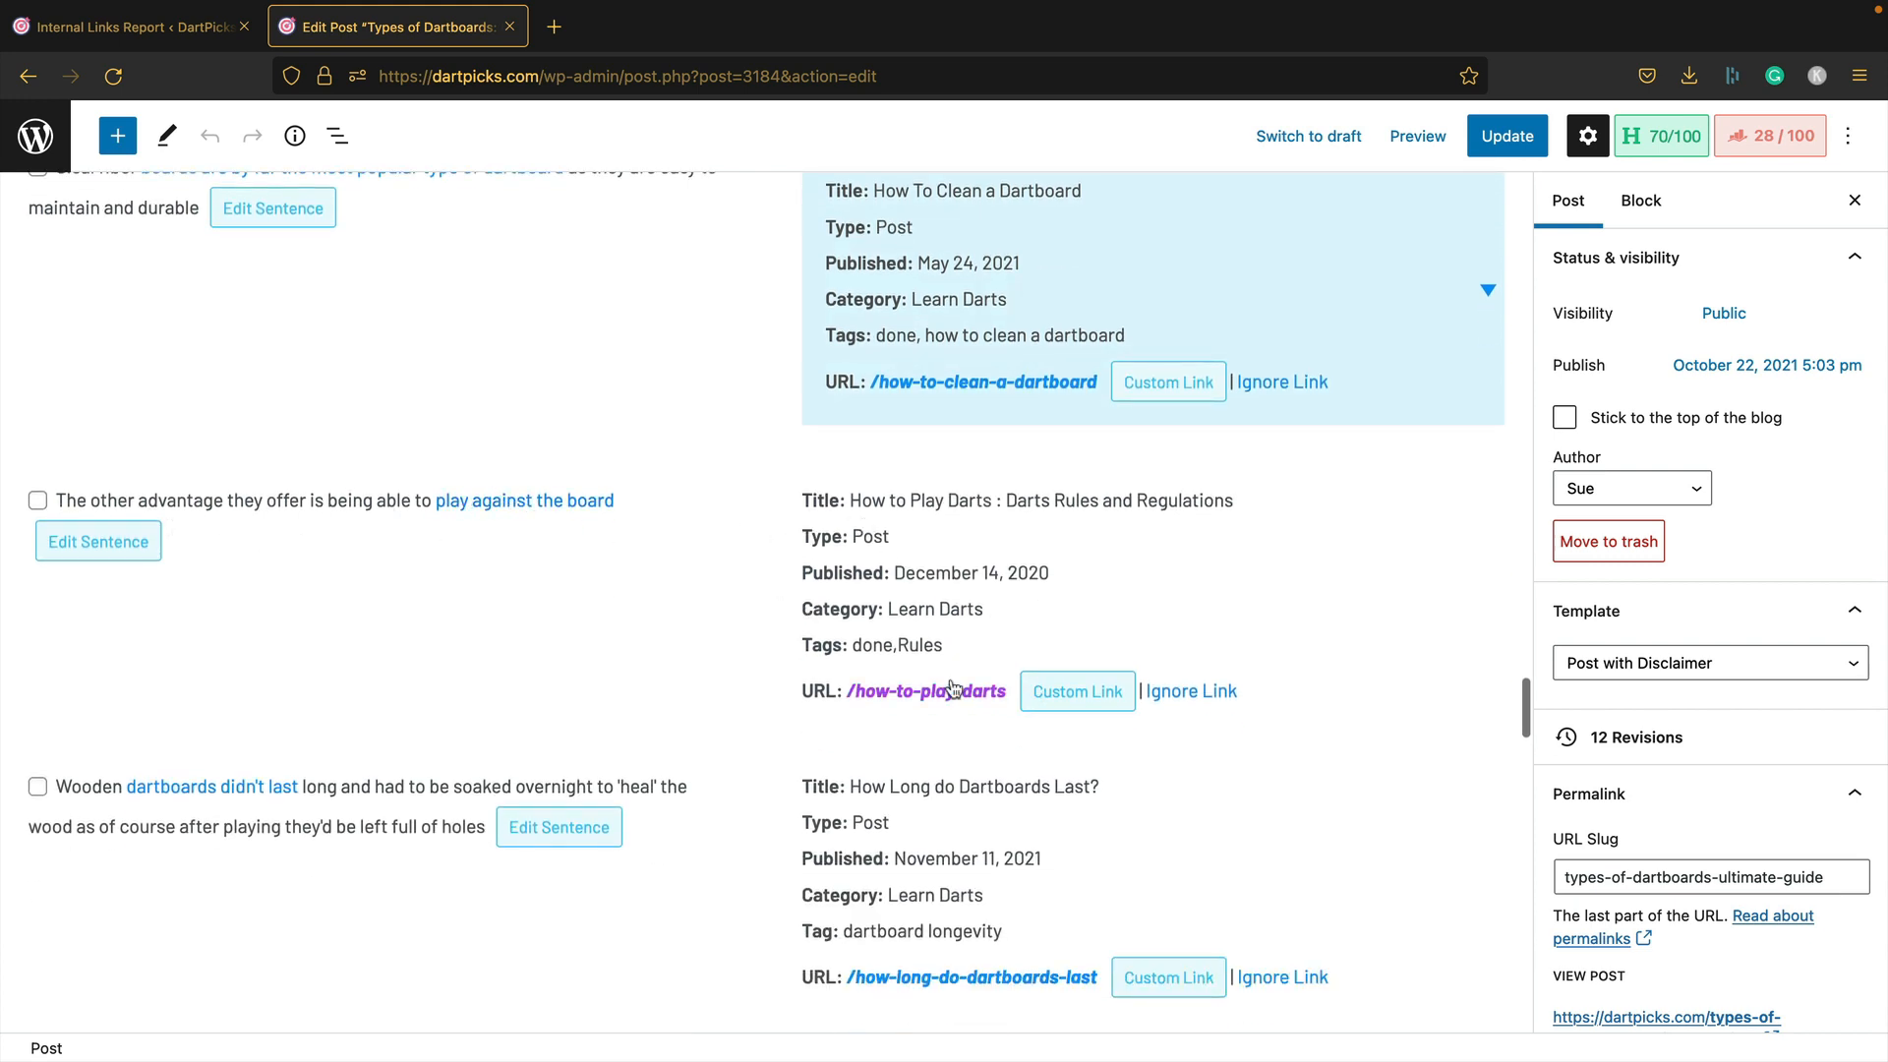
mouse_move(555, 518)
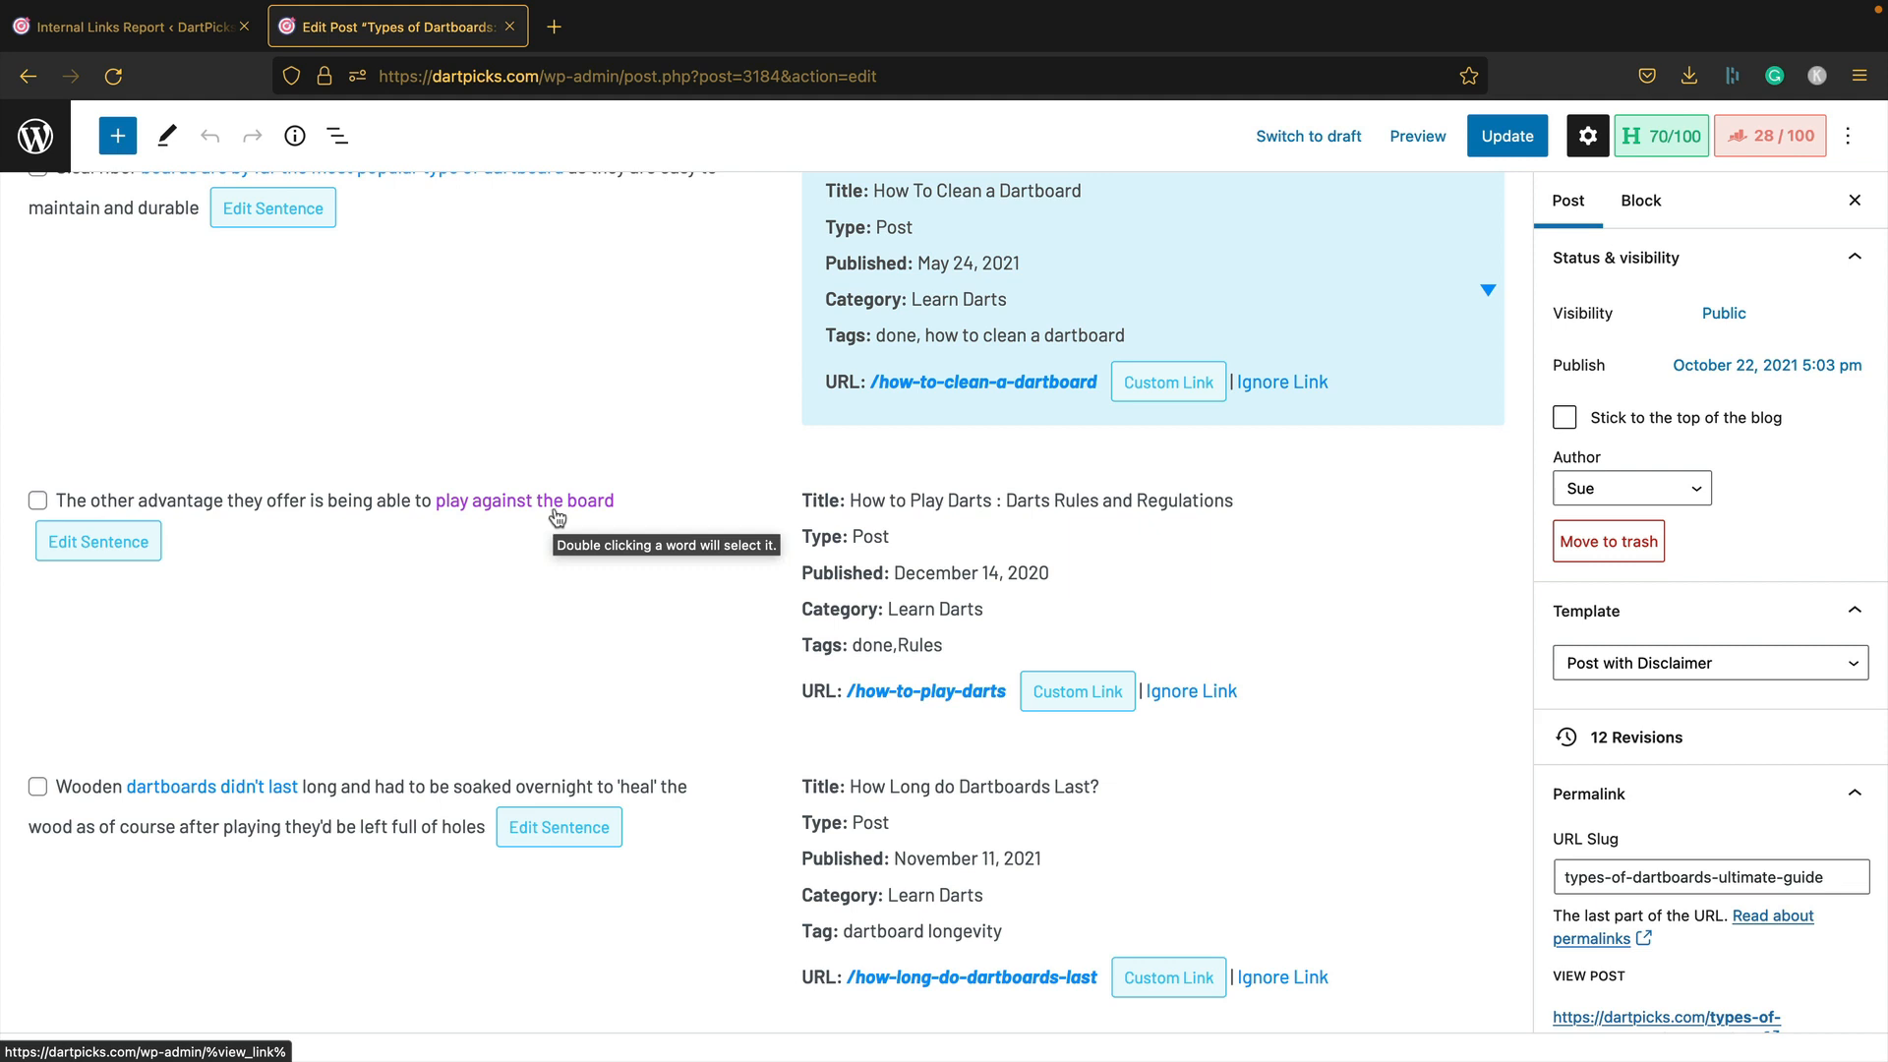
scroll("down", 3)
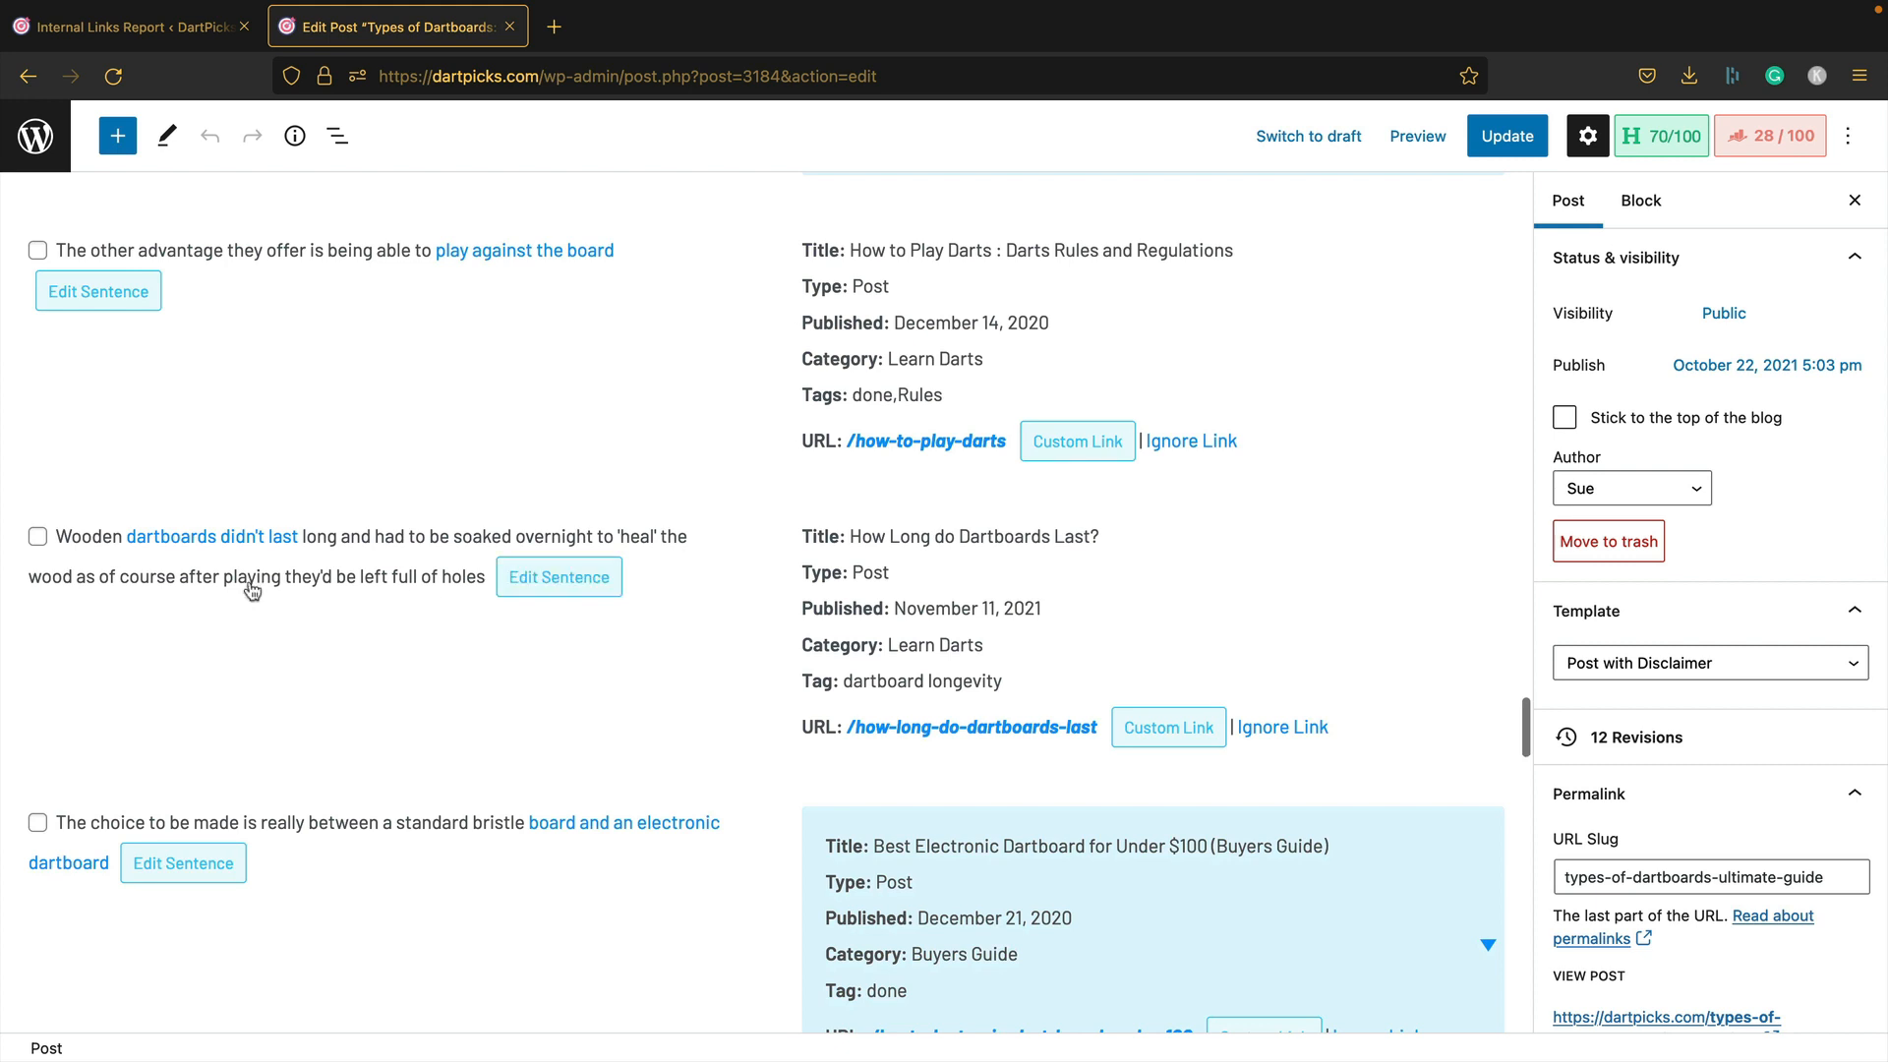
mouse_move(943, 621)
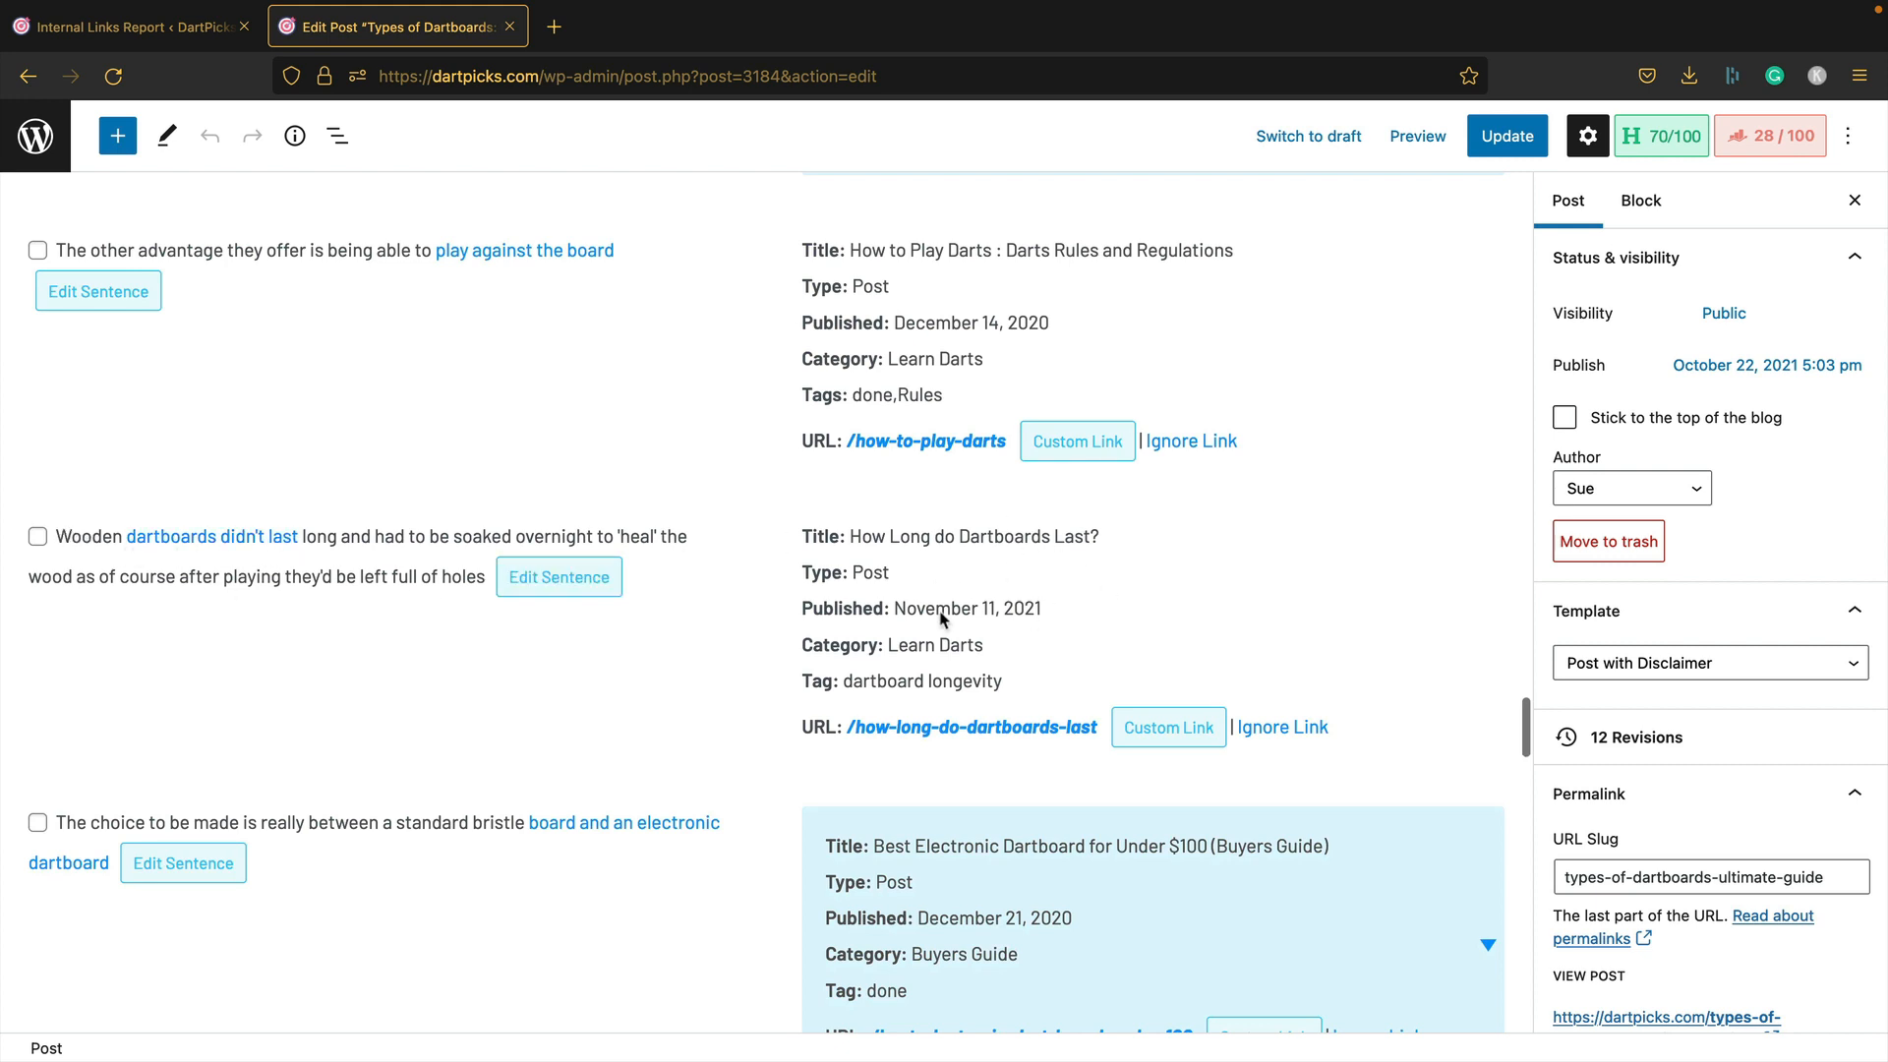
mouse_move(892, 578)
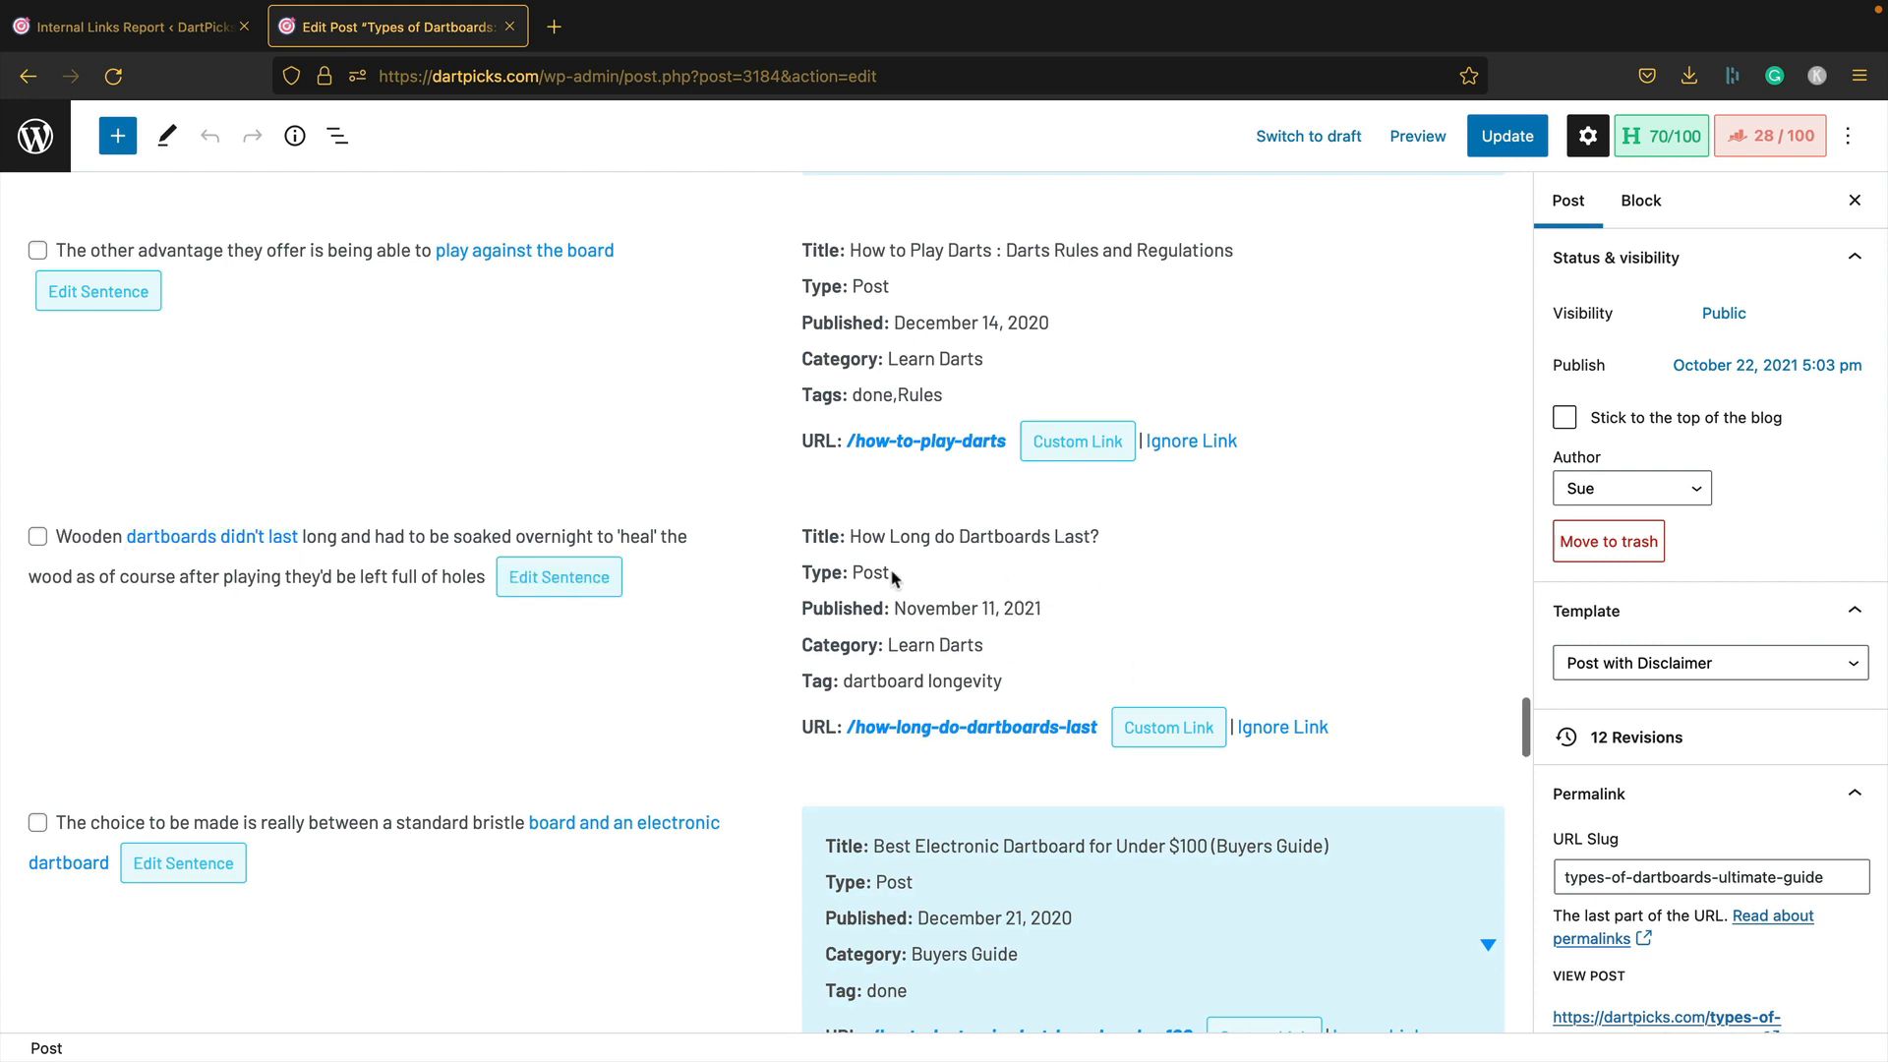
Step: Link 'dartboards didn't last long' in the Wooden sentence to How Long do Dartboards Last? and save it
left_click(557, 577)
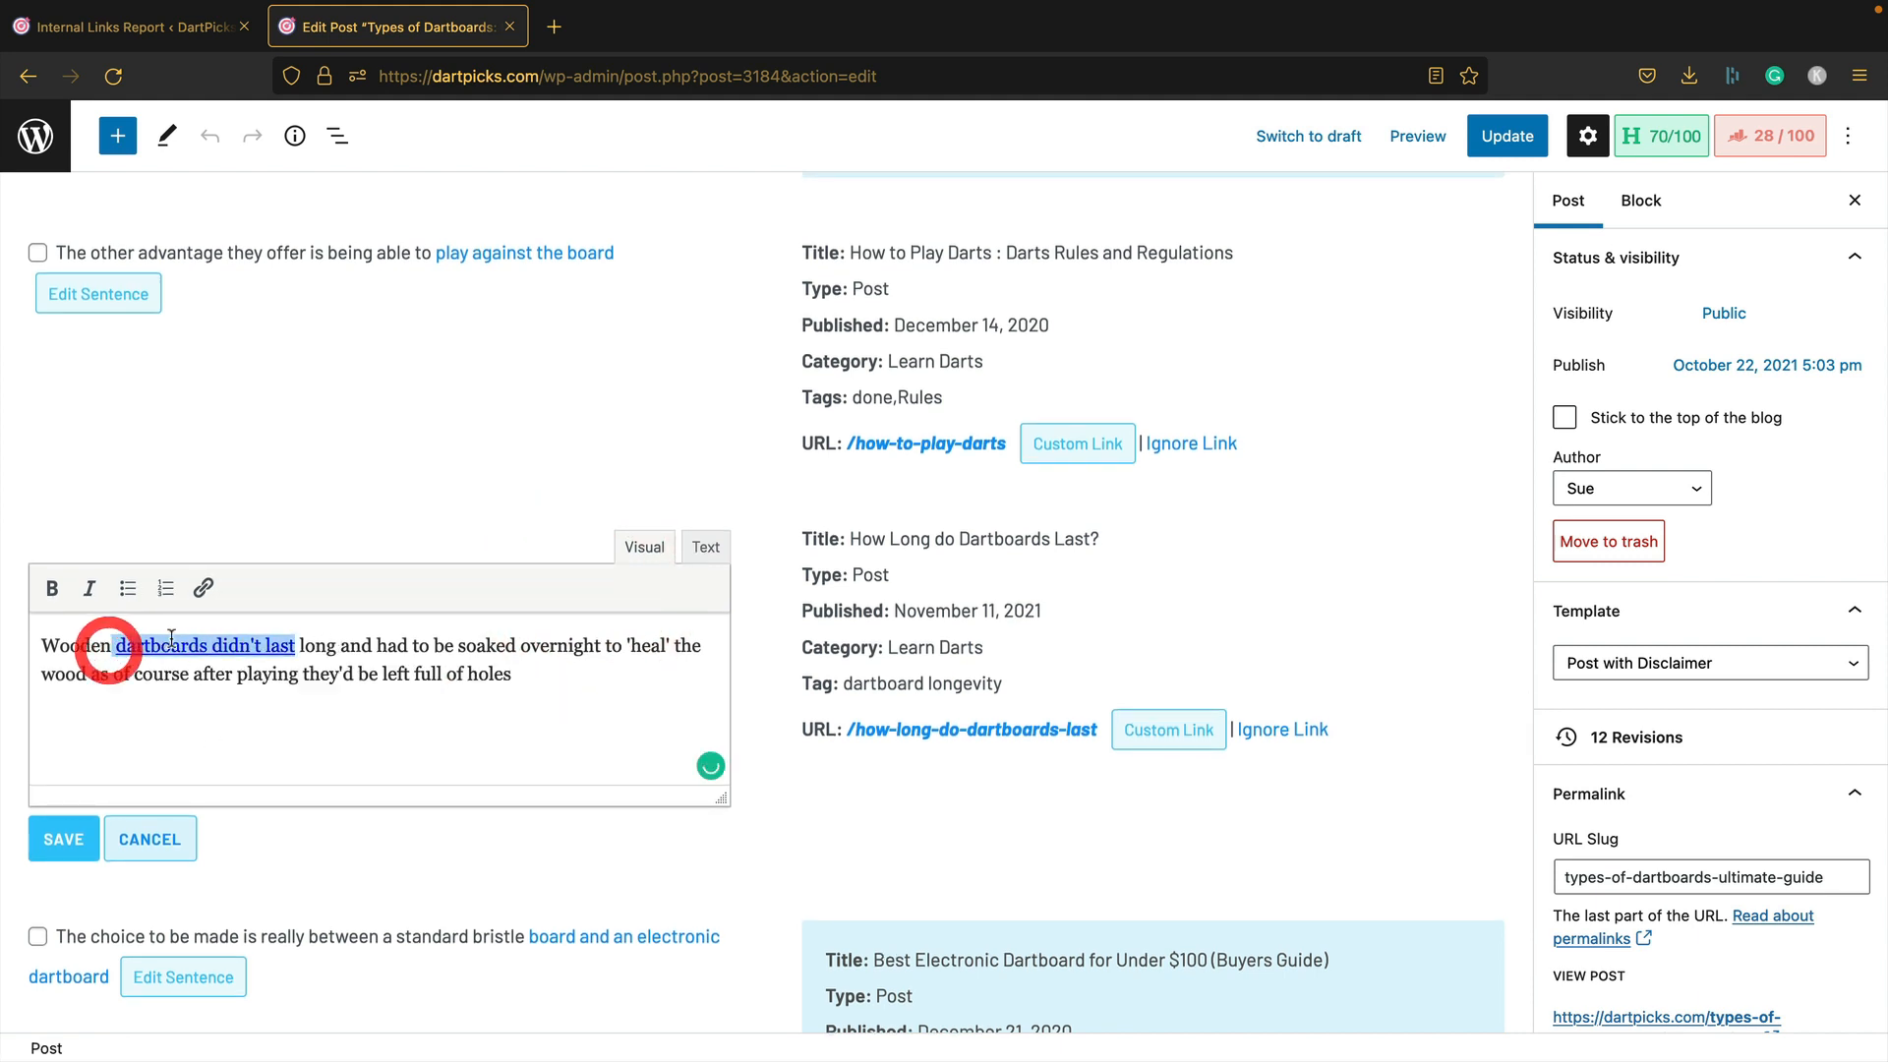
left_click(203, 588)
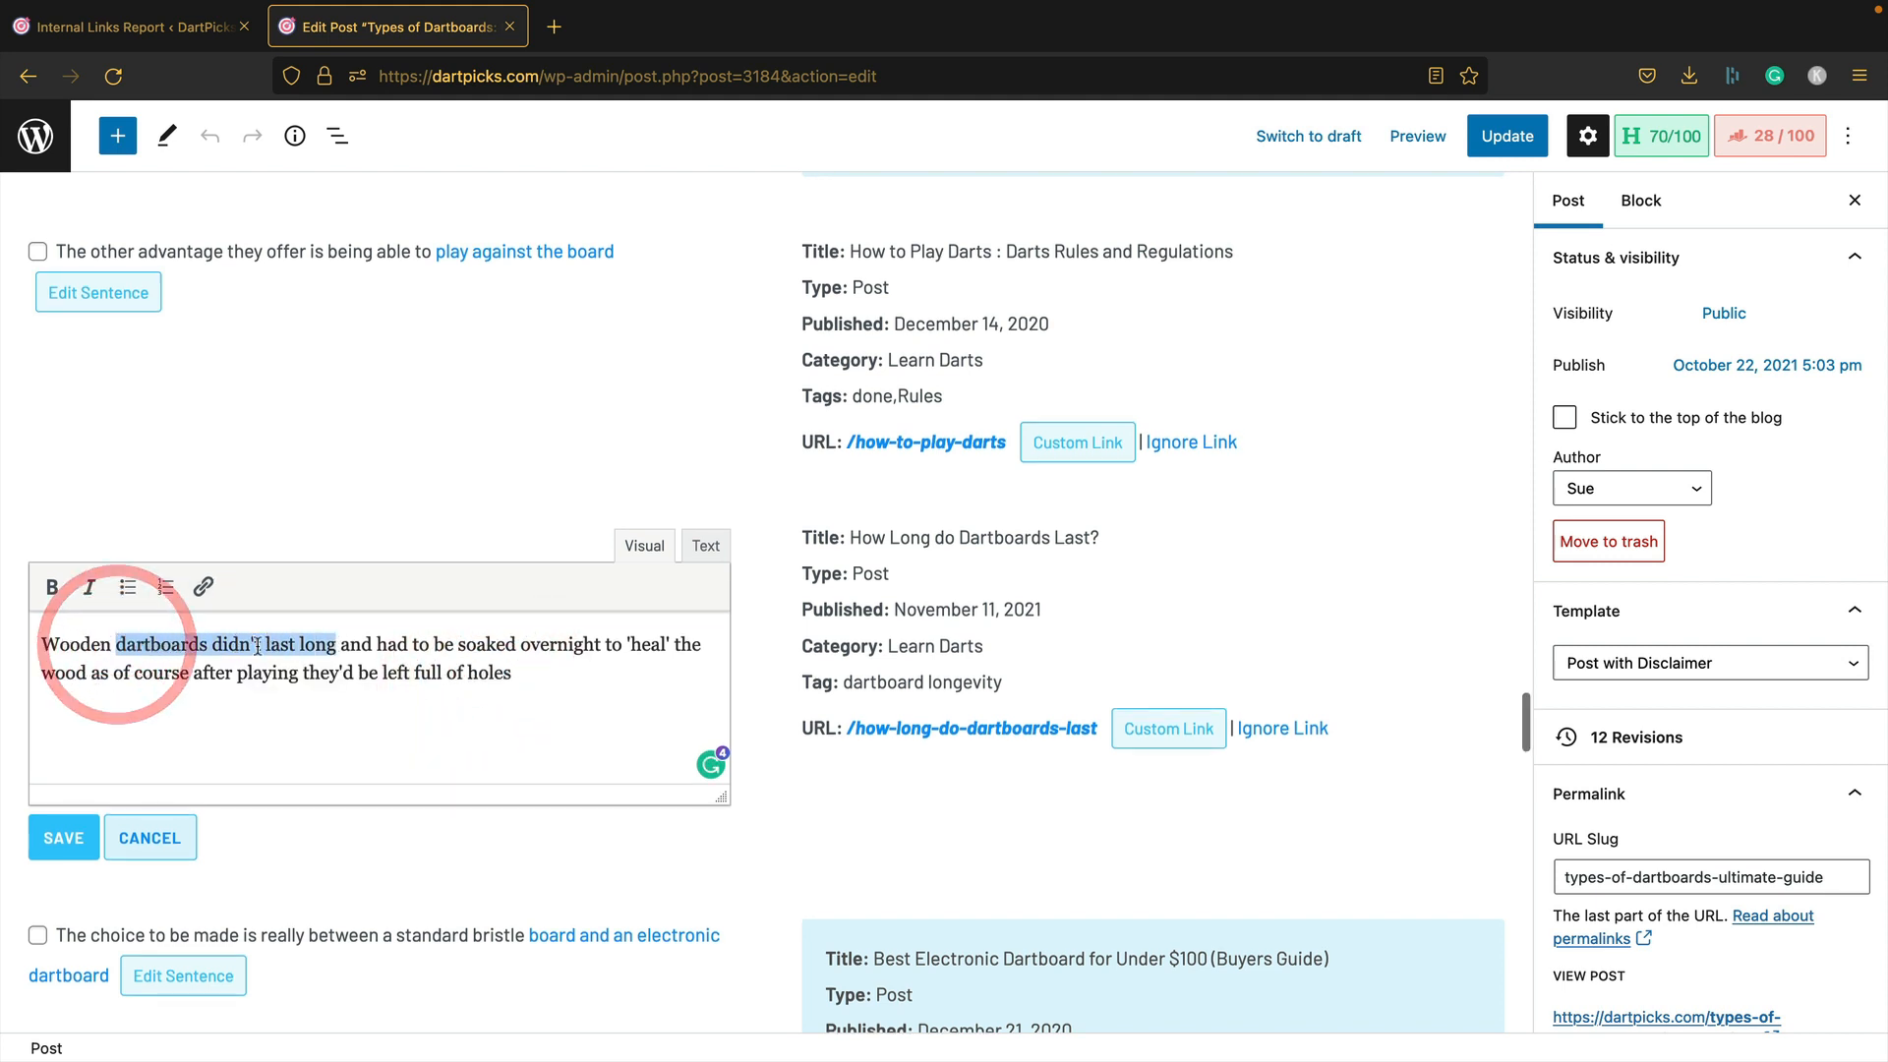
left_click(203, 588)
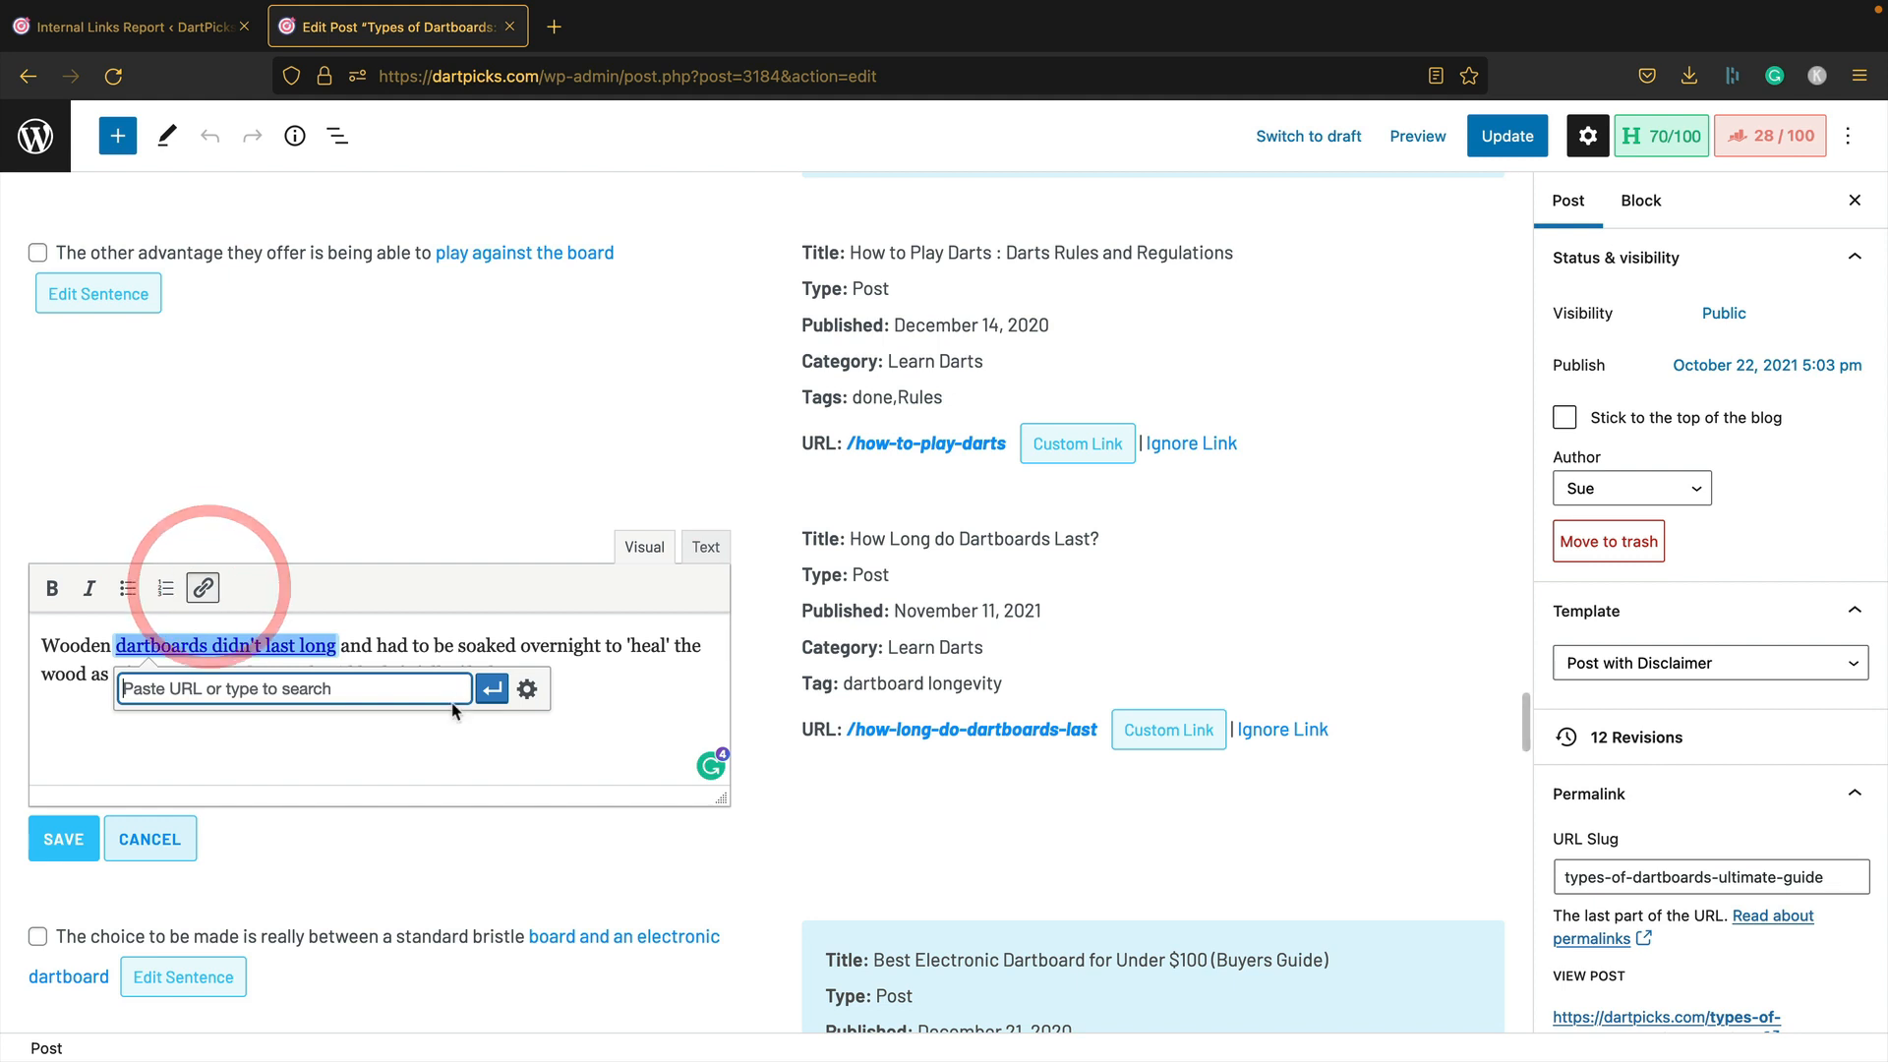
left_click(492, 687)
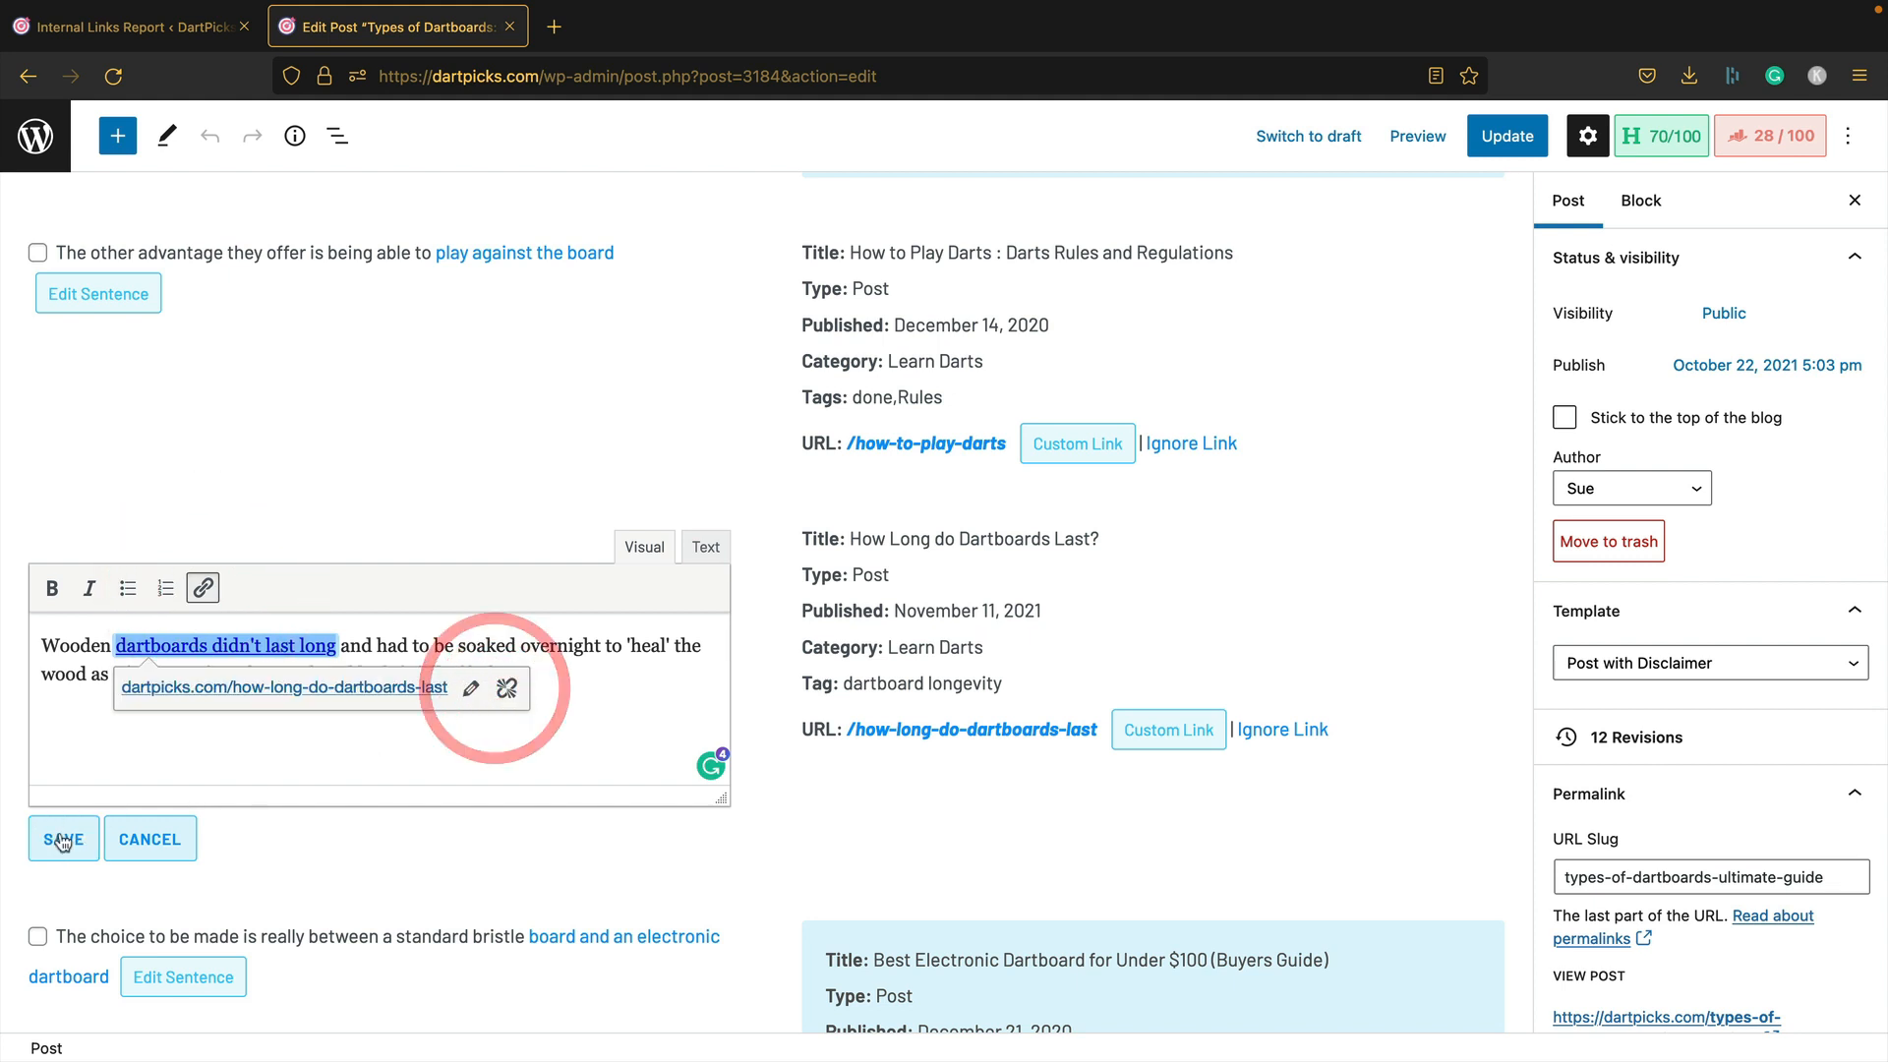
left_click(63, 839)
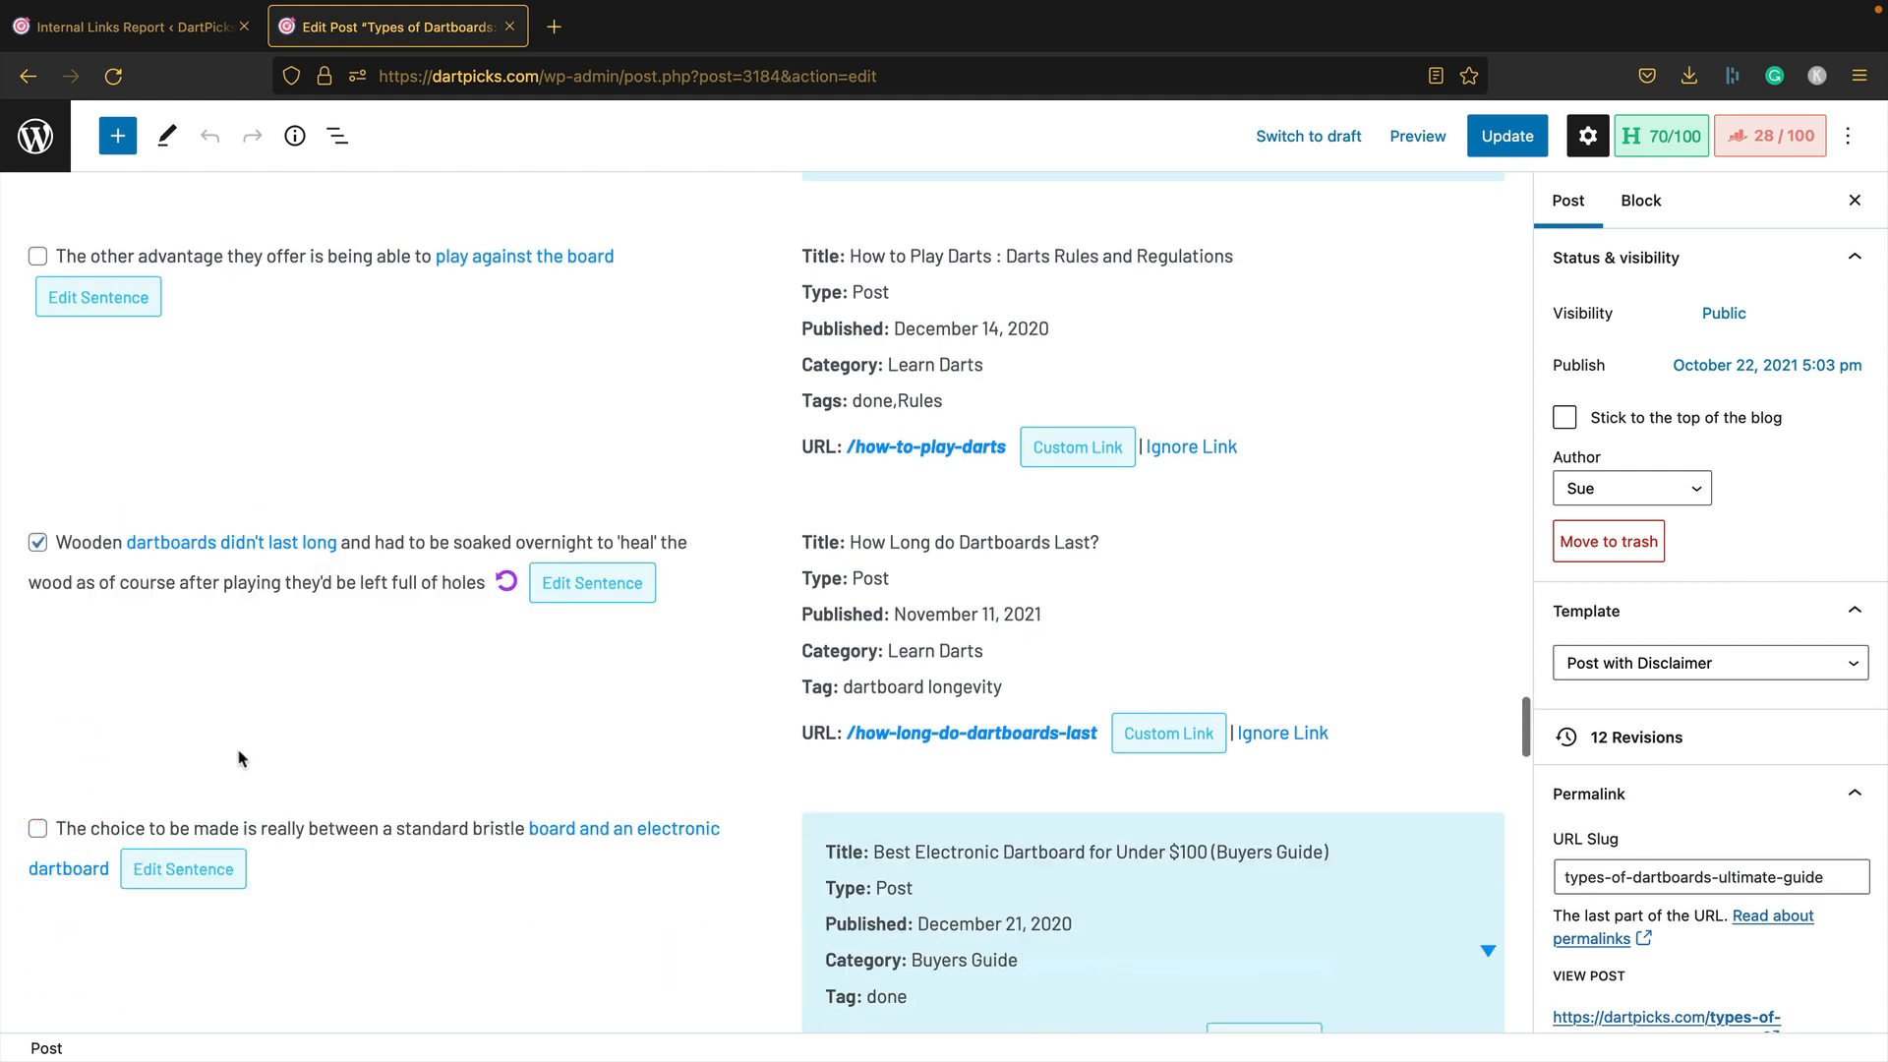
mouse_move(341, 676)
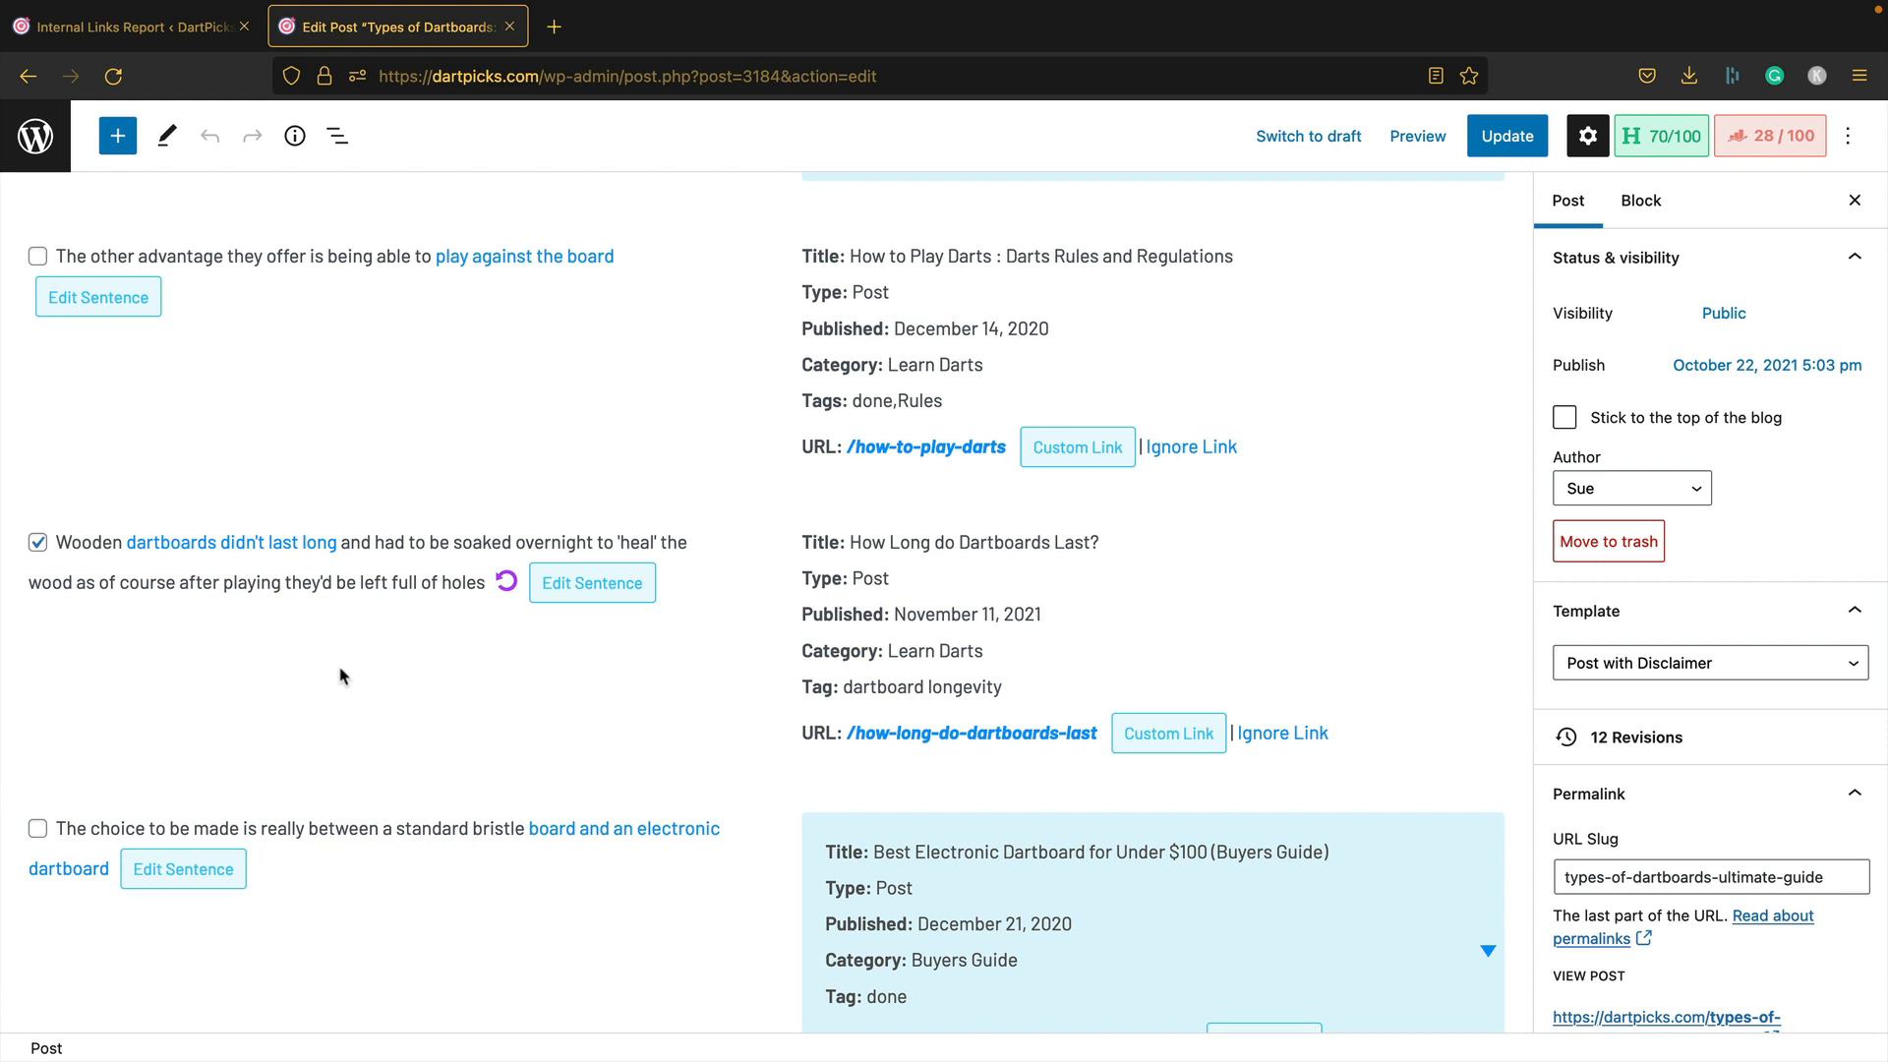
scroll("down", 3)
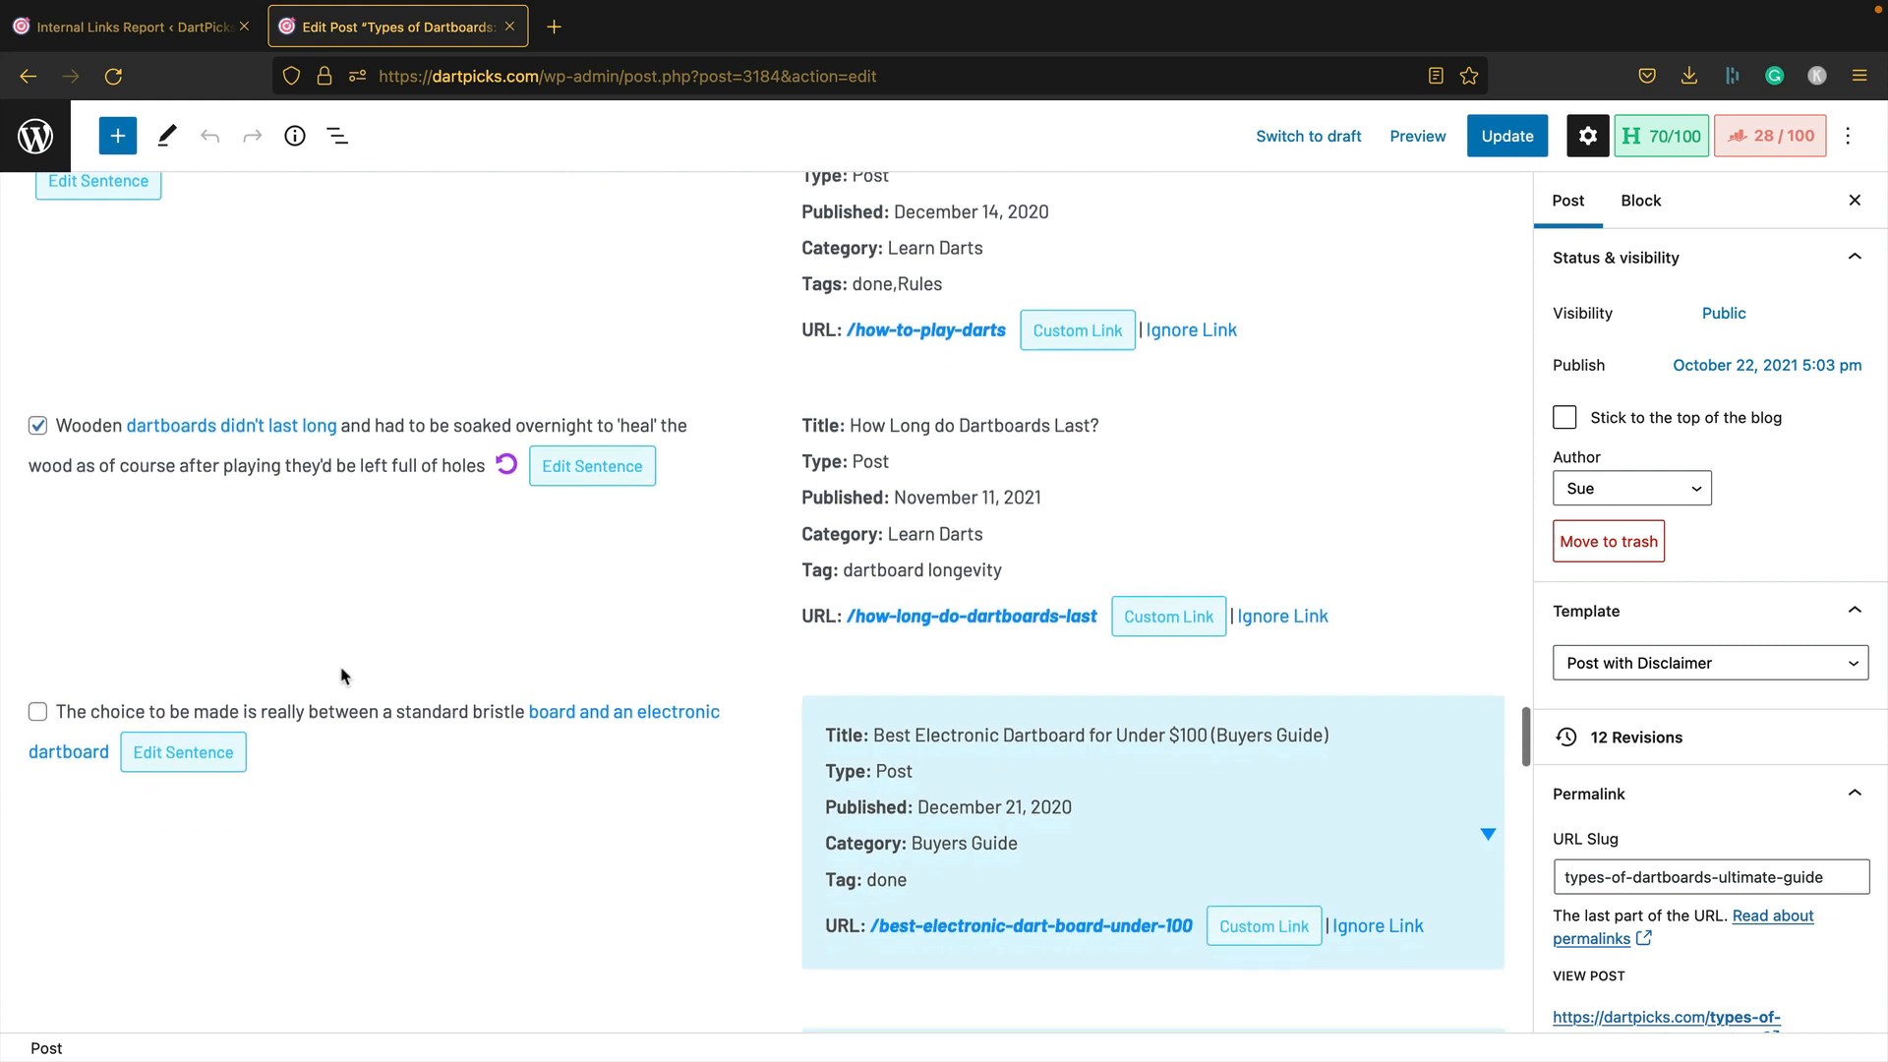
scroll("down", 3)
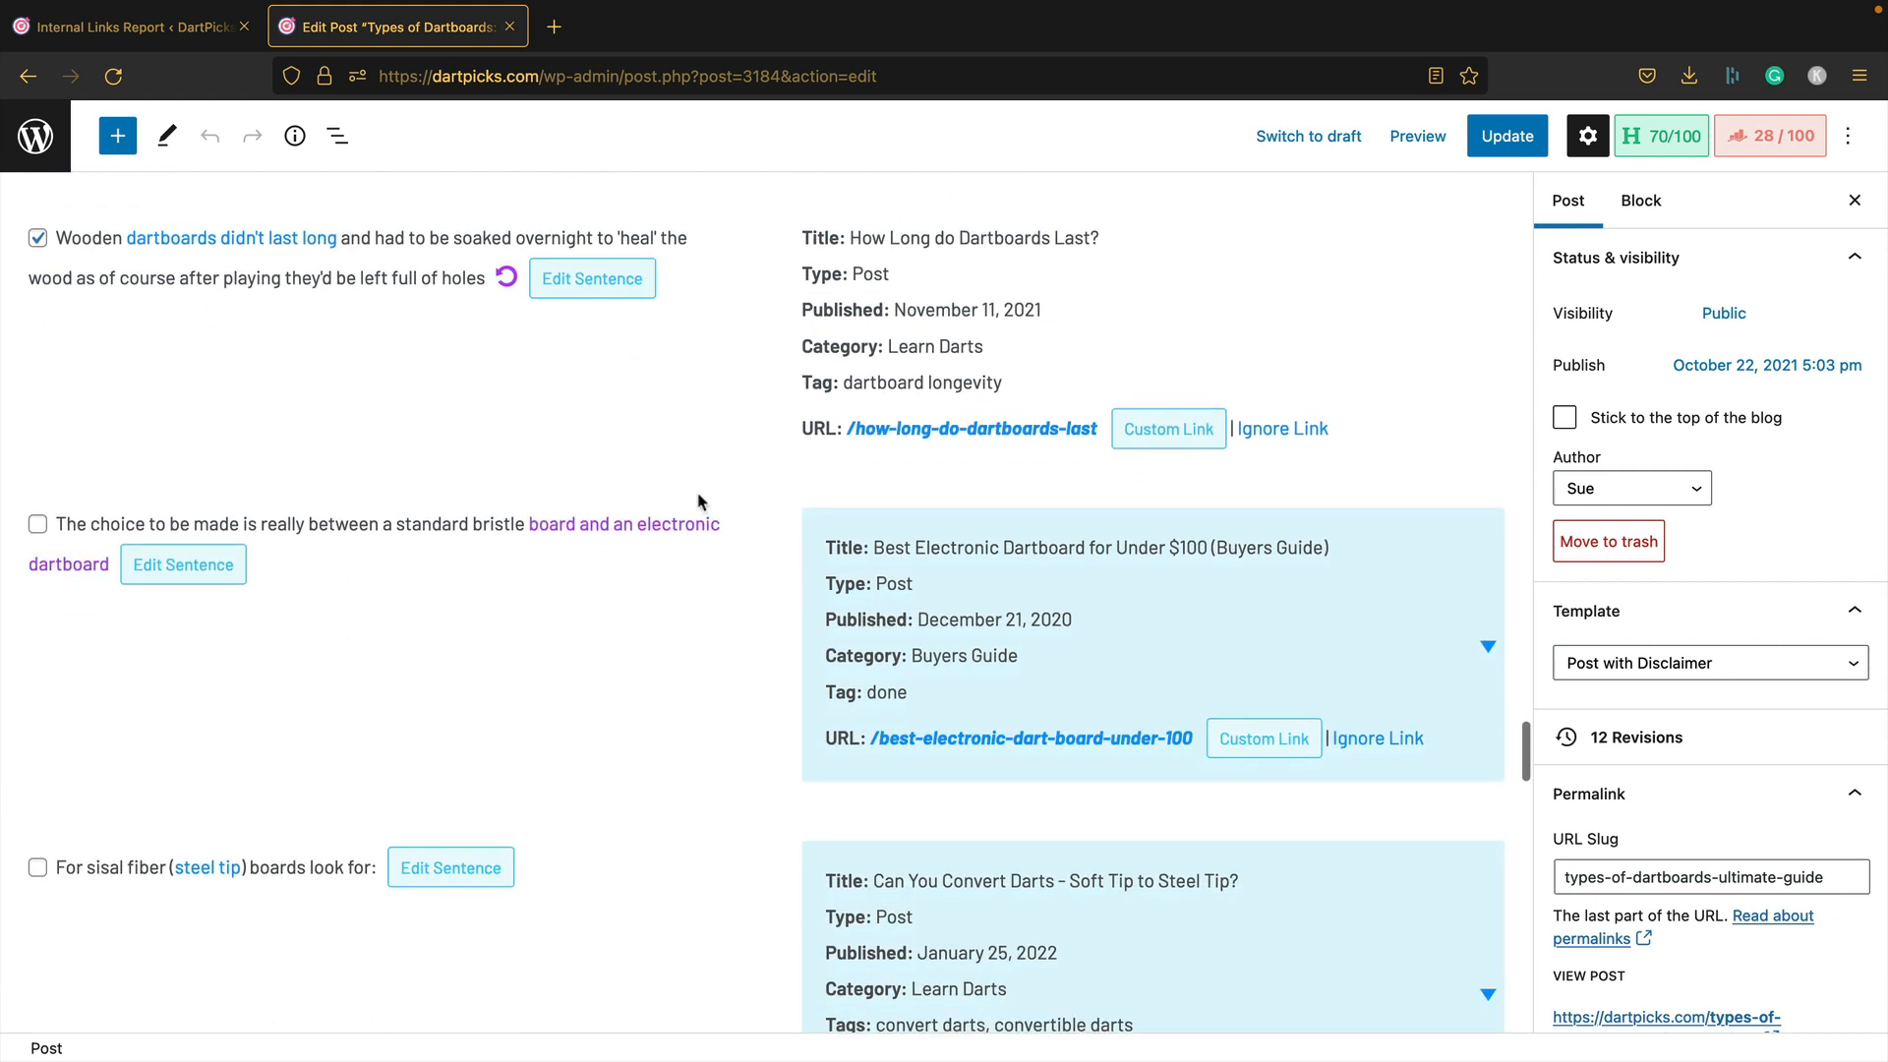
scroll("down", 3)
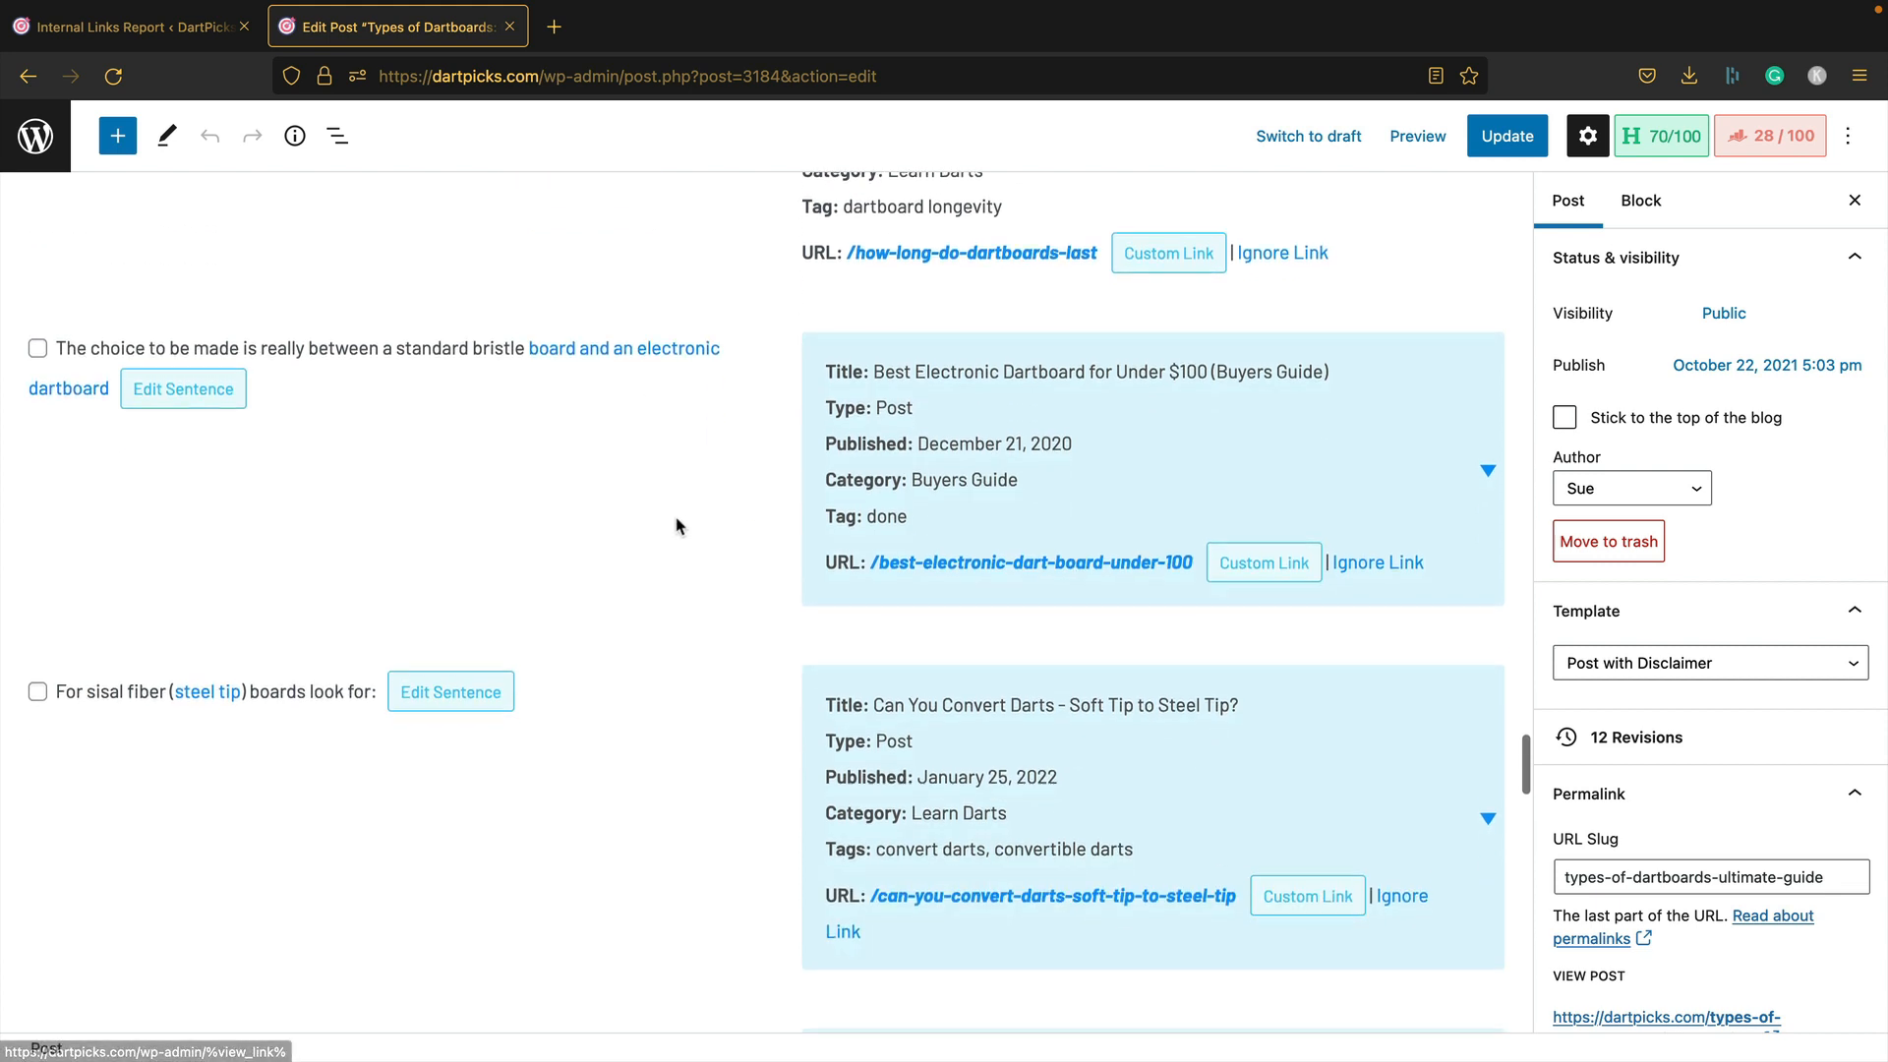
scroll("down", 3)
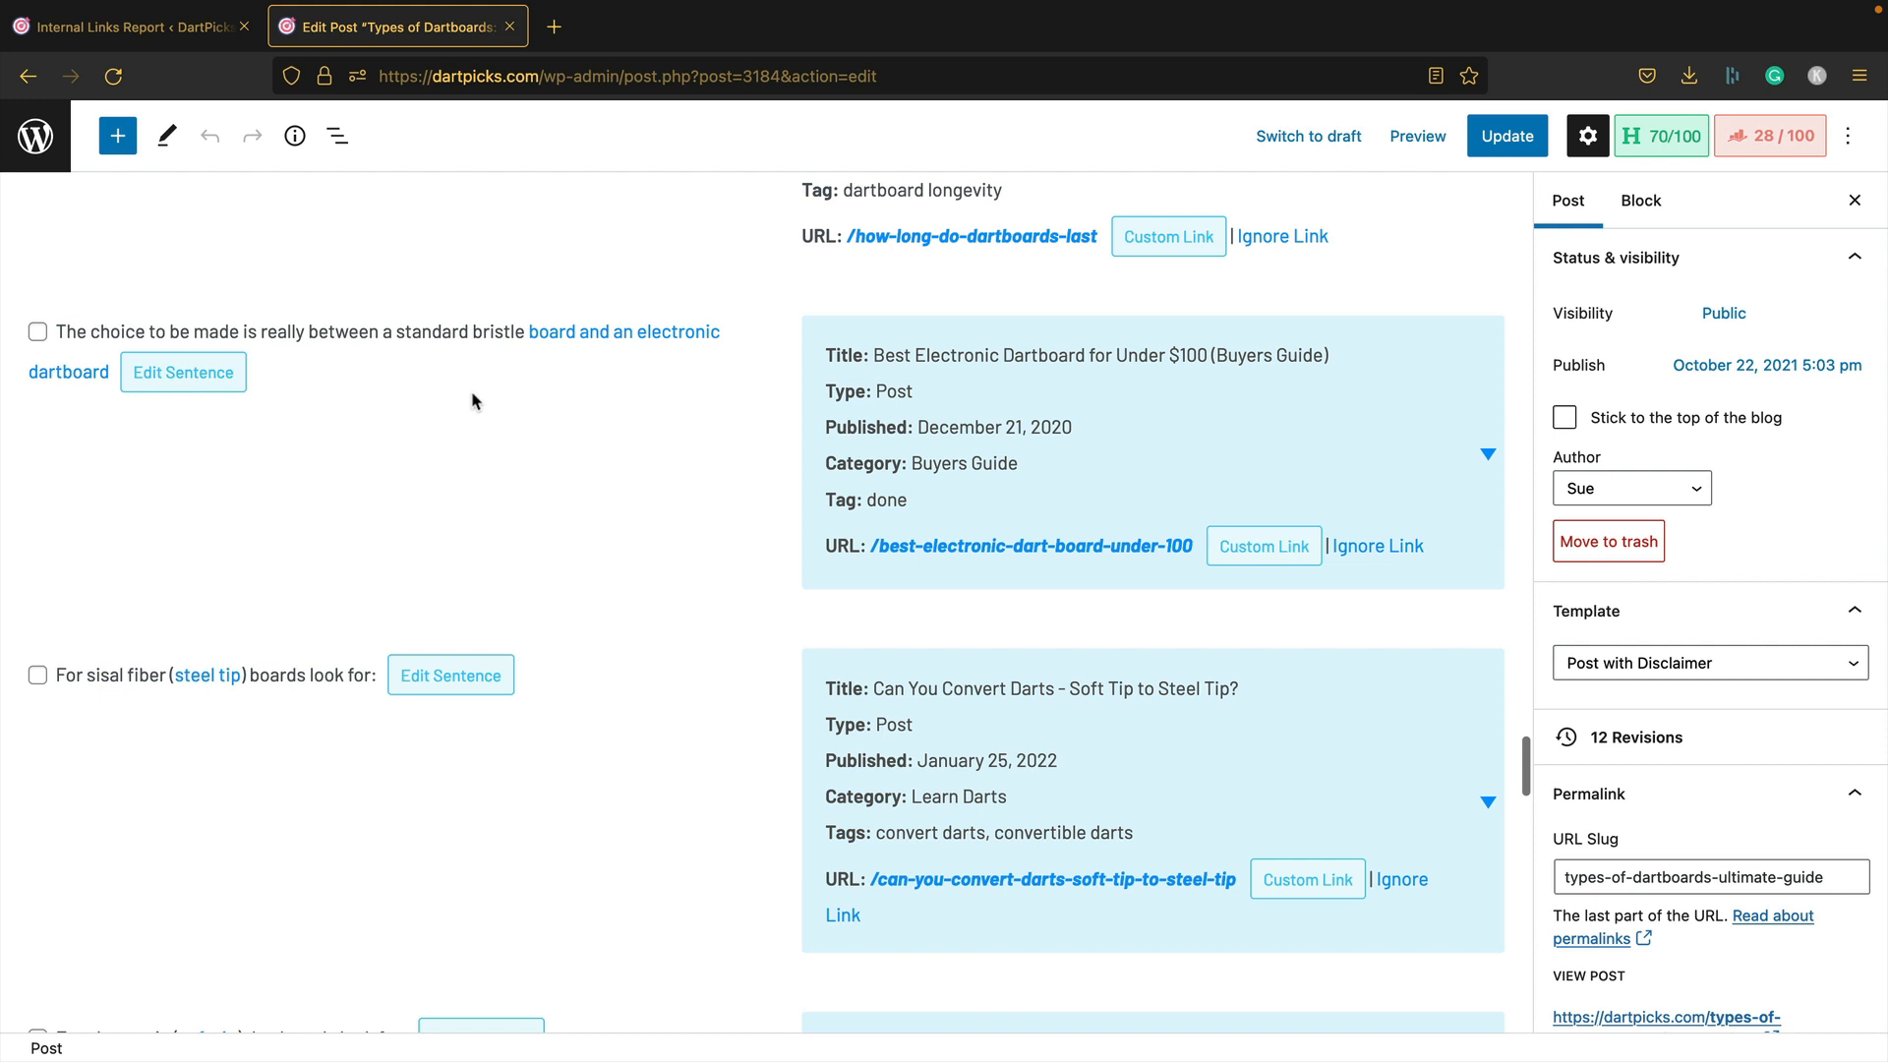
scroll("down", 3)
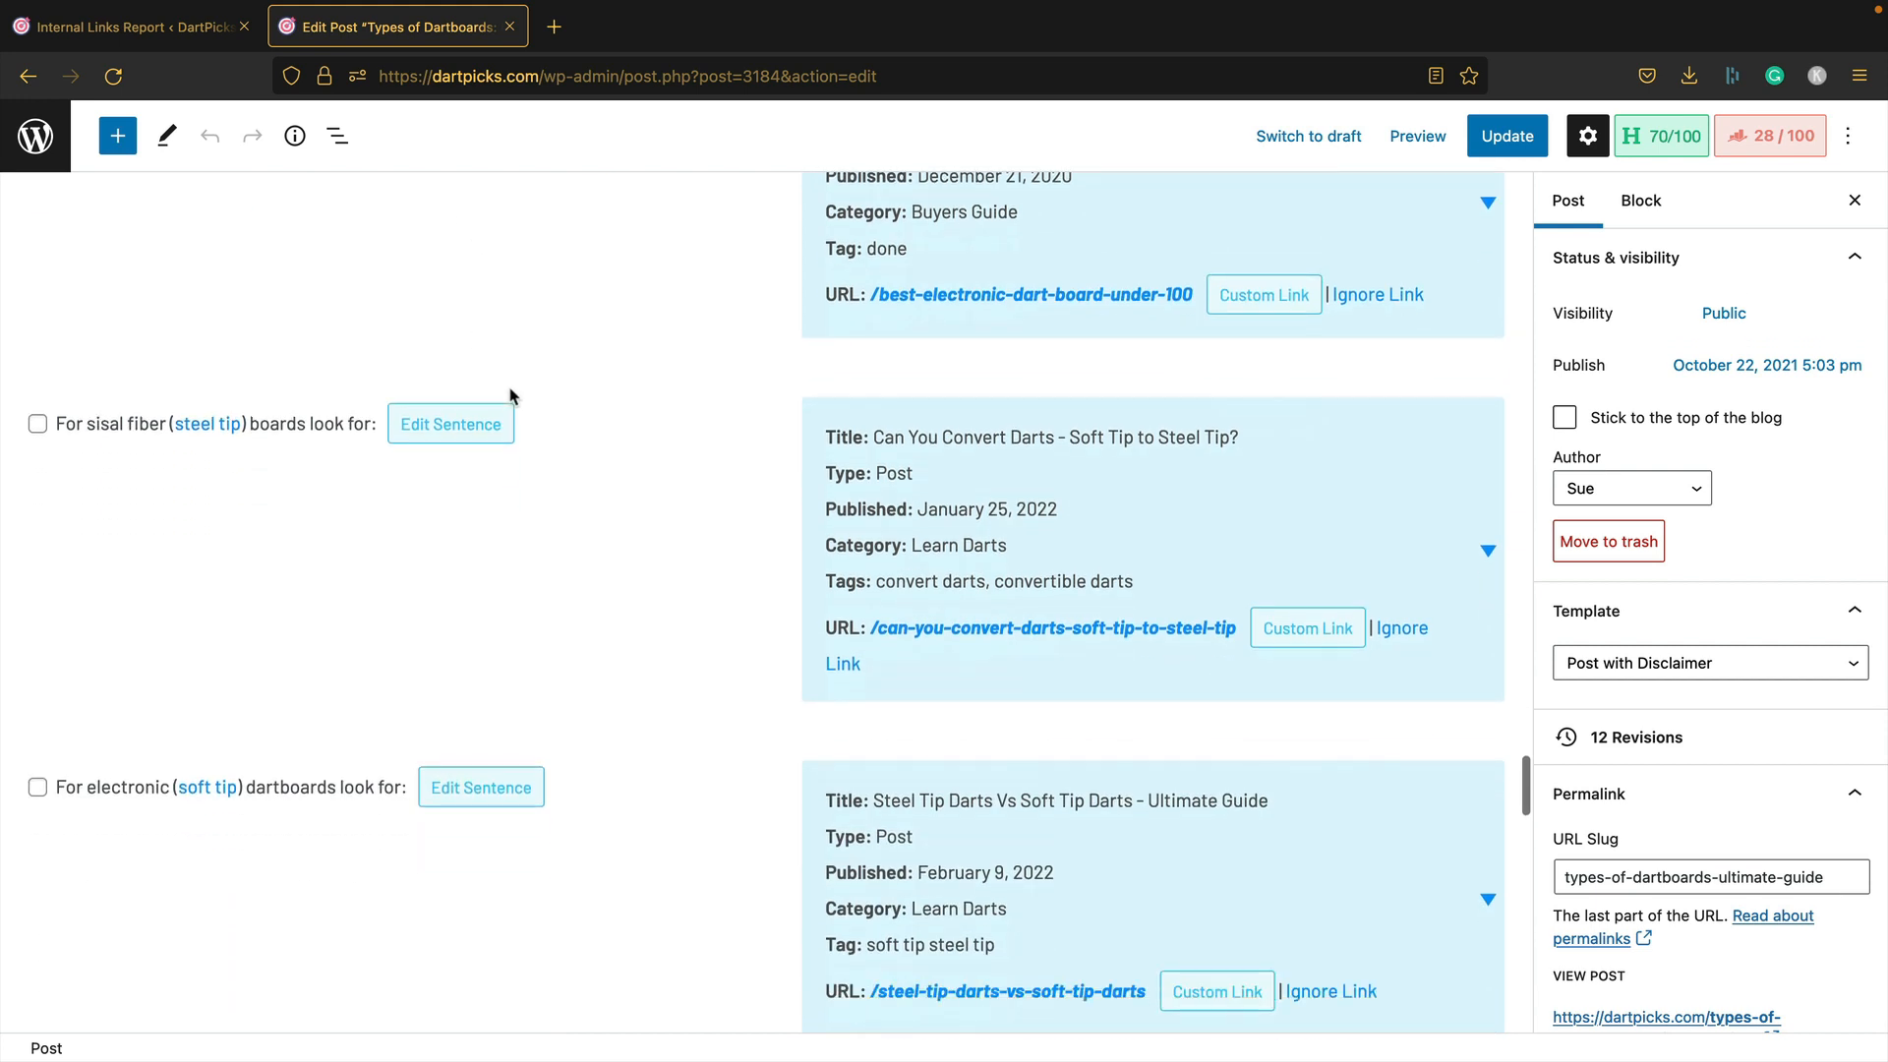
mouse_move(660, 436)
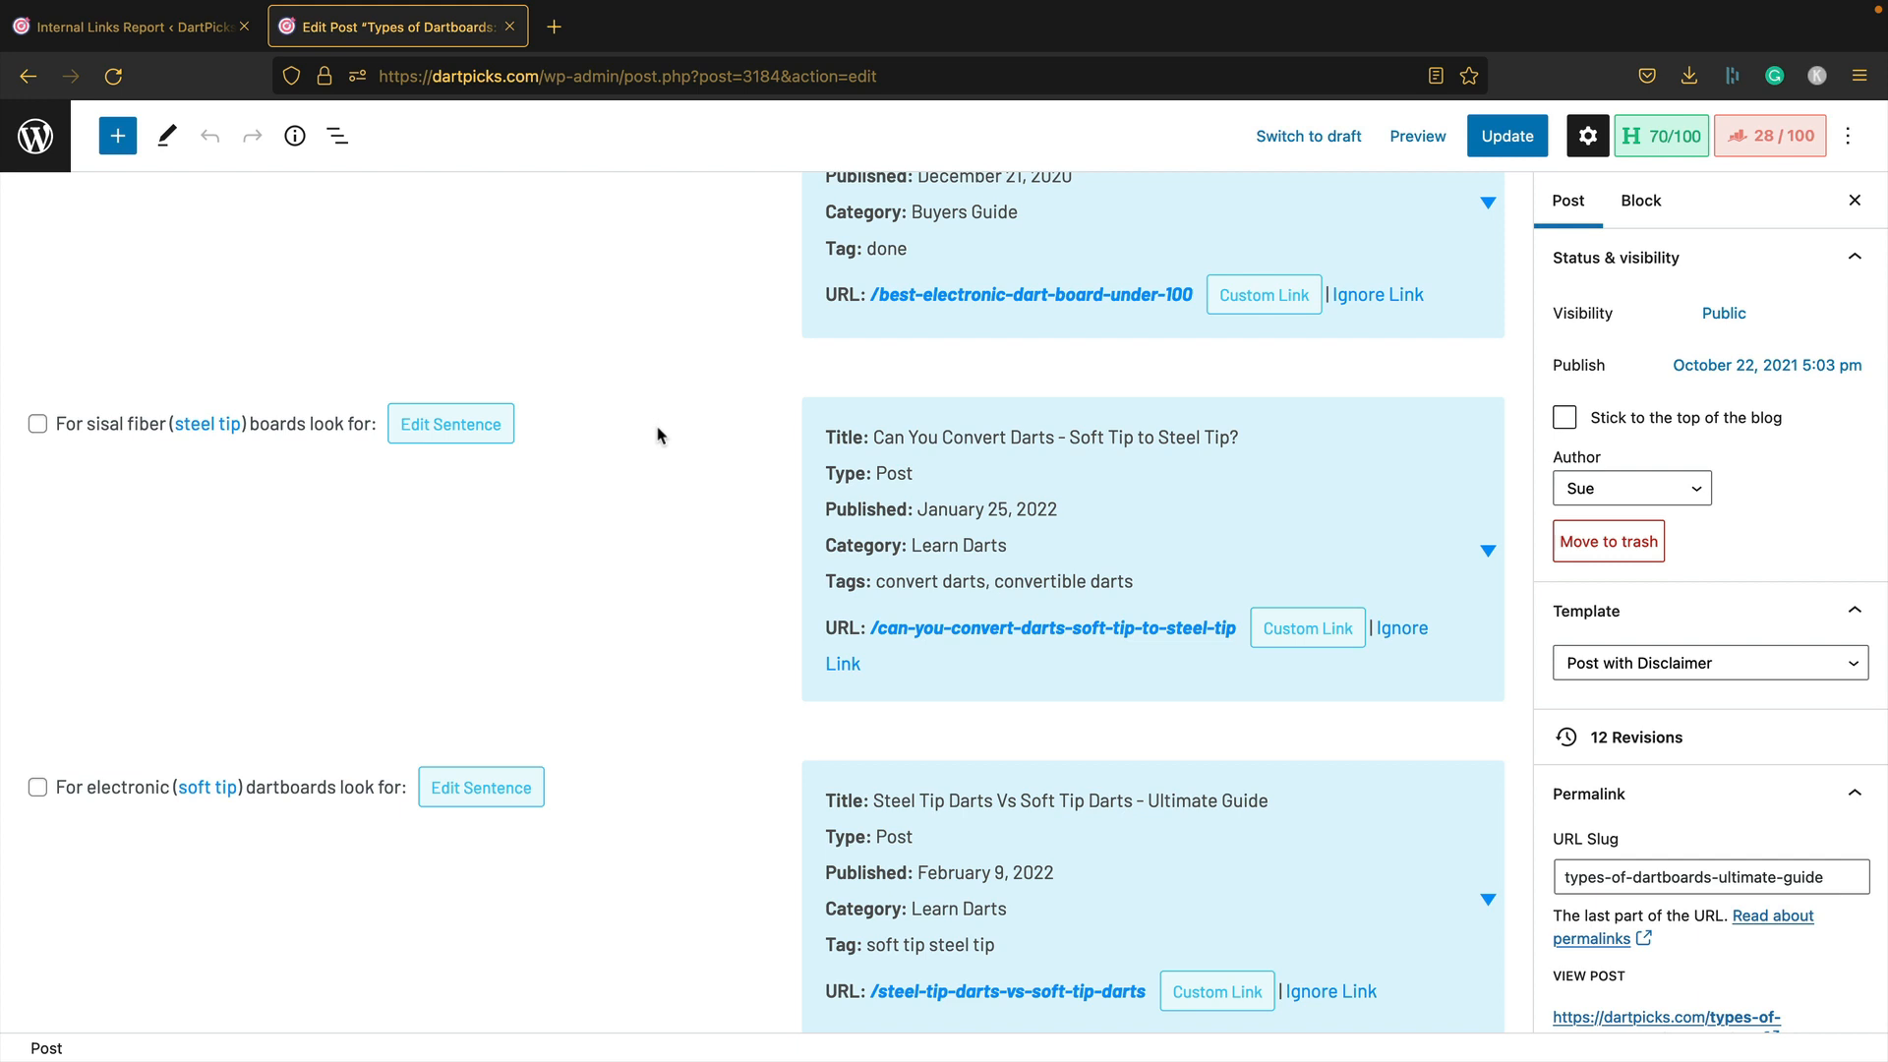
scroll("down", 3)
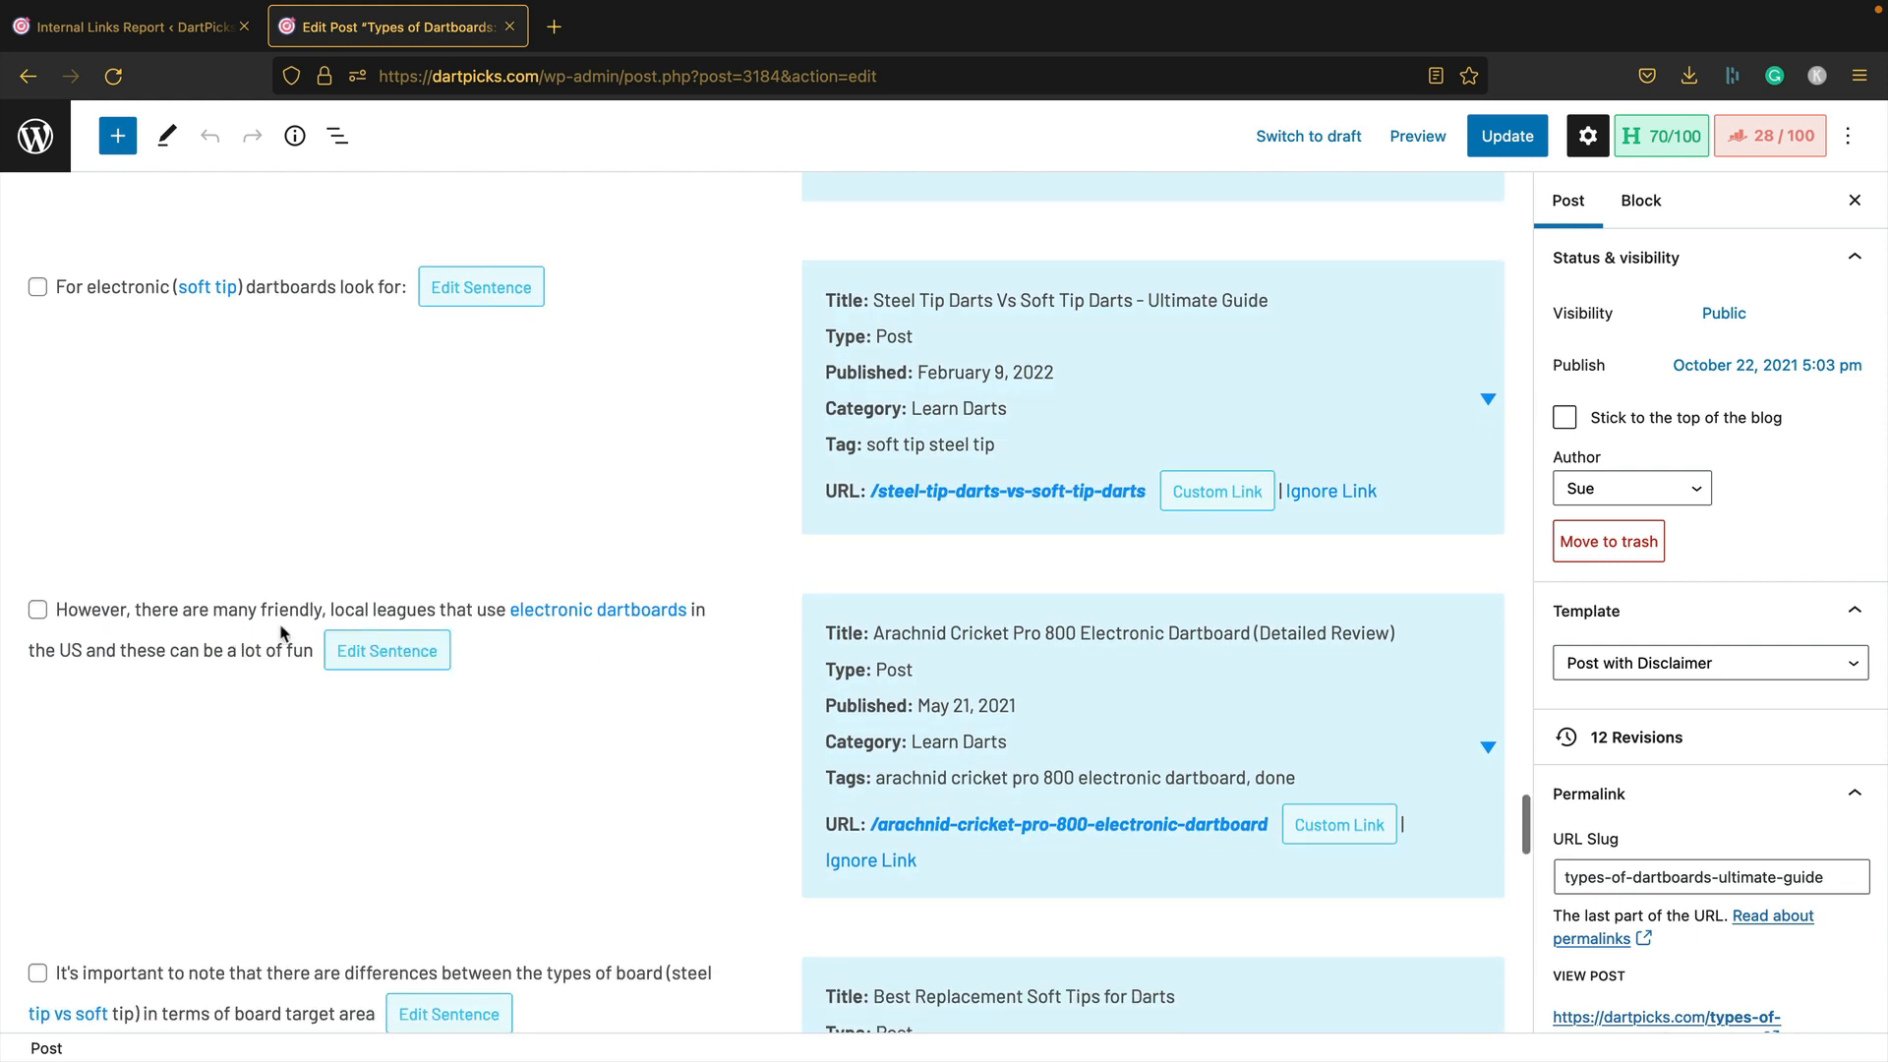
mouse_move(636, 578)
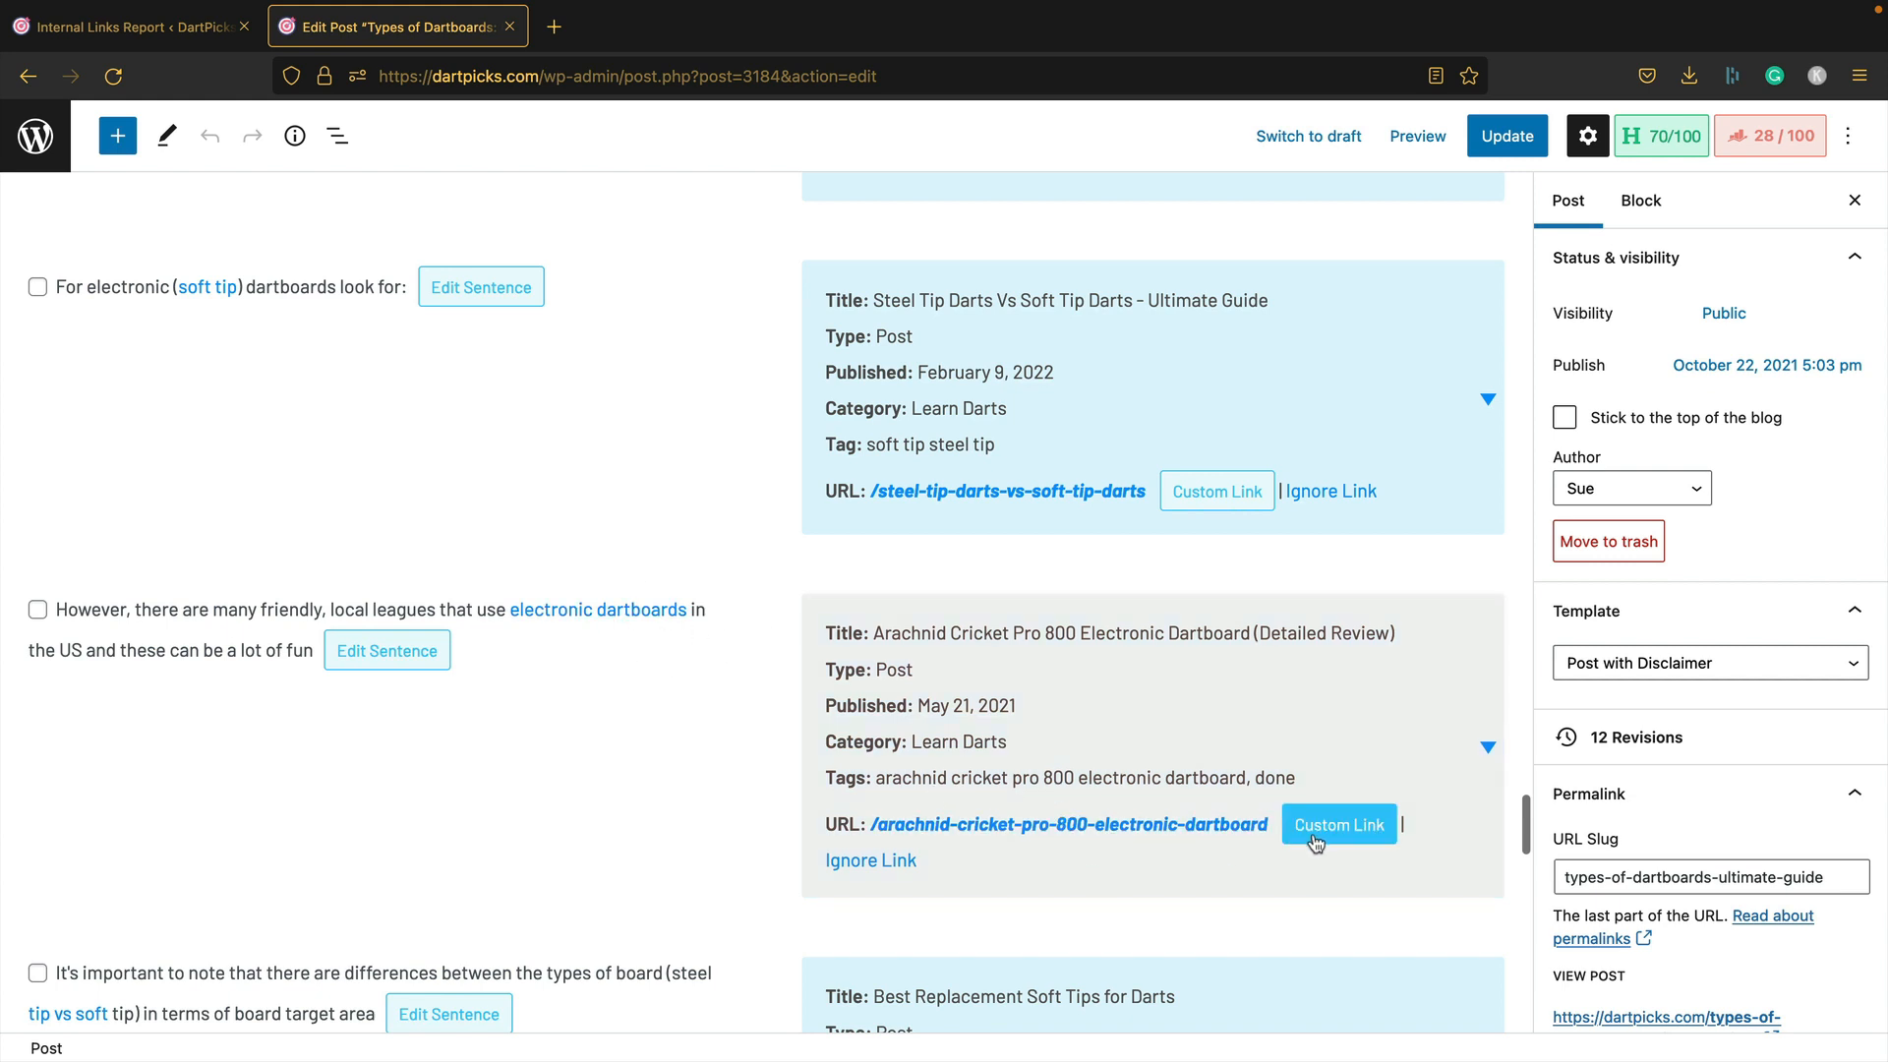
Step: Give the sentence a custom link to Best Electronic Dartboard for Under $100 (Buyers Guide), found by searching 'electronic'
left_click(1337, 825)
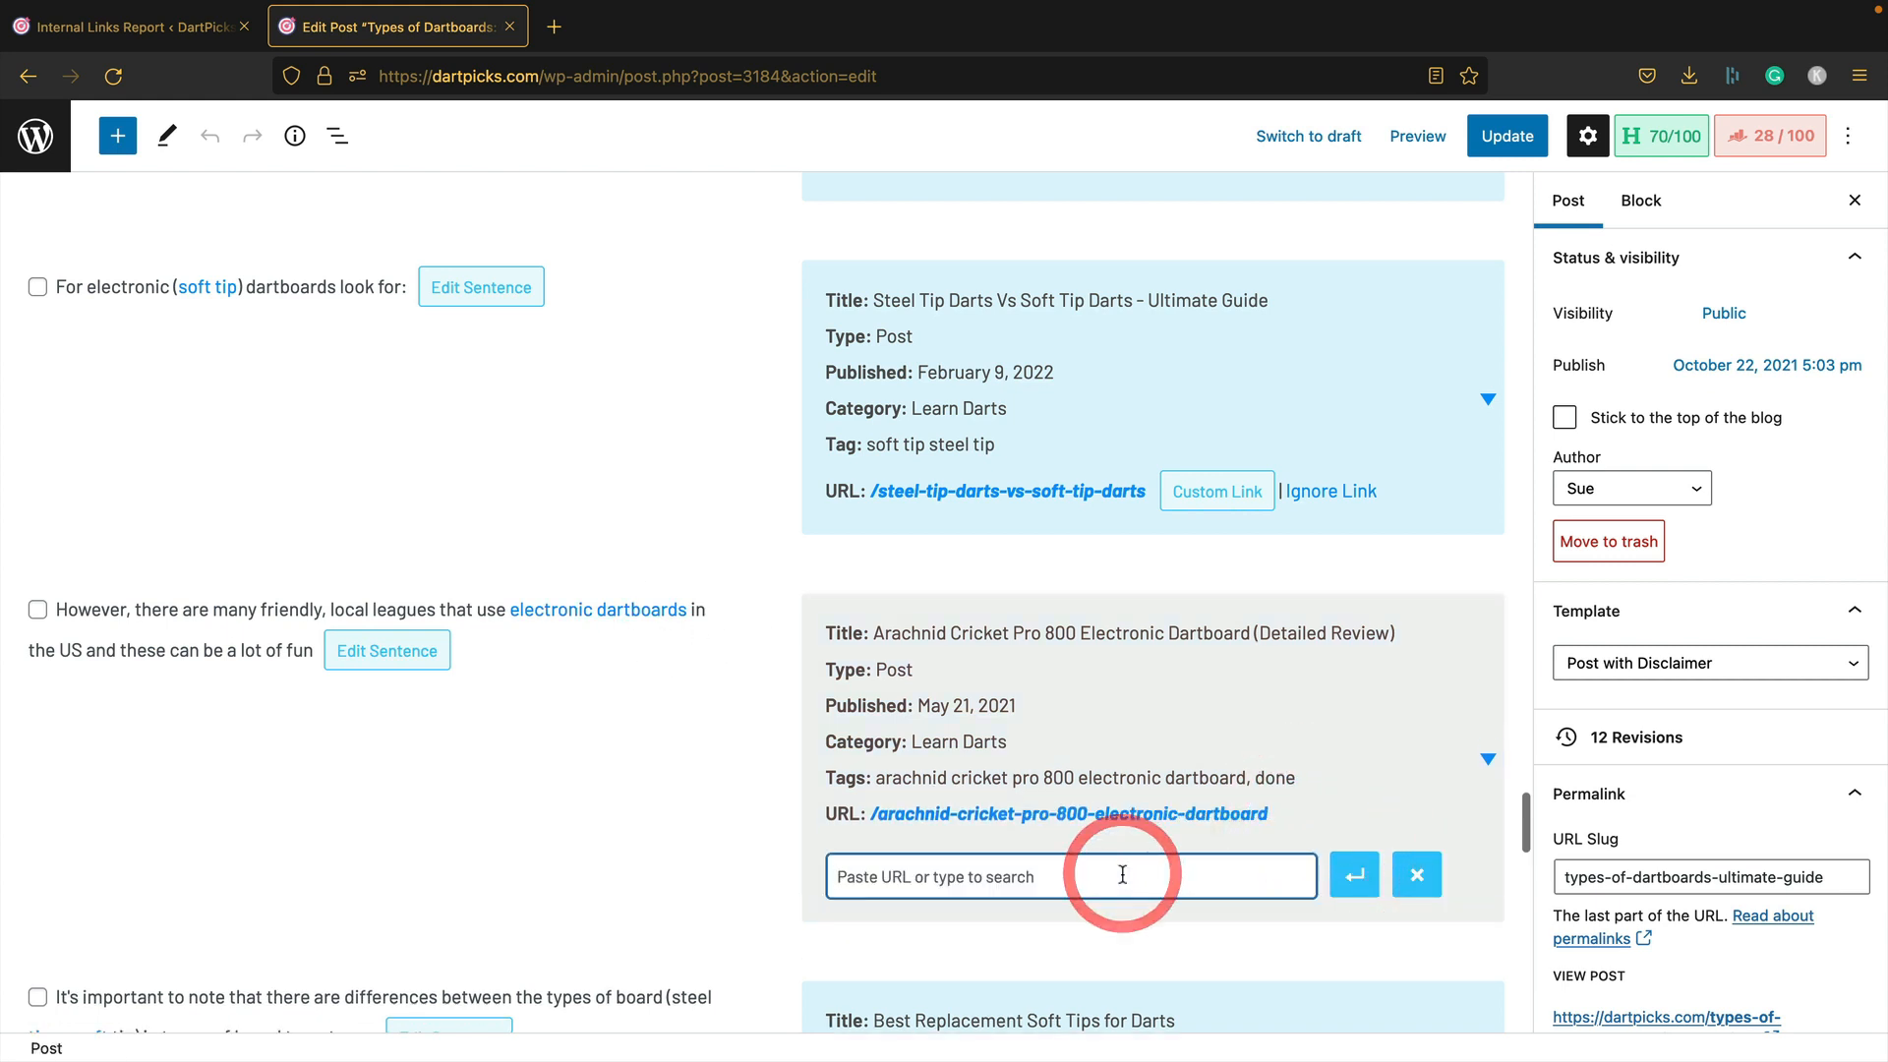
type("electronic")
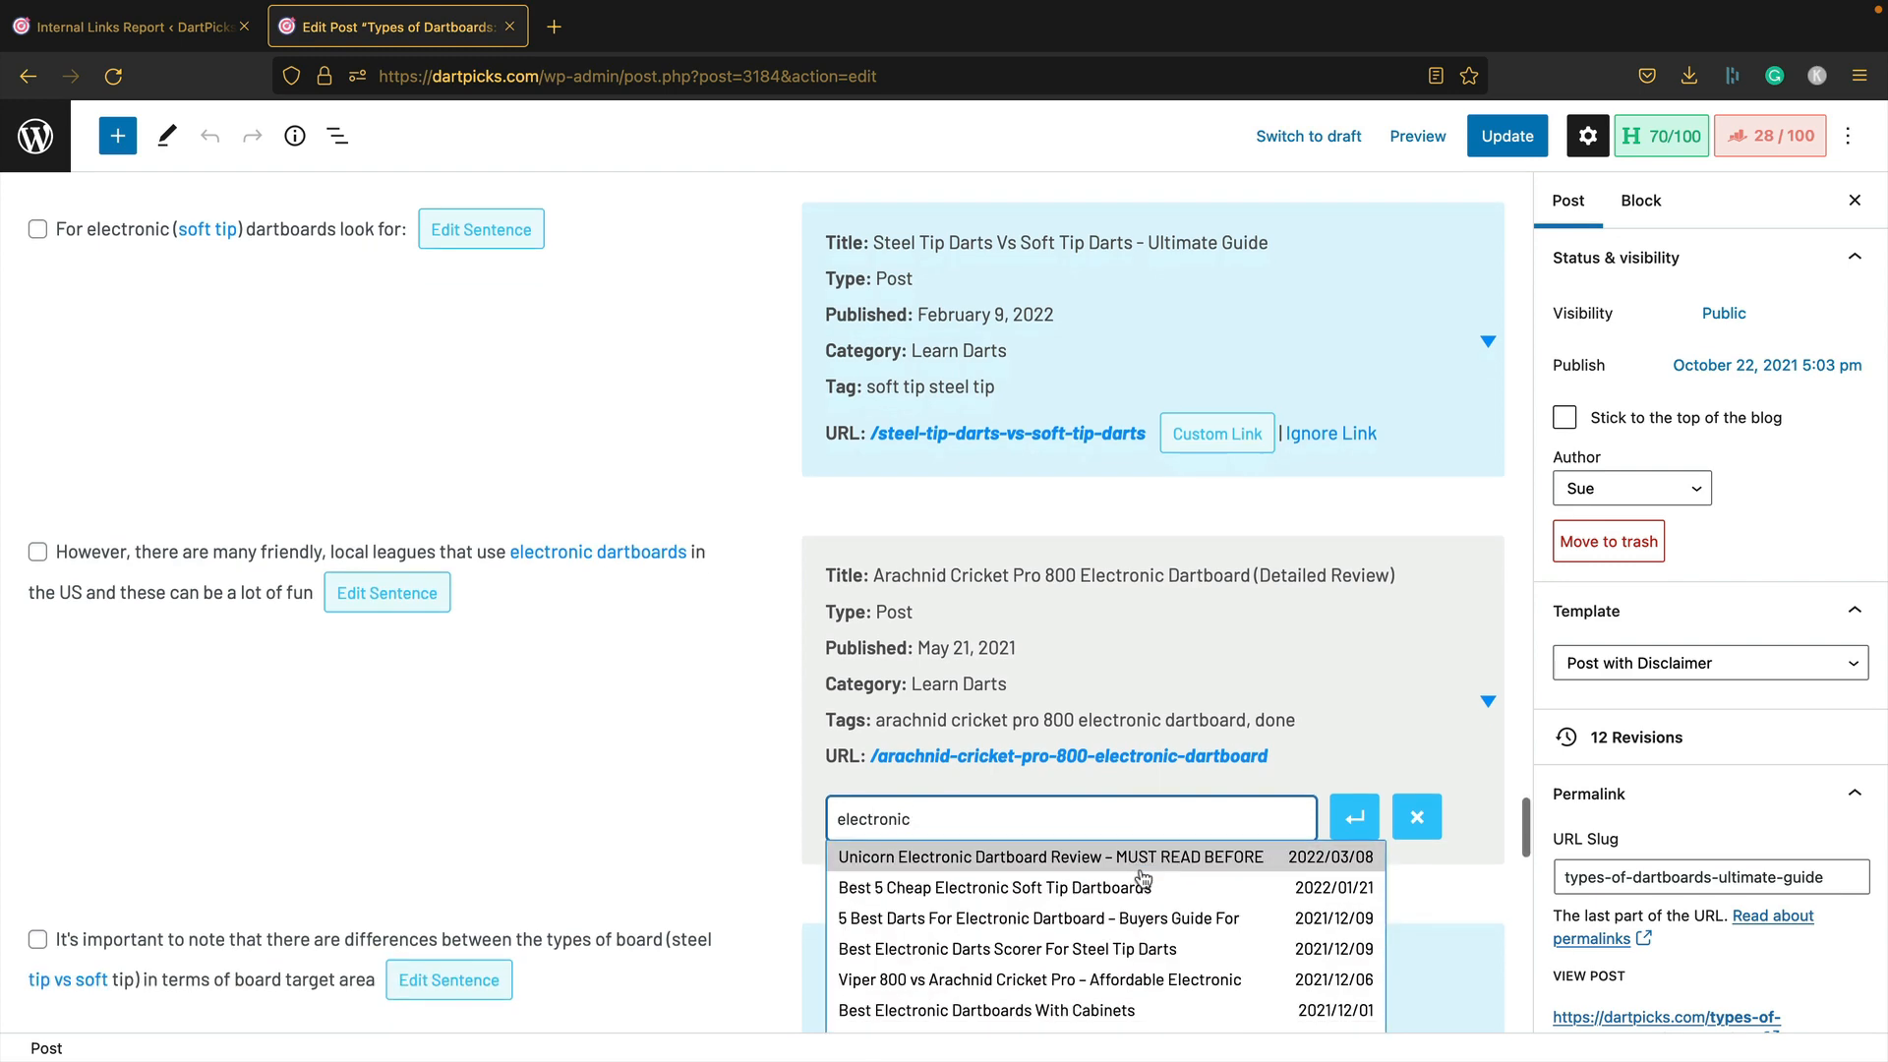
scroll("down", 3)
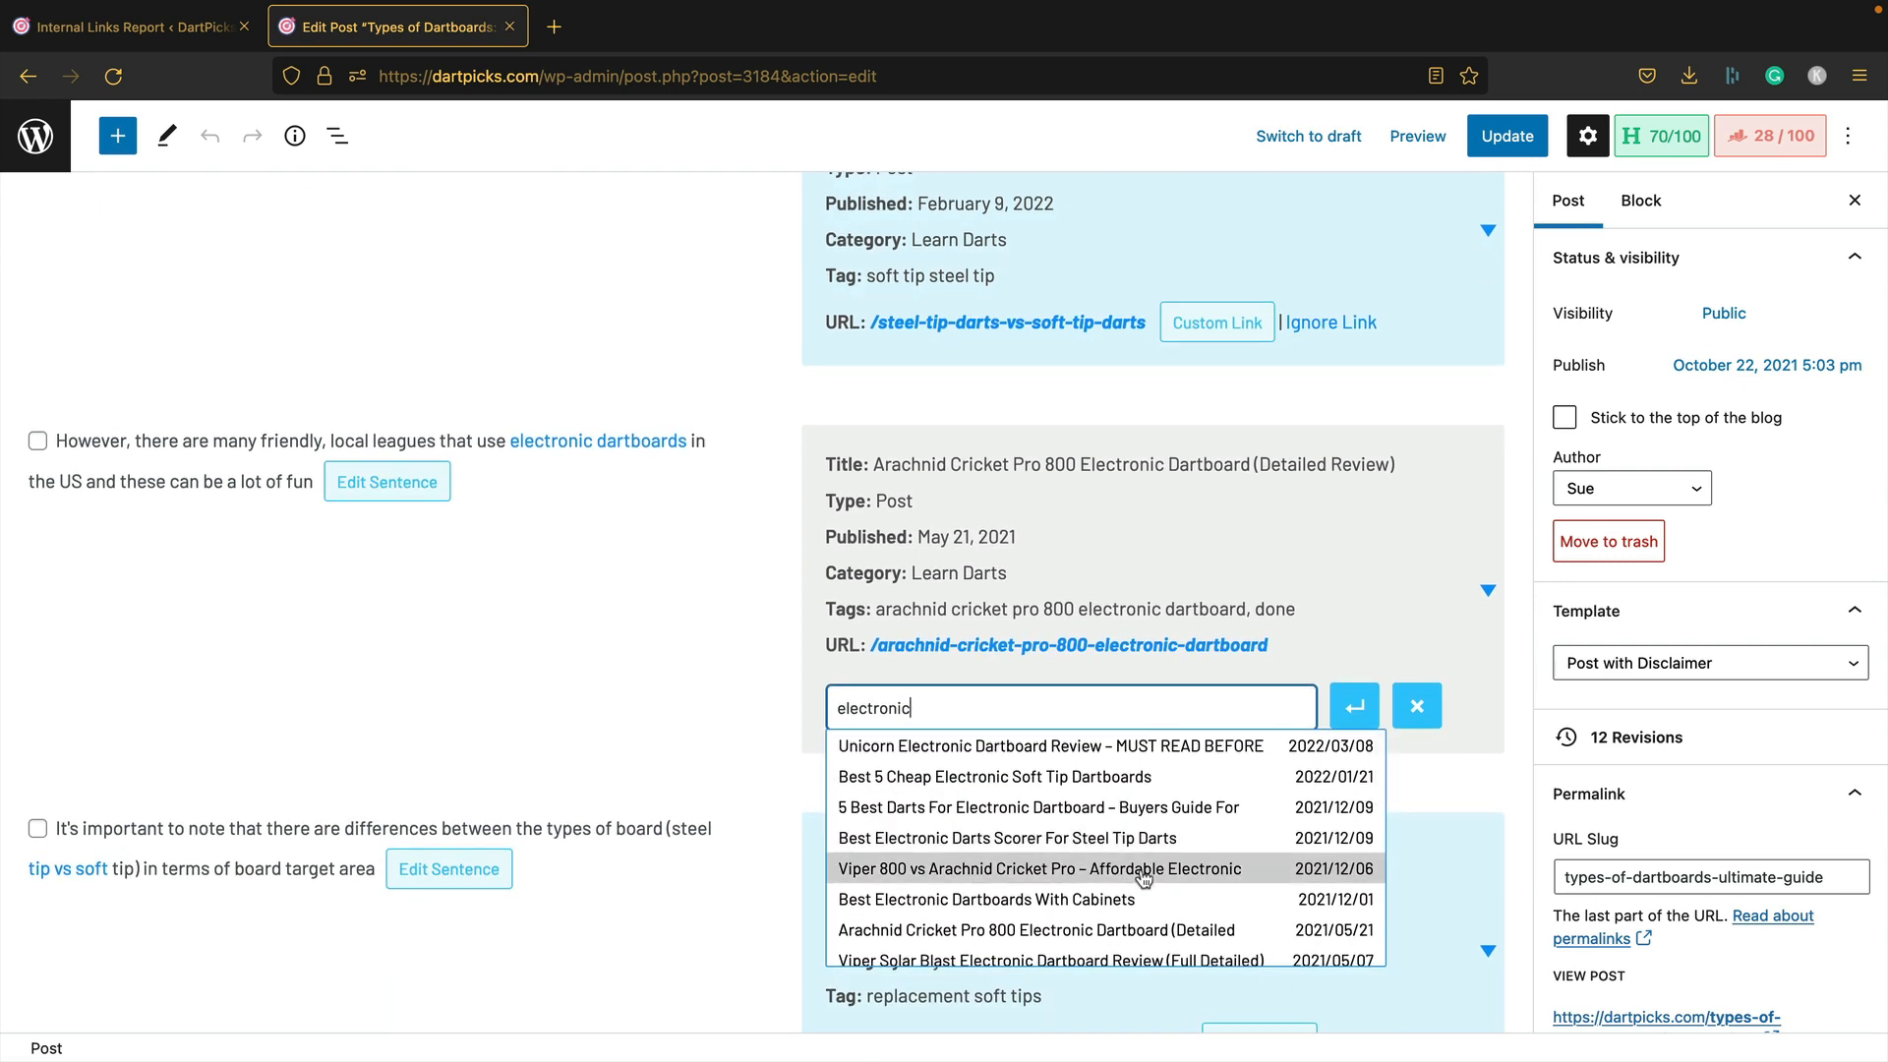
scroll("down", 3)
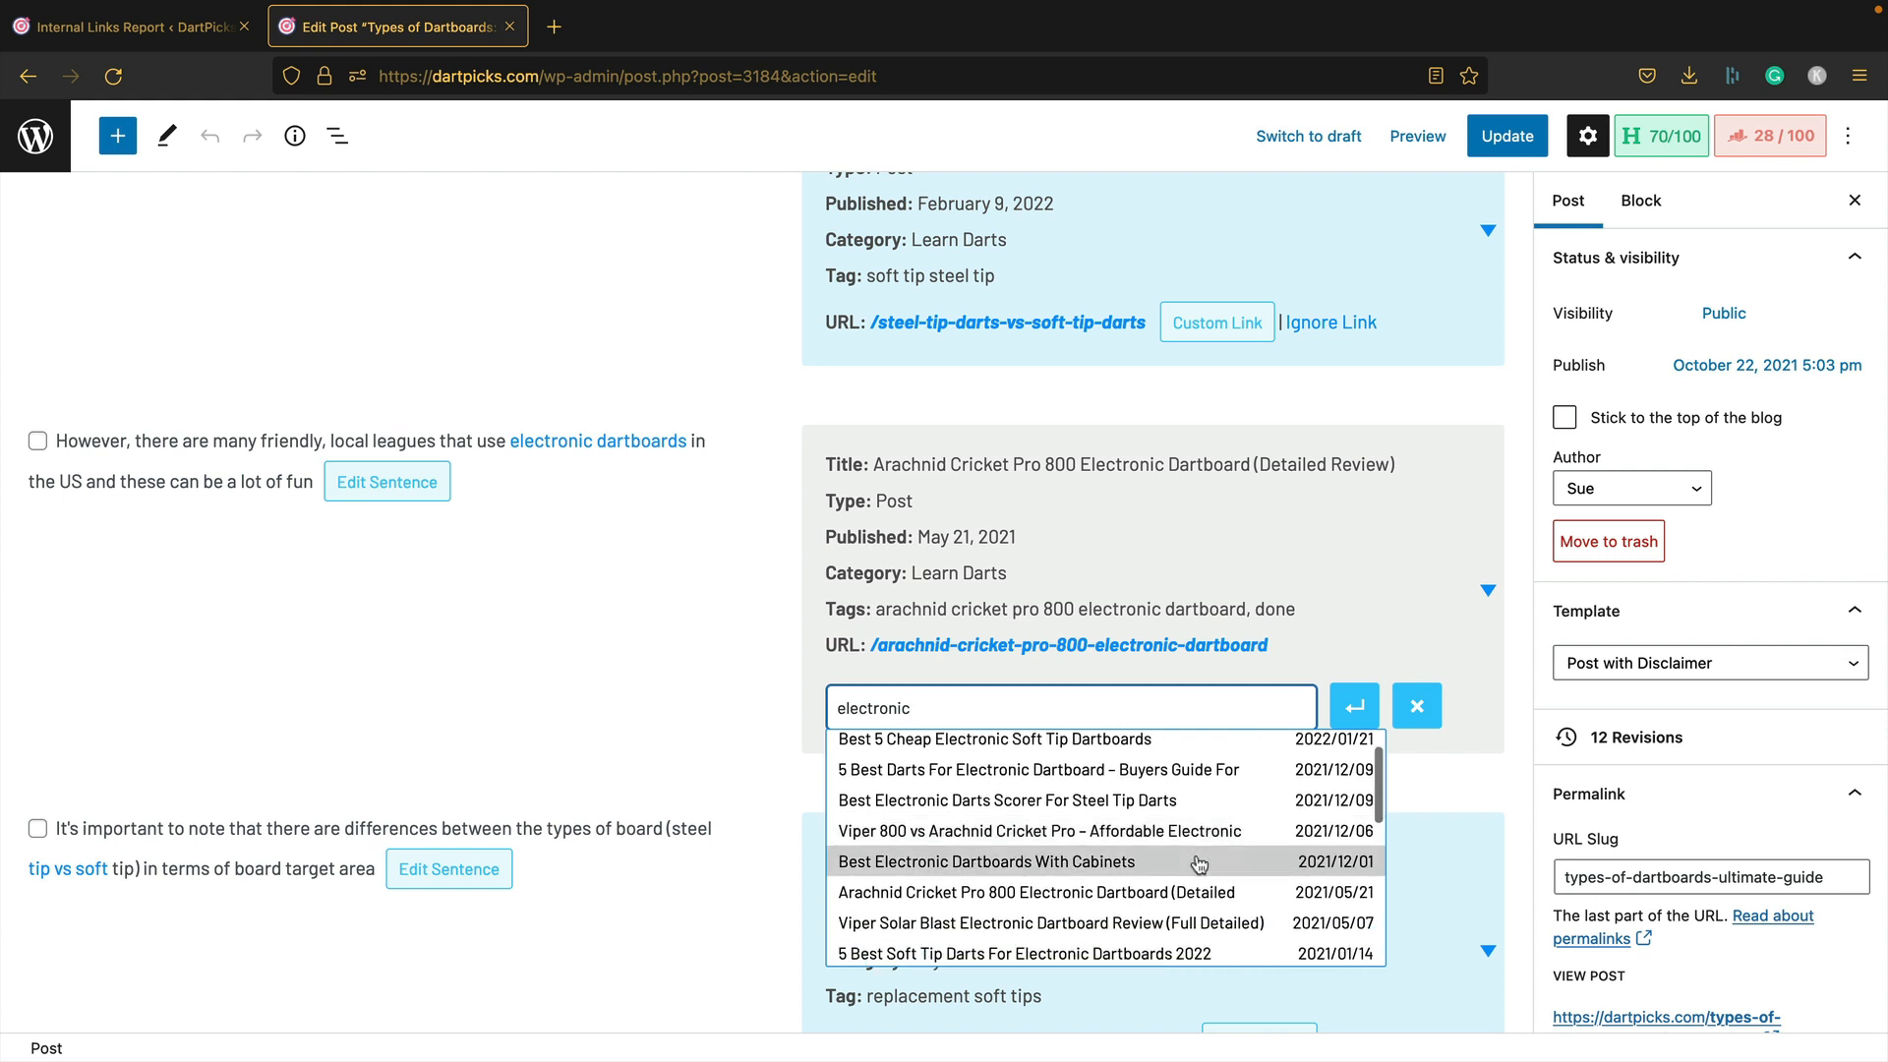
scroll("down", 3)
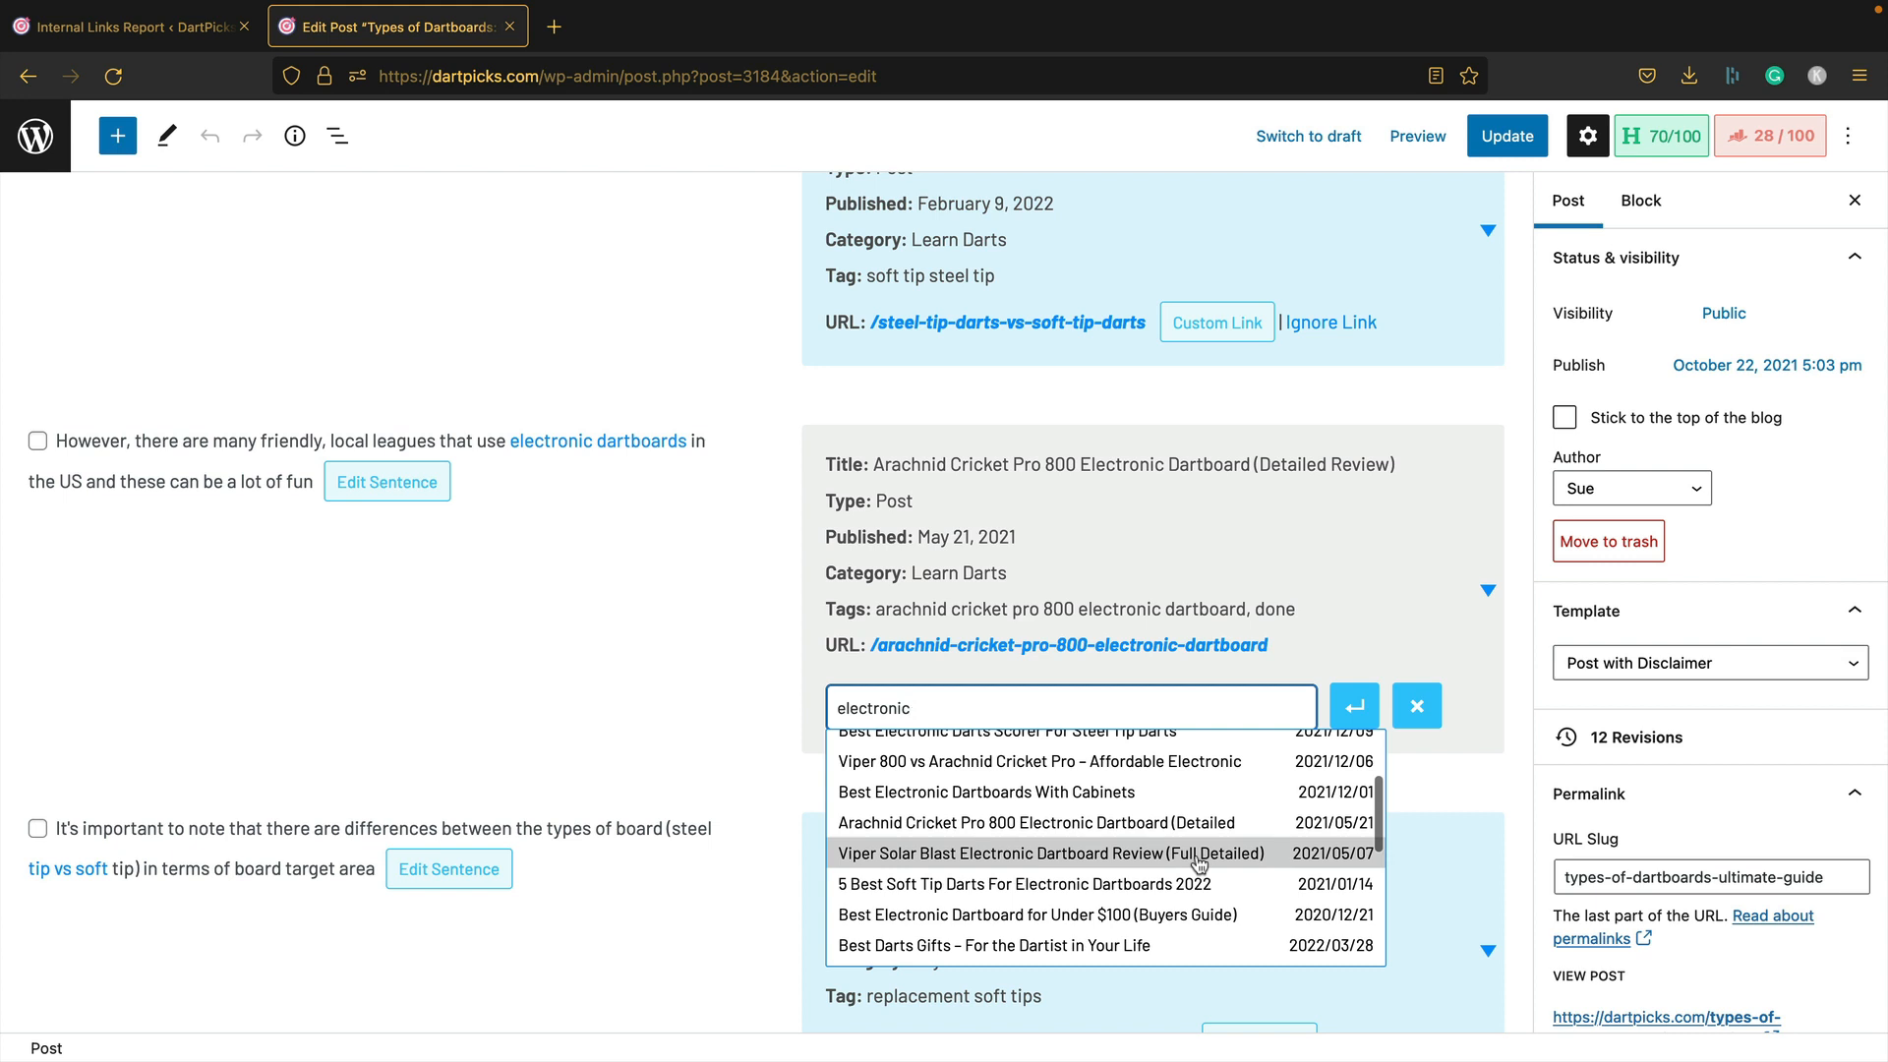
scroll("down", 3)
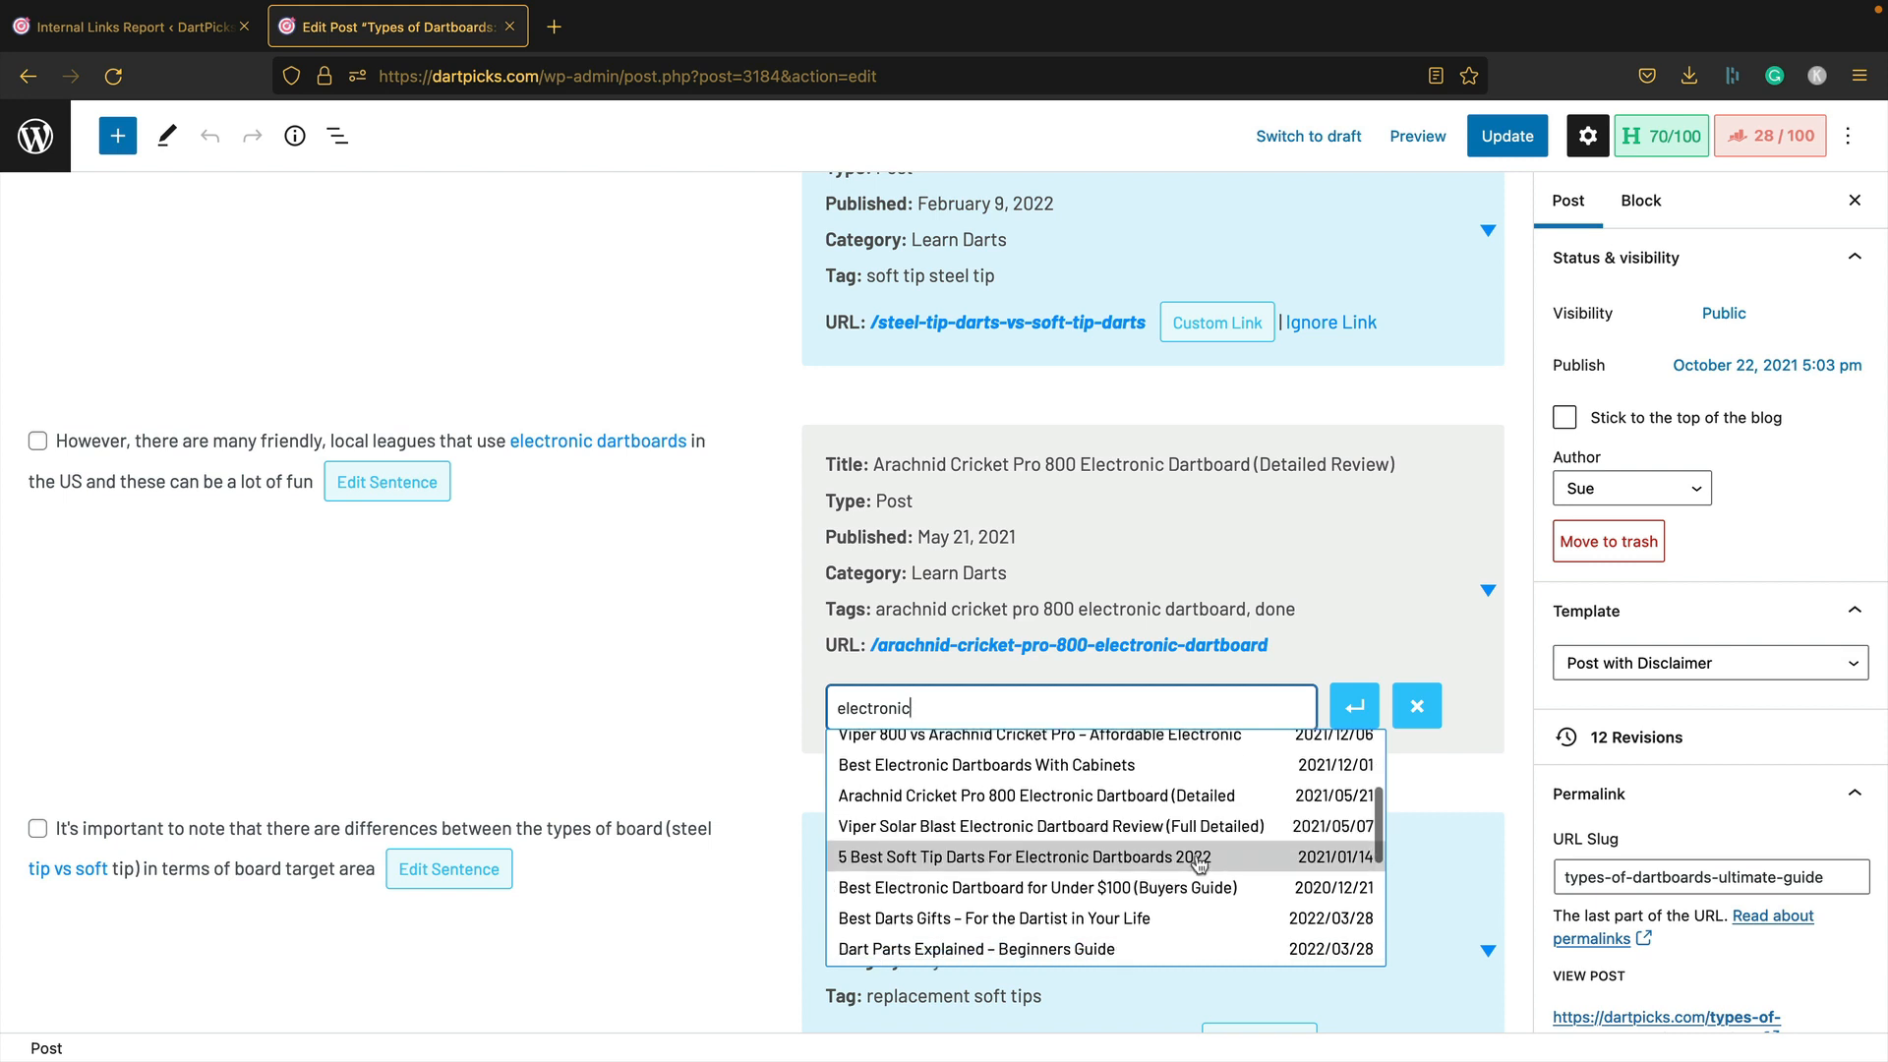
scroll("down", 3)
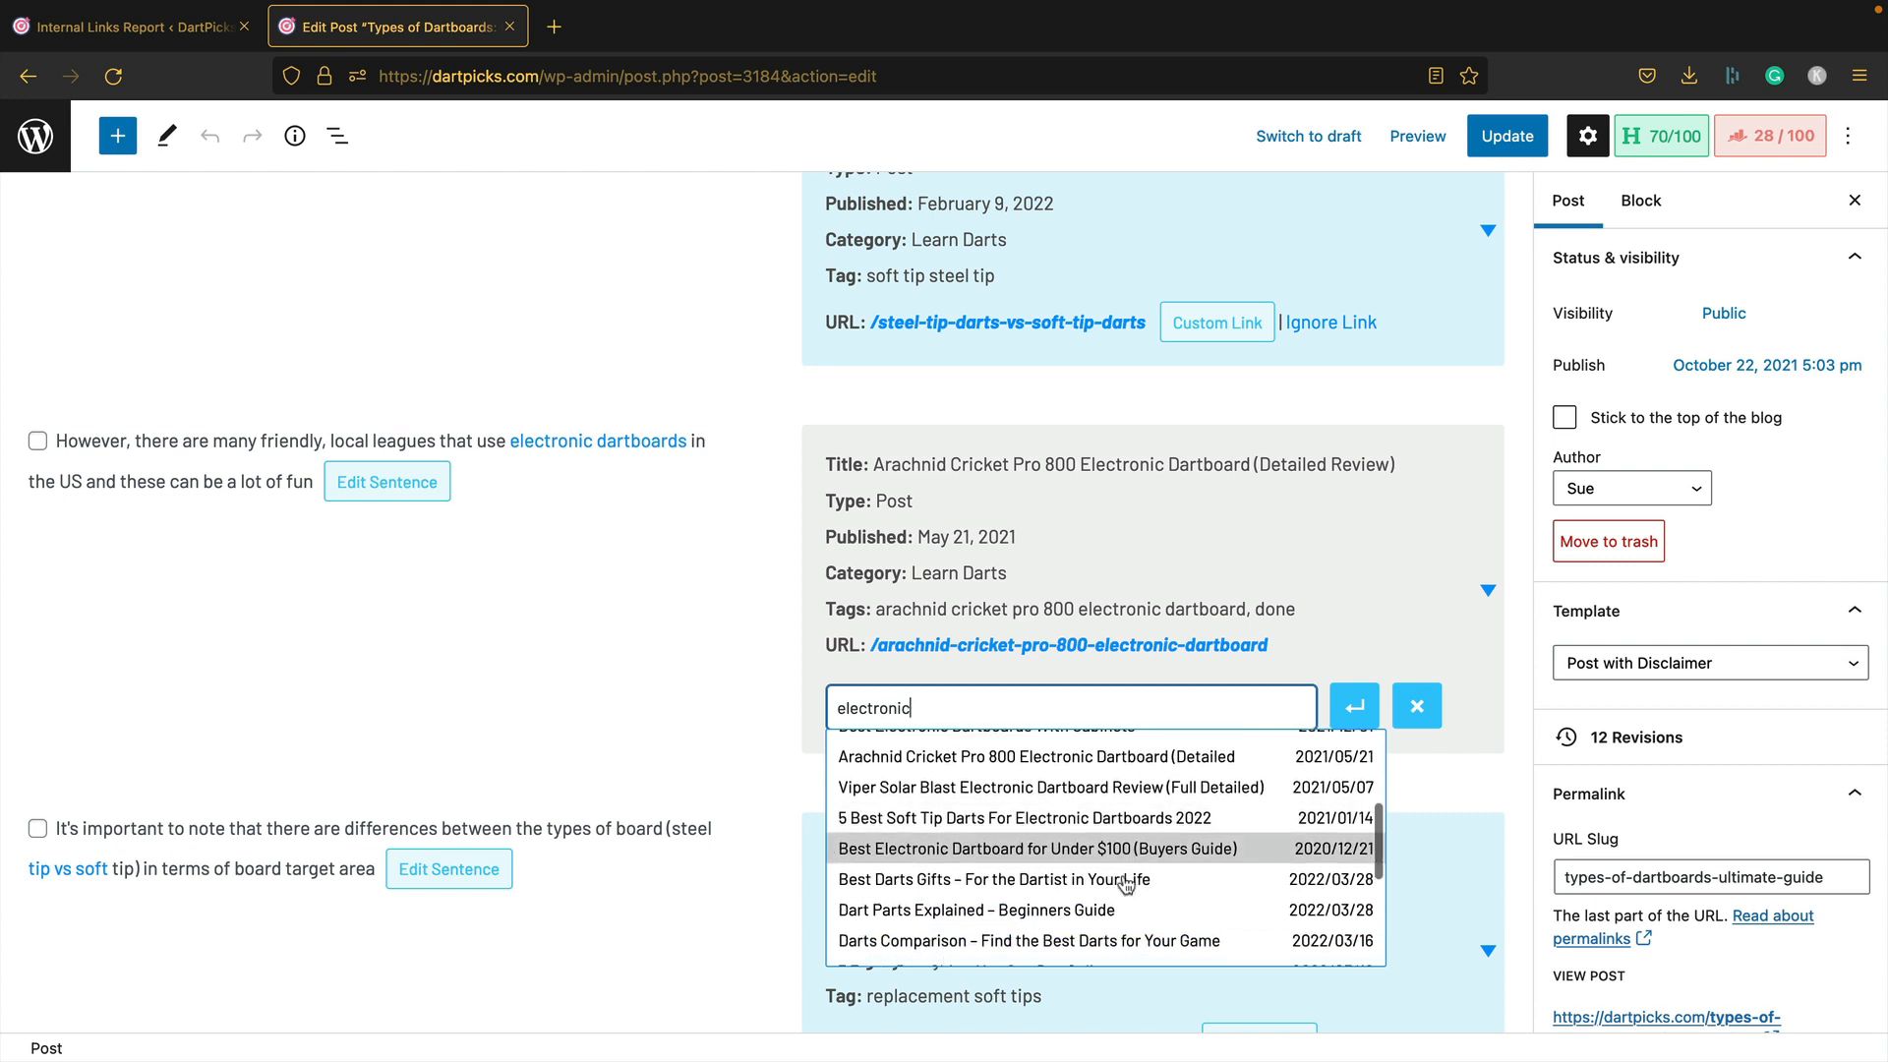
scroll("down", 3)
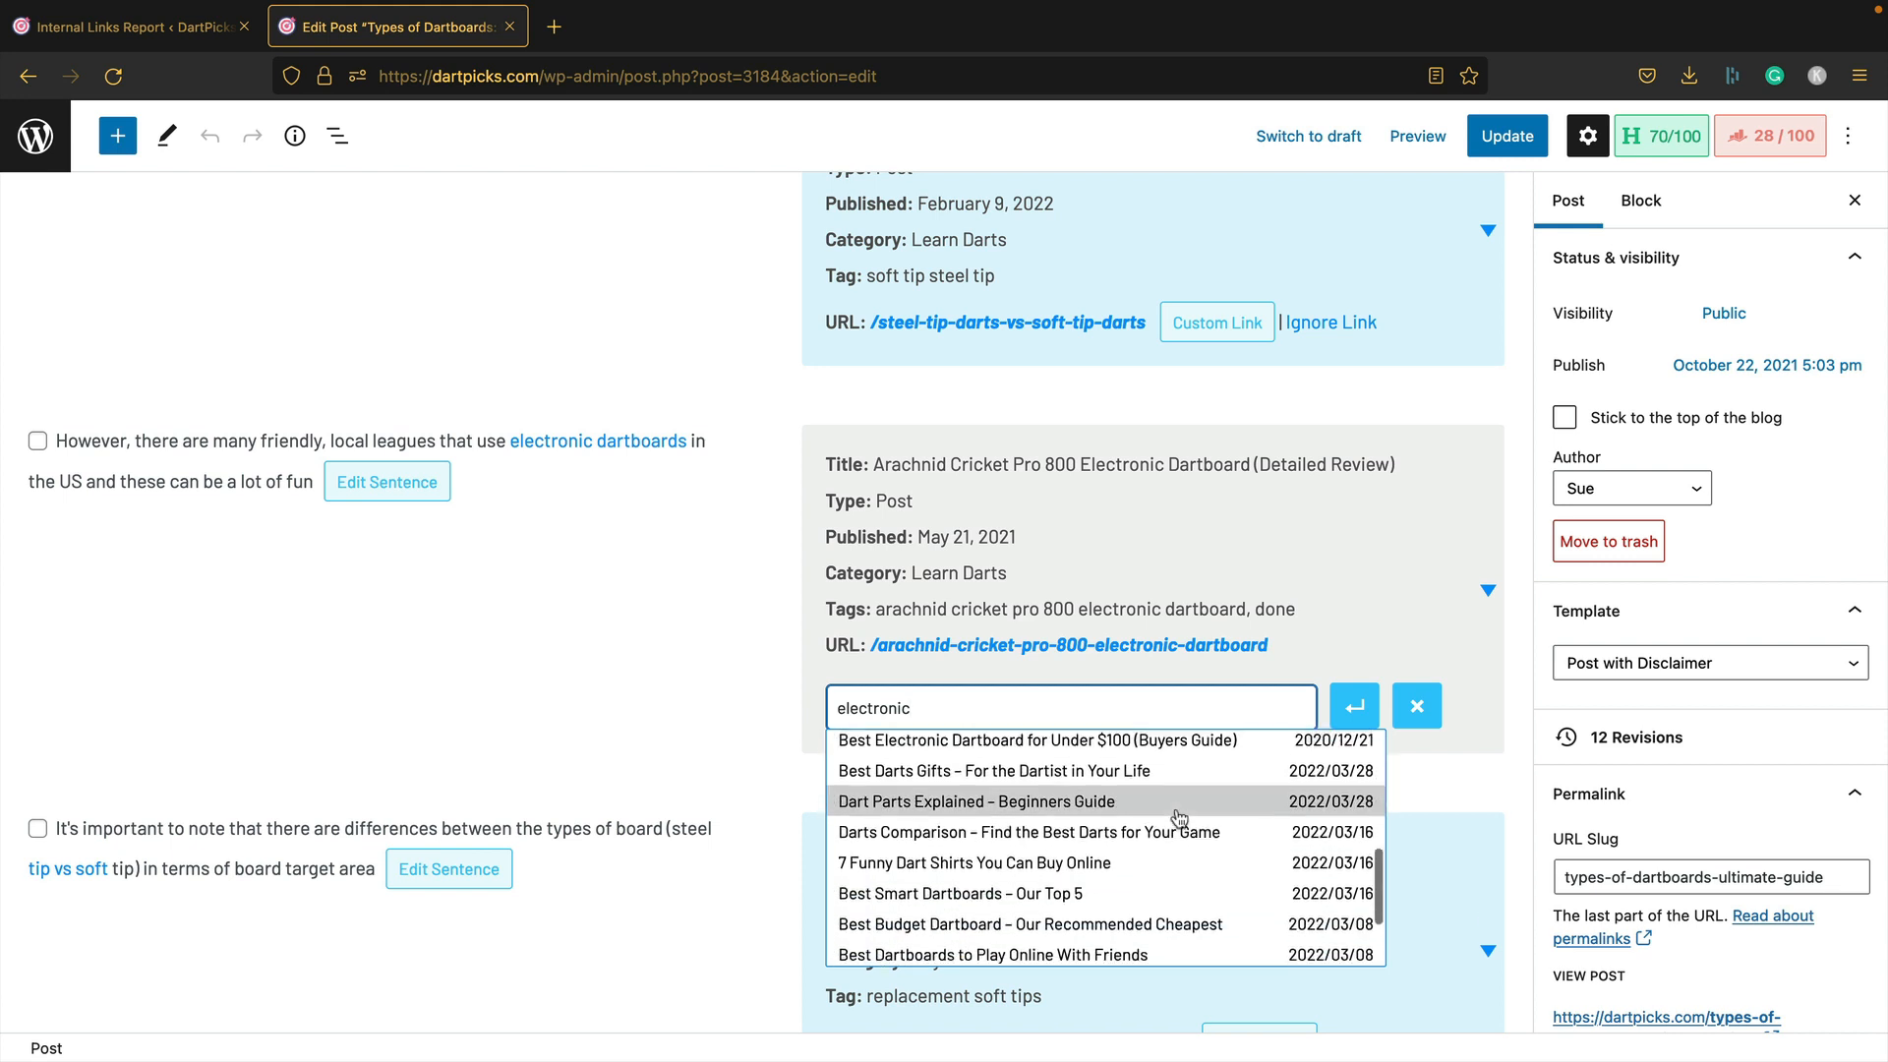
scroll("down", 3)
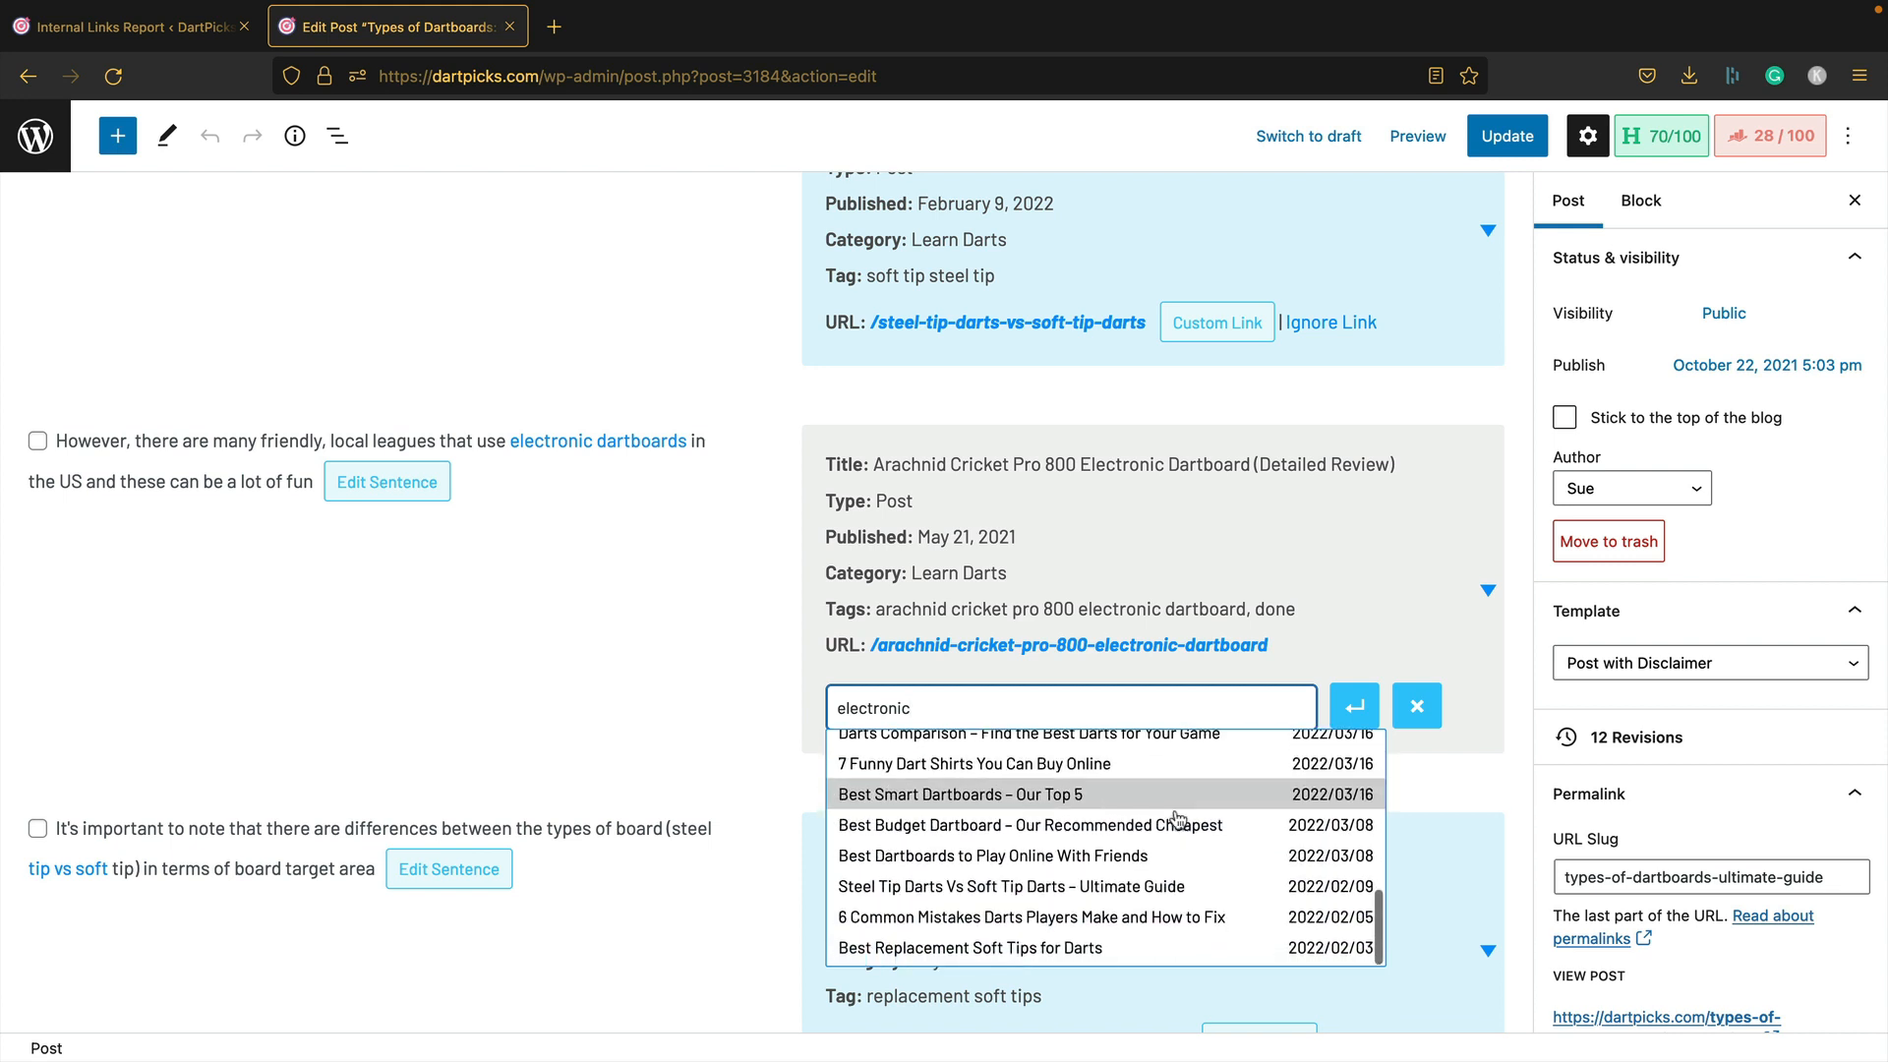
scroll("up", 3)
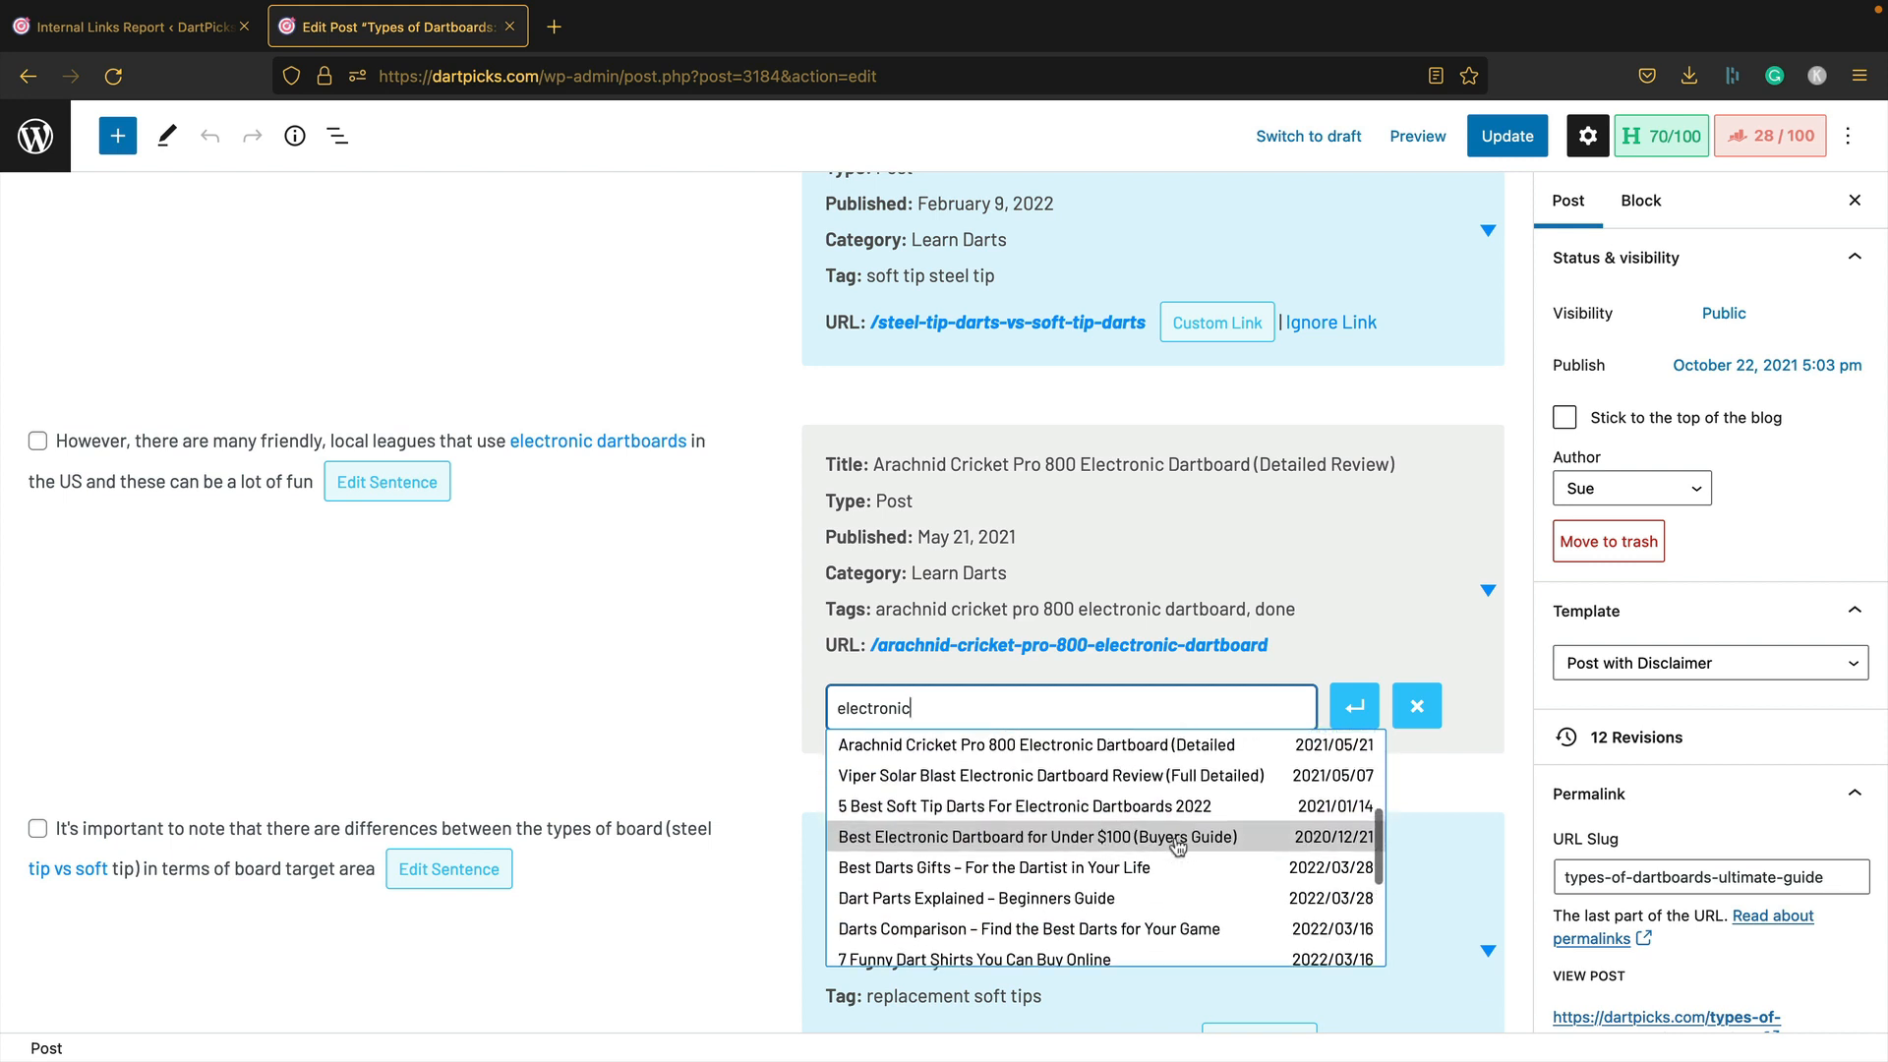
left_click(1030, 836)
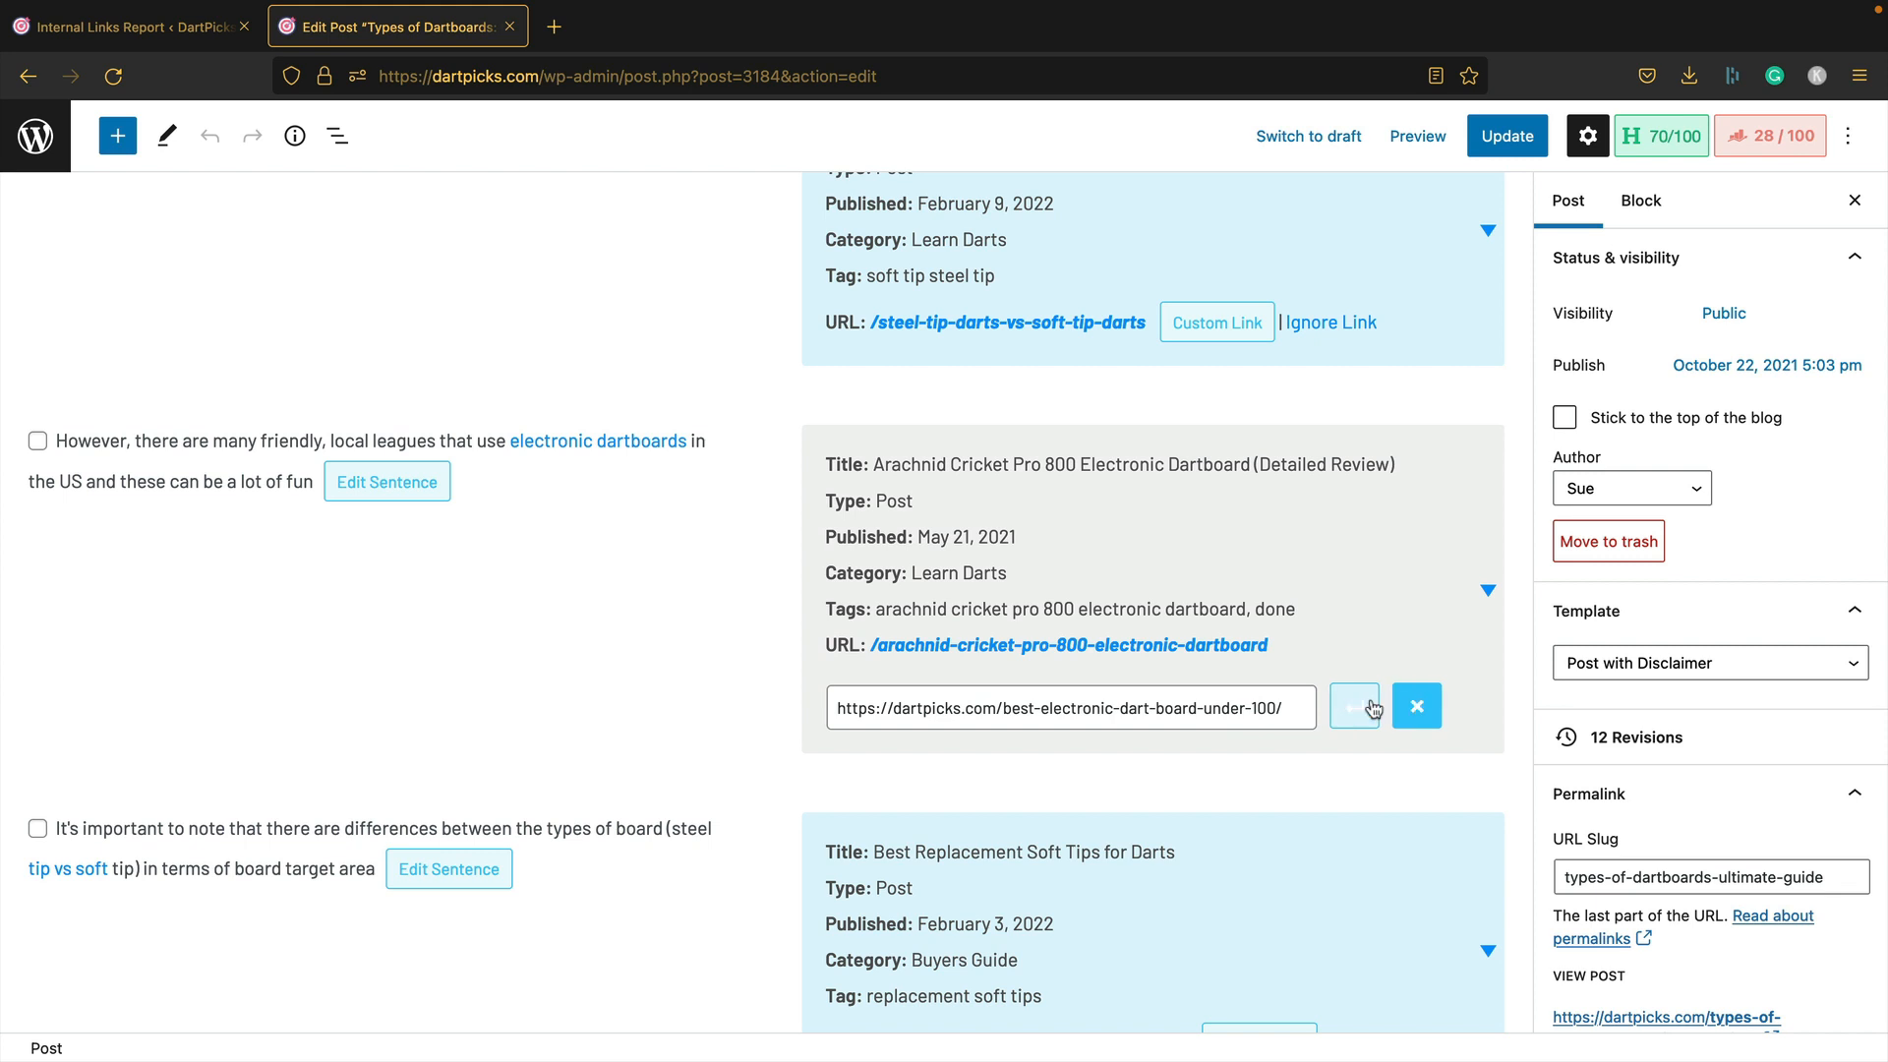
left_click(1353, 707)
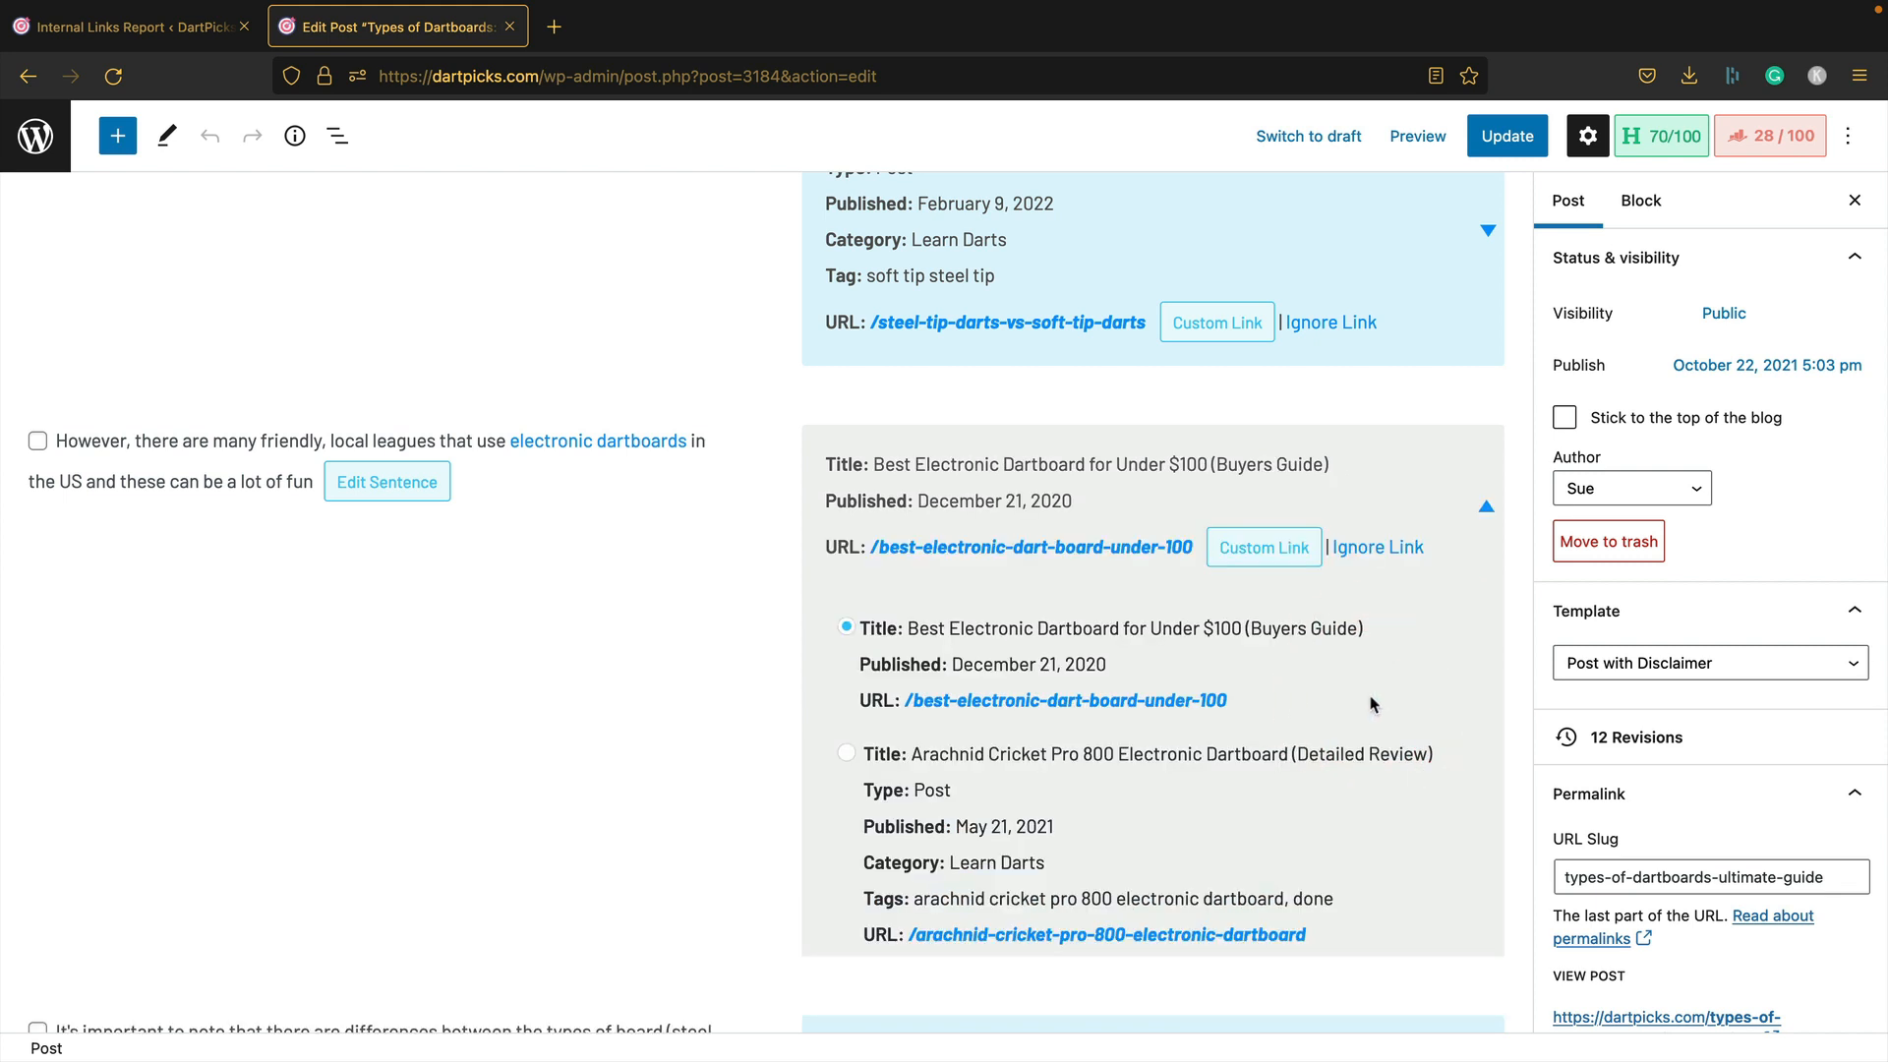
mouse_move(1348, 701)
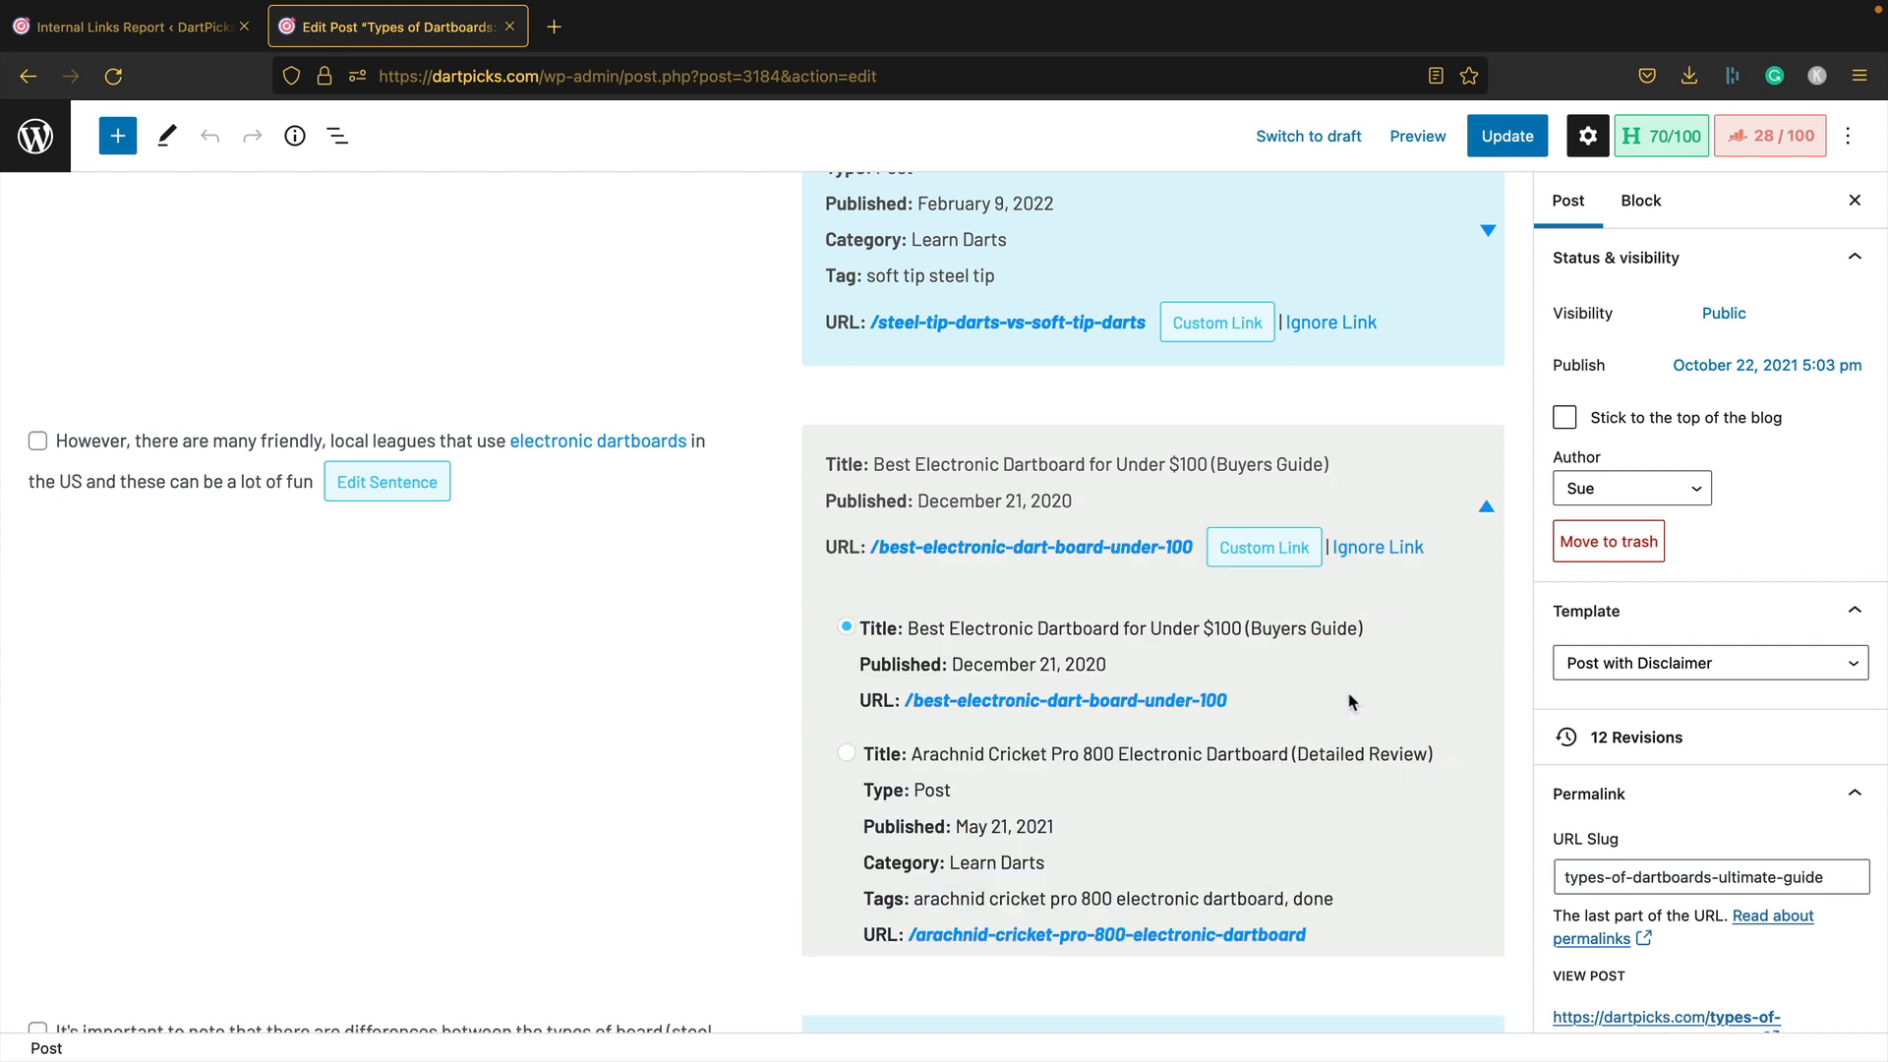
mouse_move(599, 460)
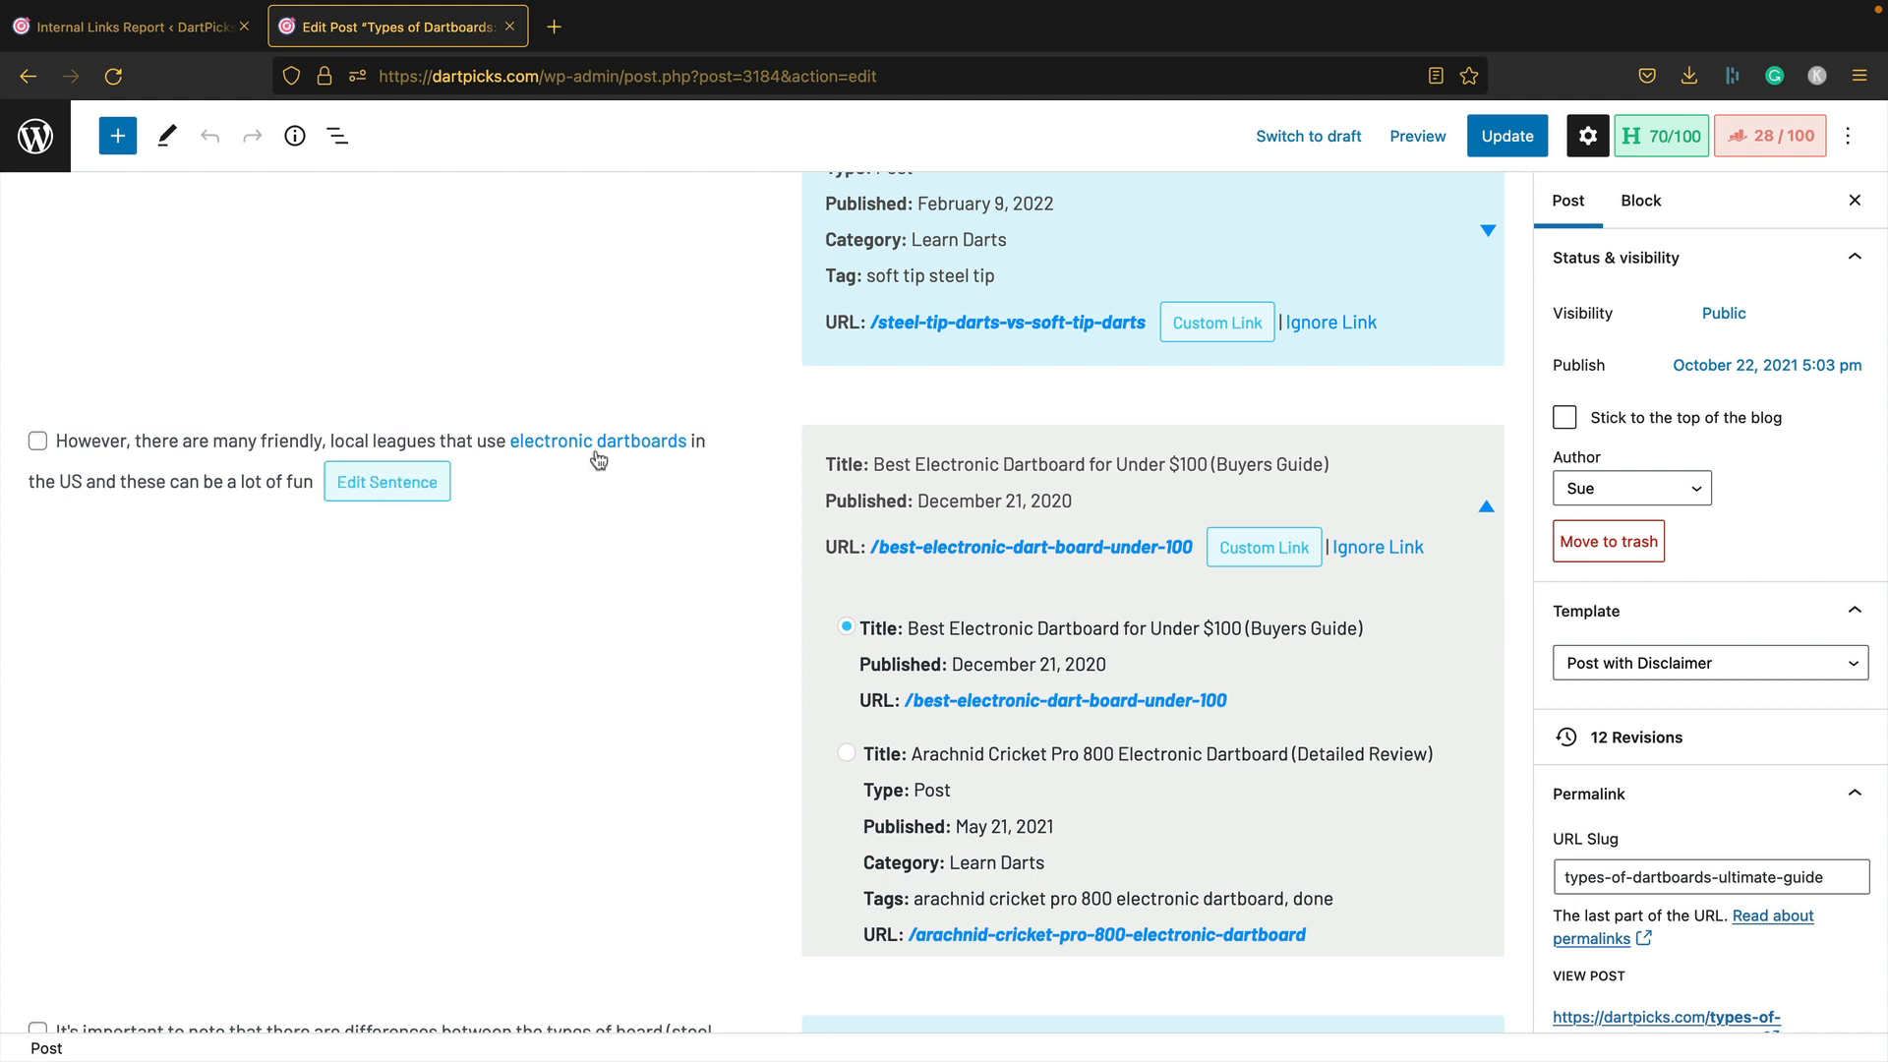
scroll("down", 3)
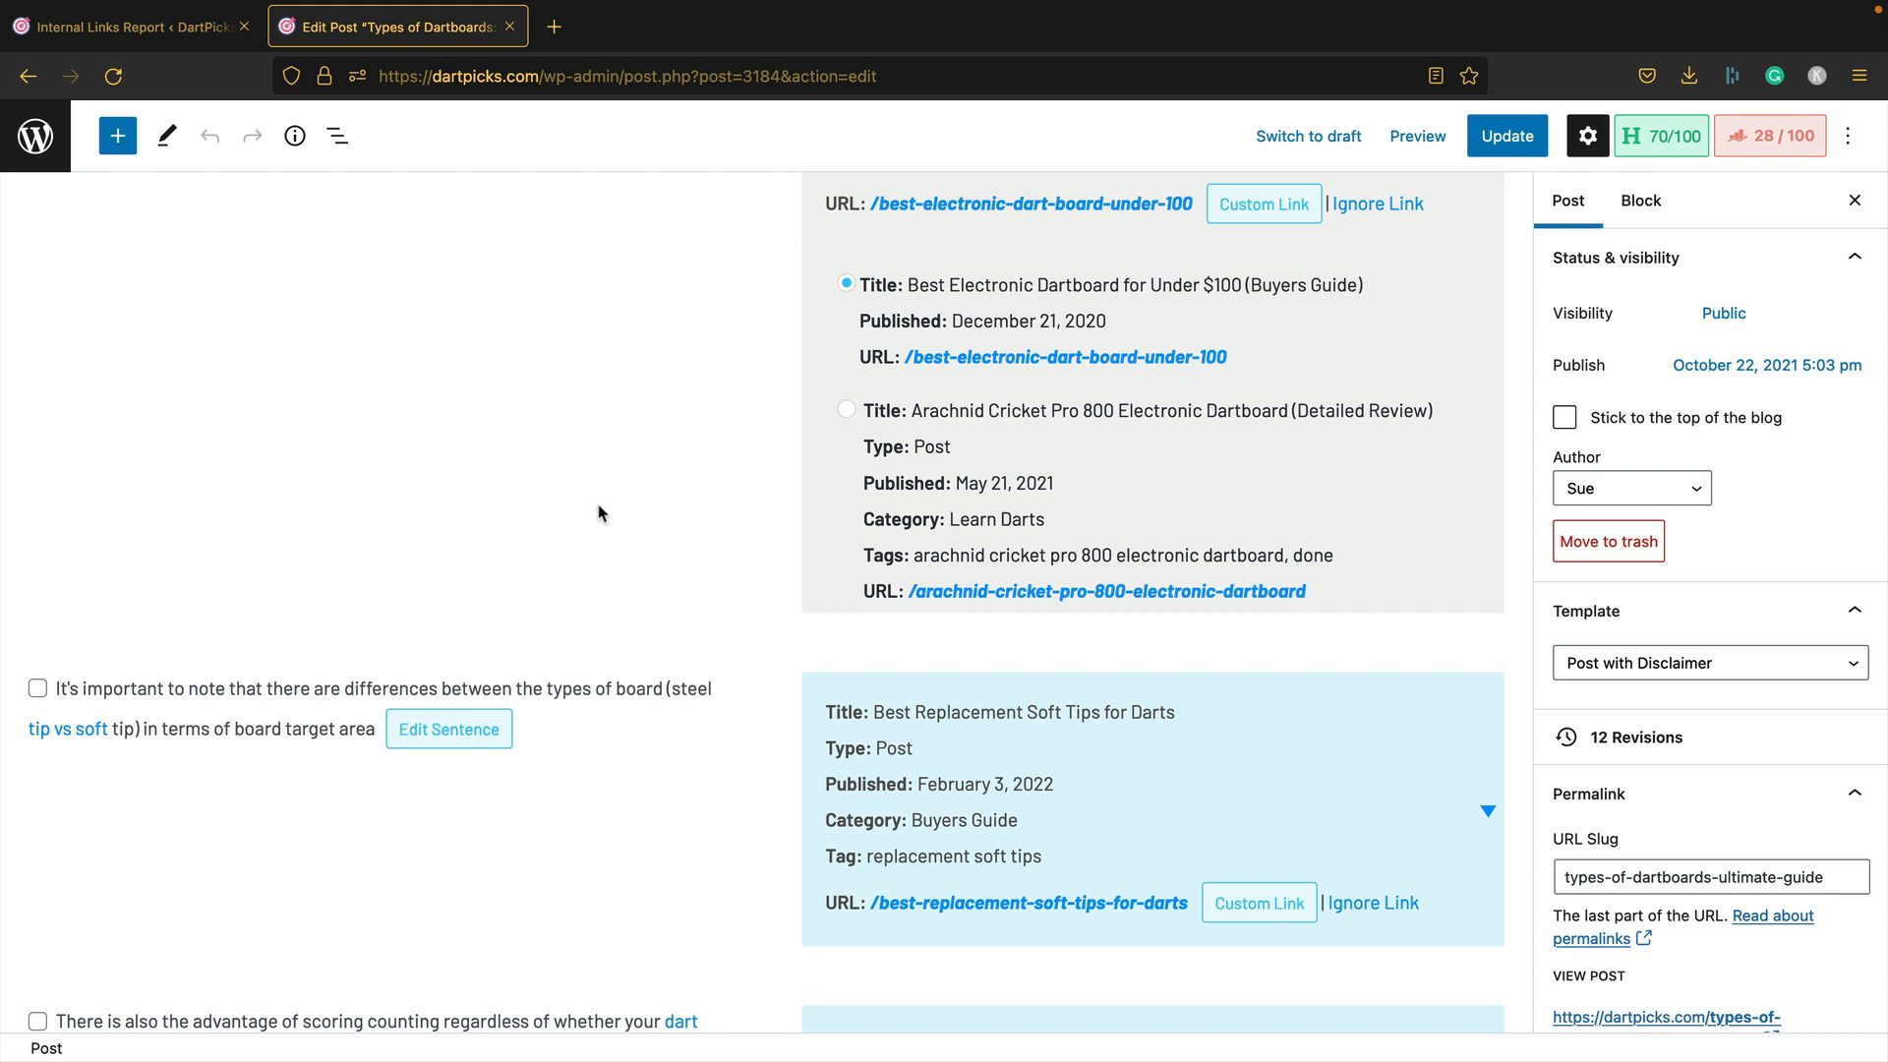
scroll("down", 3)
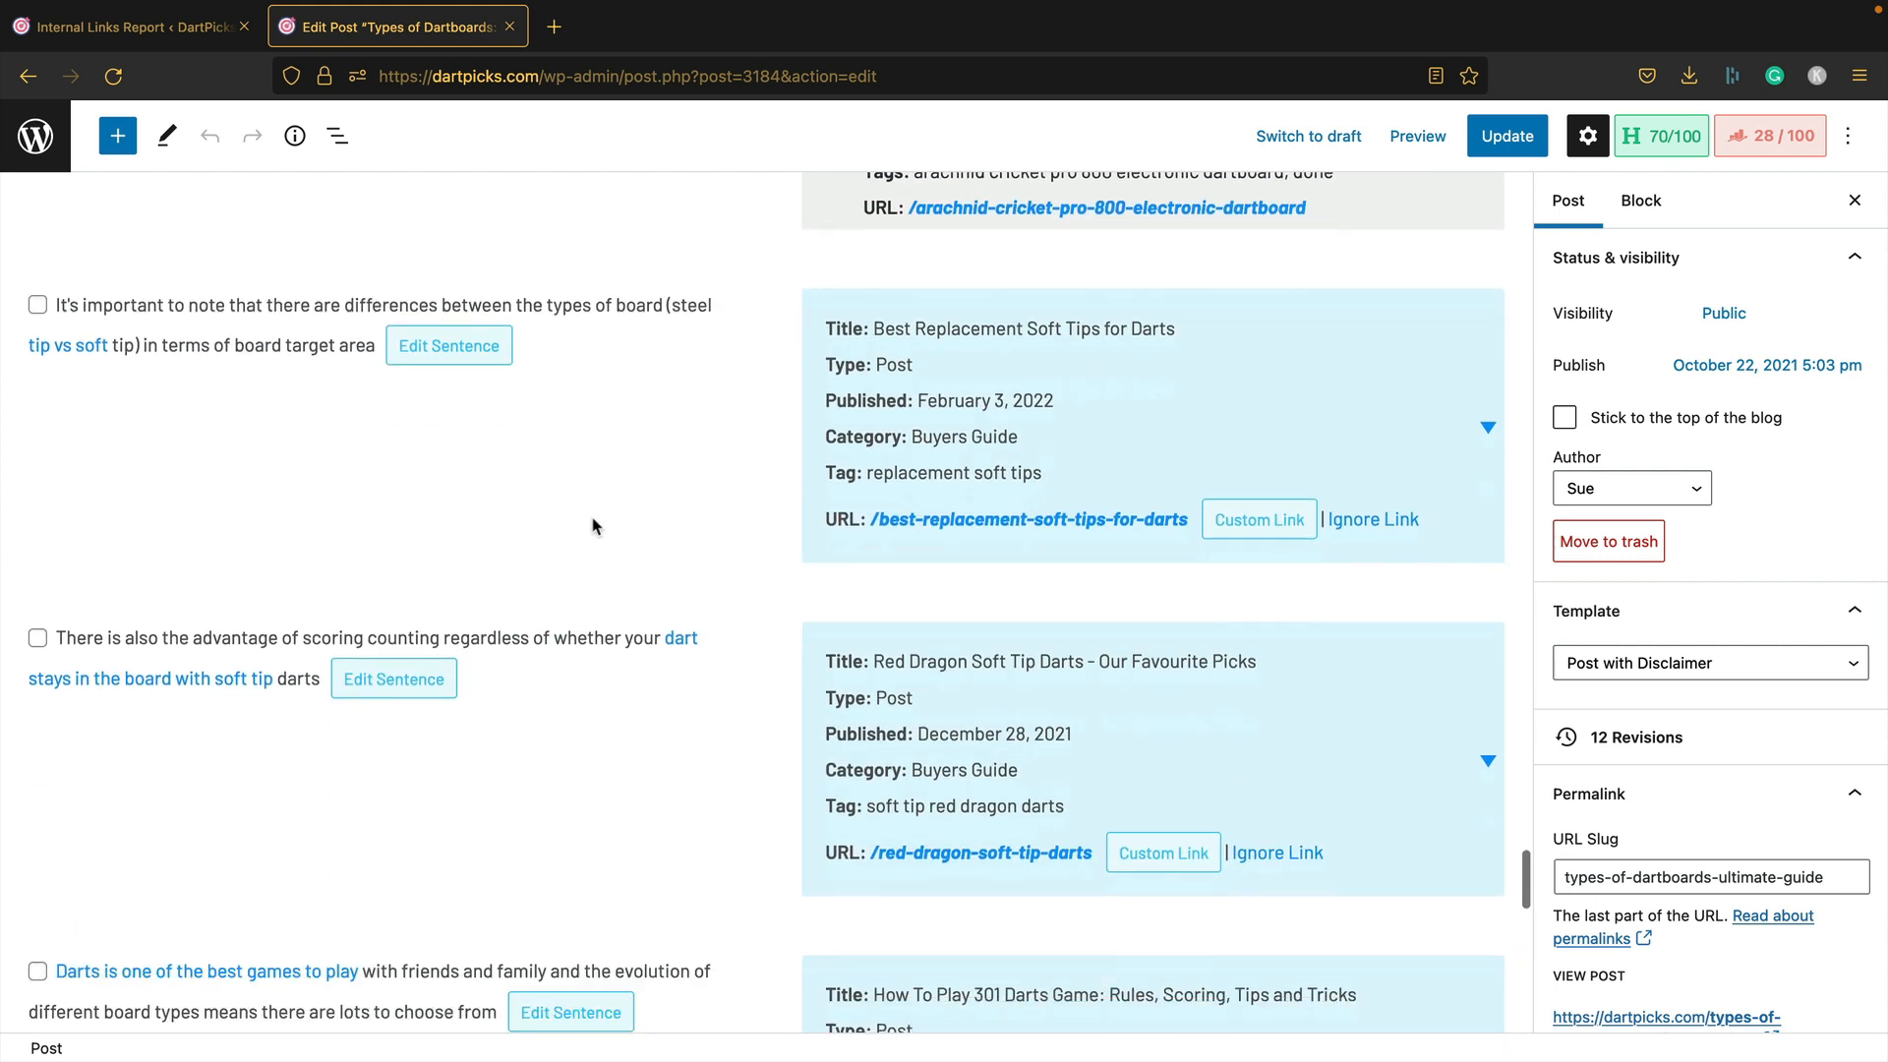